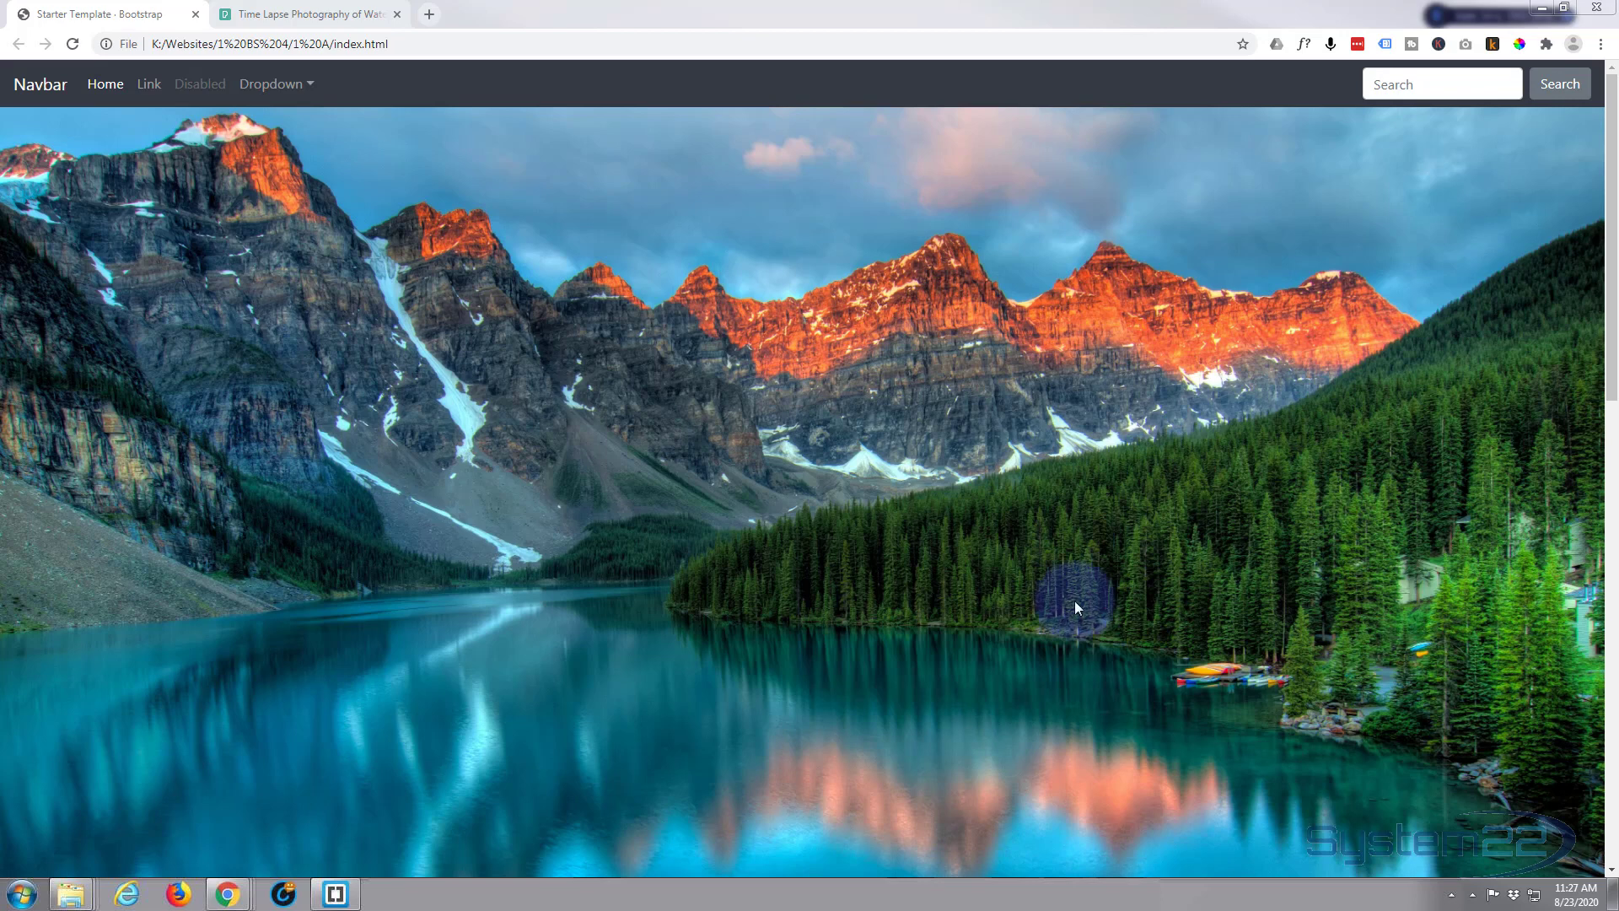
{"action": "mouse_move", "coordinate": [946, 643]}
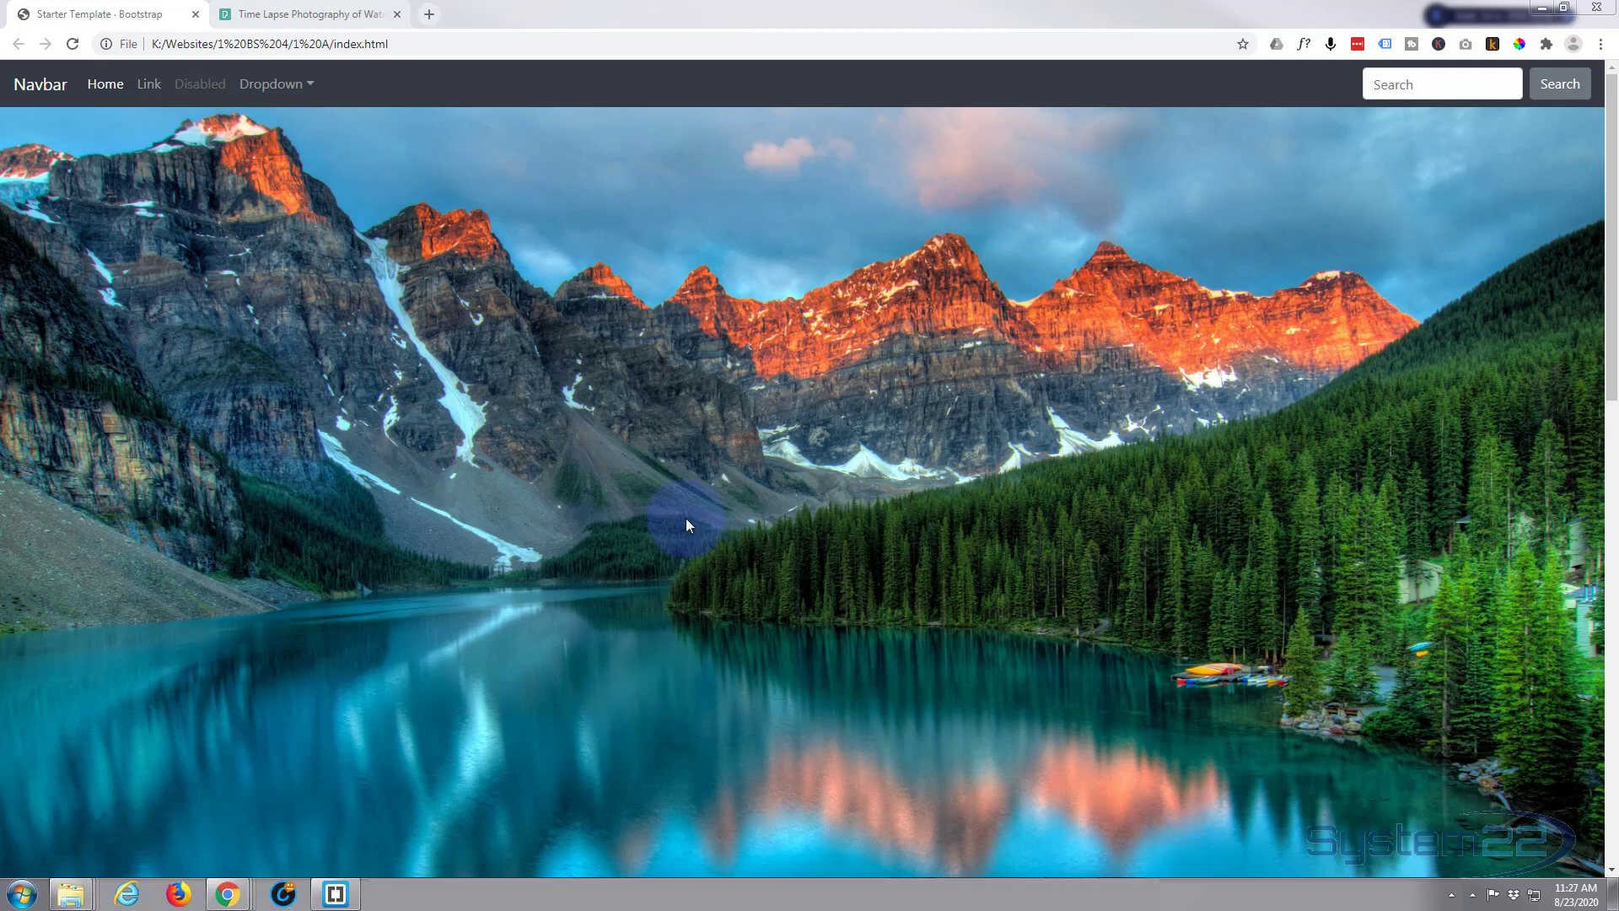
{"action": "mouse_move", "coordinate": [718, 548]}
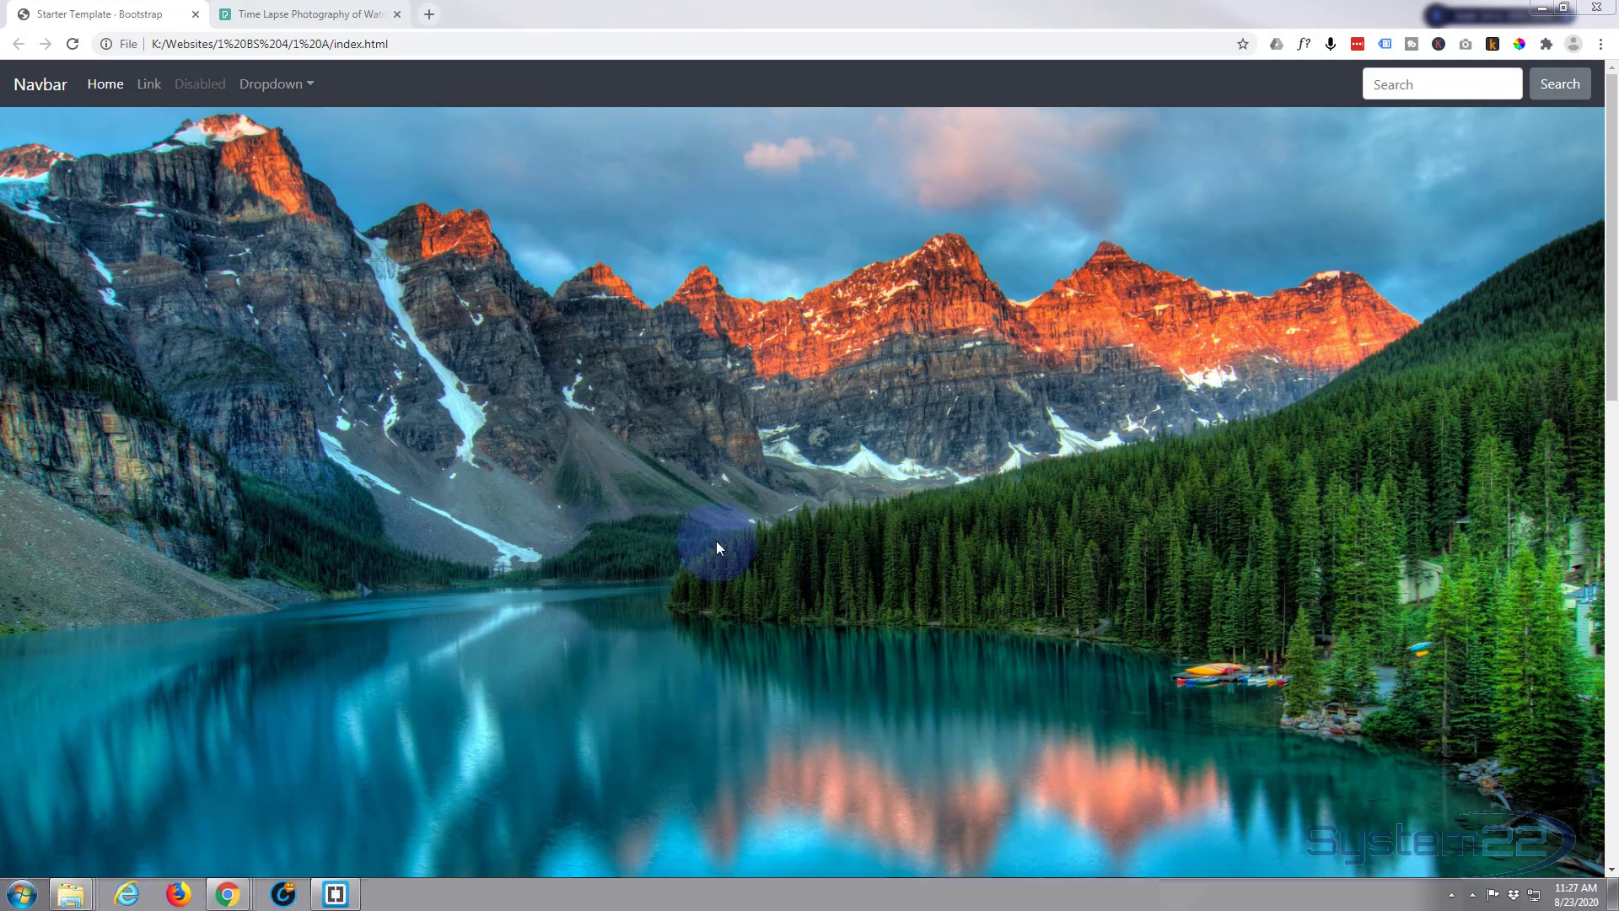
Step: Show the 1 A folder's four JPEGs and index page in Details view, then move Explorer aside
{"action": "scroll", "scroll_direction": "down", "scroll_amount": 3}
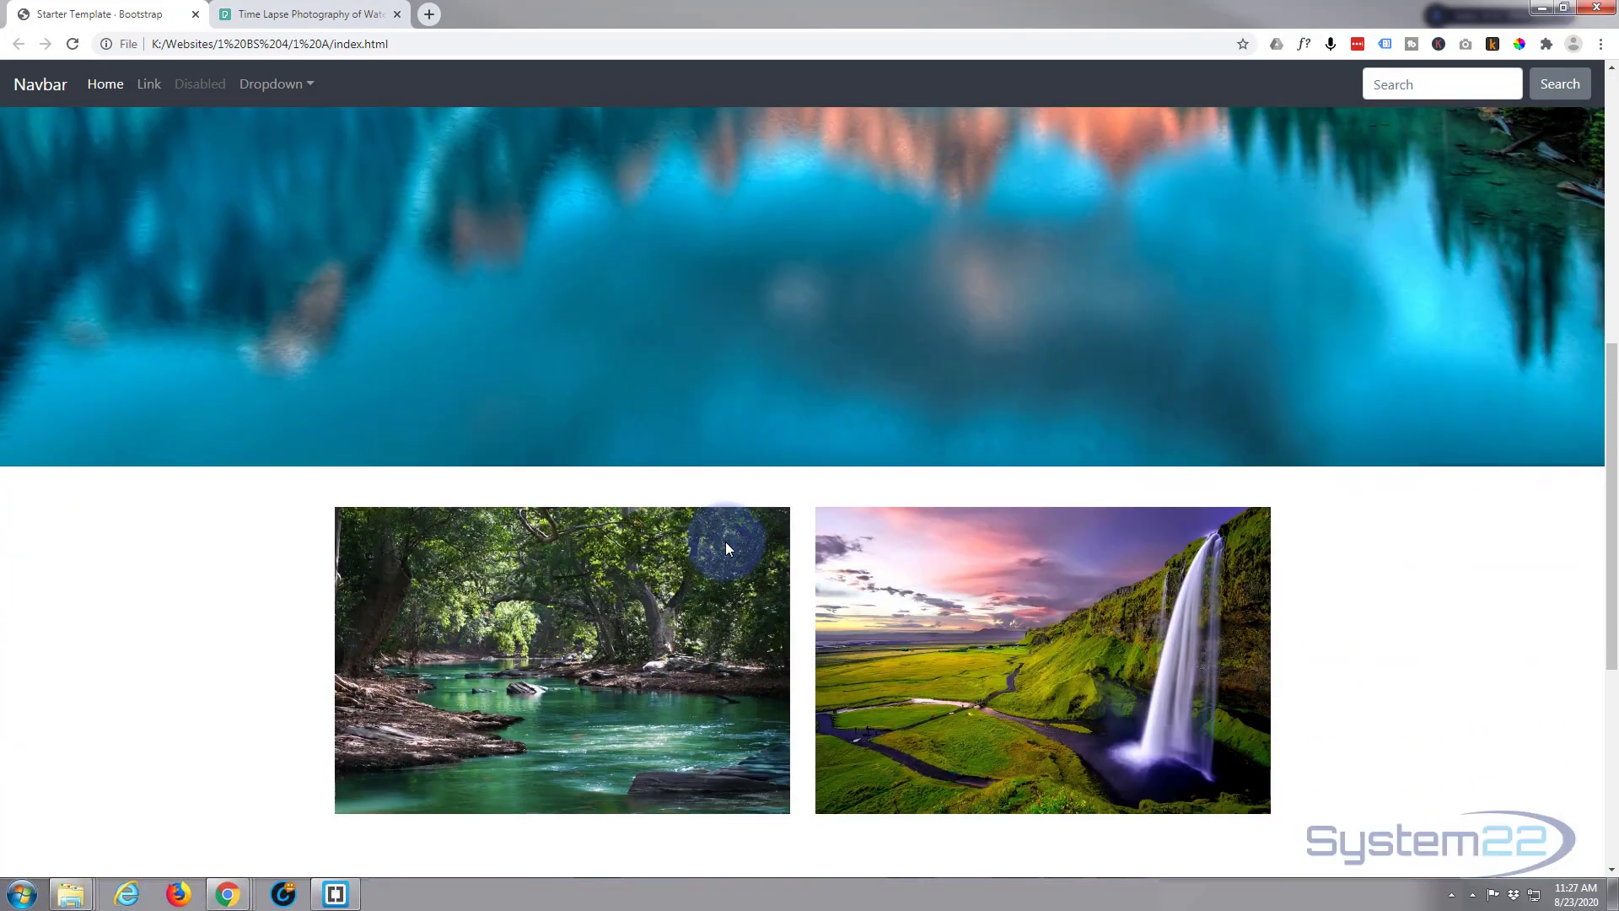
{"action": "scroll", "scroll_direction": "down", "scroll_amount": 3}
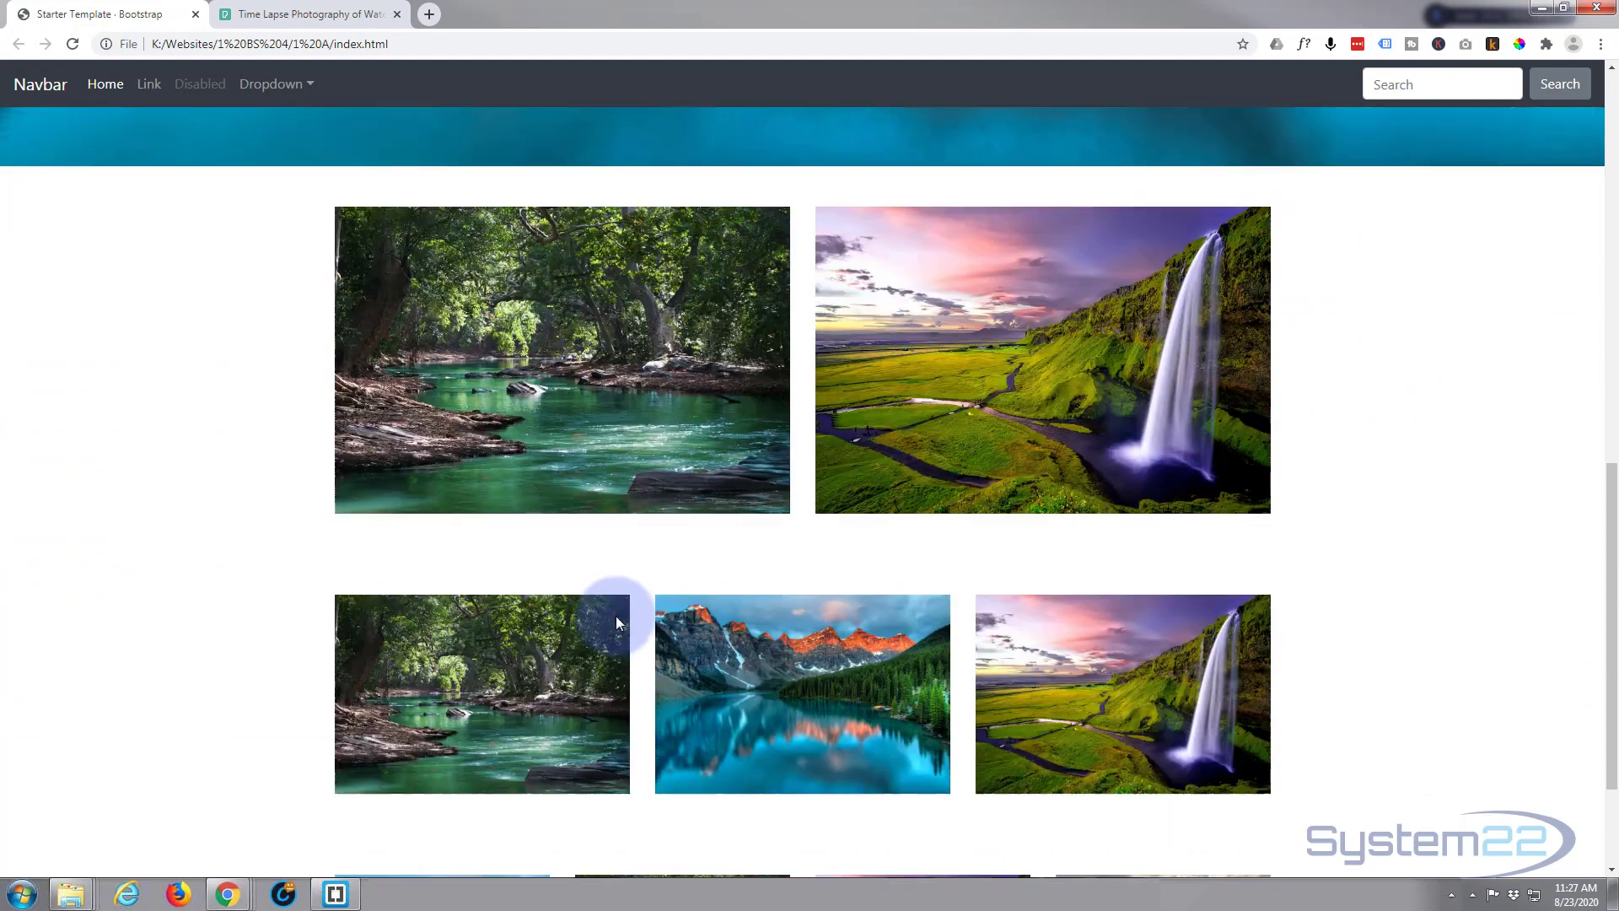
{"action": "scroll", "scroll_direction": "down", "scroll_amount": 3}
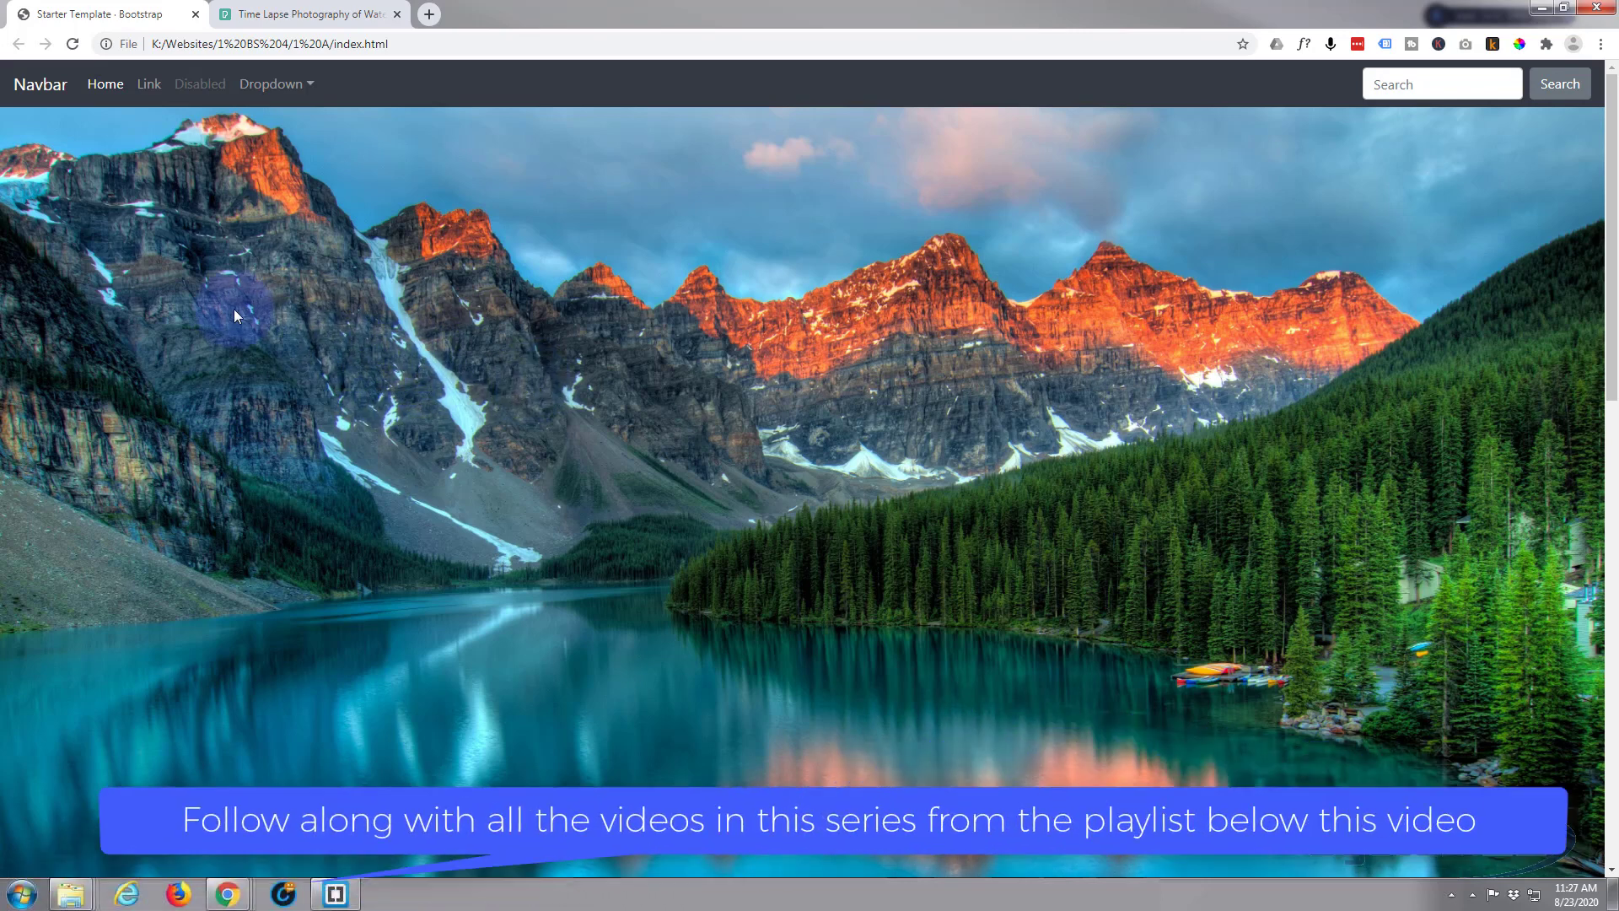
{"action": "scroll", "scroll_direction": "down", "scroll_amount": 3}
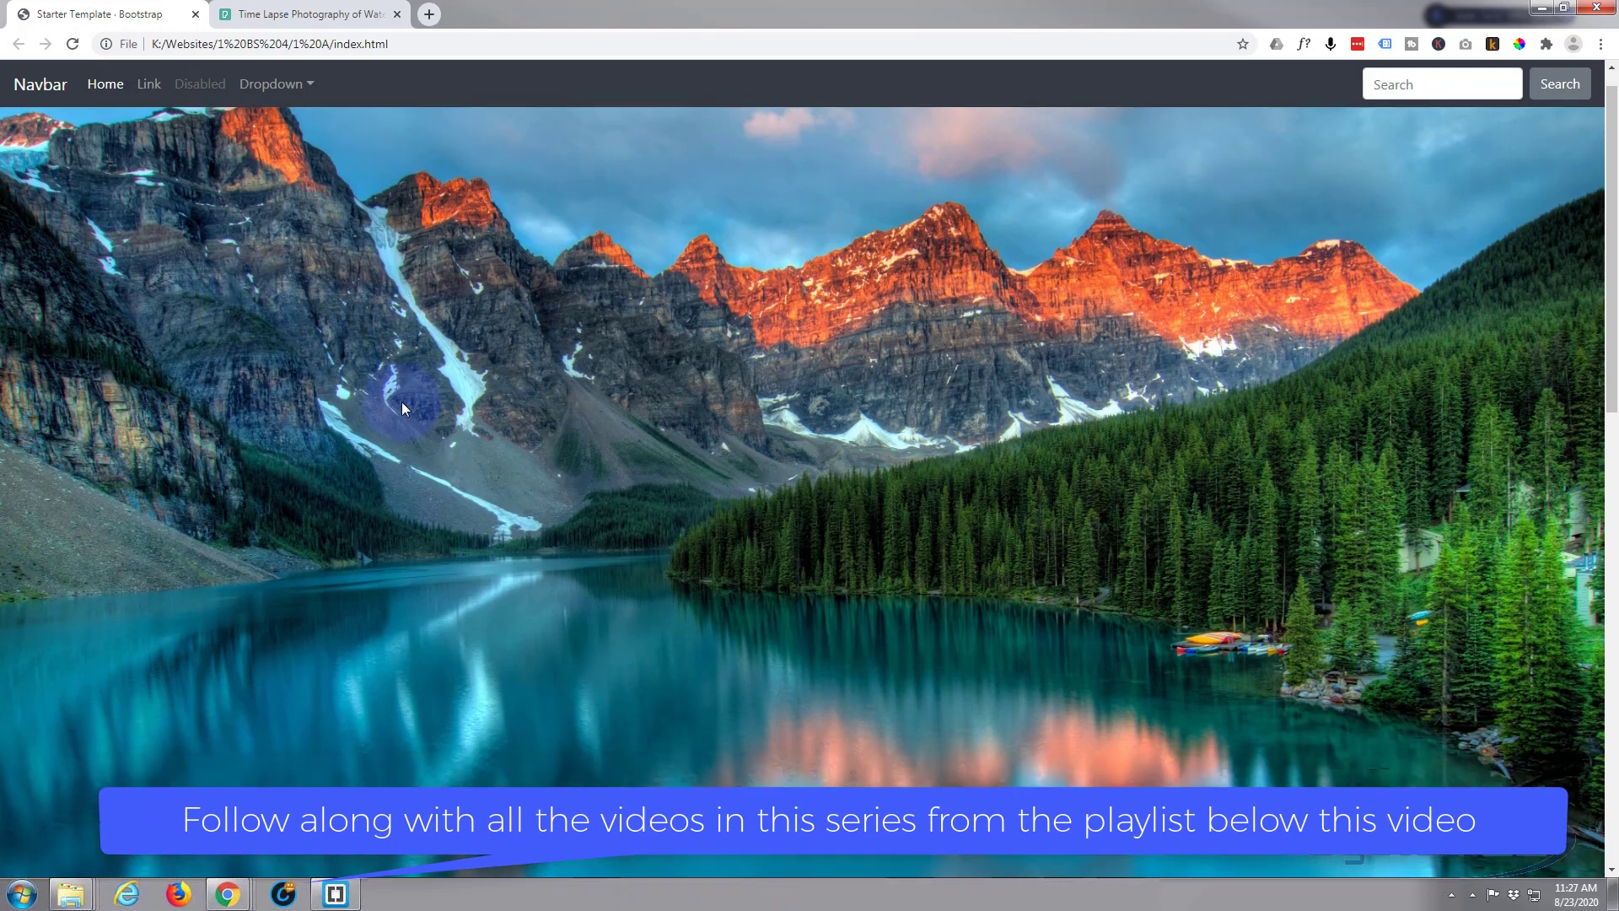
{"action": "scroll", "scroll_direction": "down", "scroll_amount": 3}
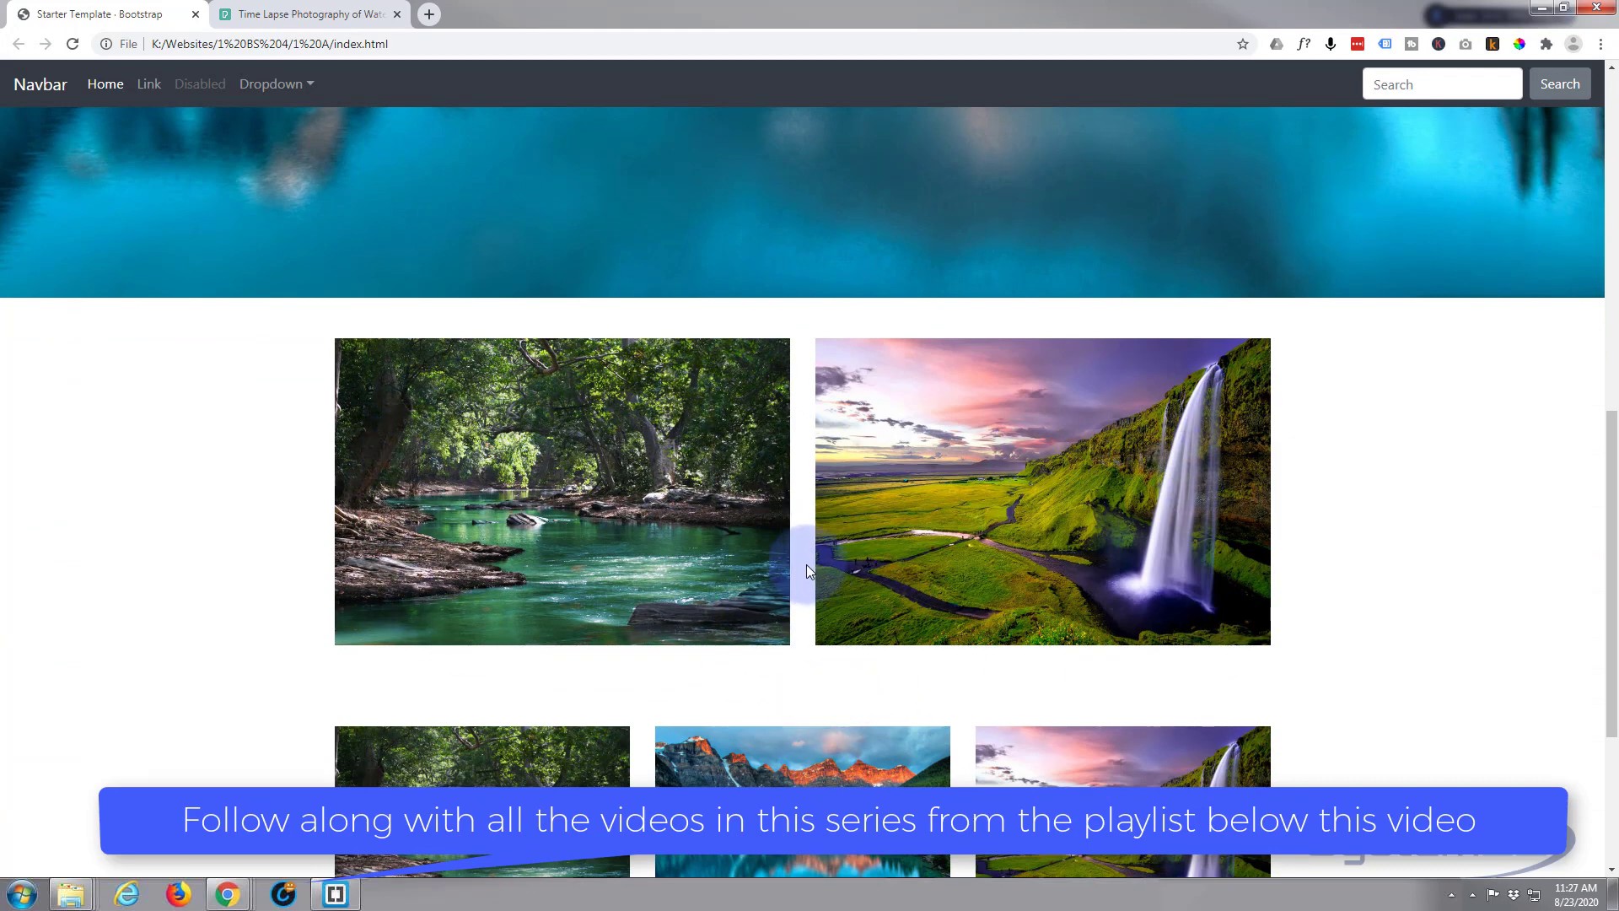
{"action": "scroll", "scroll_direction": "up", "scroll_amount": 3}
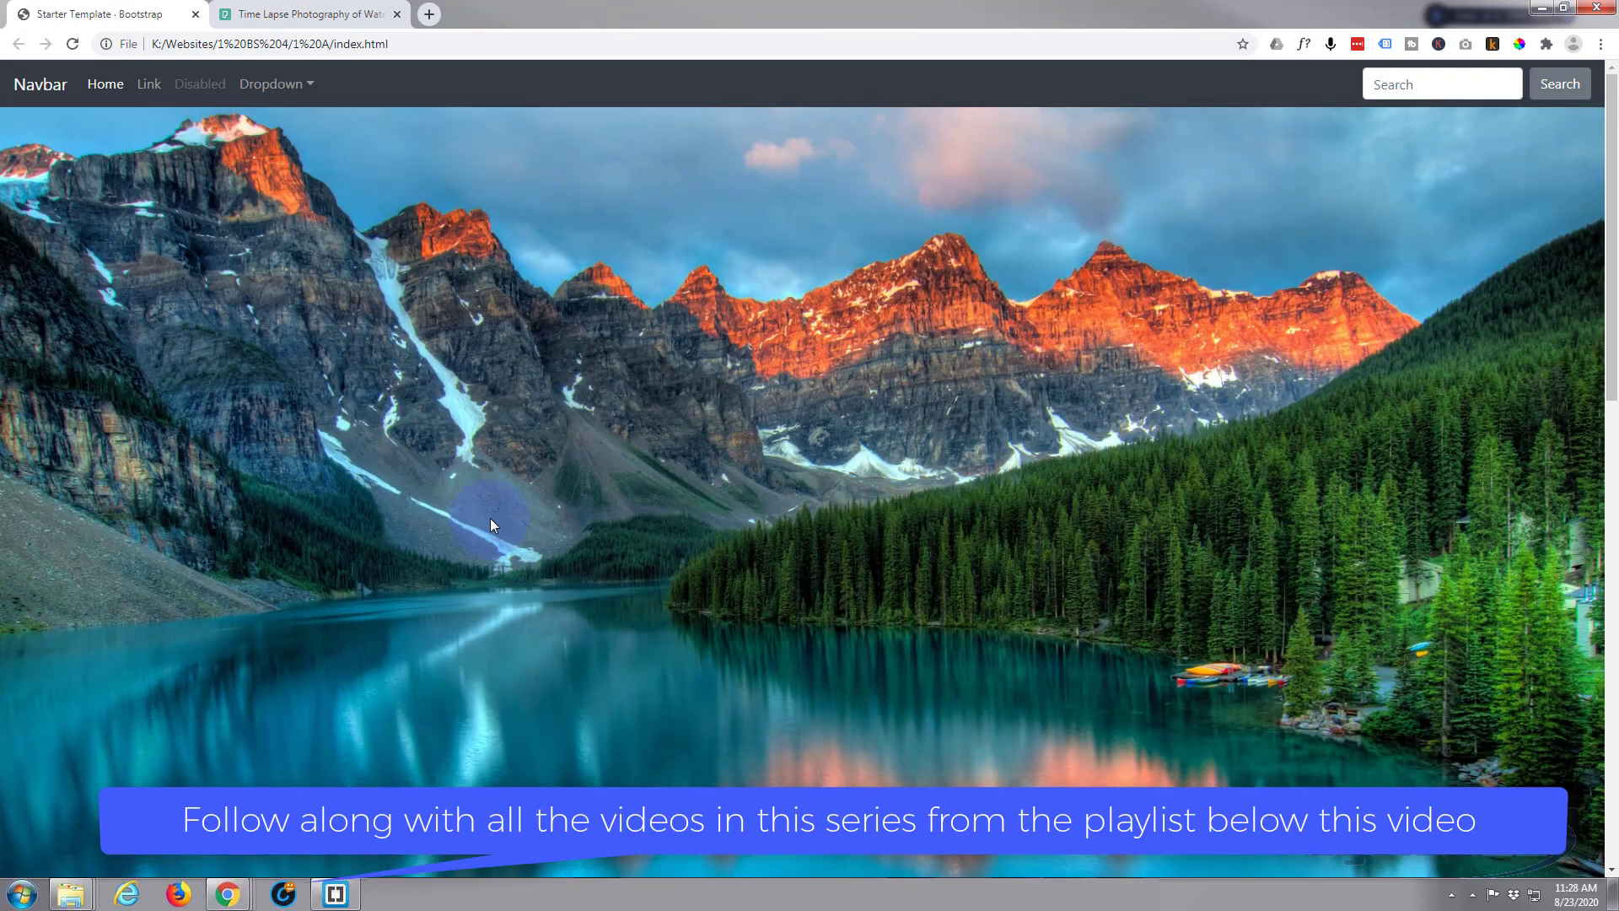
{"action": "mouse_move", "coordinate": [5, 428]}
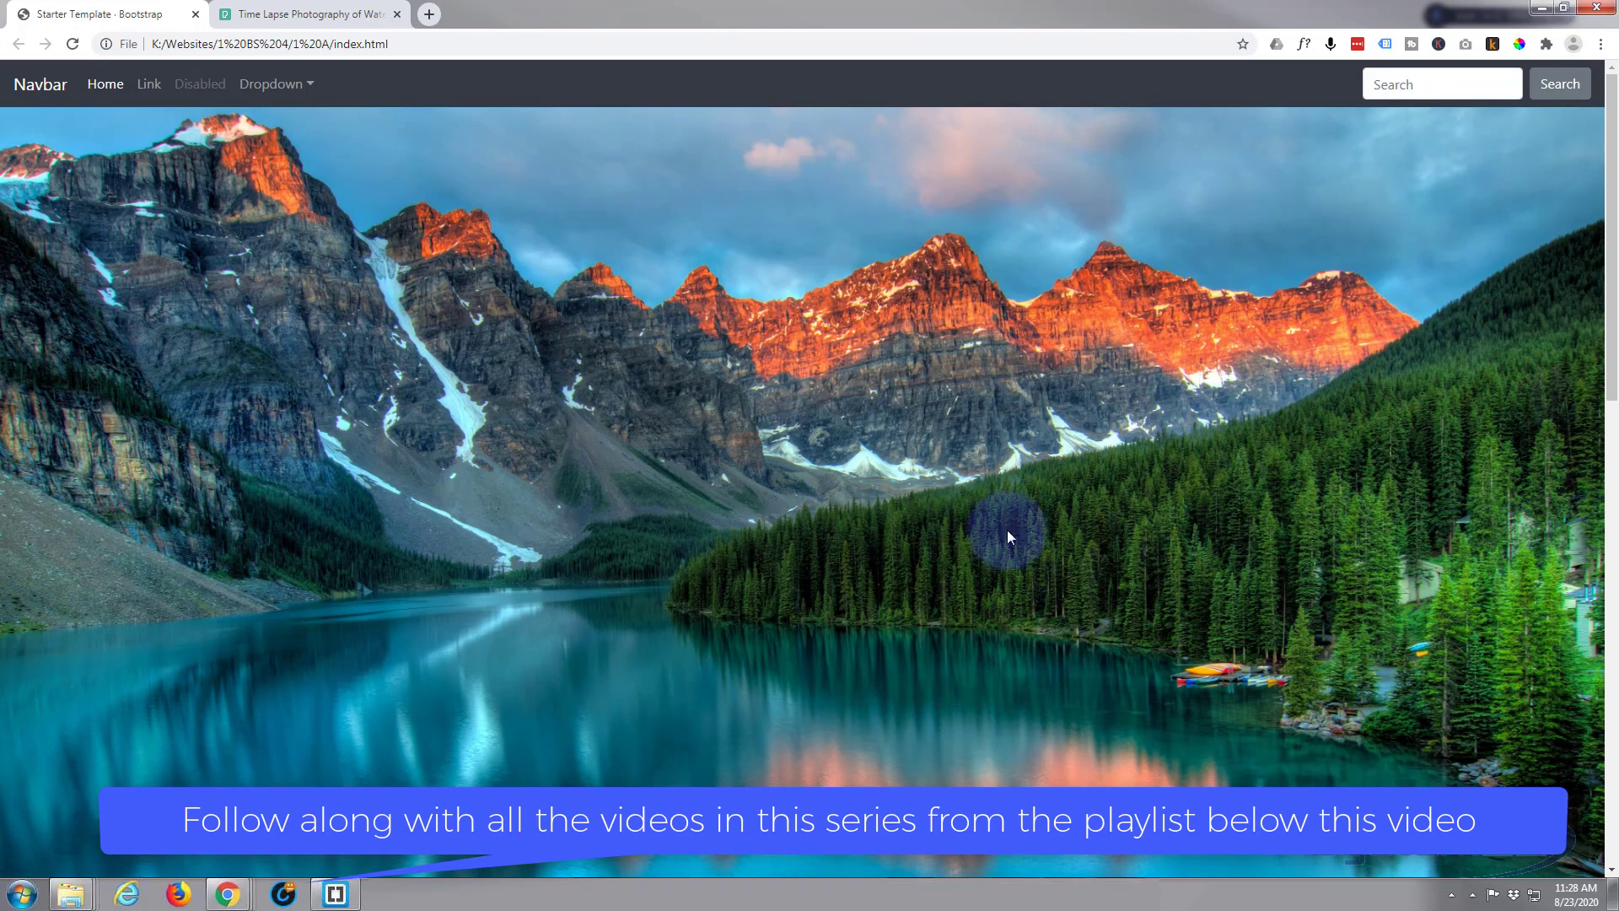
{"action": "mouse_move", "coordinate": [1610, 550]}
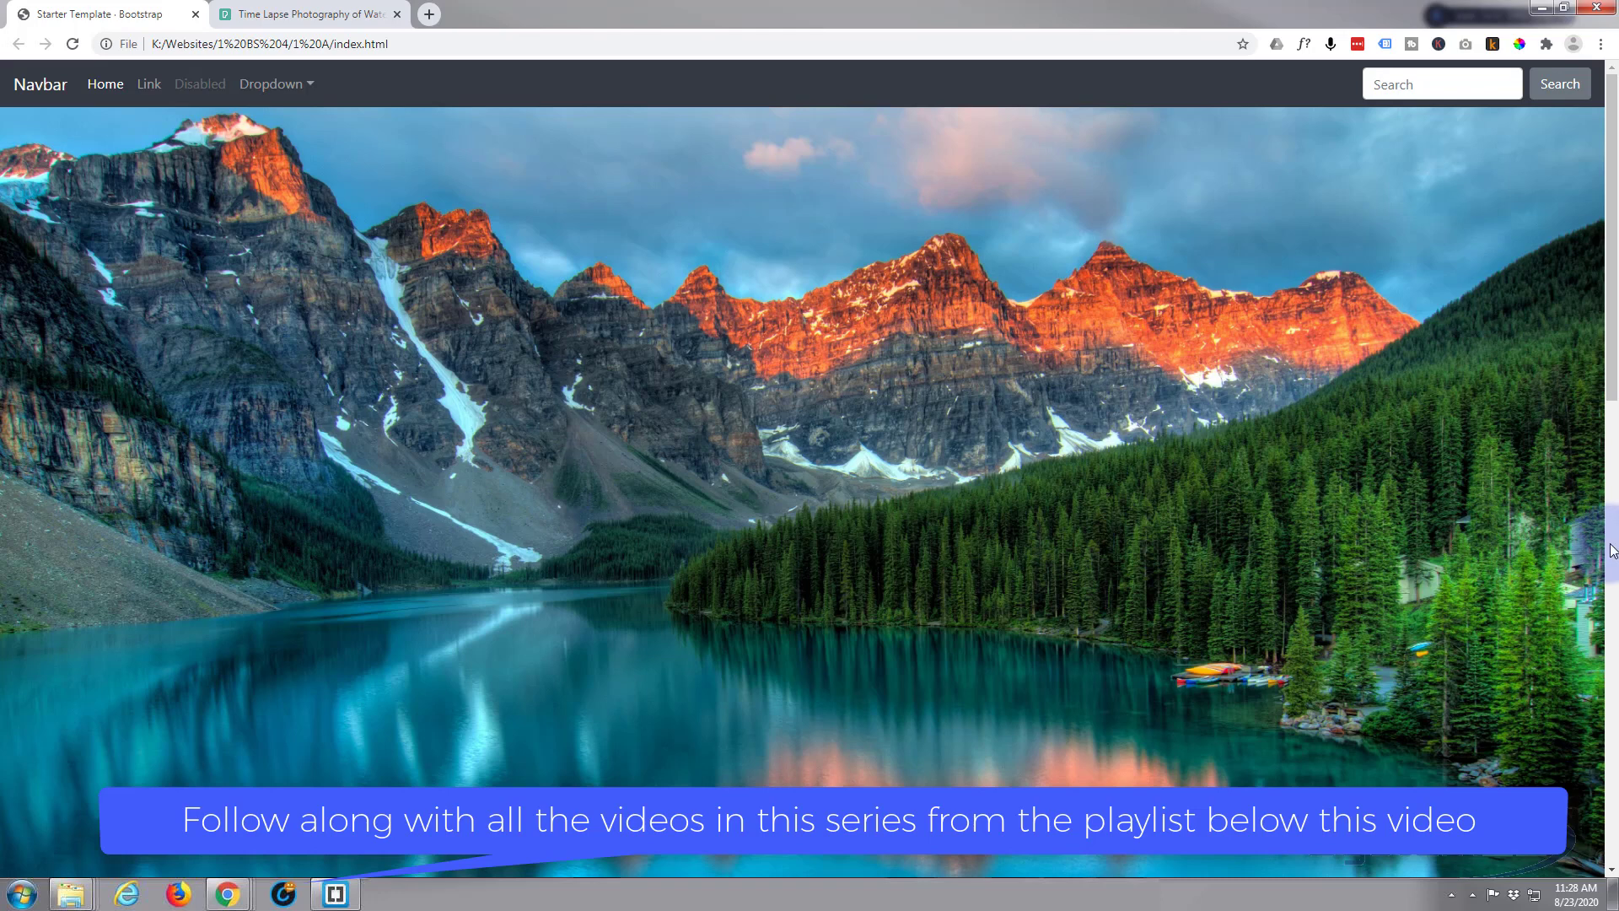
{"action": "mouse_move", "coordinate": [816, 475]}
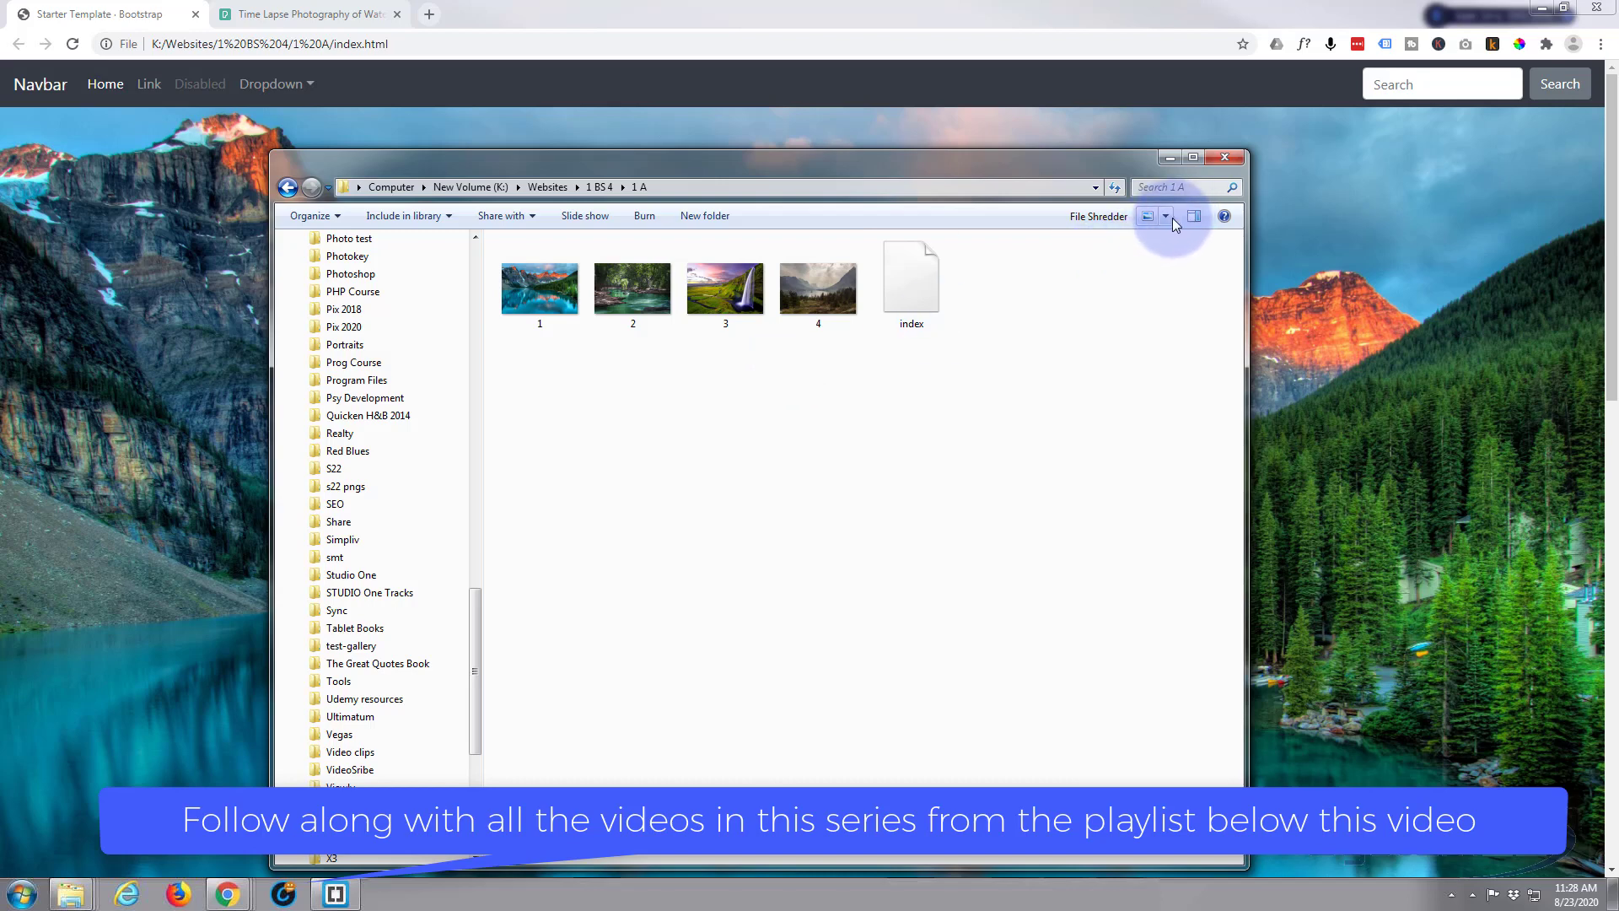
{"action": "left_click", "coordinate": [1145, 216]}
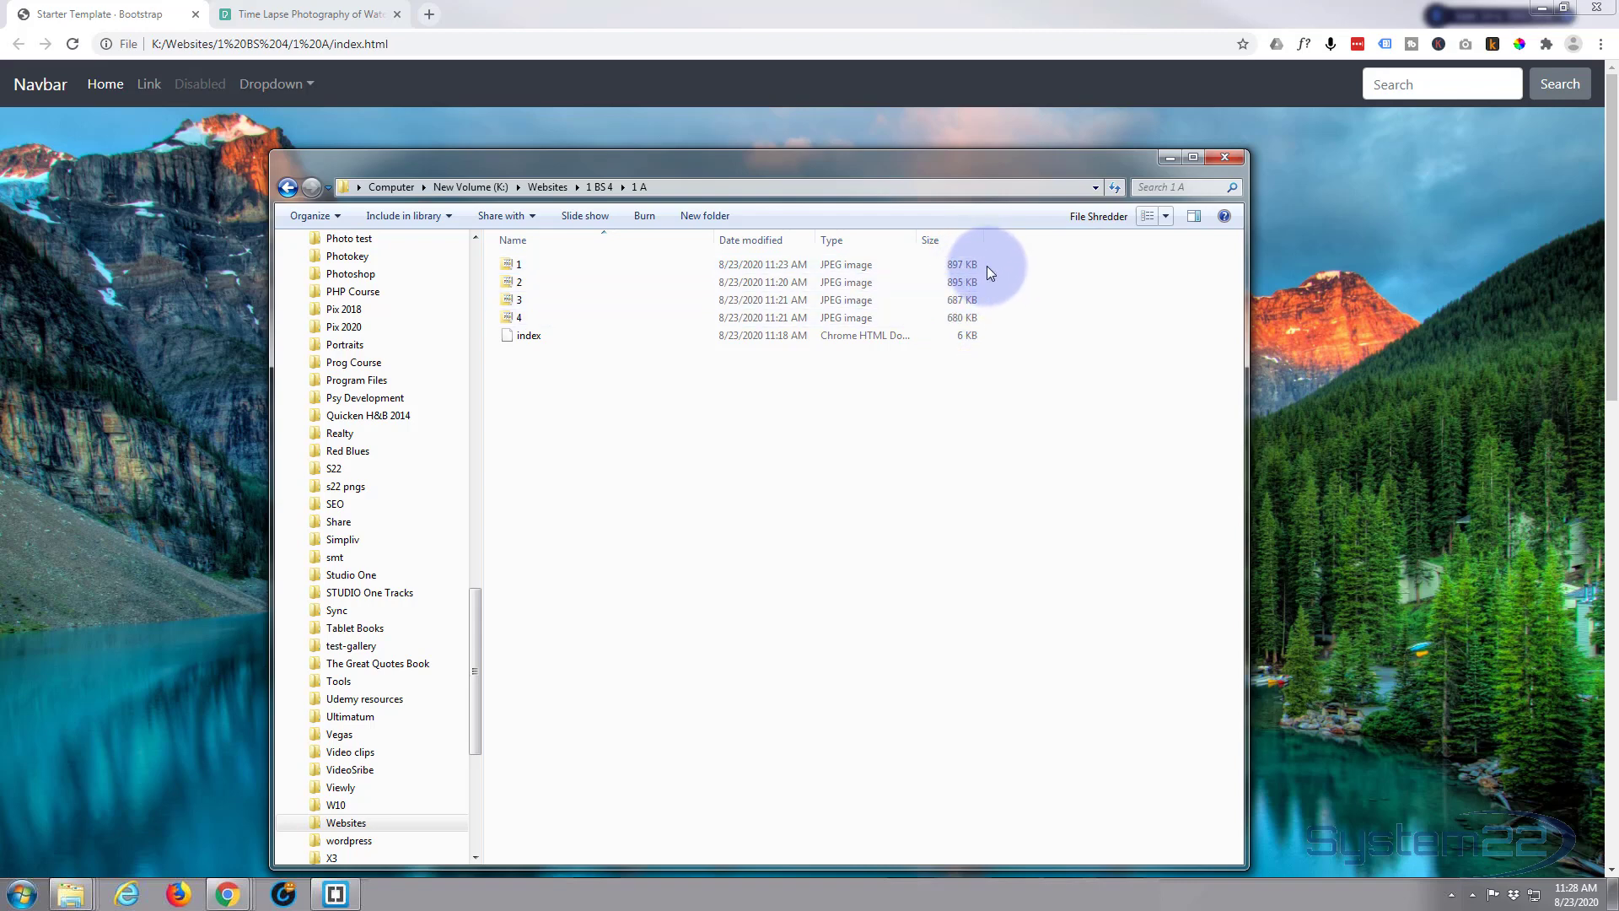
{"action": "mouse_move", "coordinate": [994, 321]}
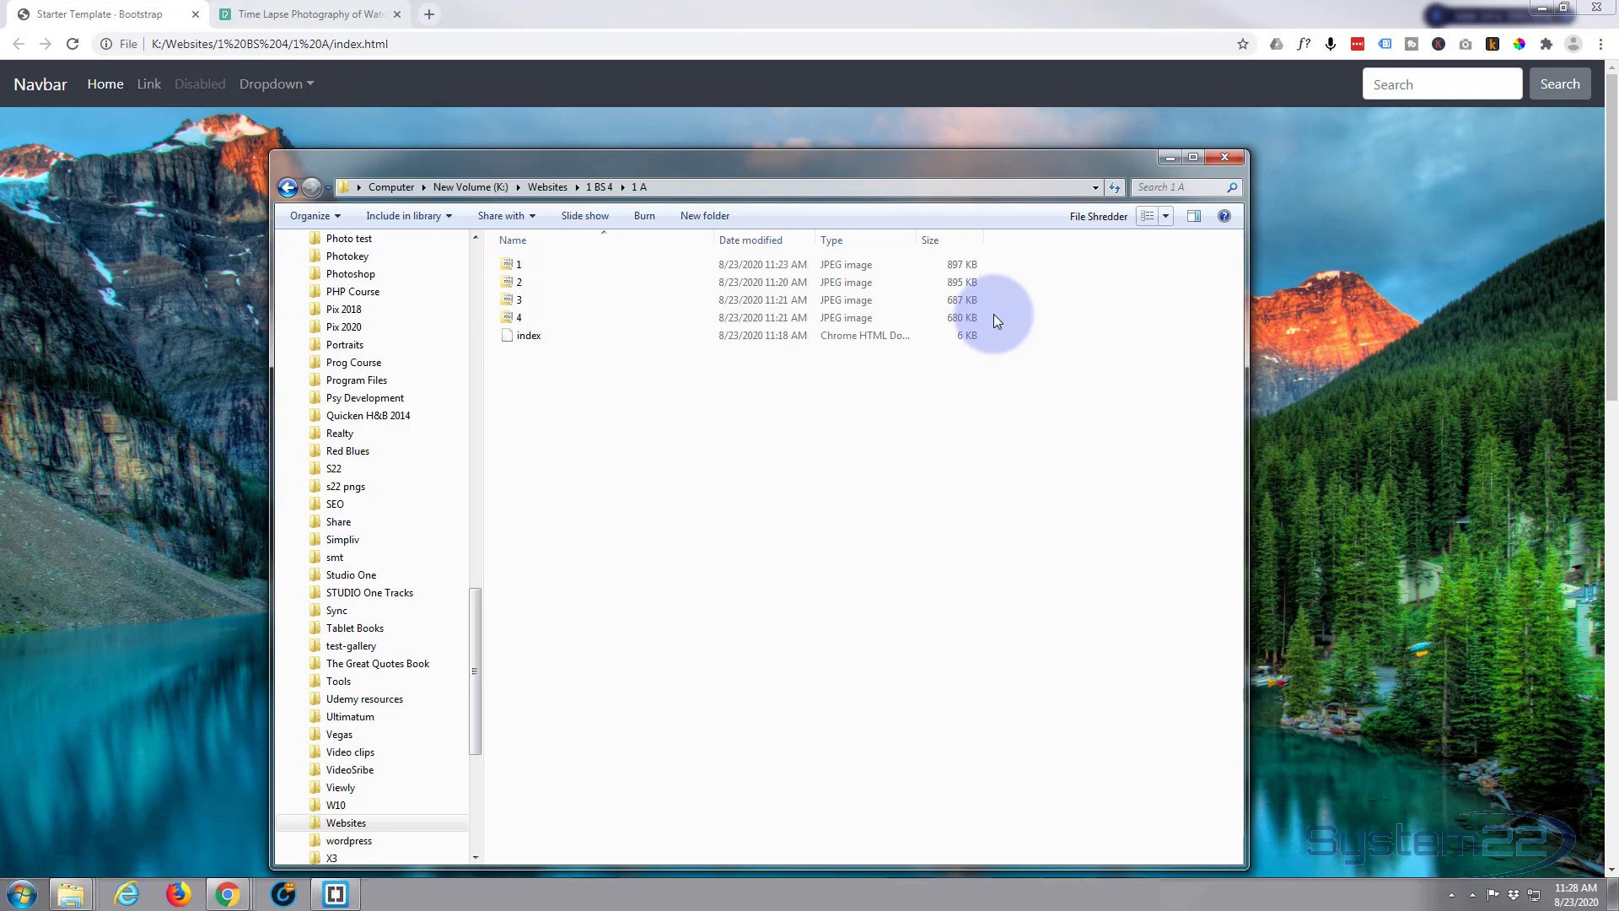
{"action": "mouse_move", "coordinate": [923, 170]}
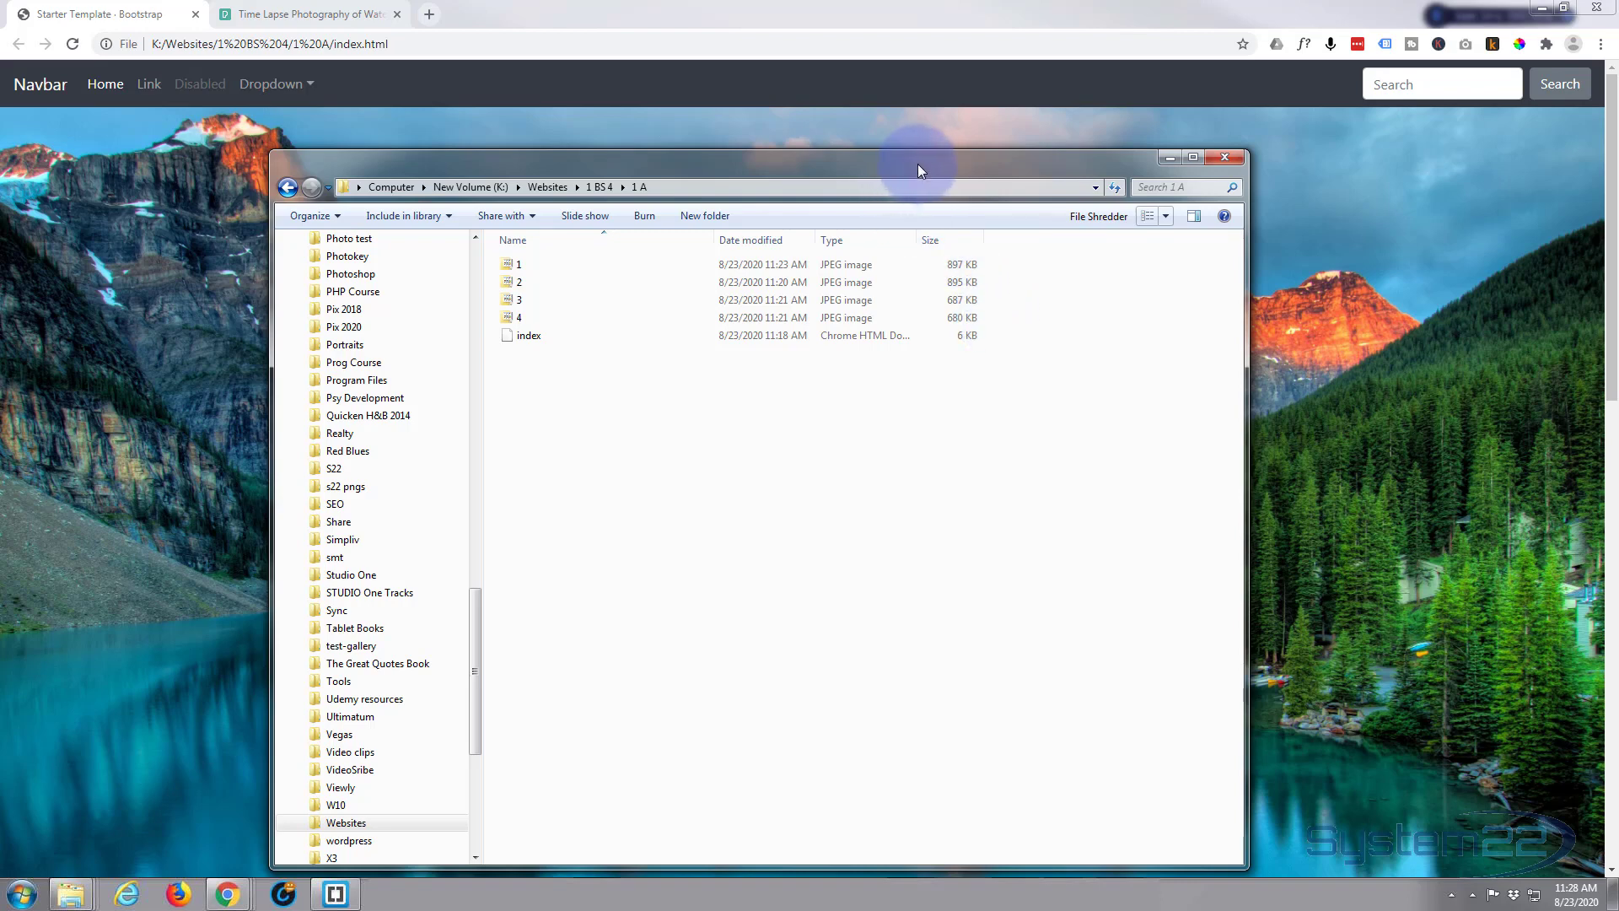
{"action": "mouse_move", "coordinate": [932, 171]}
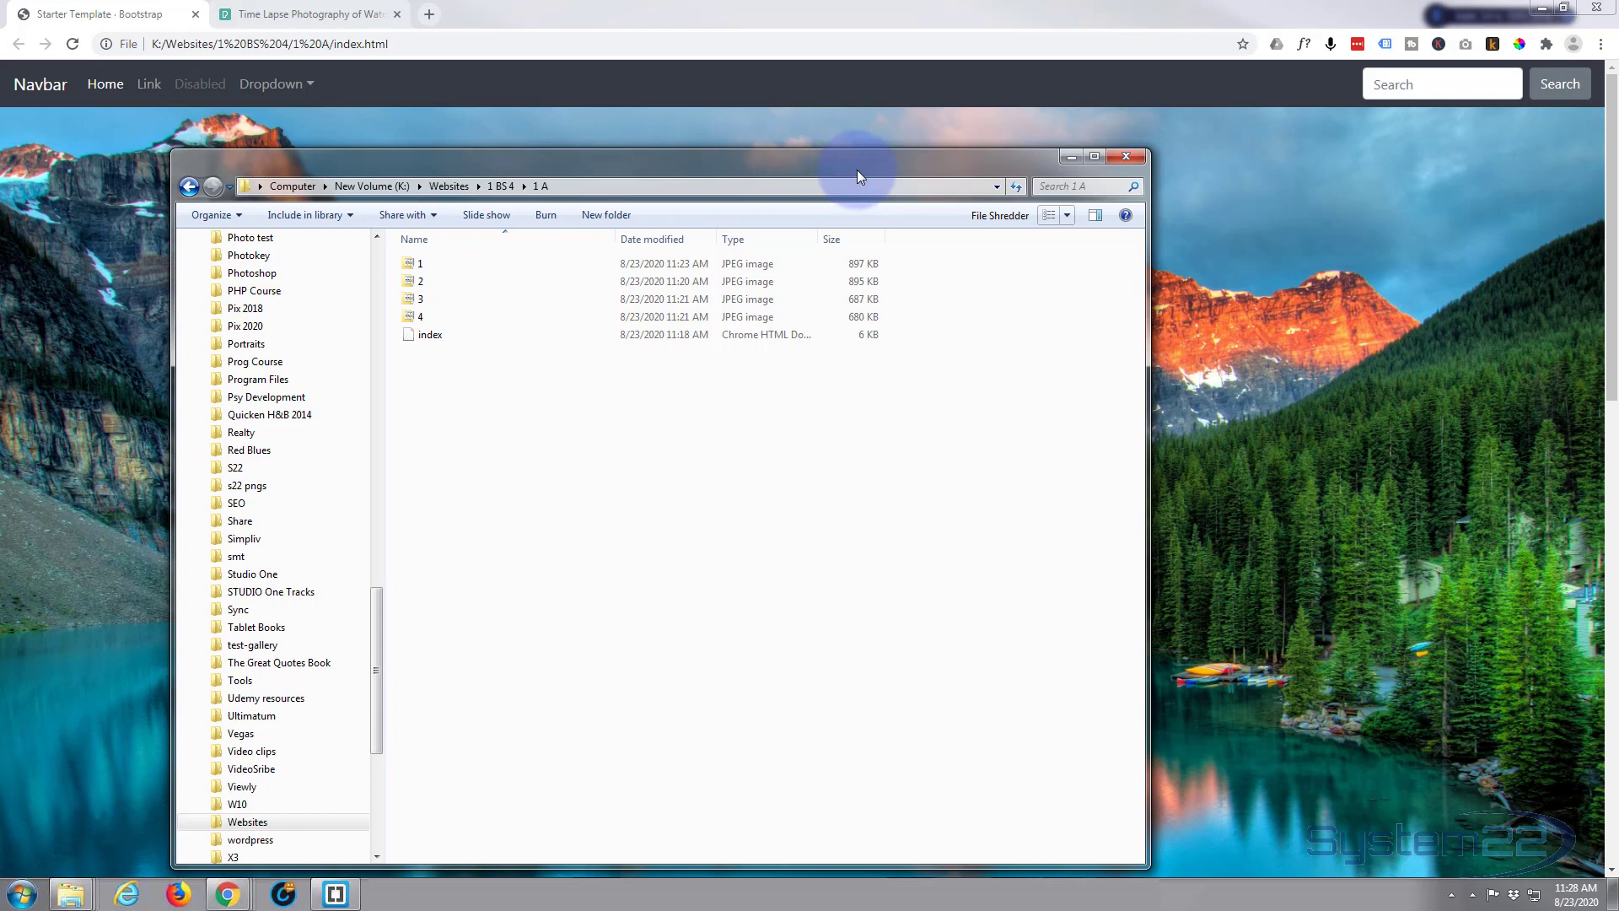
{"action": "left_click", "coordinate": [1071, 156]}
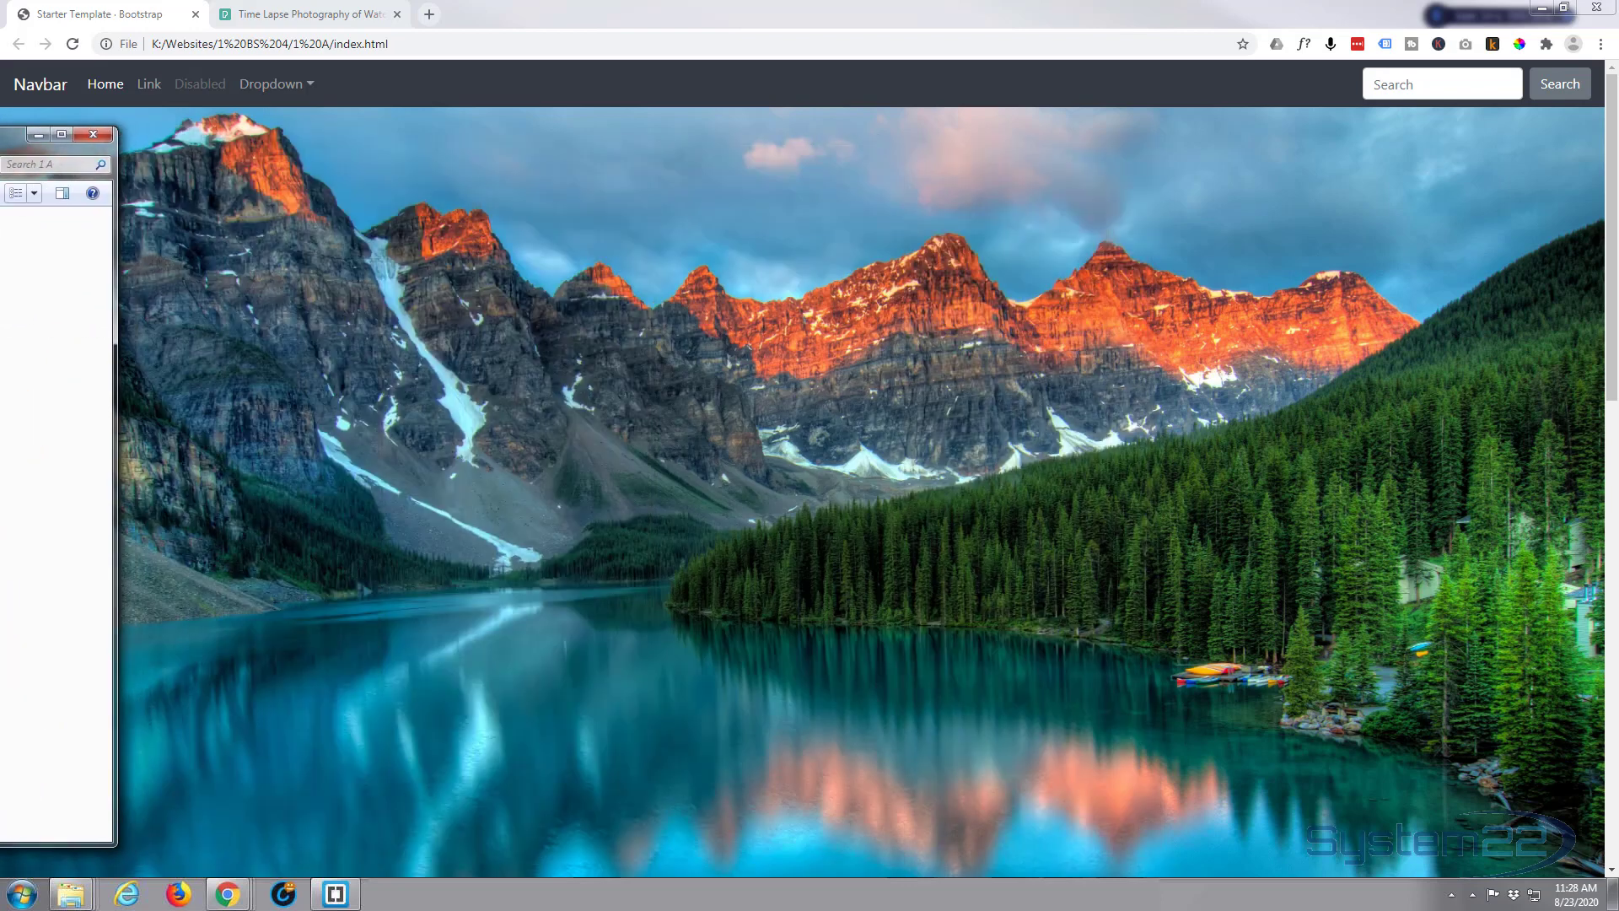
Step: Dismiss the iStock pop-up and waterfall viewer, then open the blue butterflies-and-mushrooms photo
{"action": "left_click", "coordinate": [93, 134]}
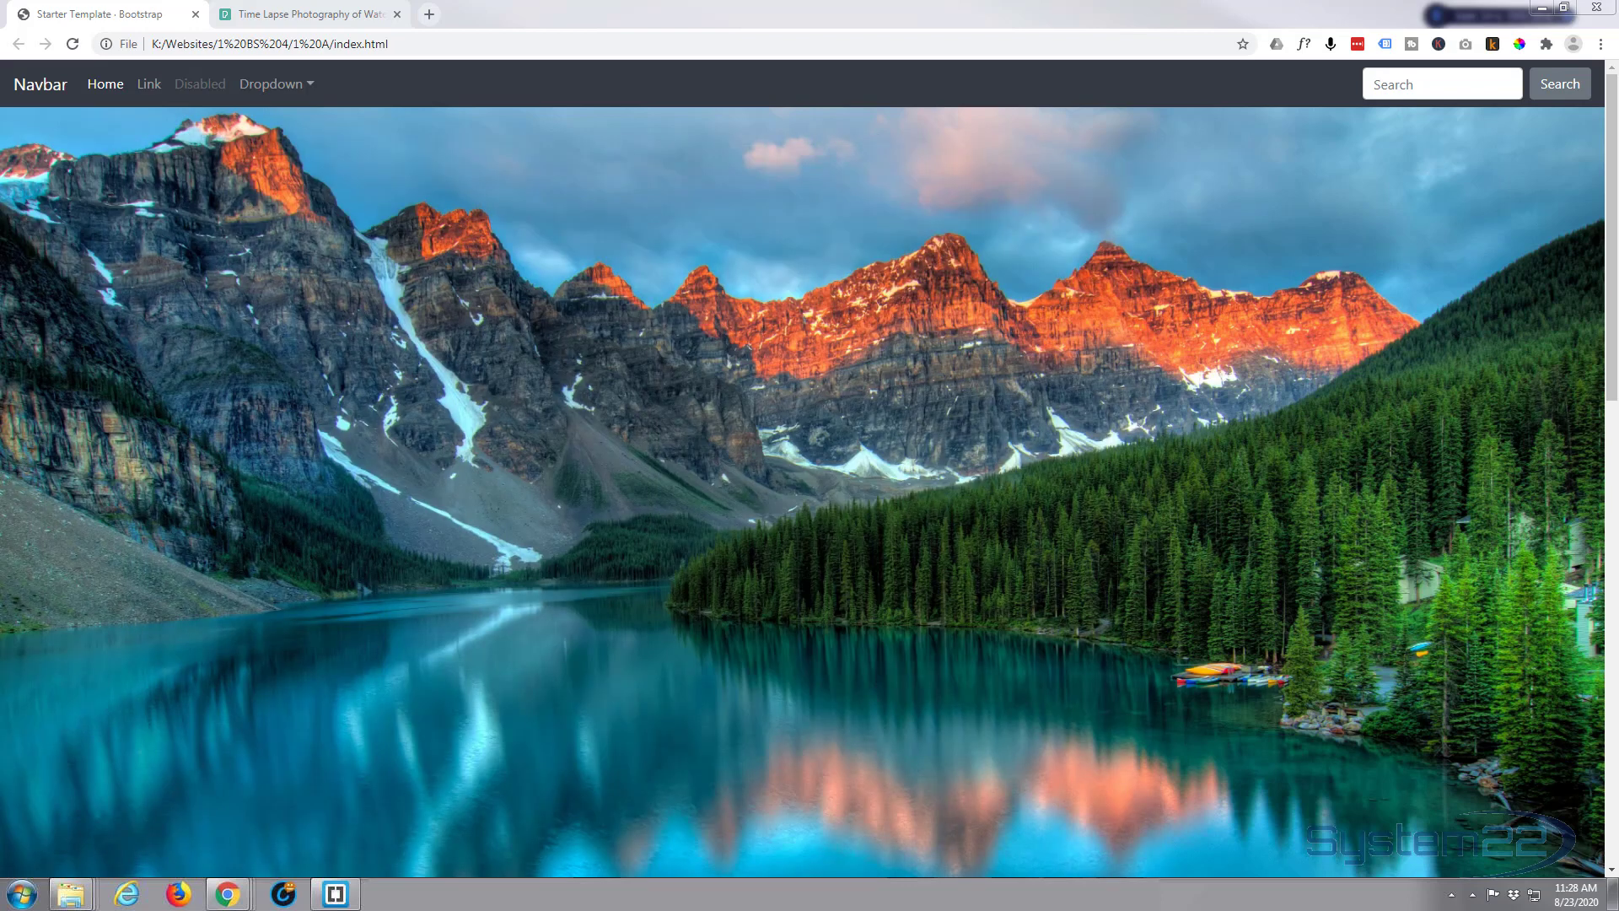
{"action": "mouse_move", "coordinate": [305, 14]}
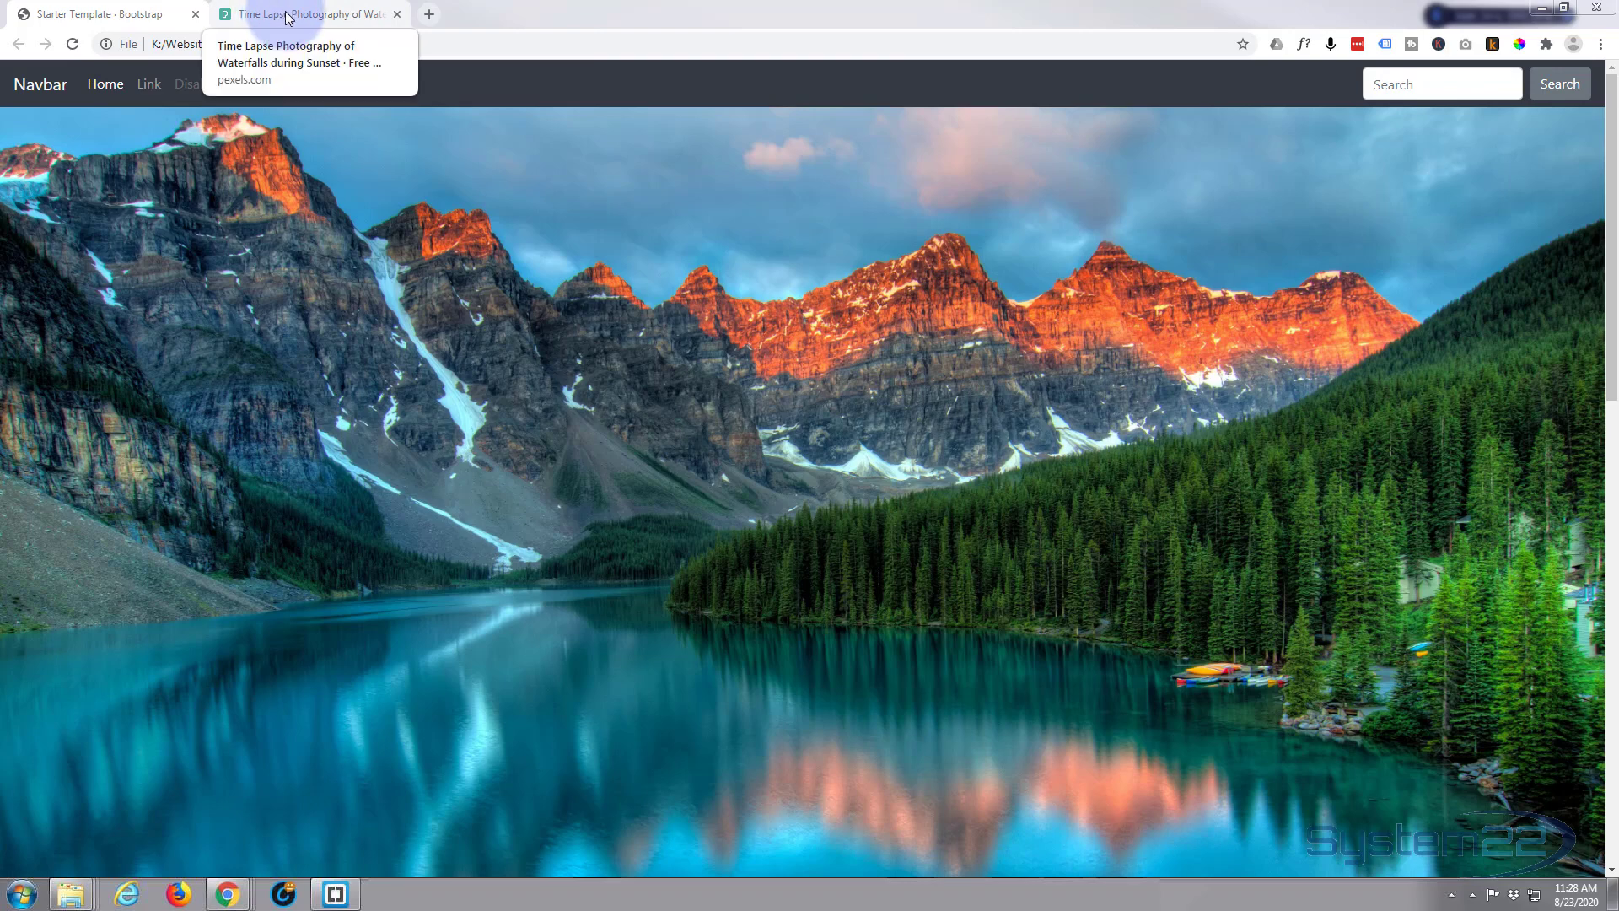
{"action": "left_click", "coordinate": [304, 14]}
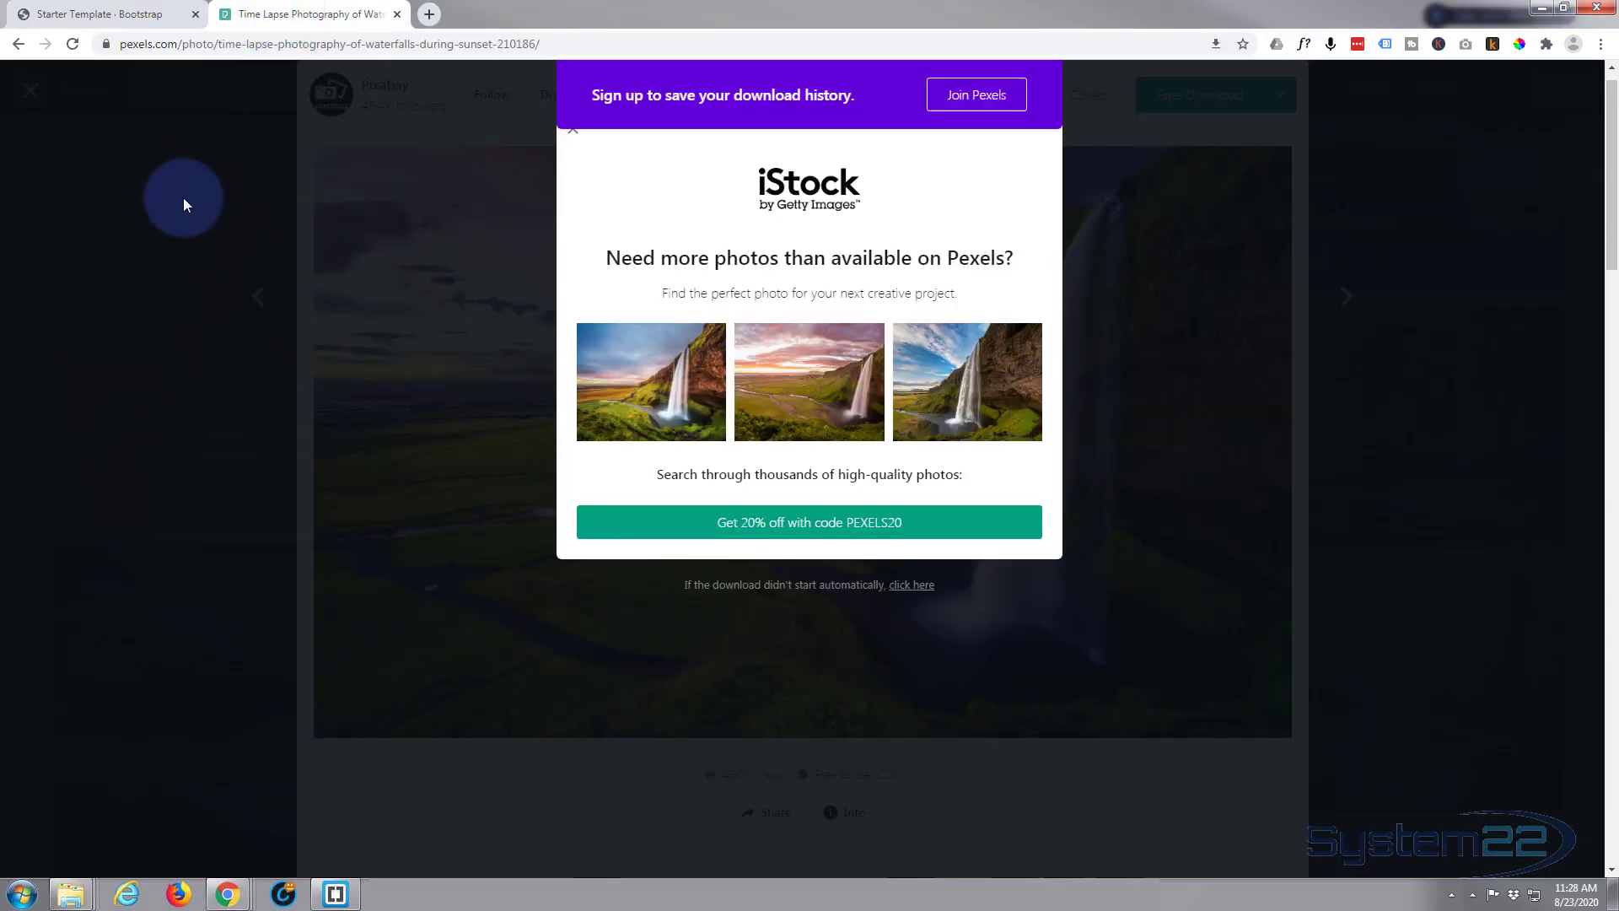
{"action": "left_click", "coordinate": [572, 132]}
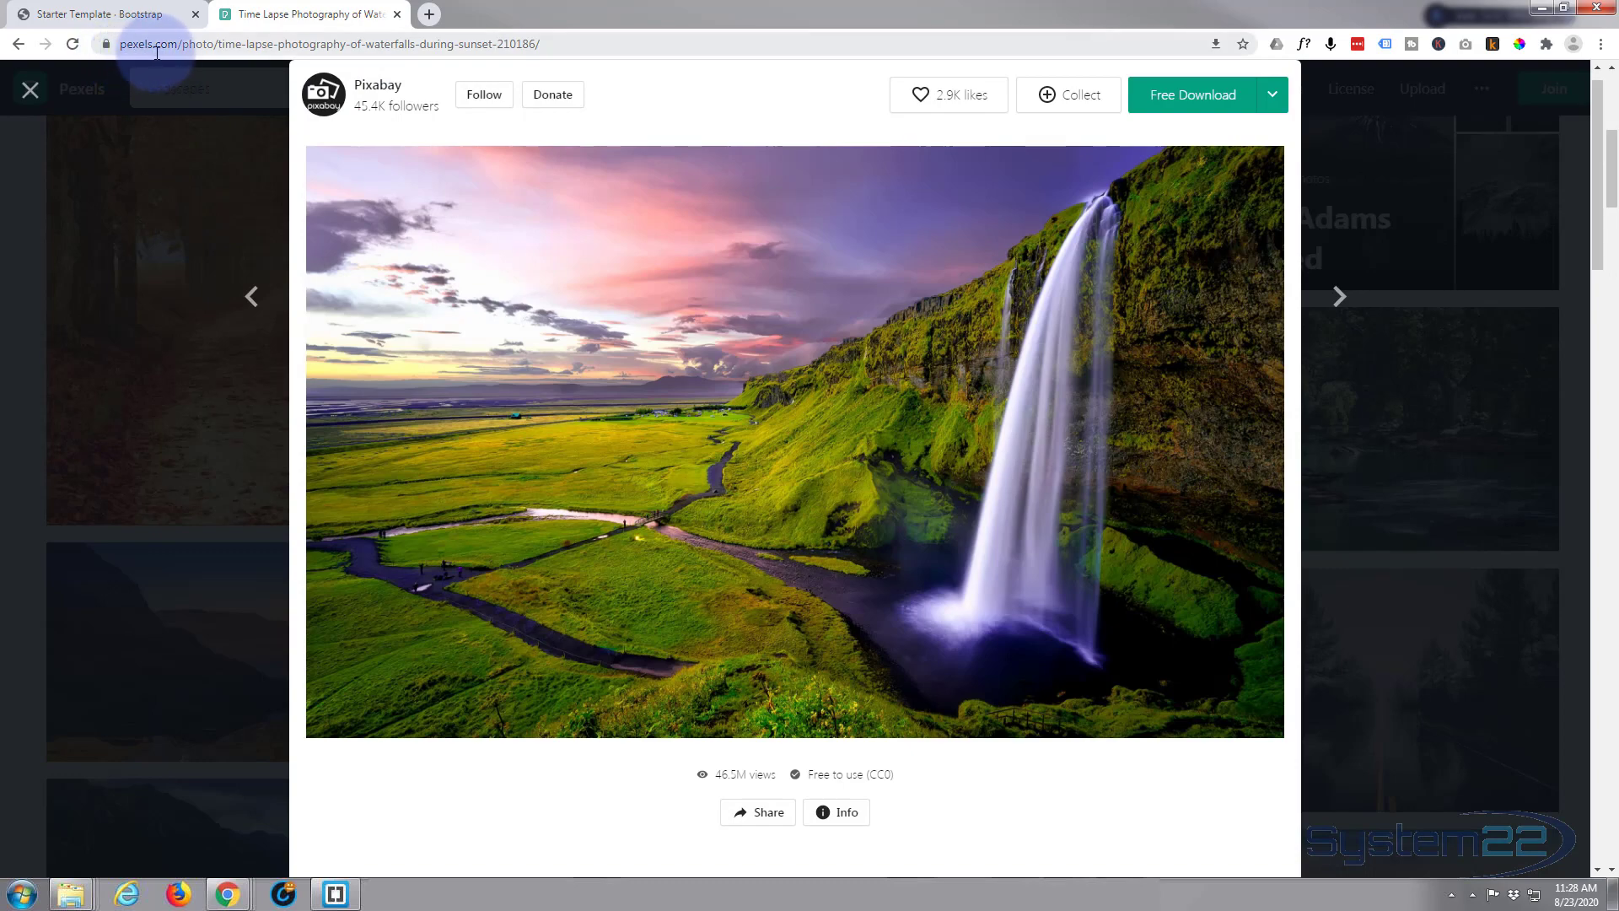
{"action": "left_click", "coordinate": [31, 88]}
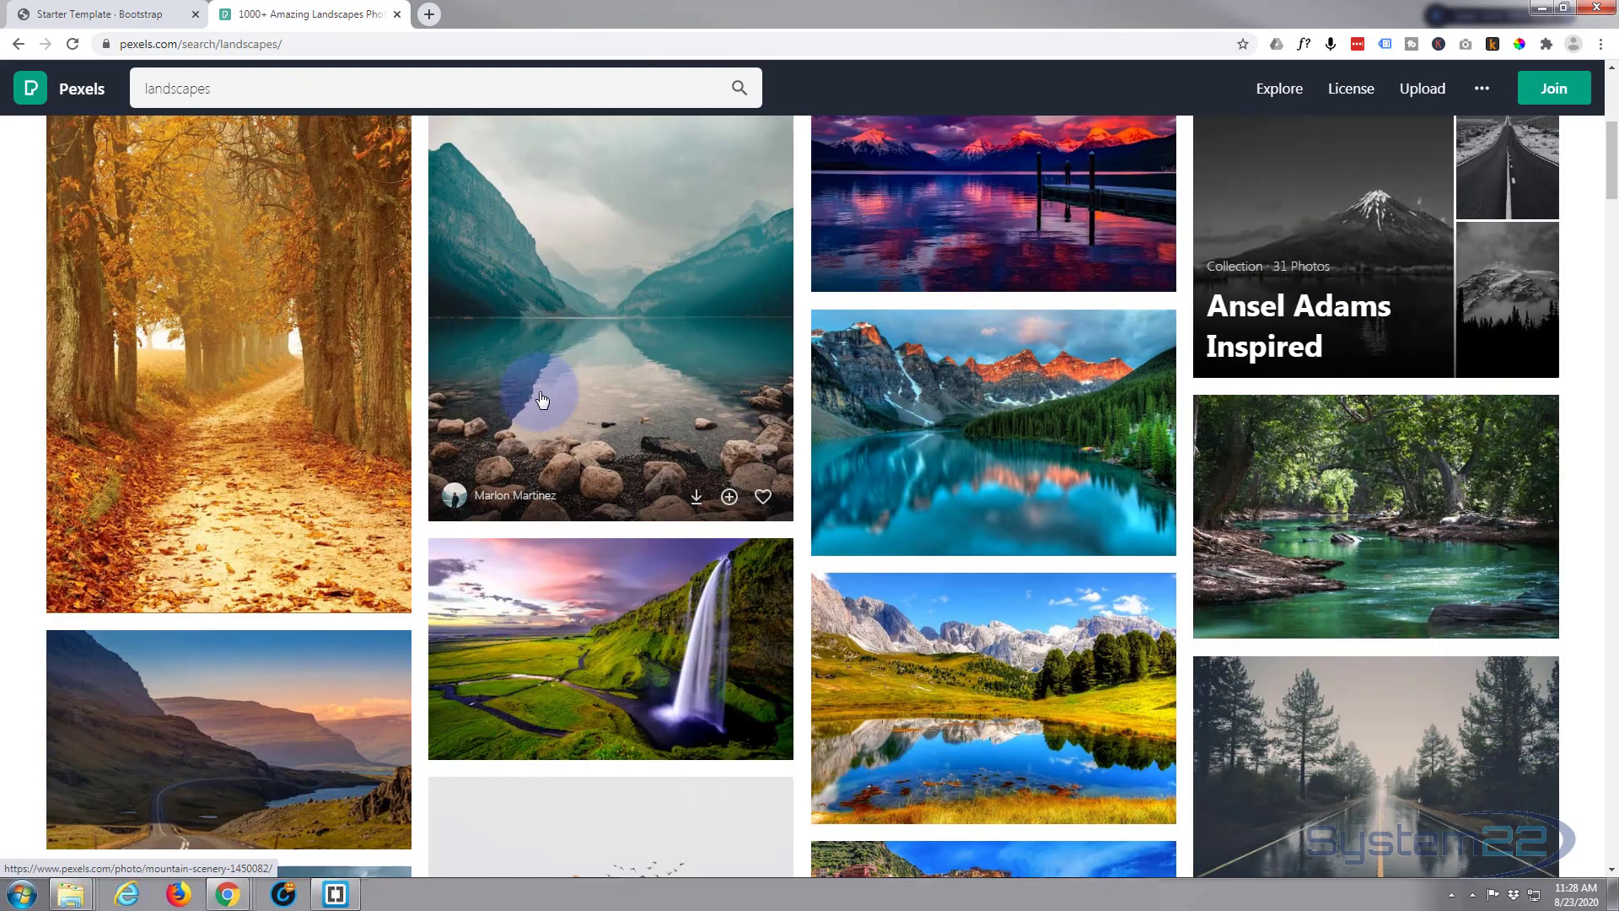
{"action": "scroll", "scroll_direction": "down", "scroll_amount": 3}
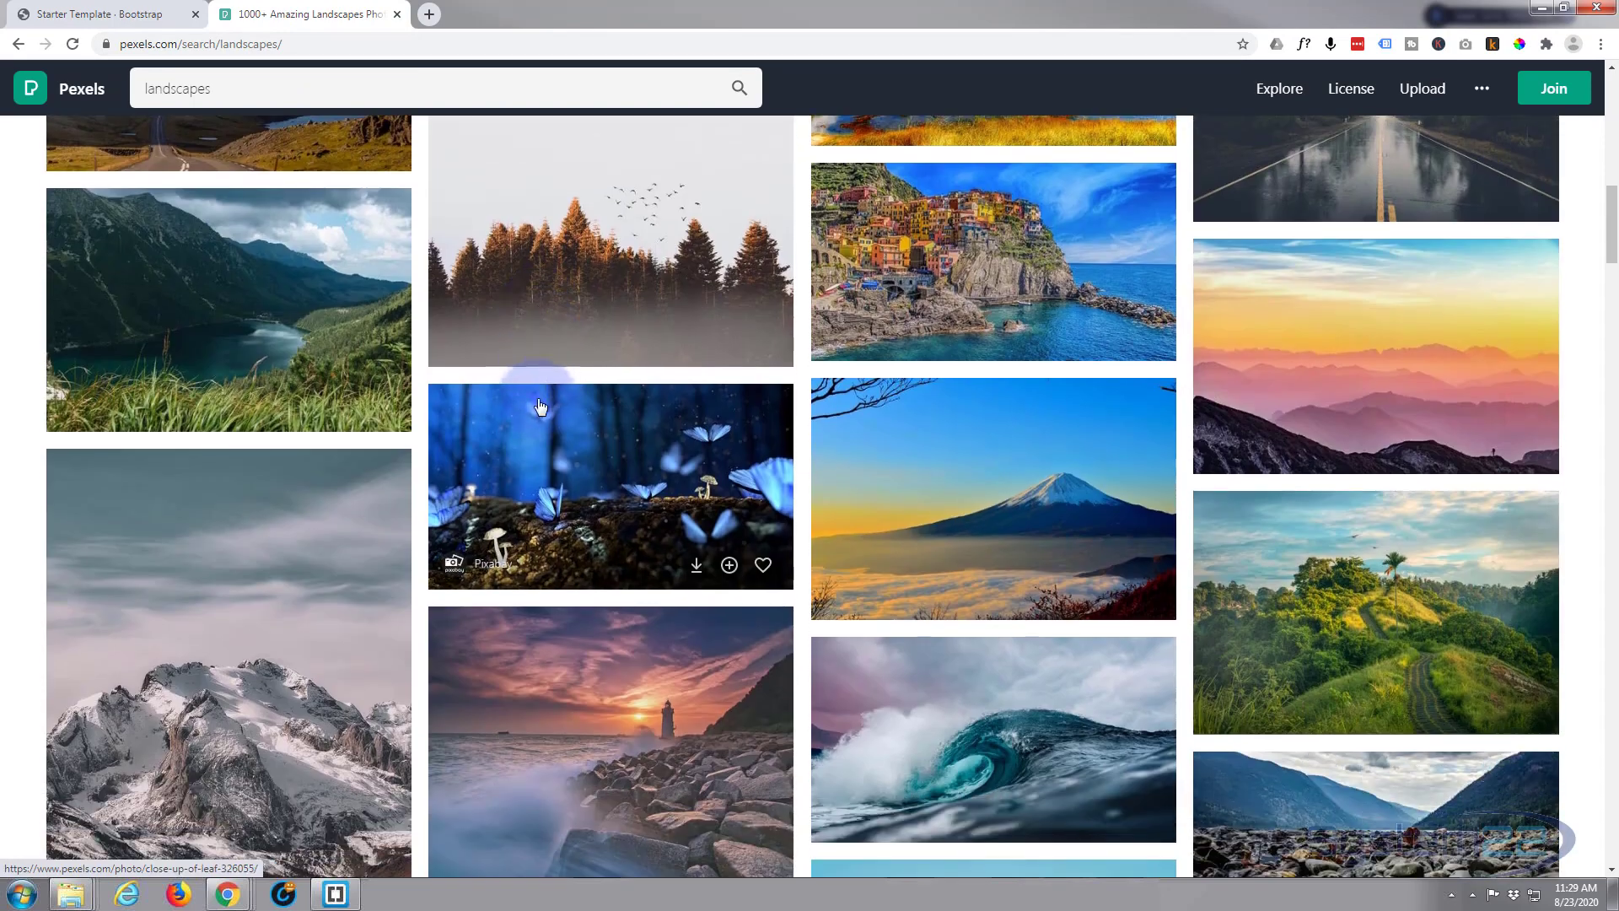
{"action": "left_click", "coordinate": [609, 483]}
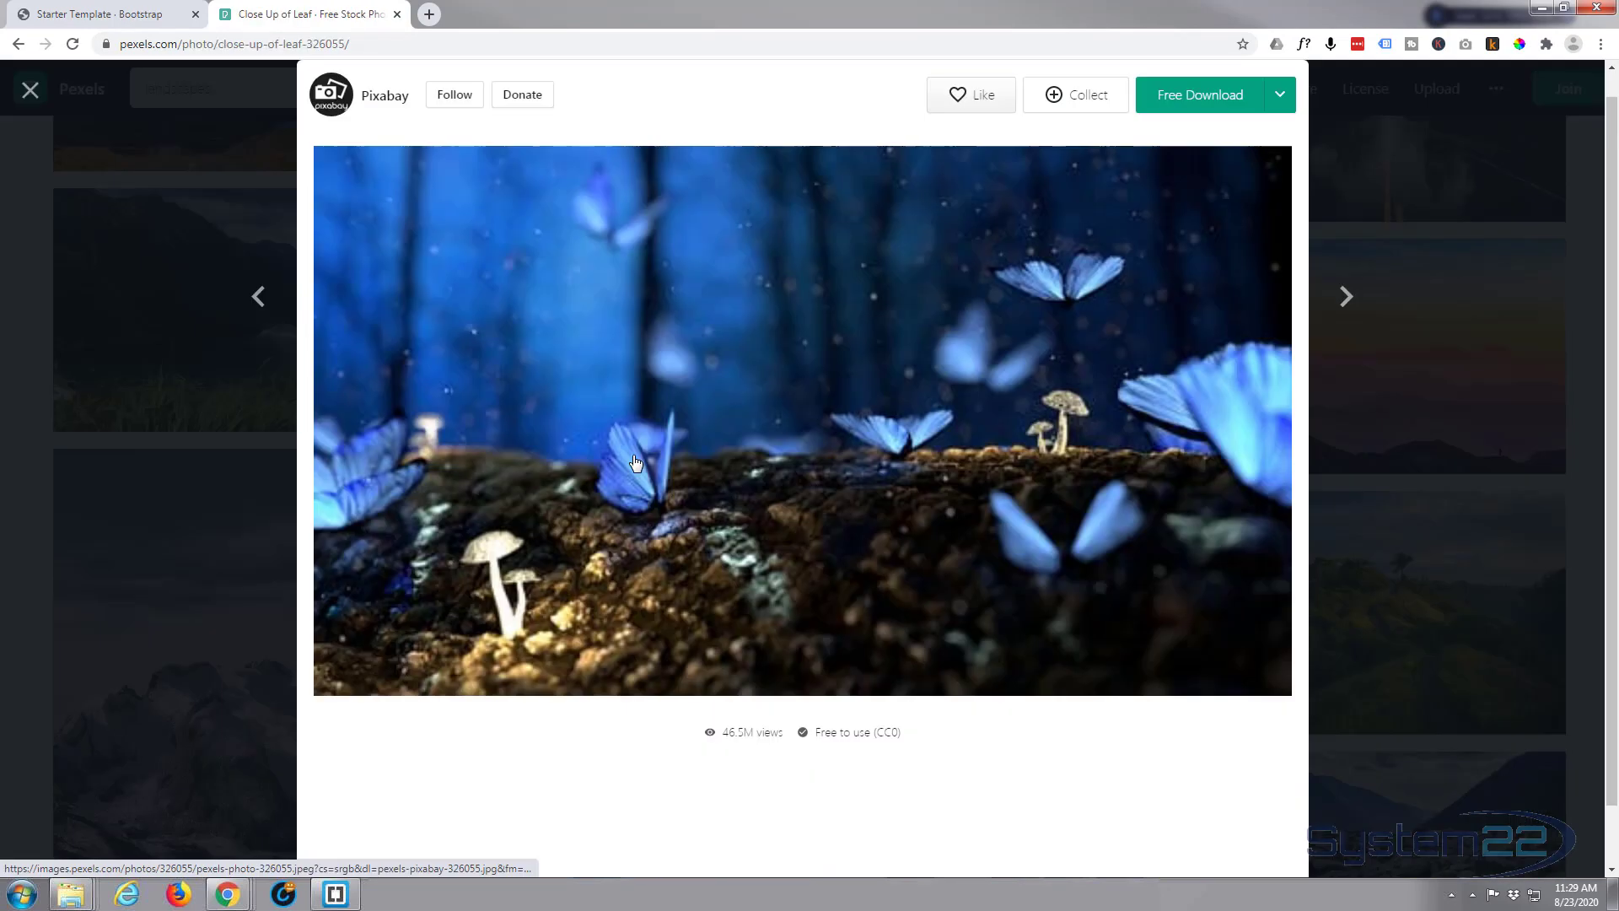
Step: Show the butterfly photo's Free Download size options
{"action": "left_click", "coordinate": [1278, 94]}
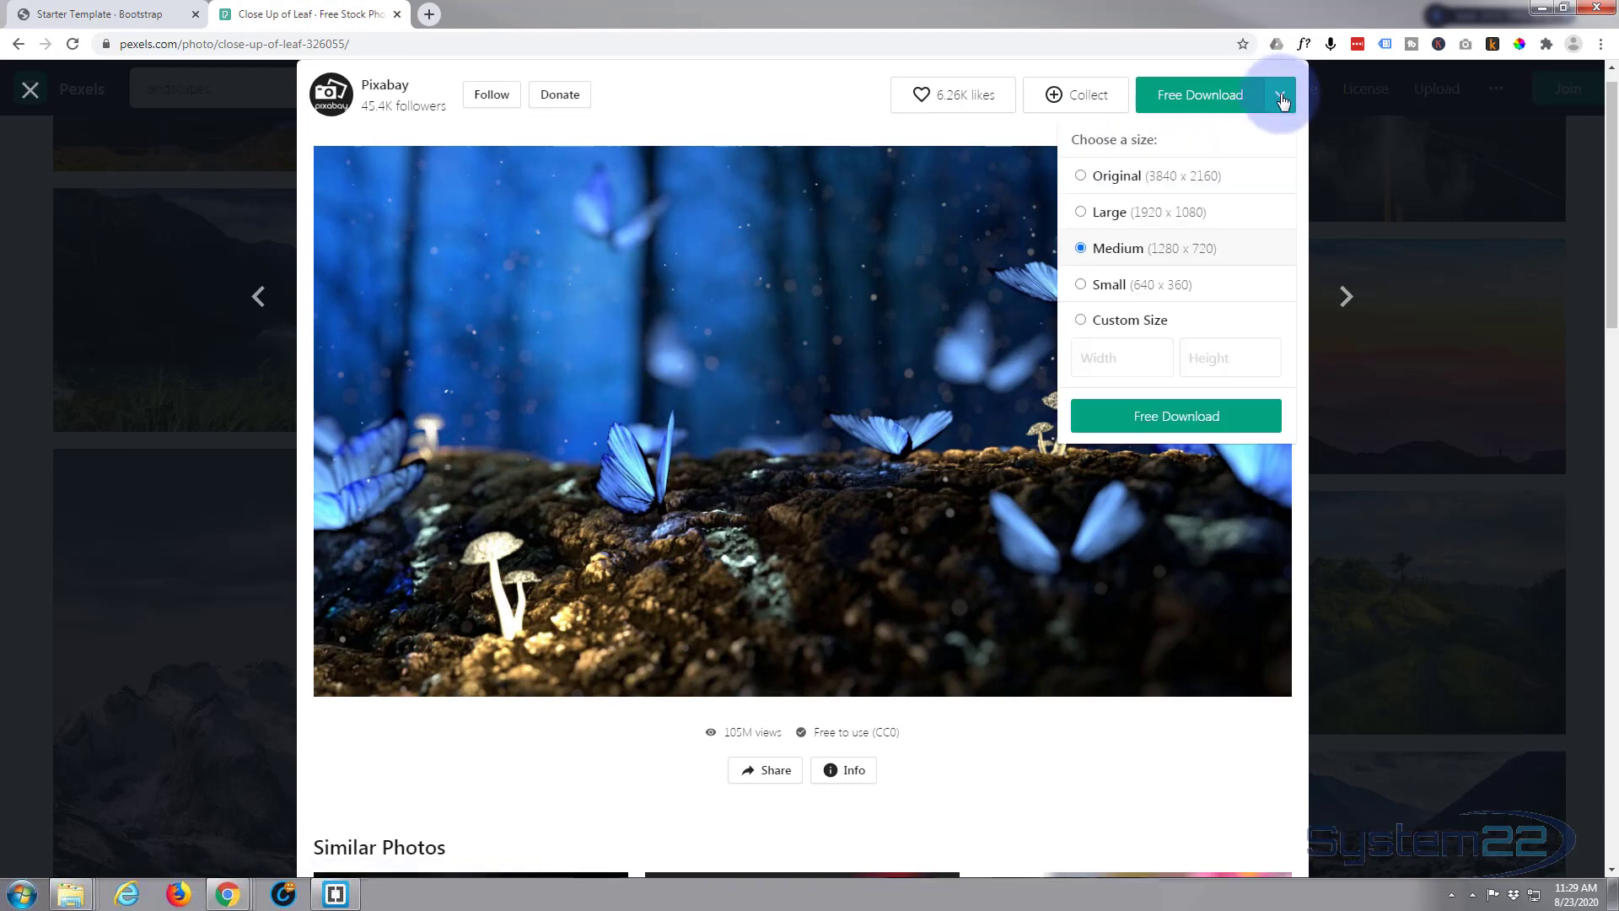
{"action": "mouse_move", "coordinate": [1247, 193]}
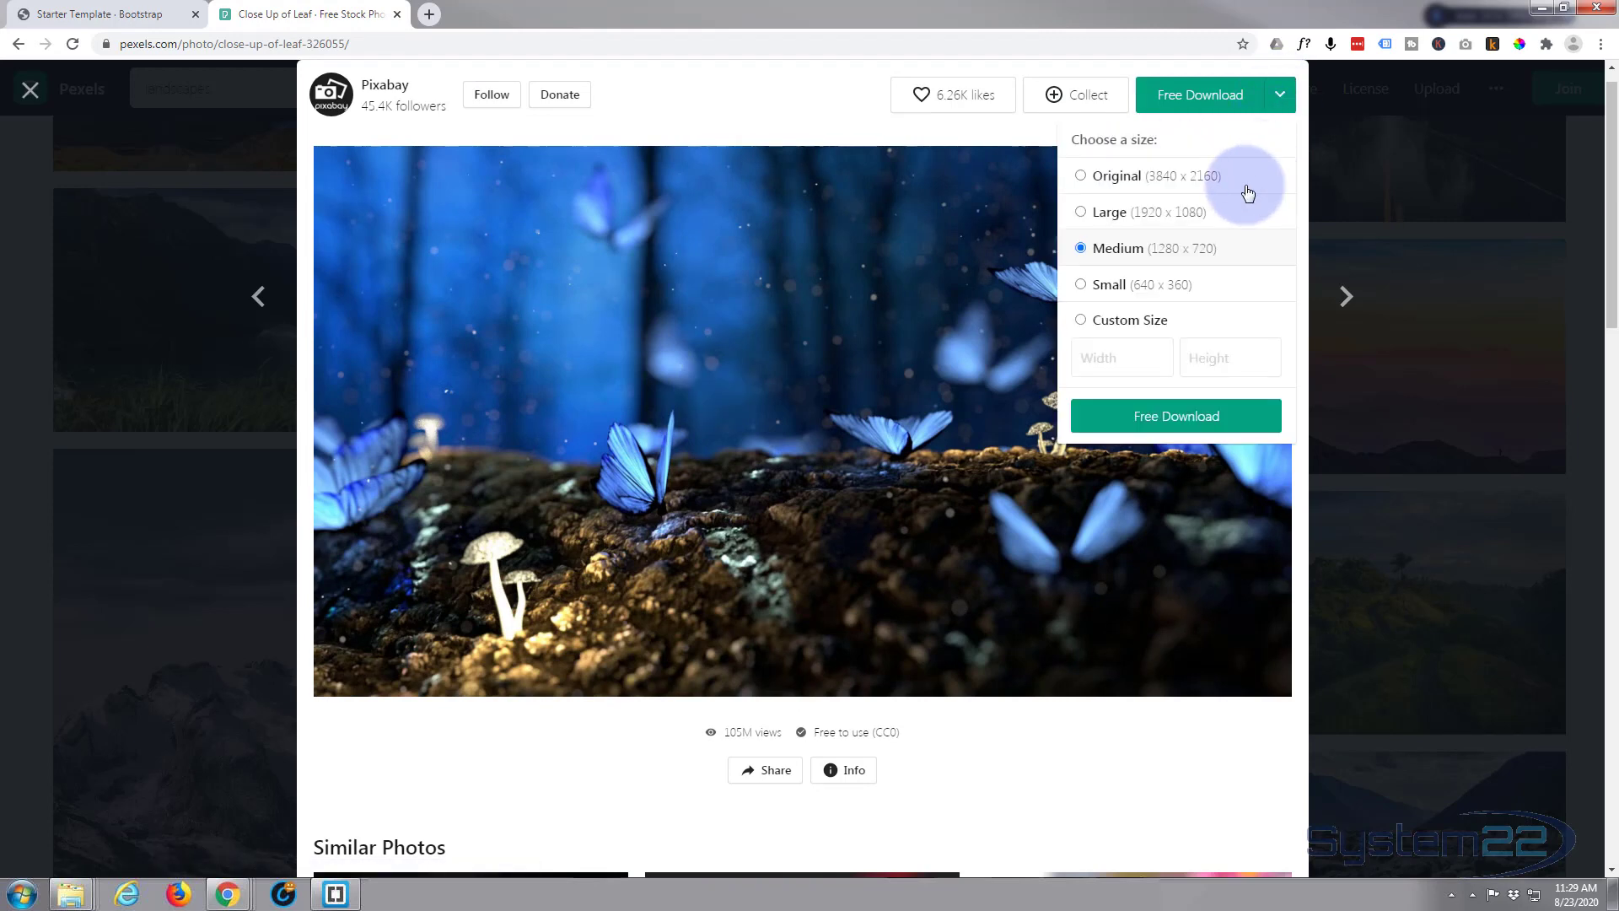
{"action": "mouse_move", "coordinate": [1079, 225]}
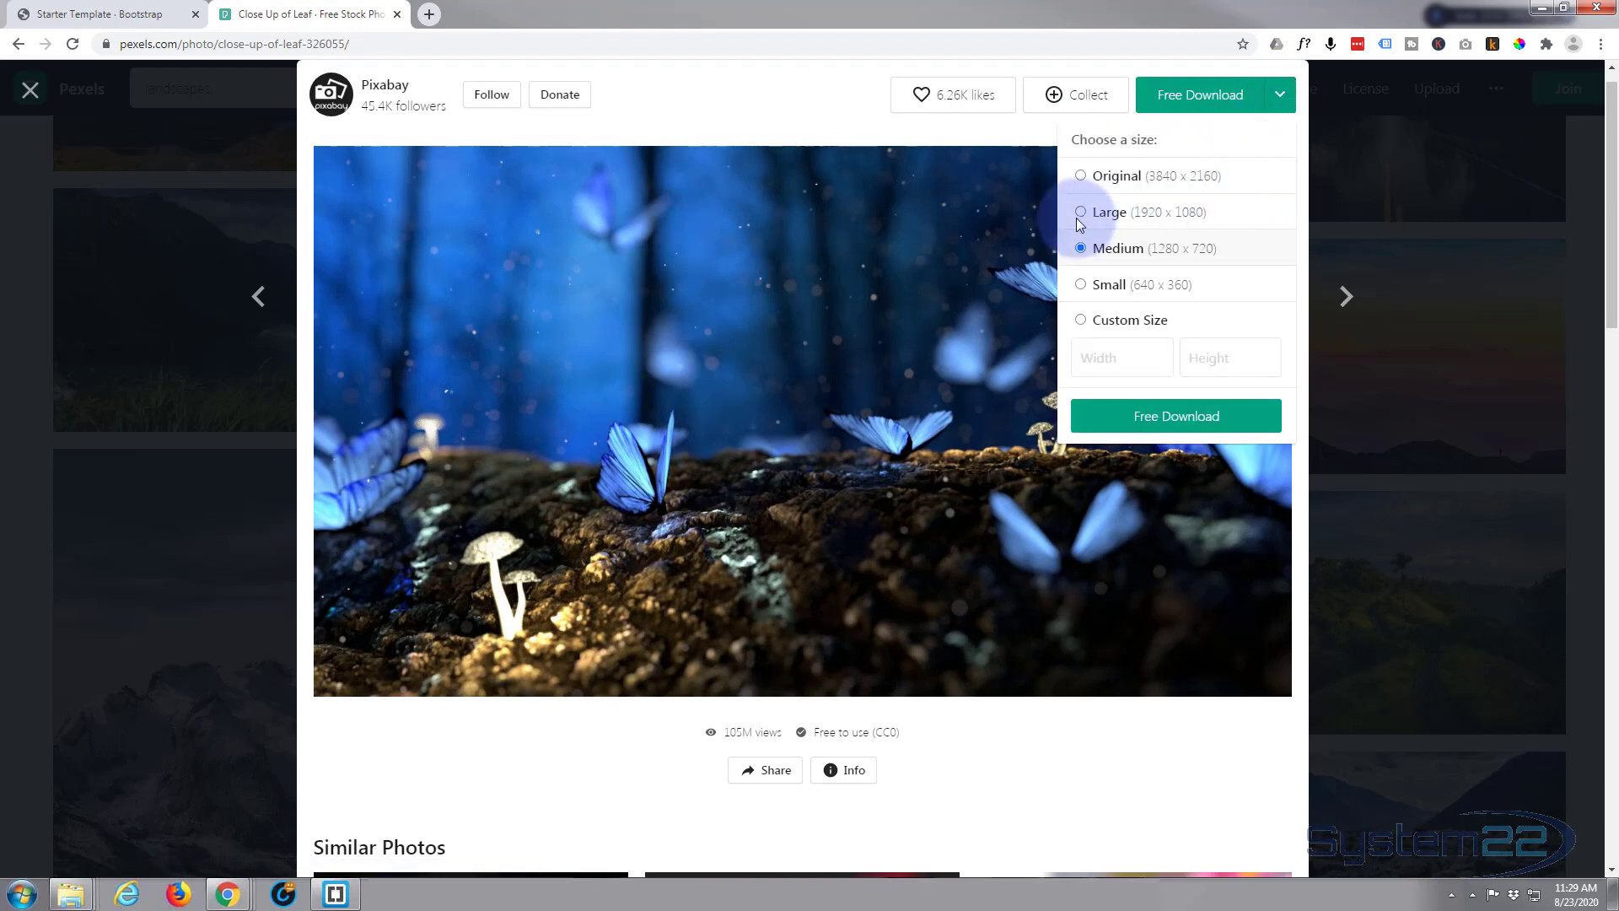
{"action": "mouse_move", "coordinate": [1100, 220]}
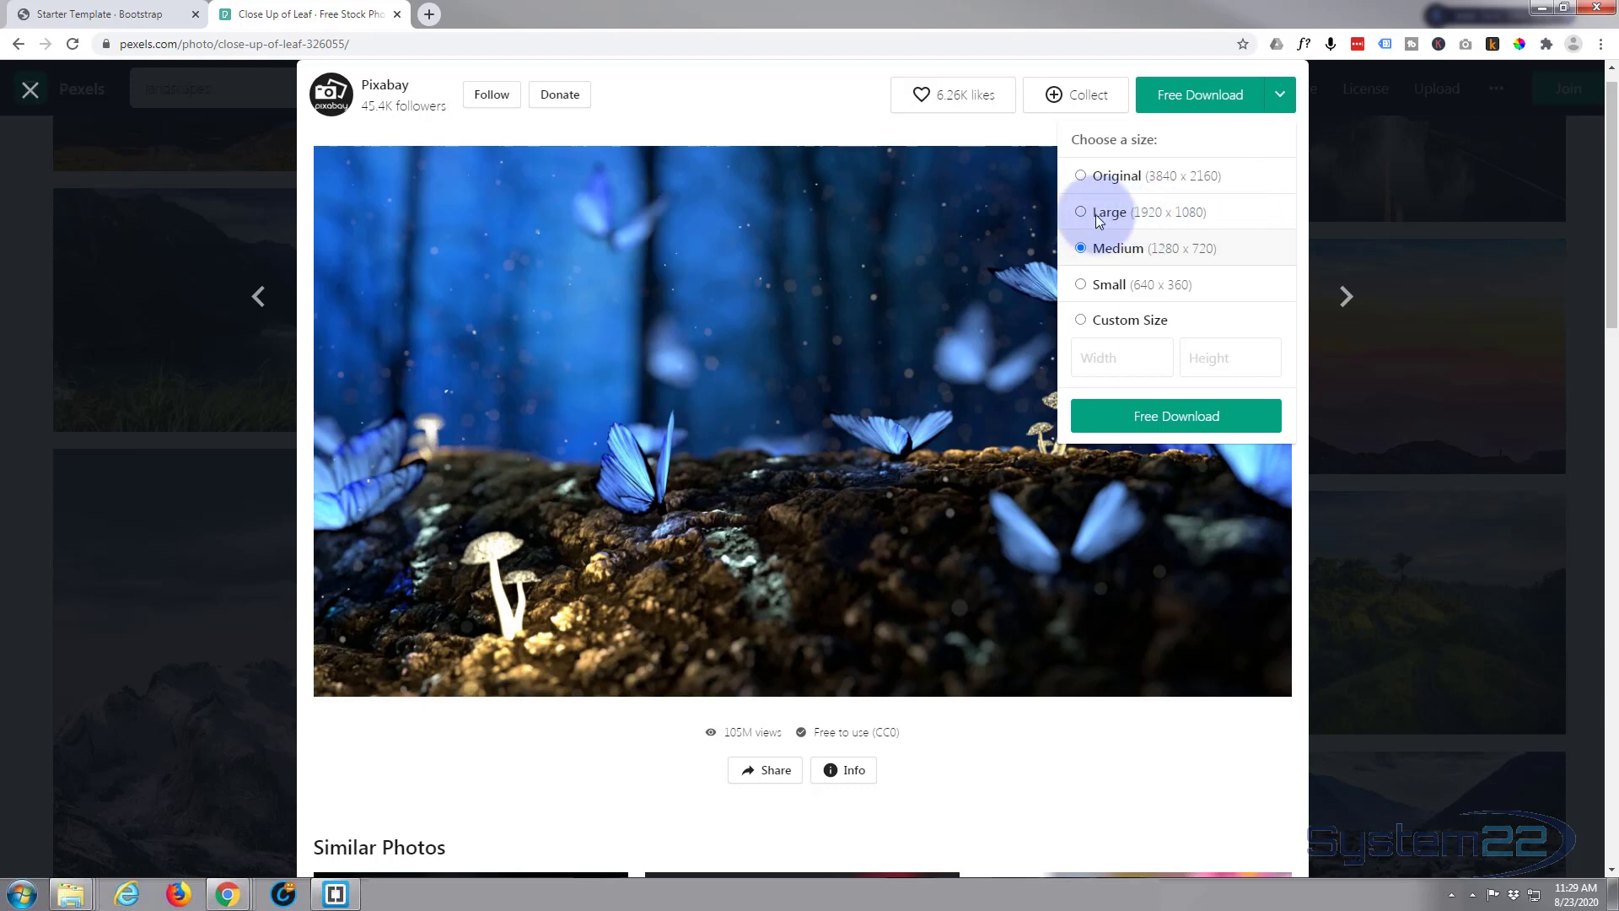
{"action": "mouse_move", "coordinate": [1213, 224]}
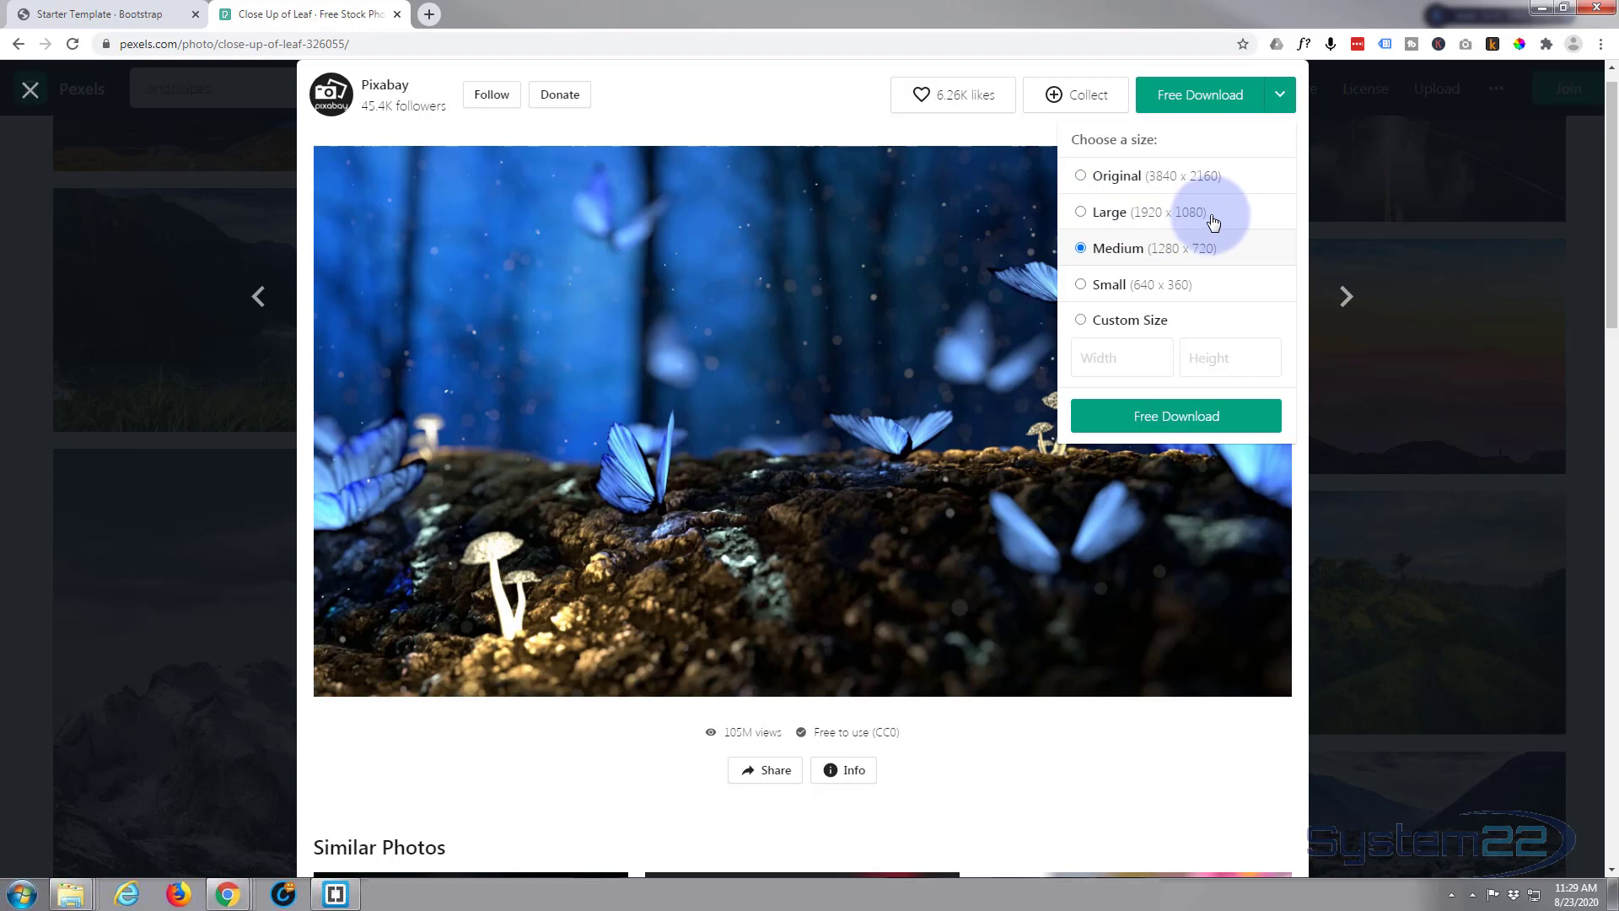
{"action": "mouse_move", "coordinate": [1201, 253]}
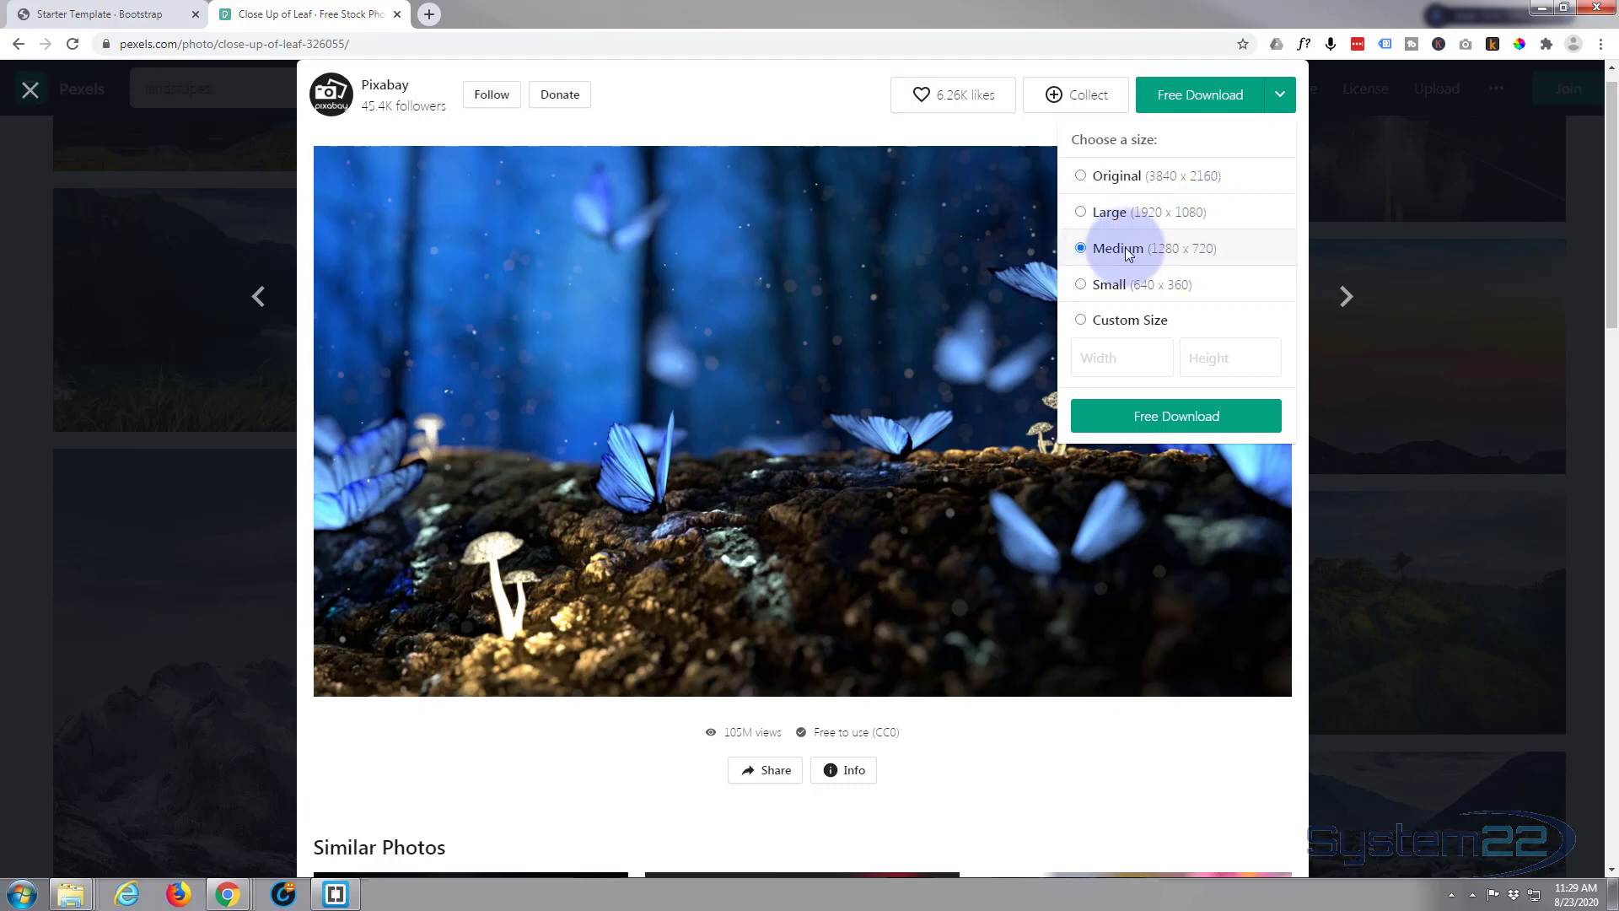
{"action": "mouse_move", "coordinate": [1200, 255]}
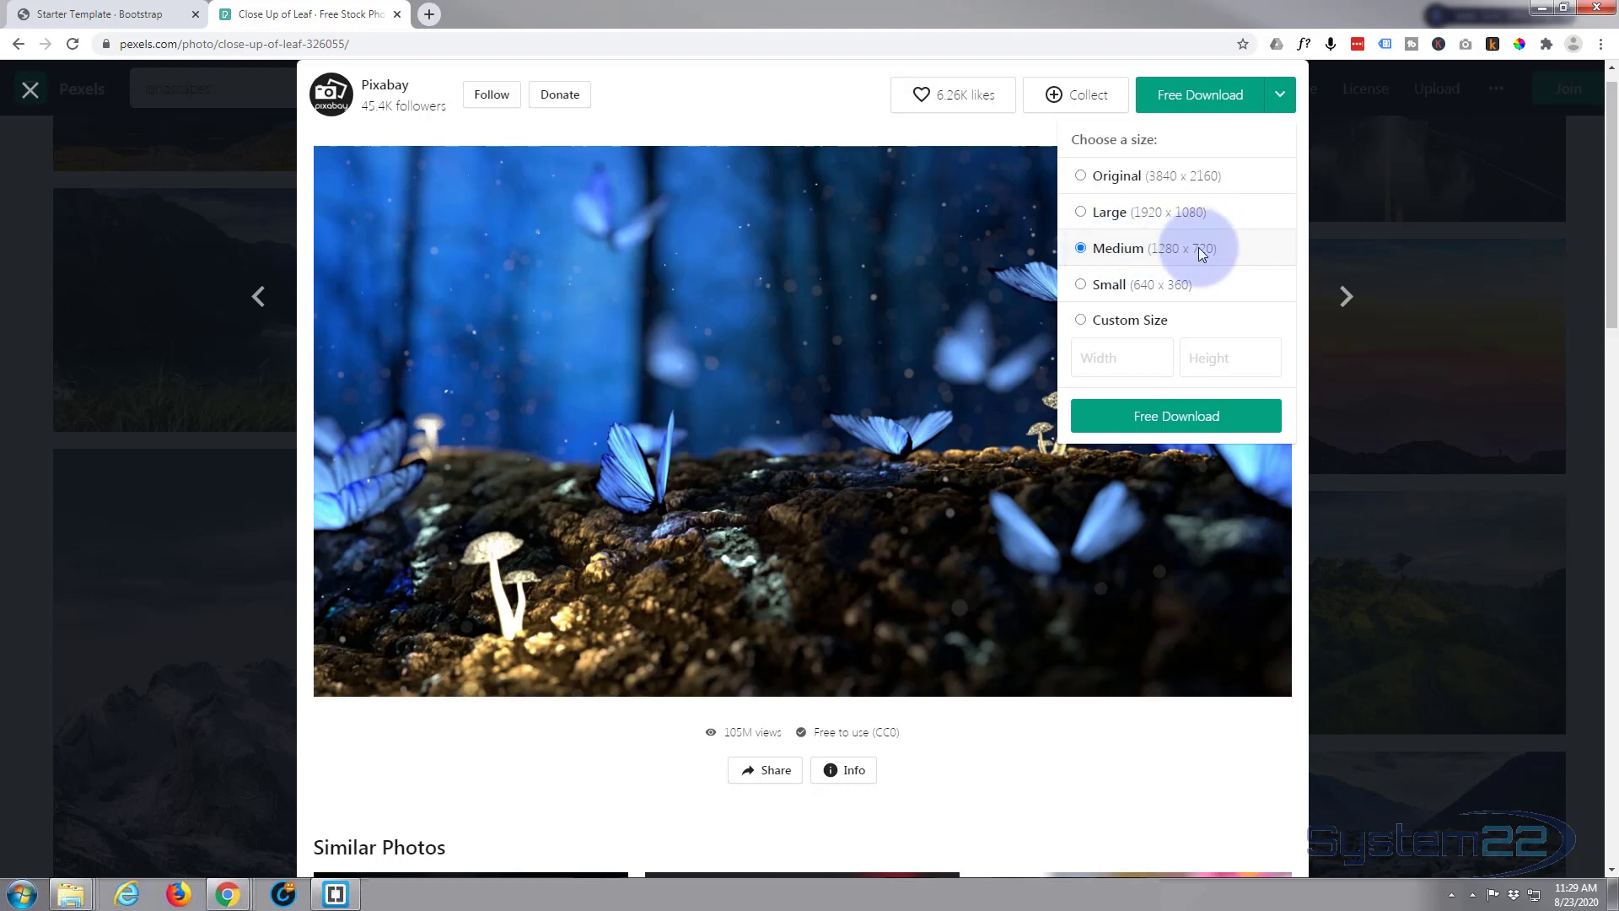
{"action": "mouse_move", "coordinate": [1213, 254]}
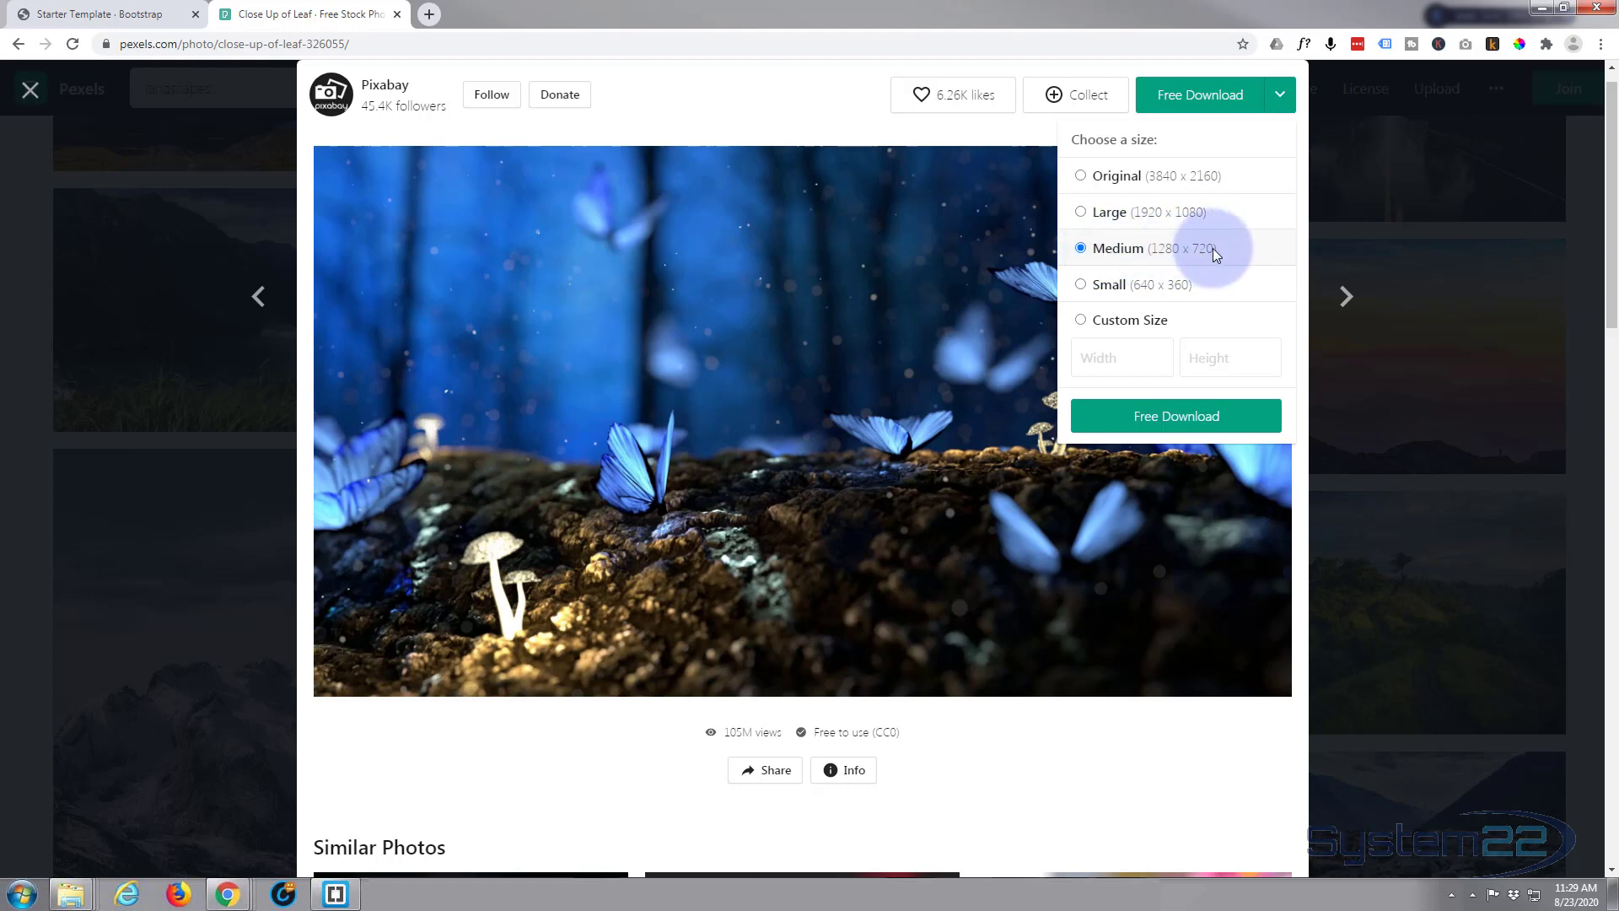
{"action": "mouse_move", "coordinate": [1109, 290]}
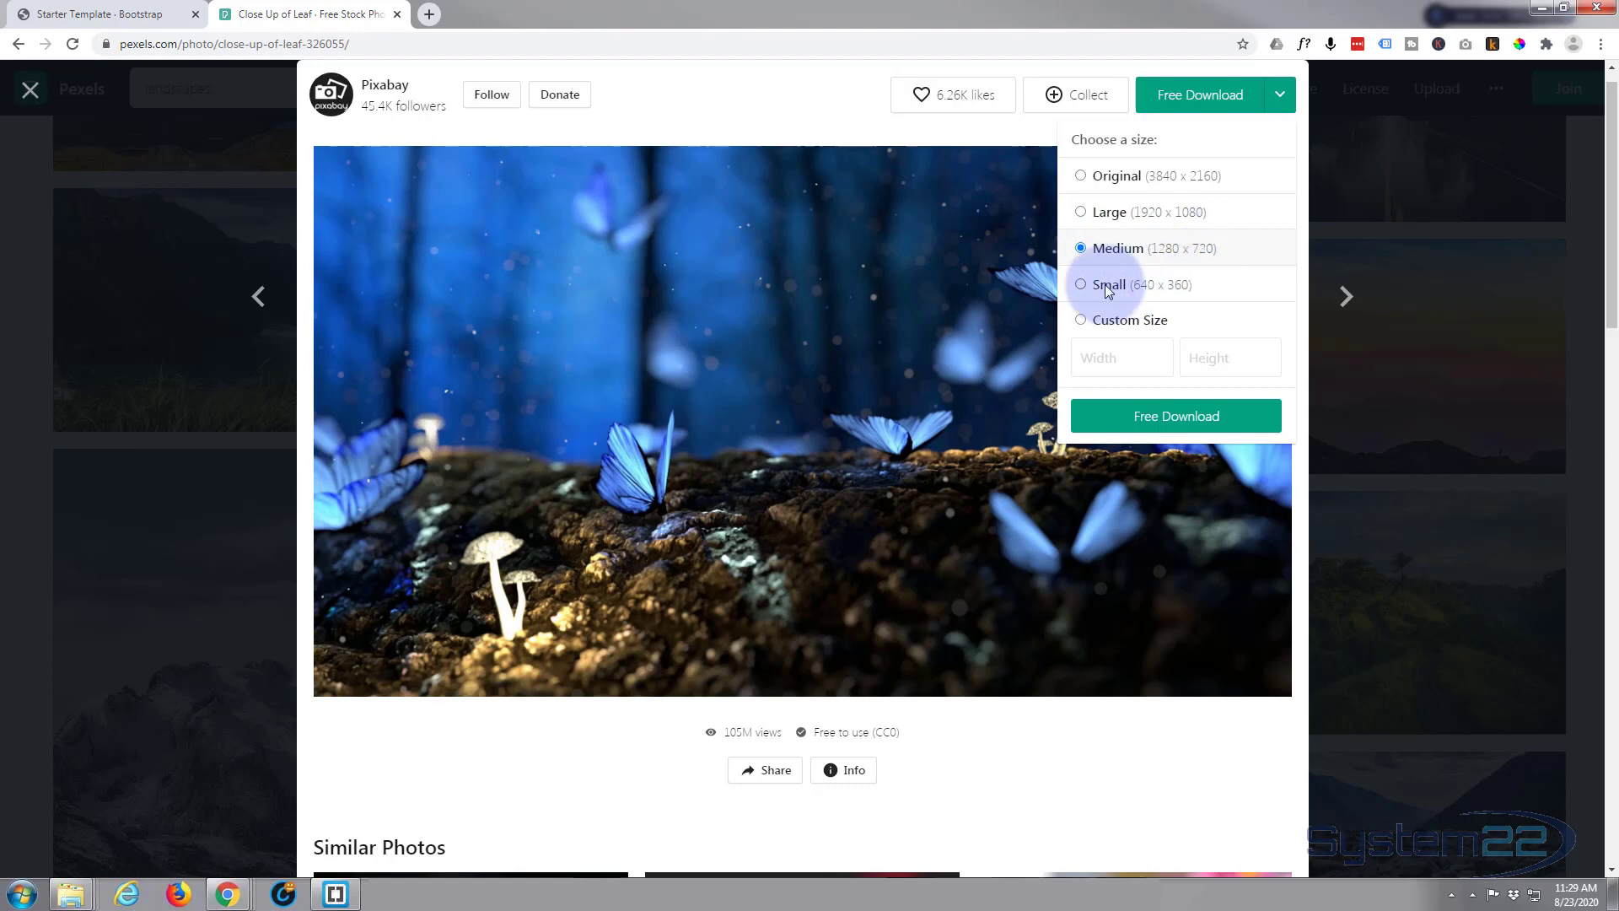
{"action": "mouse_move", "coordinate": [1164, 294]}
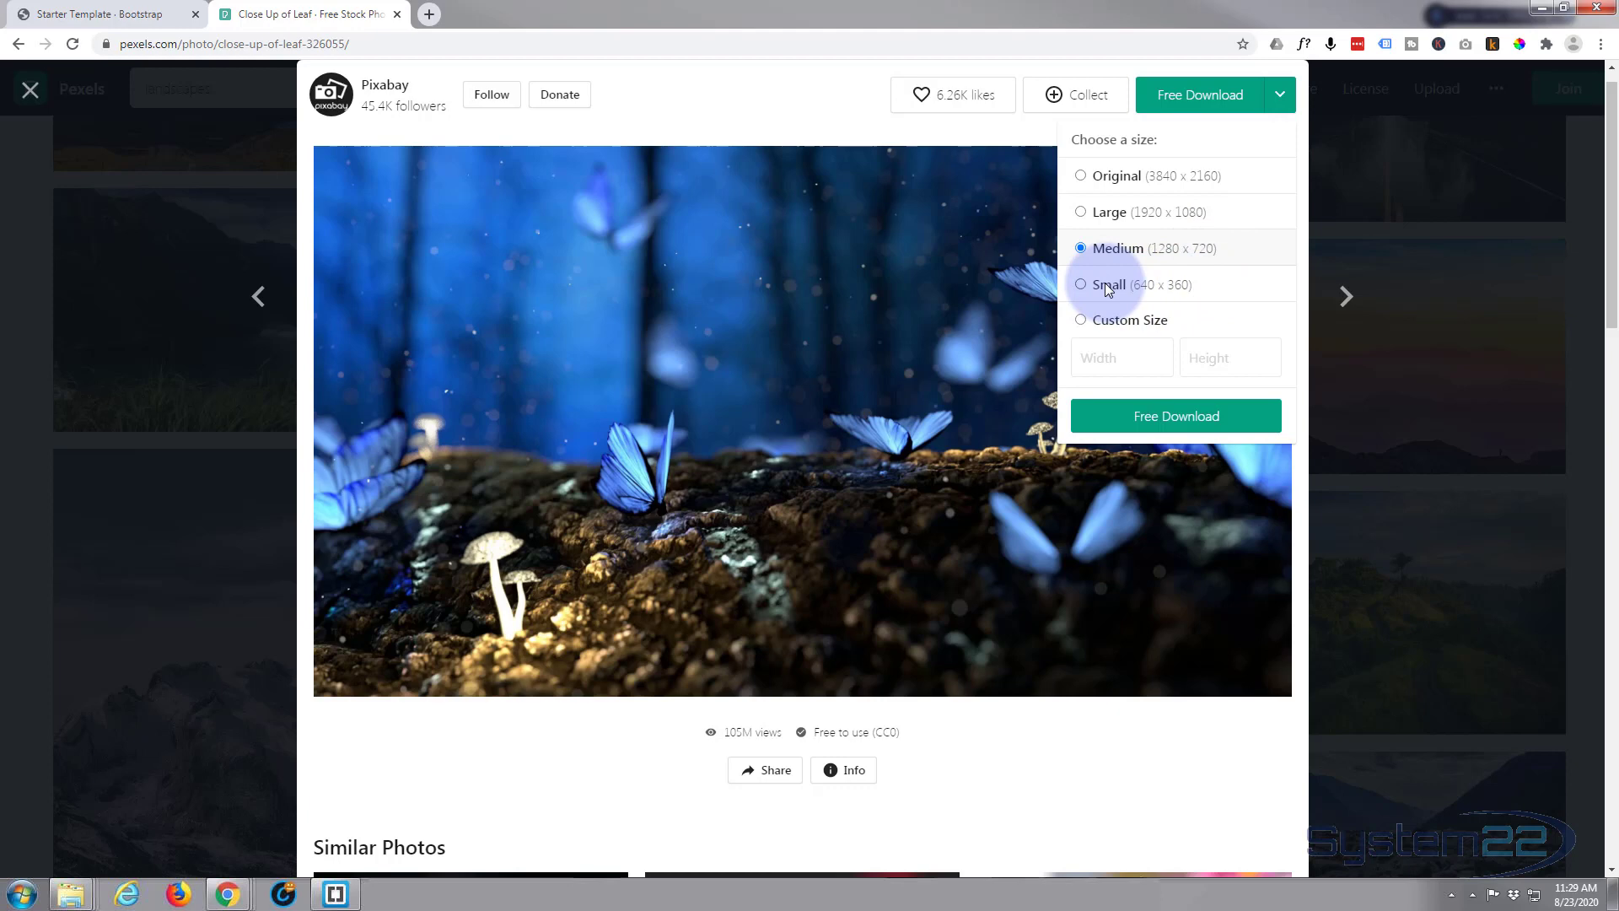
{"action": "mouse_move", "coordinate": [1162, 253]}
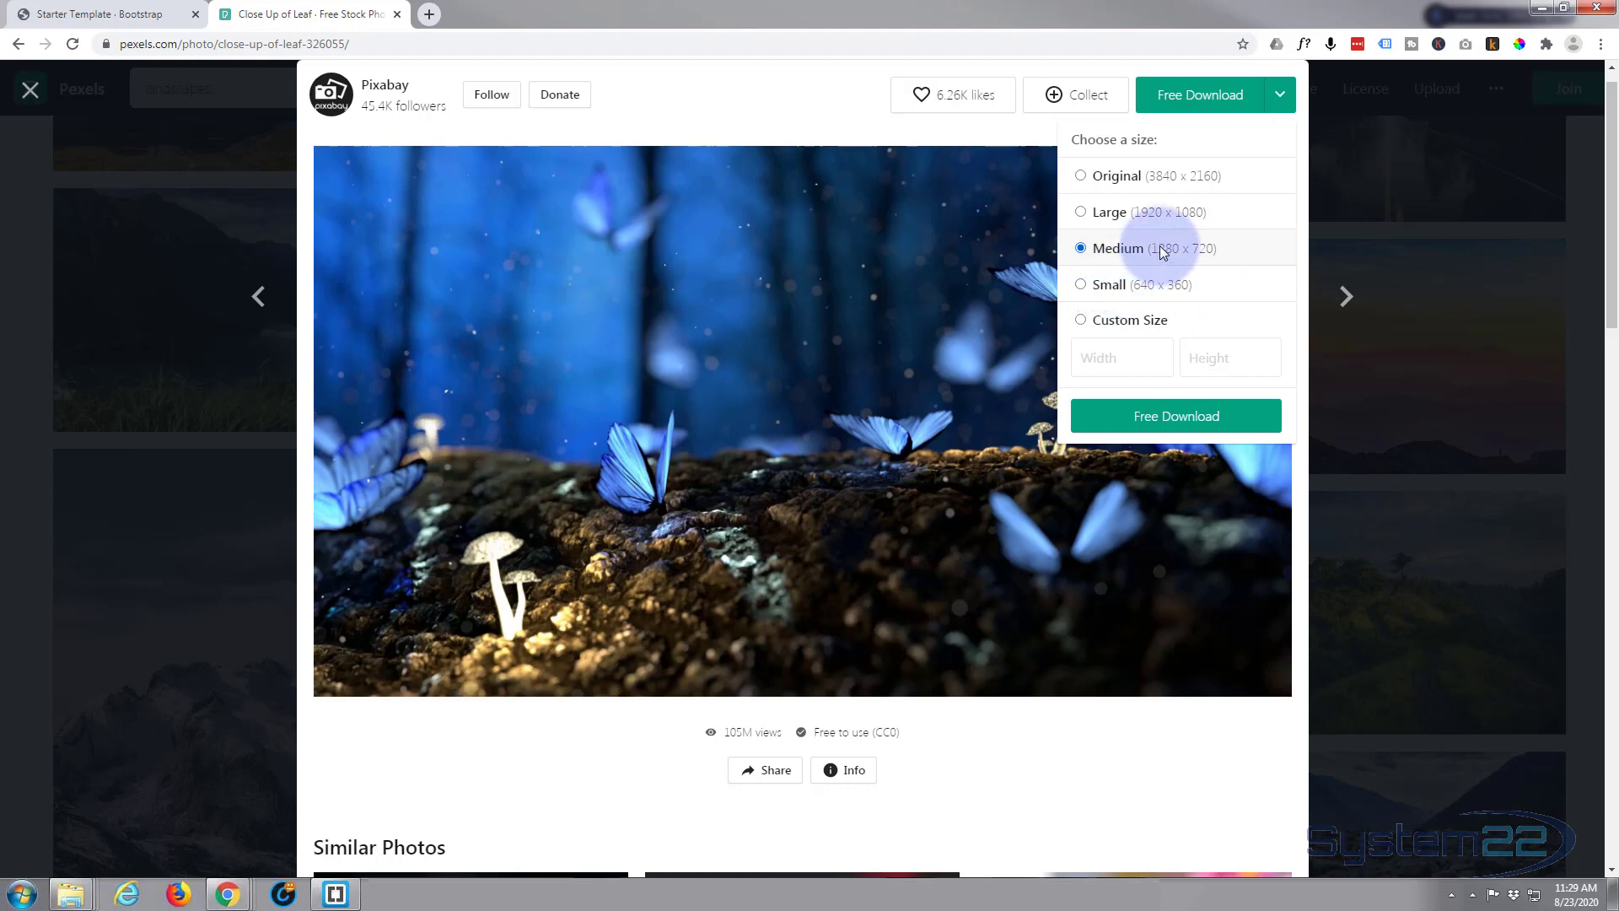
{"action": "mouse_move", "coordinate": [1114, 280]}
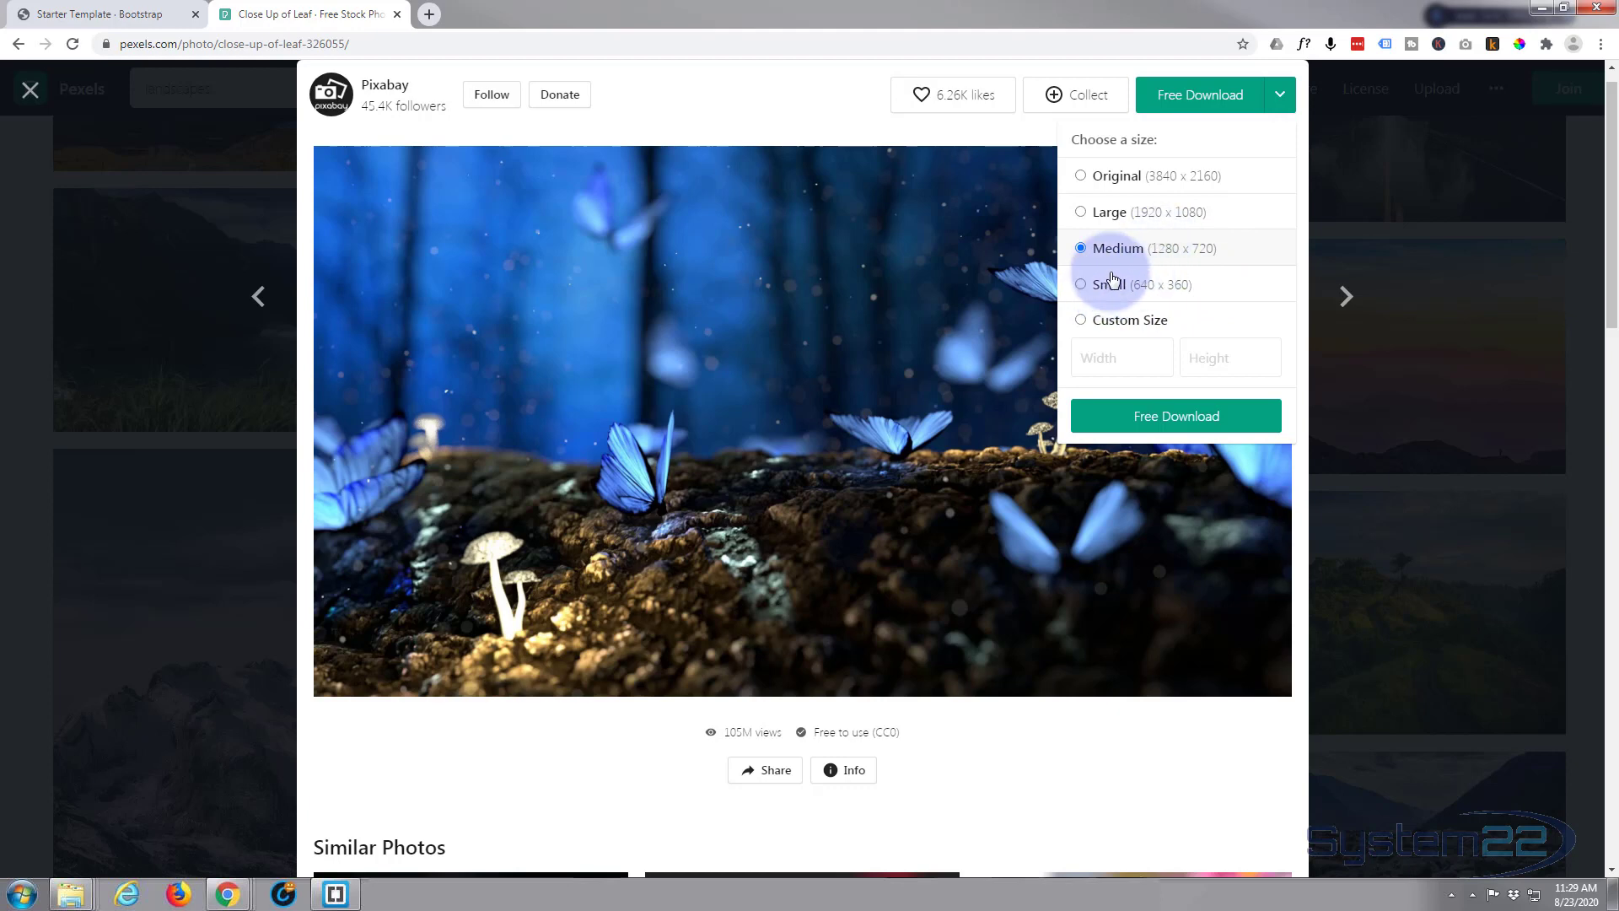
{"action": "mouse_move", "coordinate": [1222, 413]}
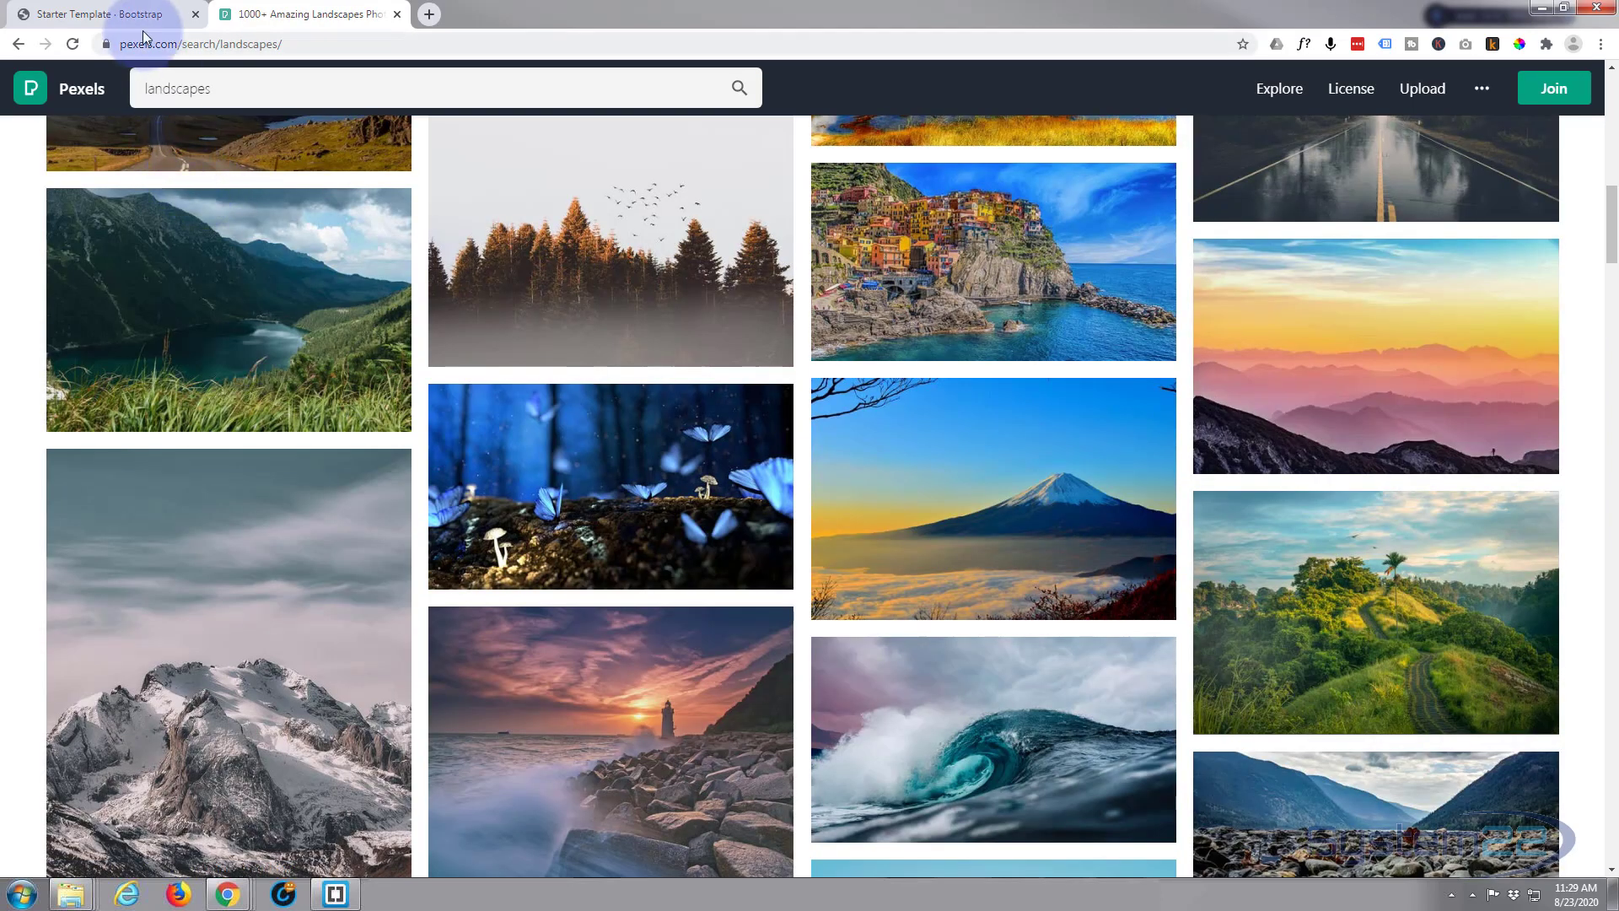
{"action": "left_click", "coordinate": [93, 13]}
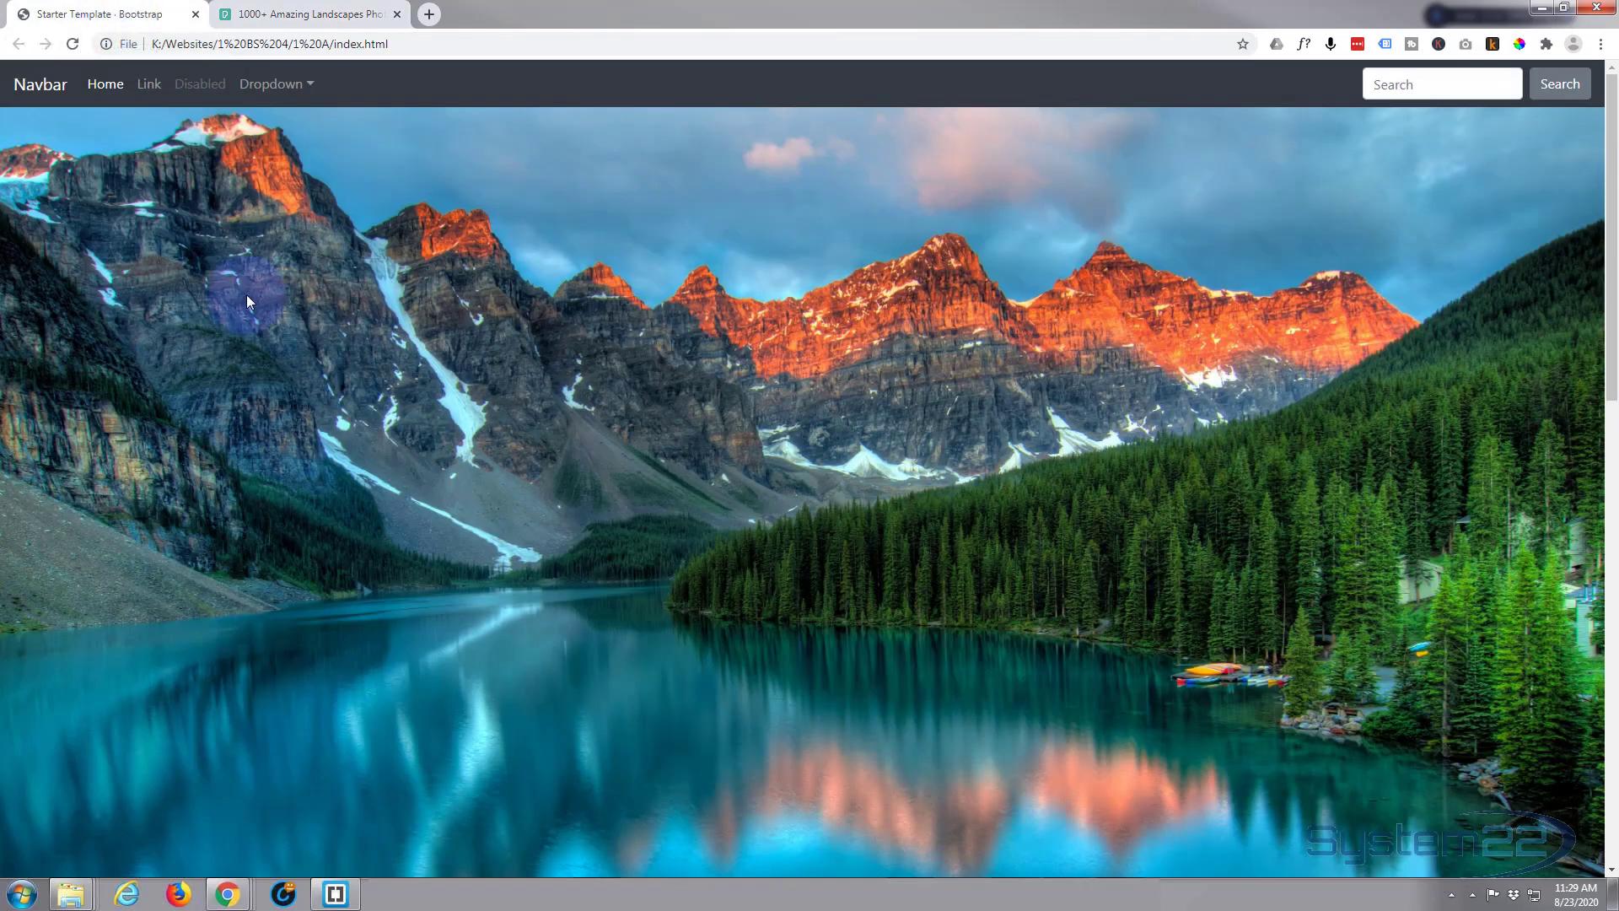
{"action": "scroll", "scroll_direction": "down", "scroll_amount": 3}
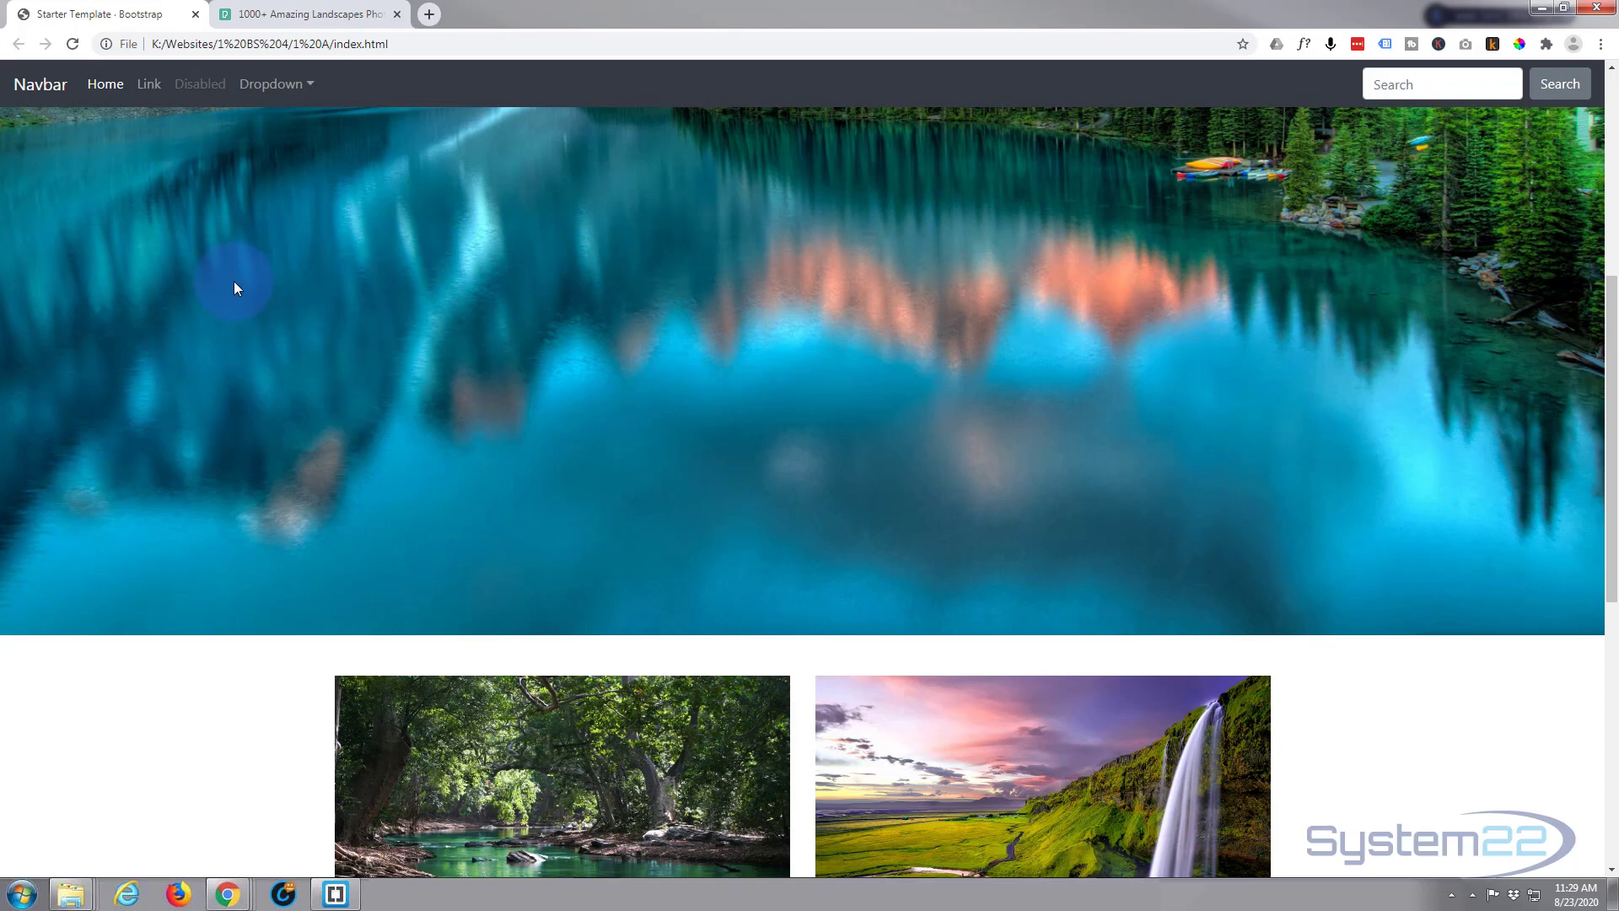
{"action": "left_click", "coordinate": [70, 893]}
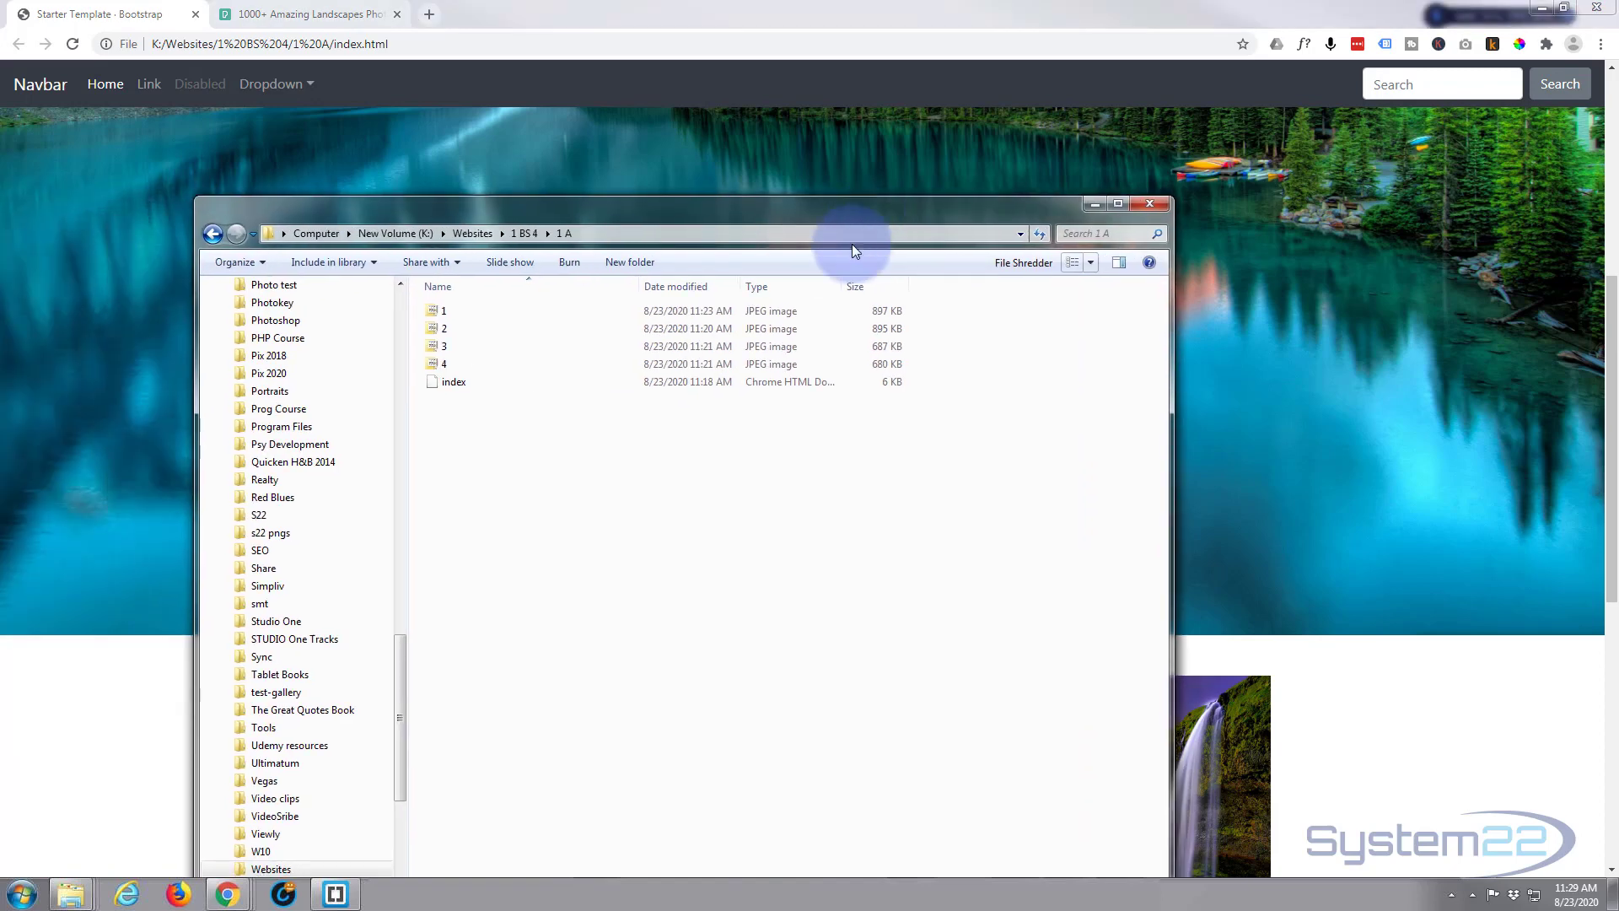
{"action": "mouse_move", "coordinate": [919, 221]}
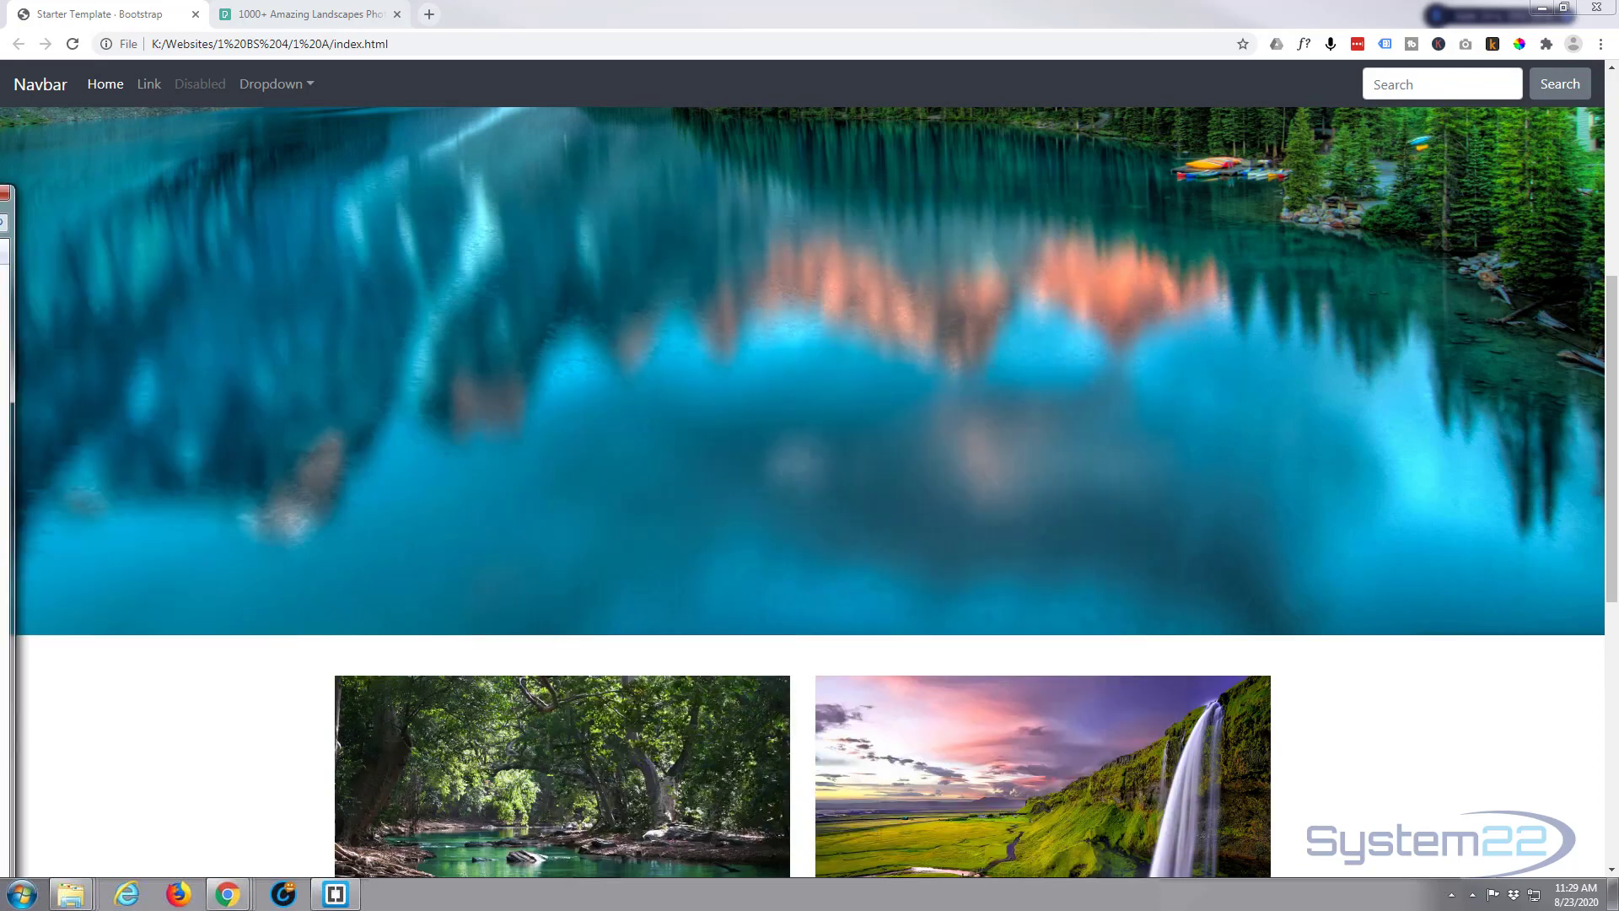
{"action": "left_click", "coordinate": [307, 14]}
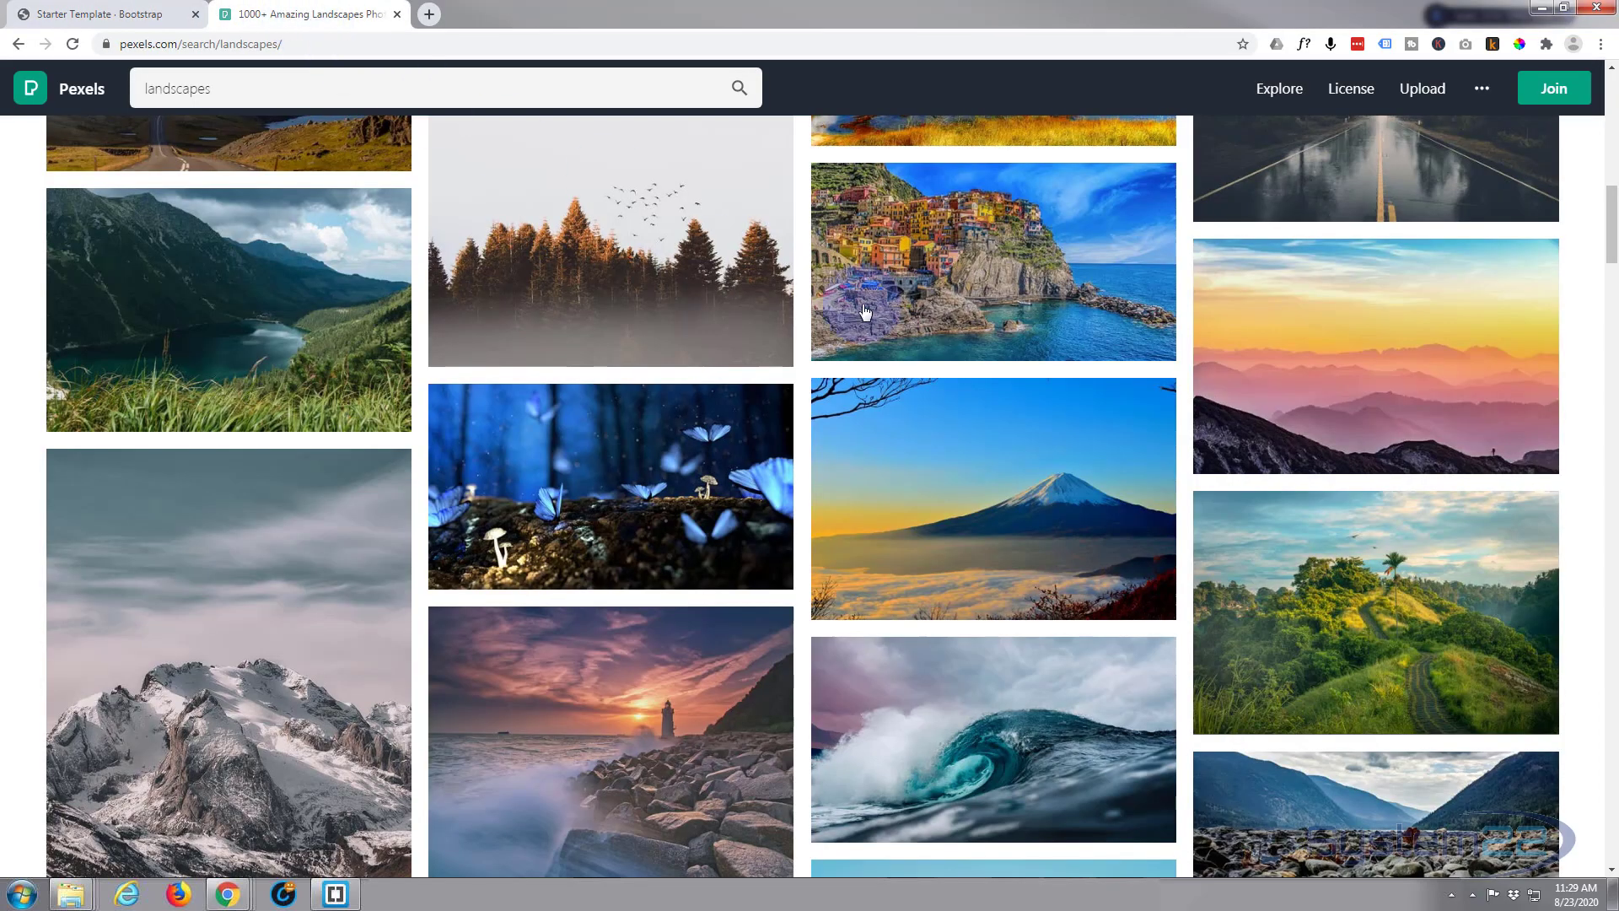
Step: Open the cliffside village photo, pick Custom Size for download, then return to the Starter Template
{"action": "left_click", "coordinate": [992, 260]}
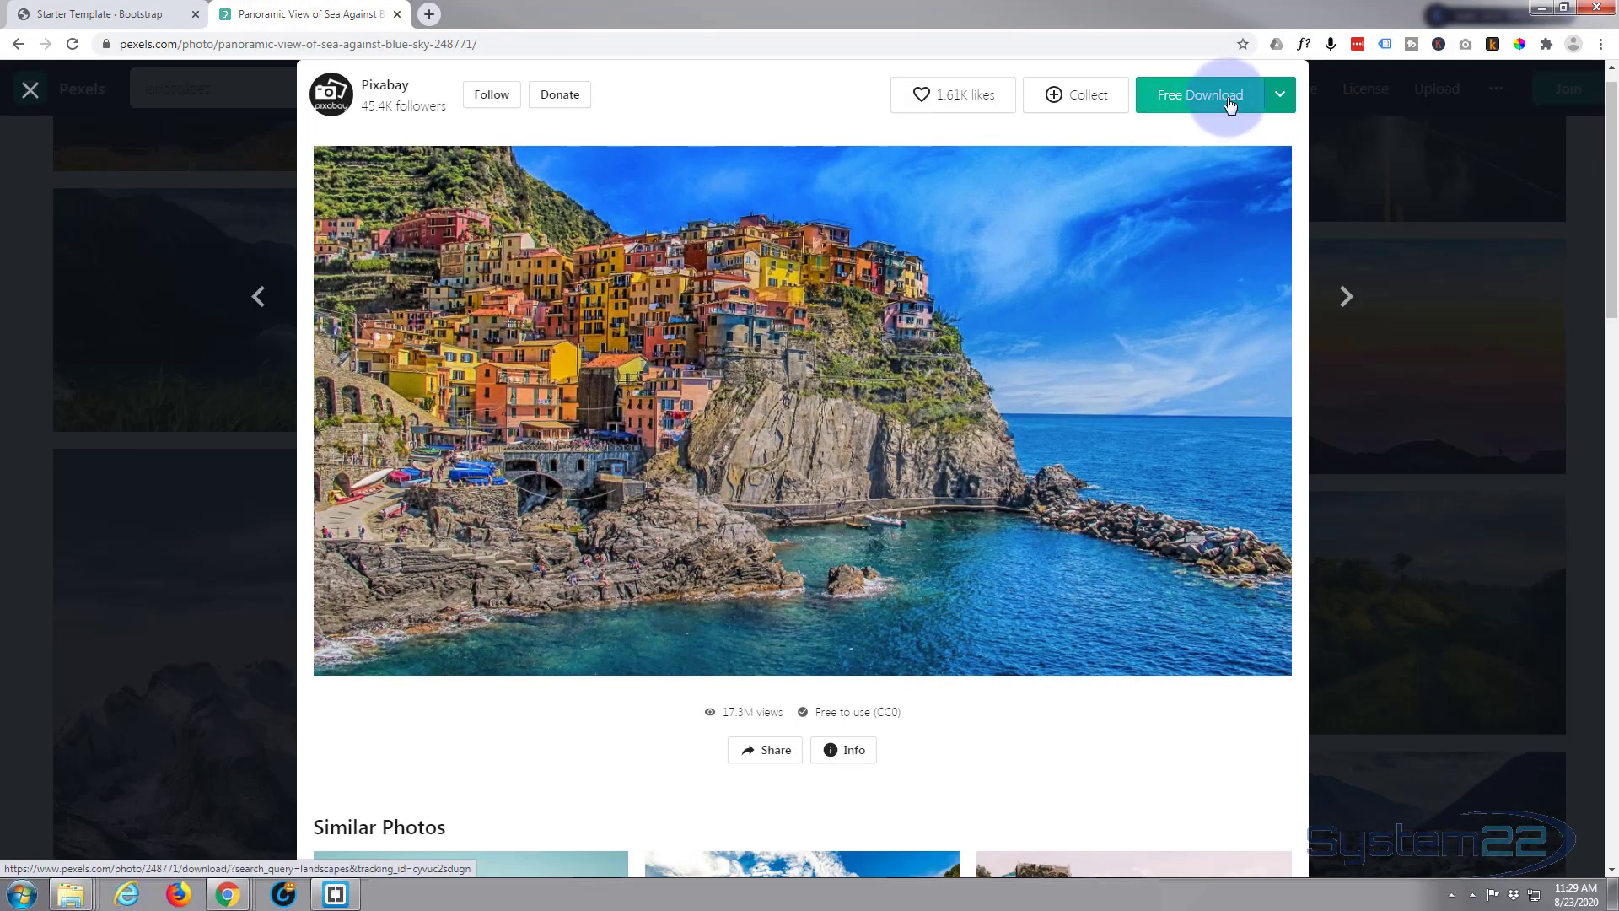
{"action": "left_click", "coordinate": [1279, 93]}
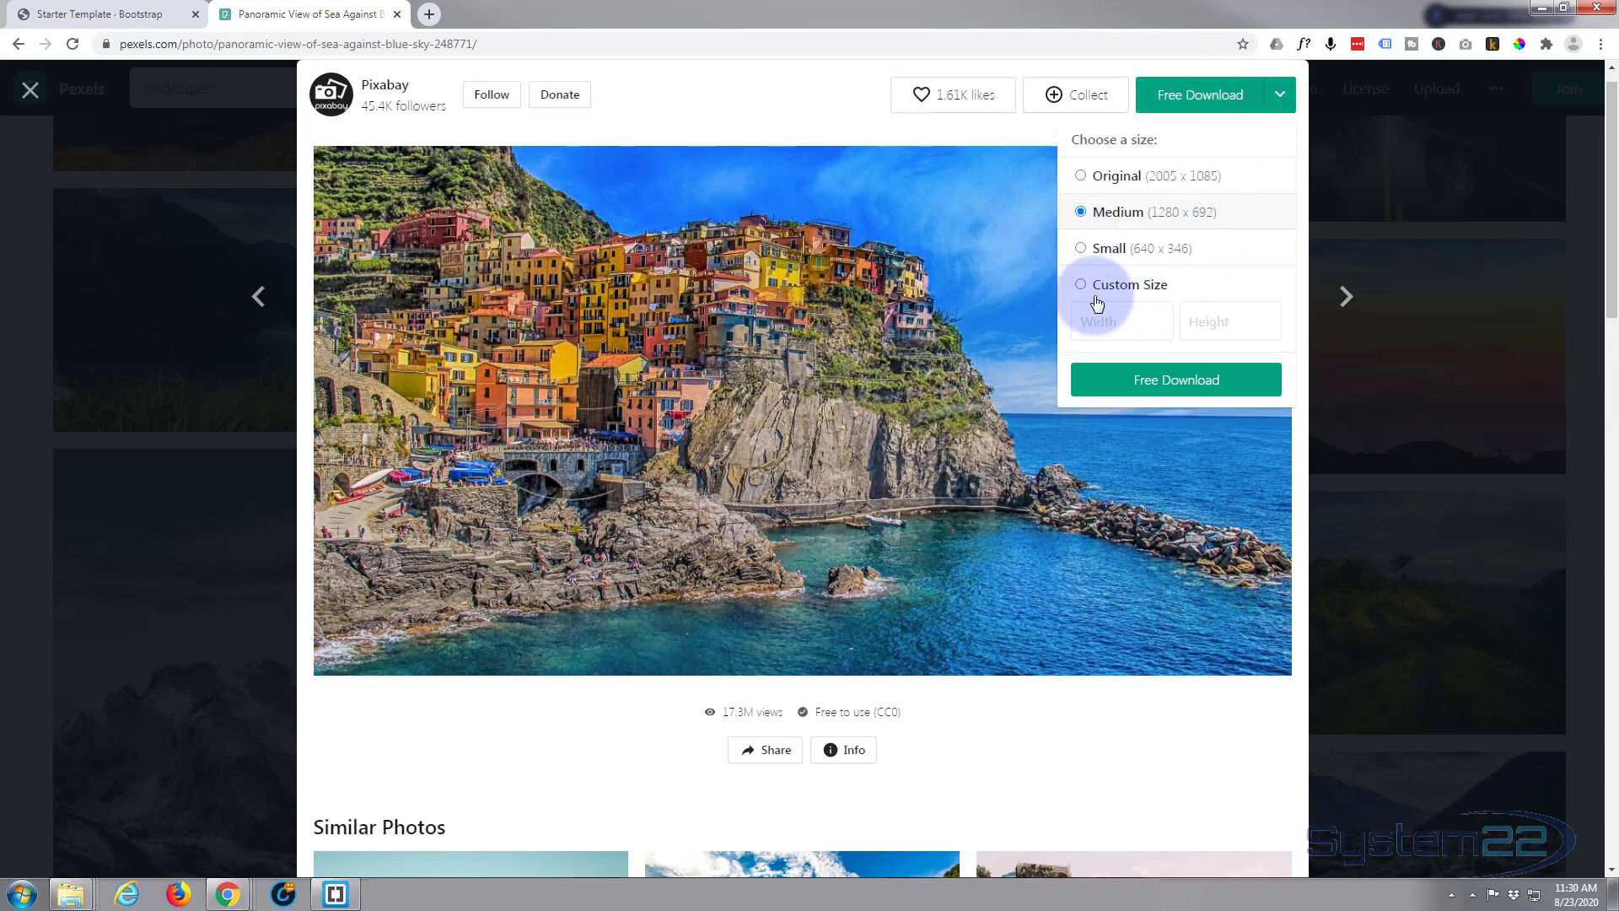
{"action": "left_click", "coordinate": [1080, 284]}
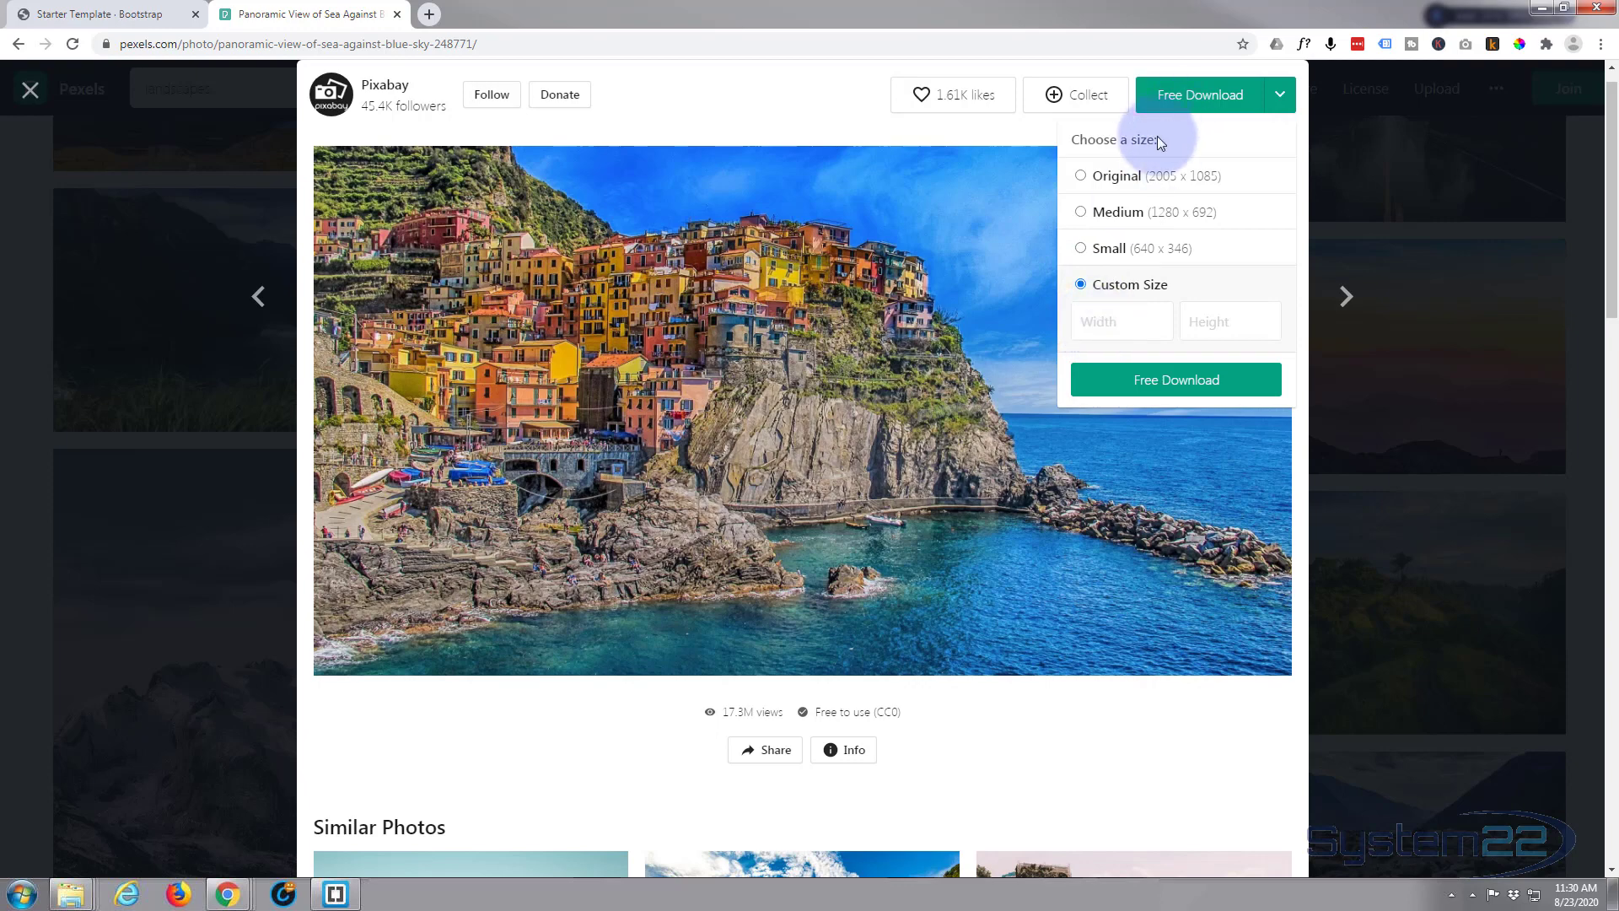
{"action": "left_click", "coordinate": [97, 13]}
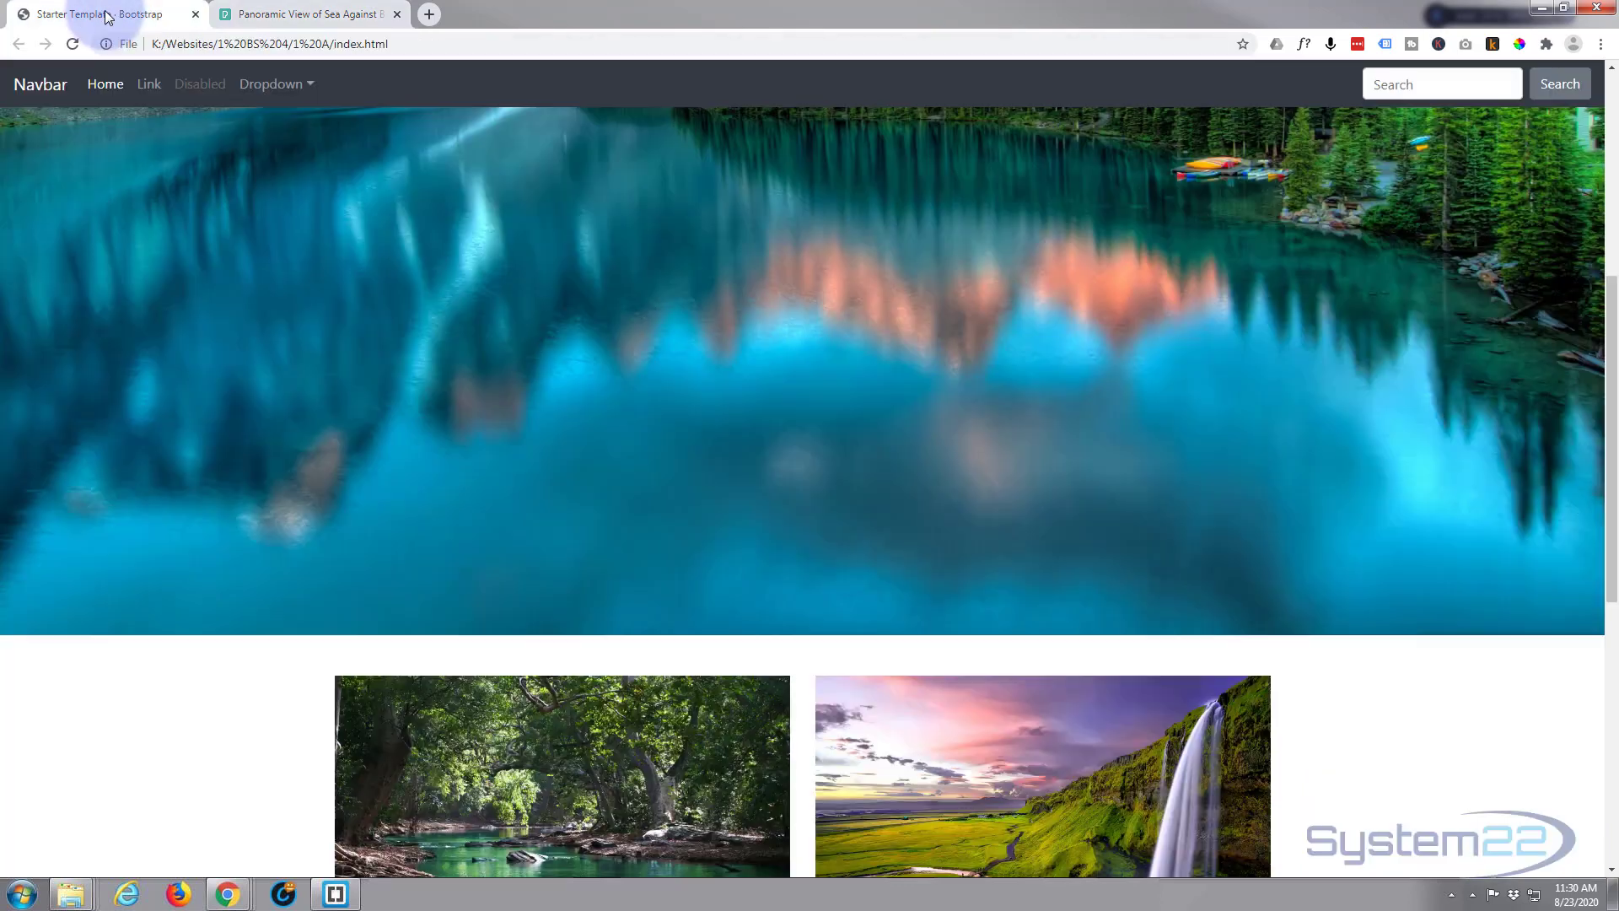
Step: Scroll down to the forest river, waterfall, mountain lake and valley image rows
{"action": "scroll", "scroll_direction": "down", "scroll_amount": 3}
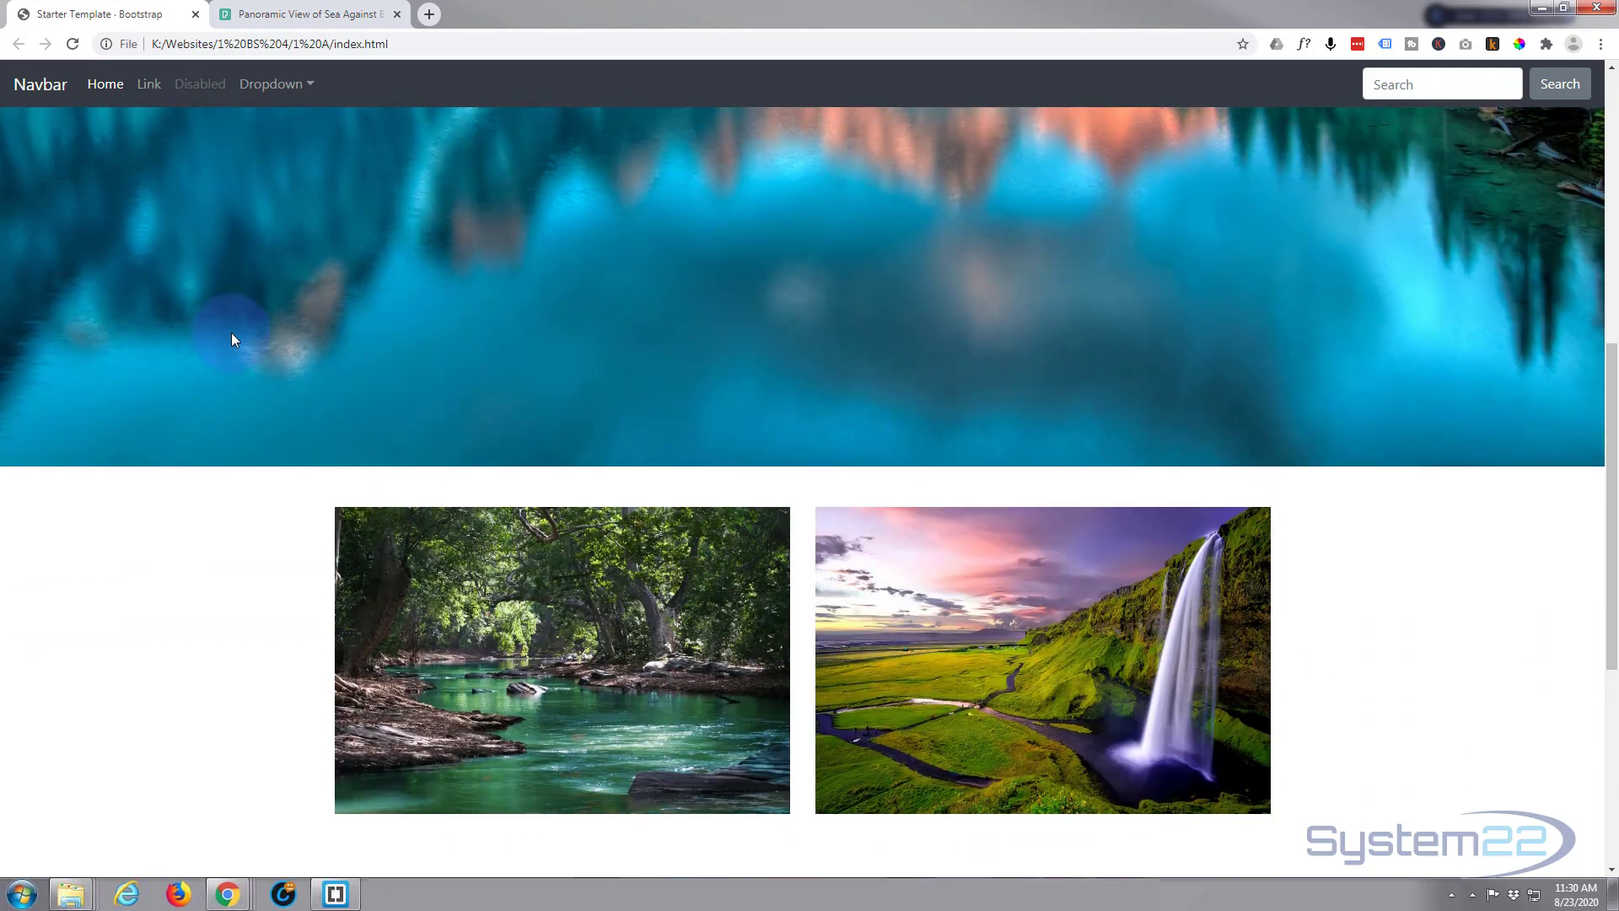
{"action": "mouse_move", "coordinate": [1458, 271]}
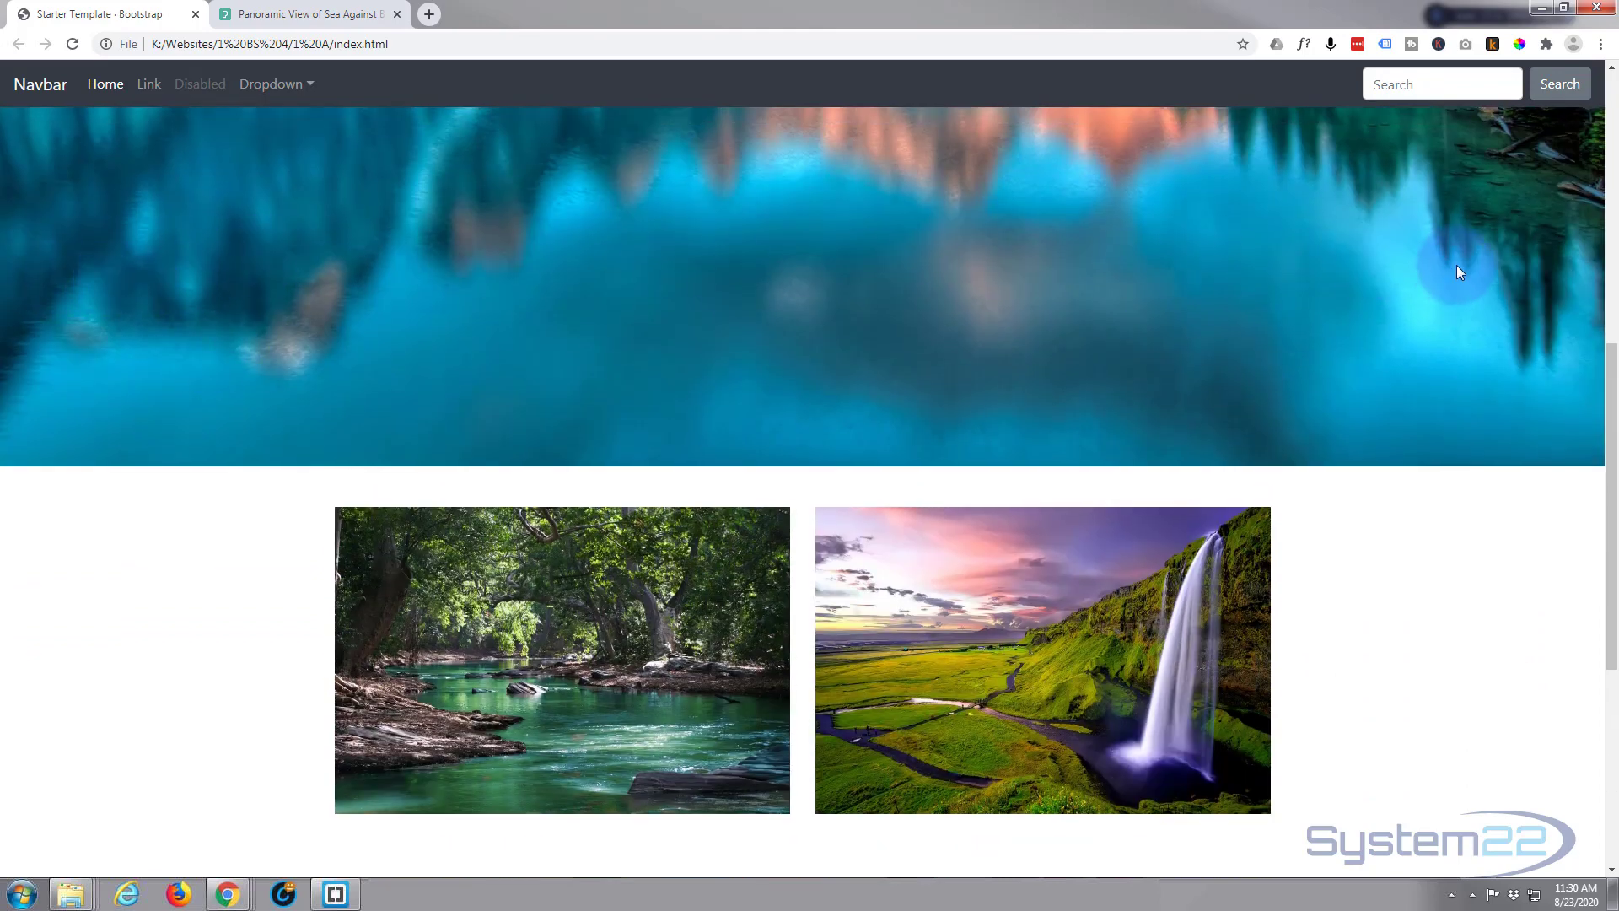
{"action": "scroll", "scroll_direction": "down", "scroll_amount": 3}
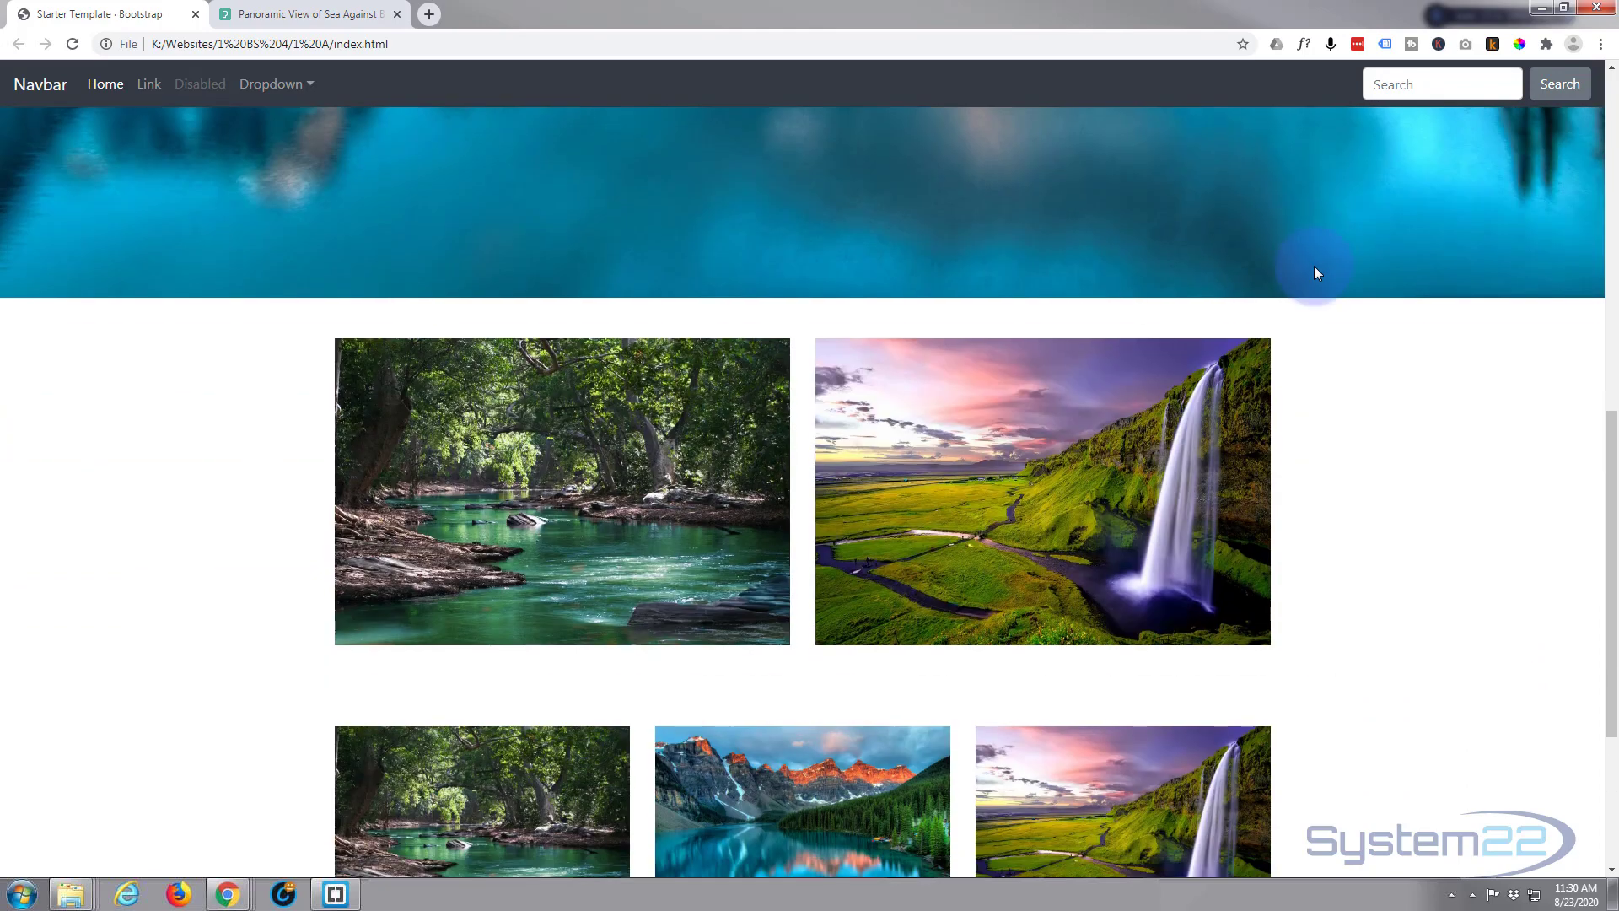
{"action": "scroll", "scroll_direction": "down", "scroll_amount": 3}
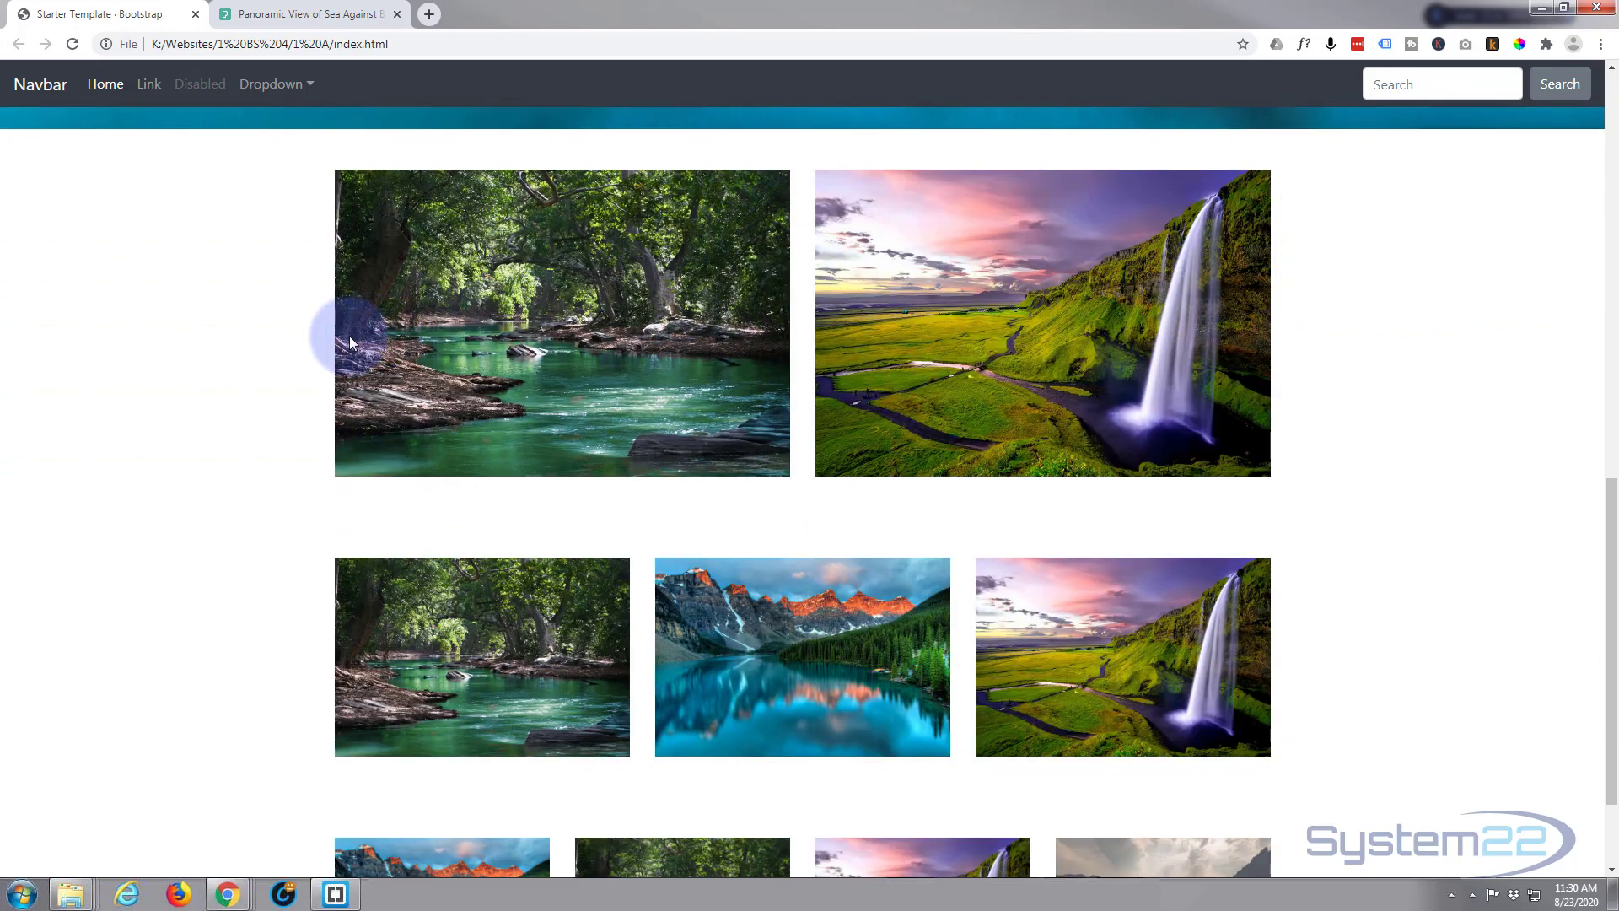
{"action": "mouse_move", "coordinate": [423, 340]}
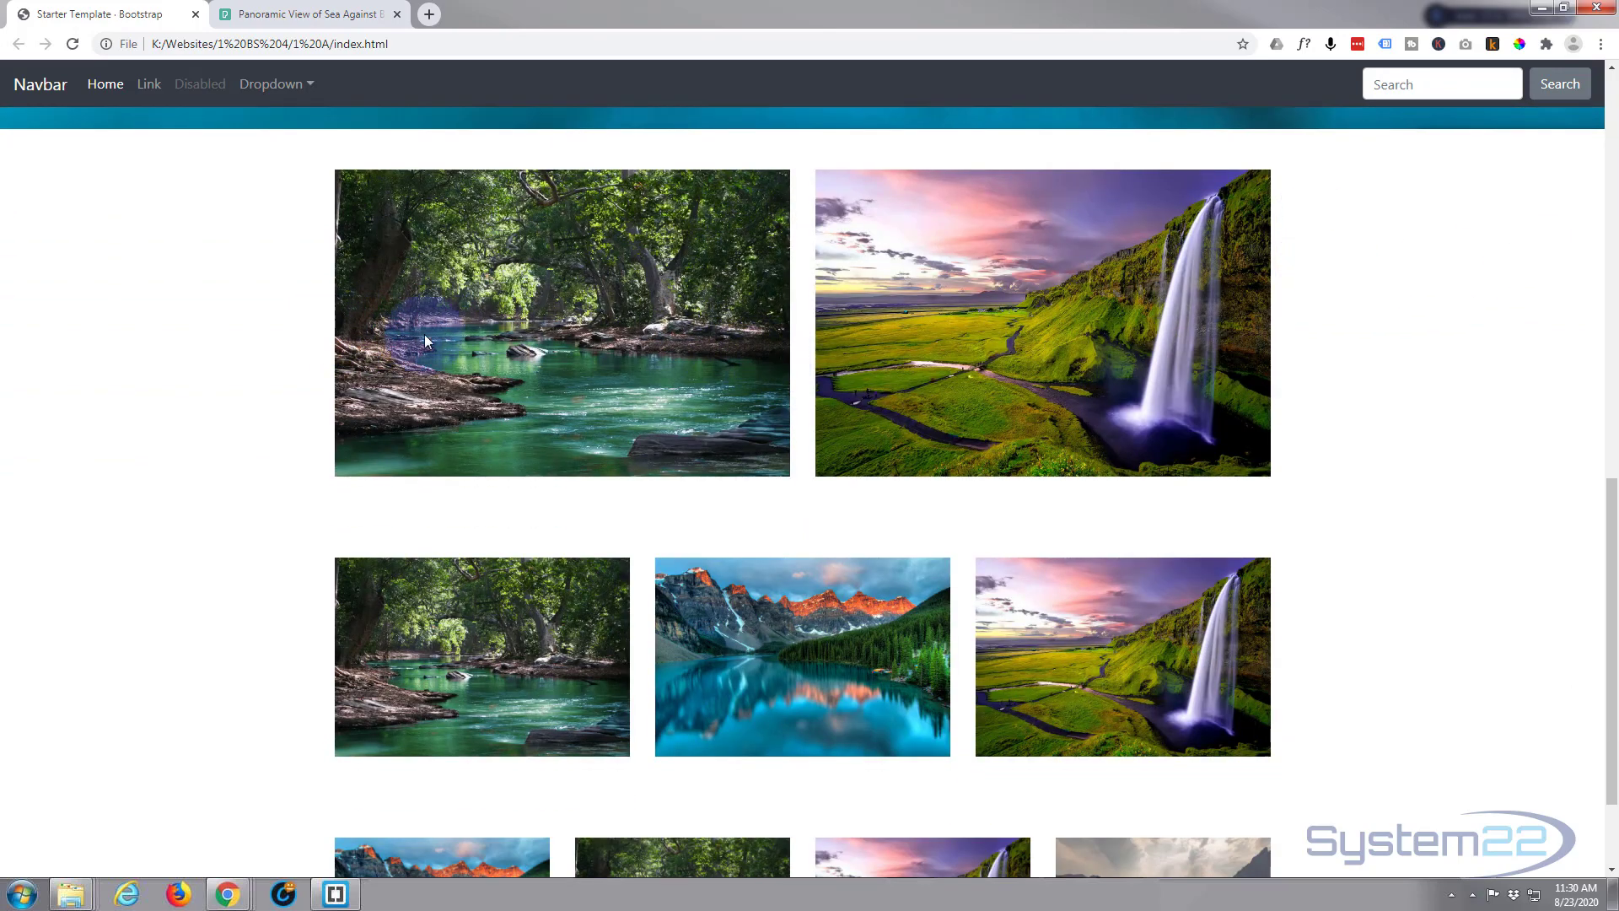
{"action": "mouse_move", "coordinate": [1048, 355]}
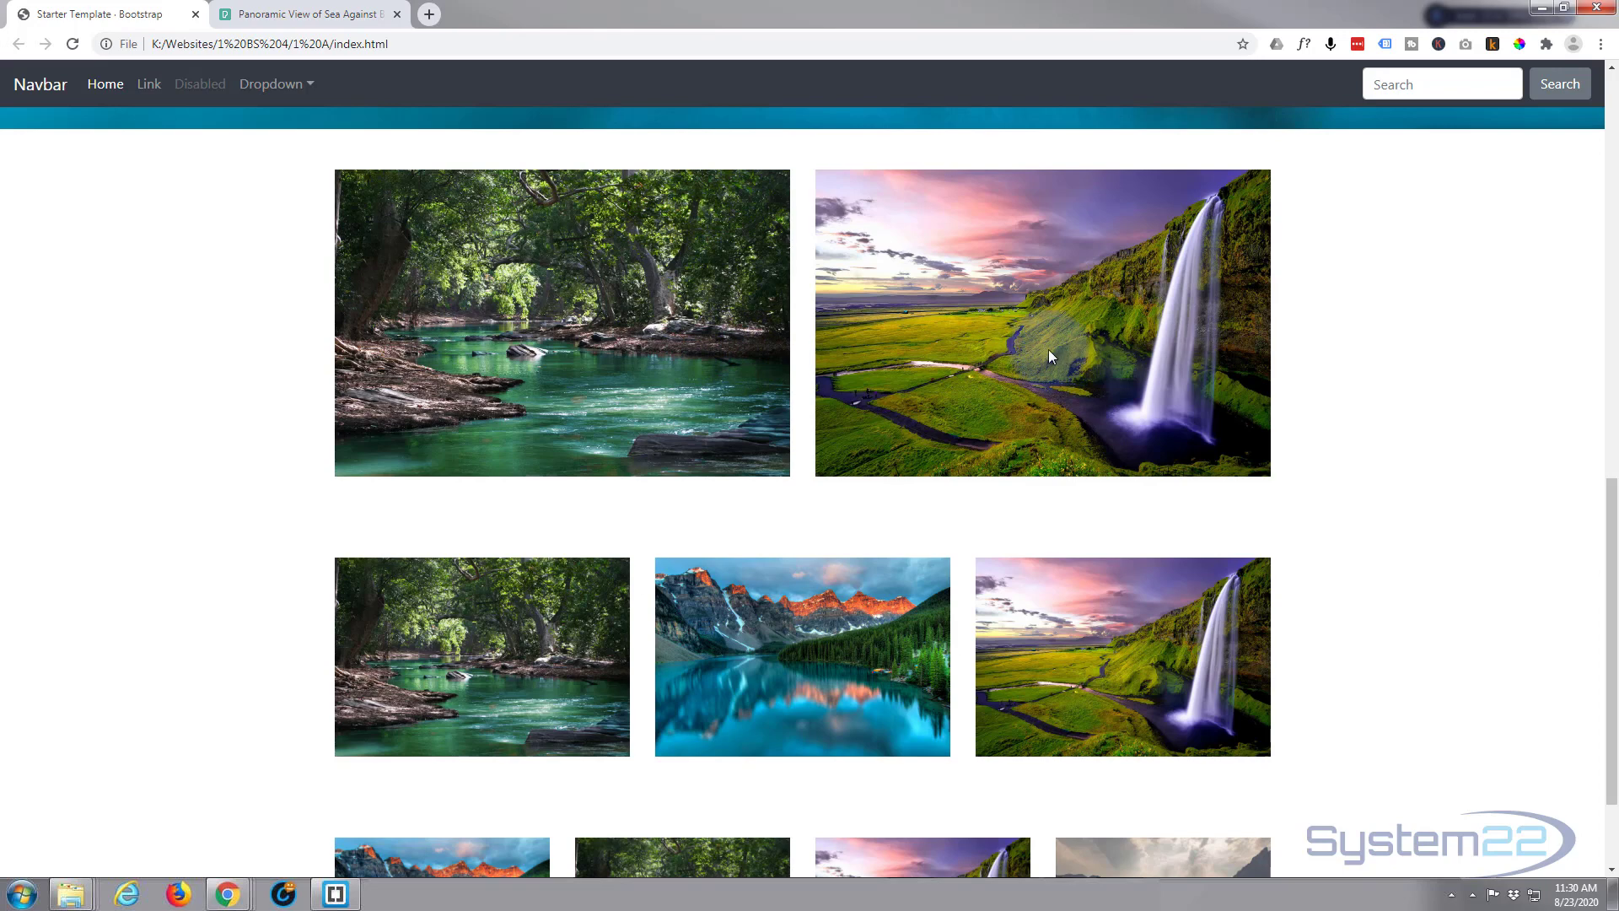
{"action": "scroll", "scroll_direction": "down", "scroll_amount": 3}
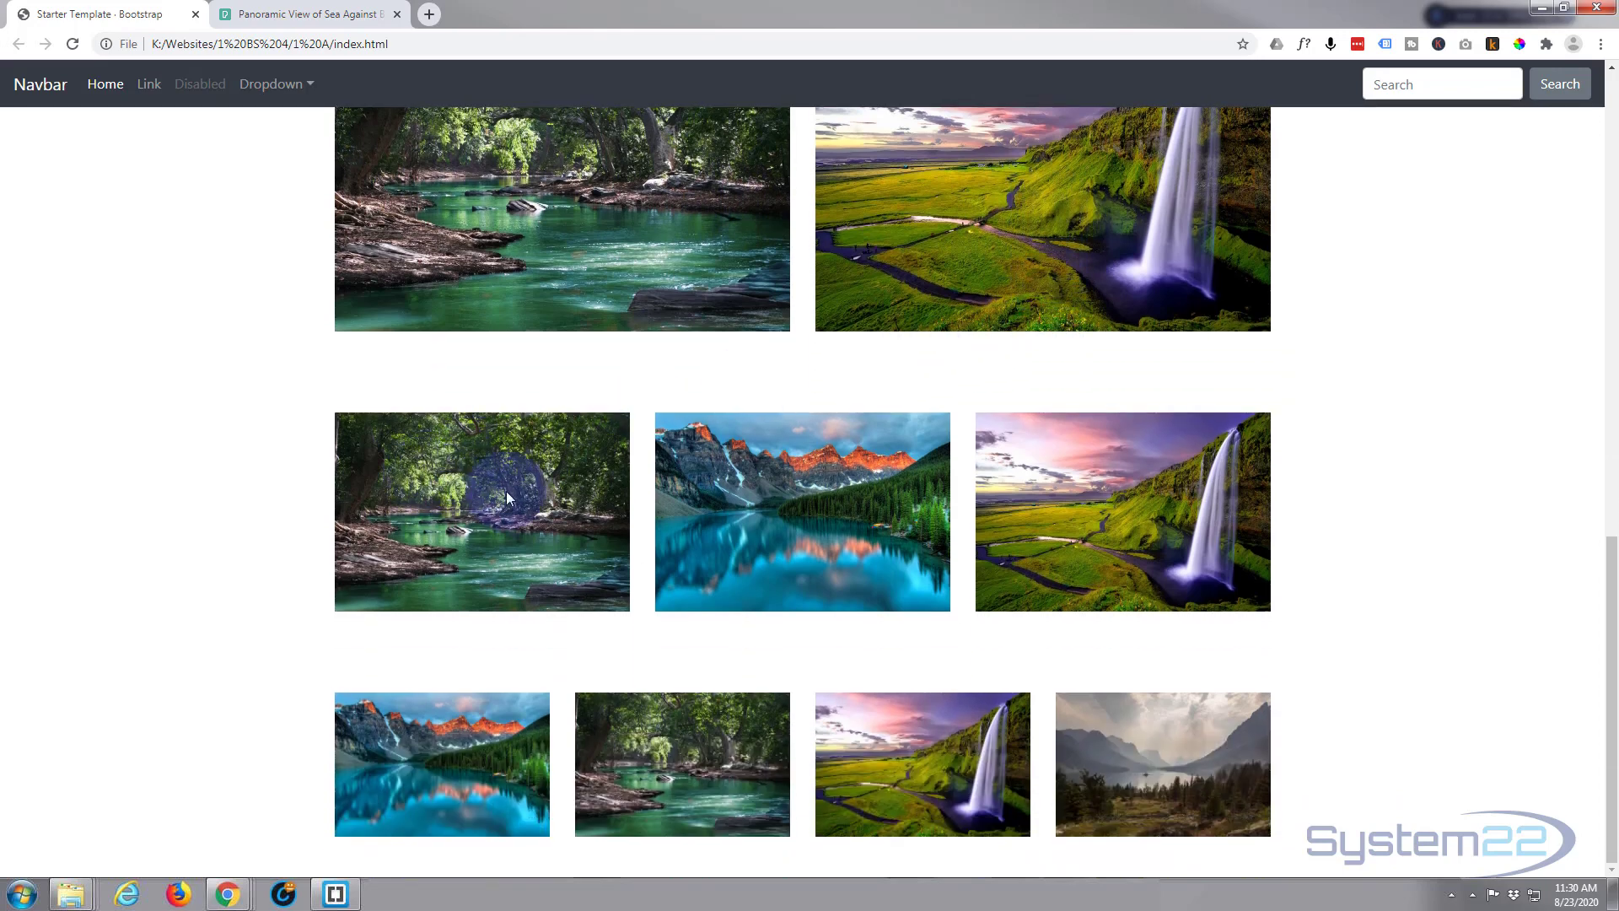
{"action": "mouse_move", "coordinate": [537, 496]}
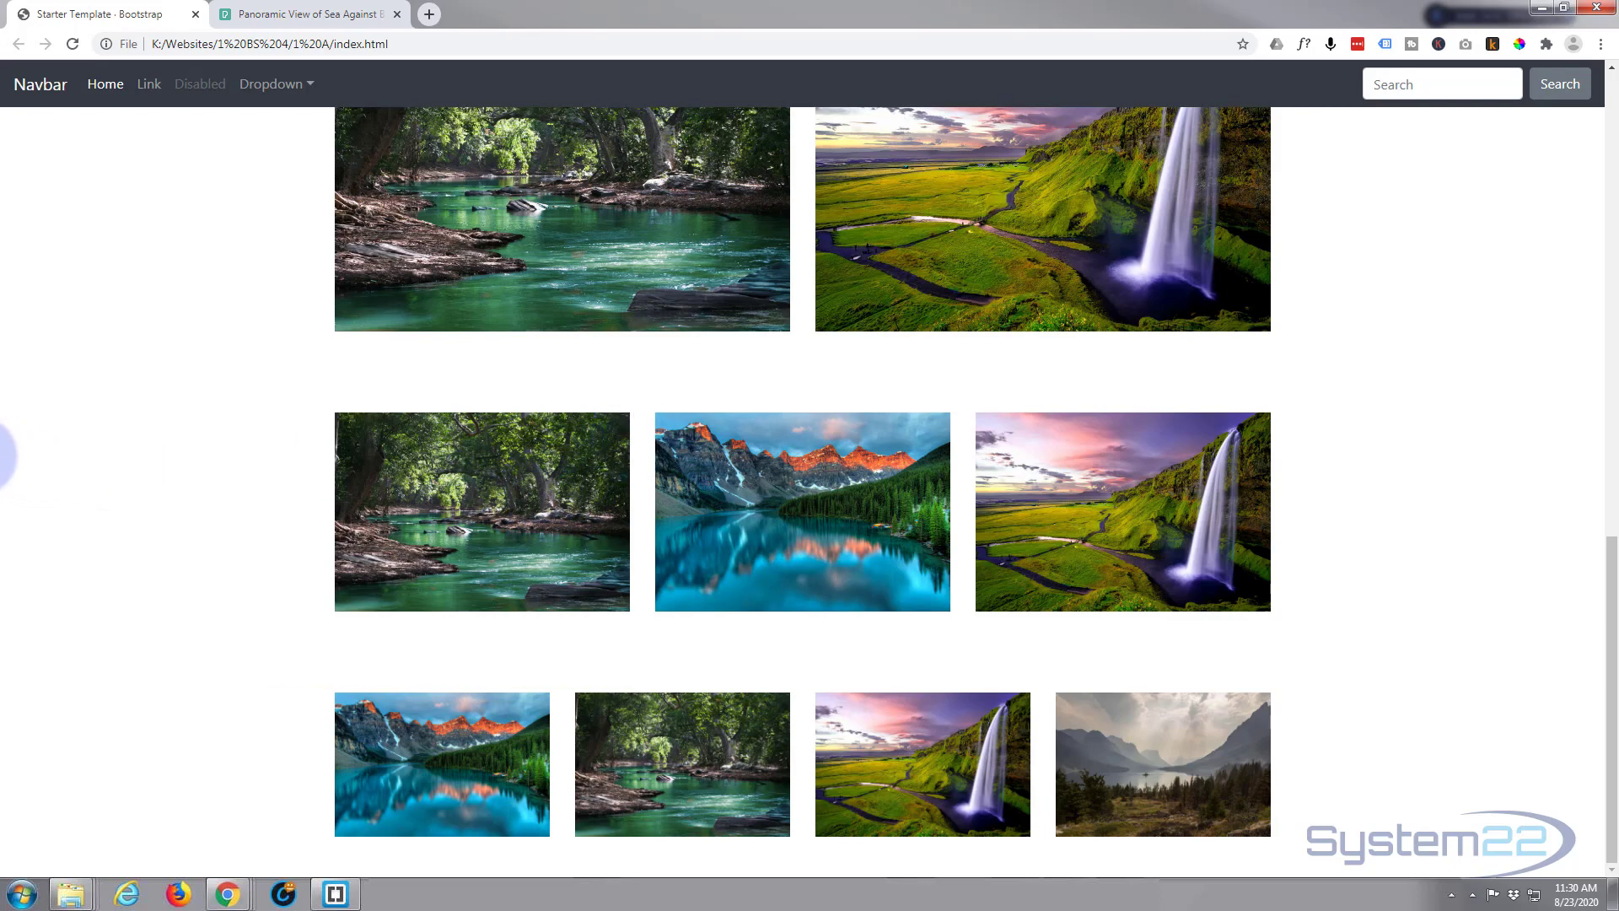
{"action": "mouse_move", "coordinate": [8, 450]}
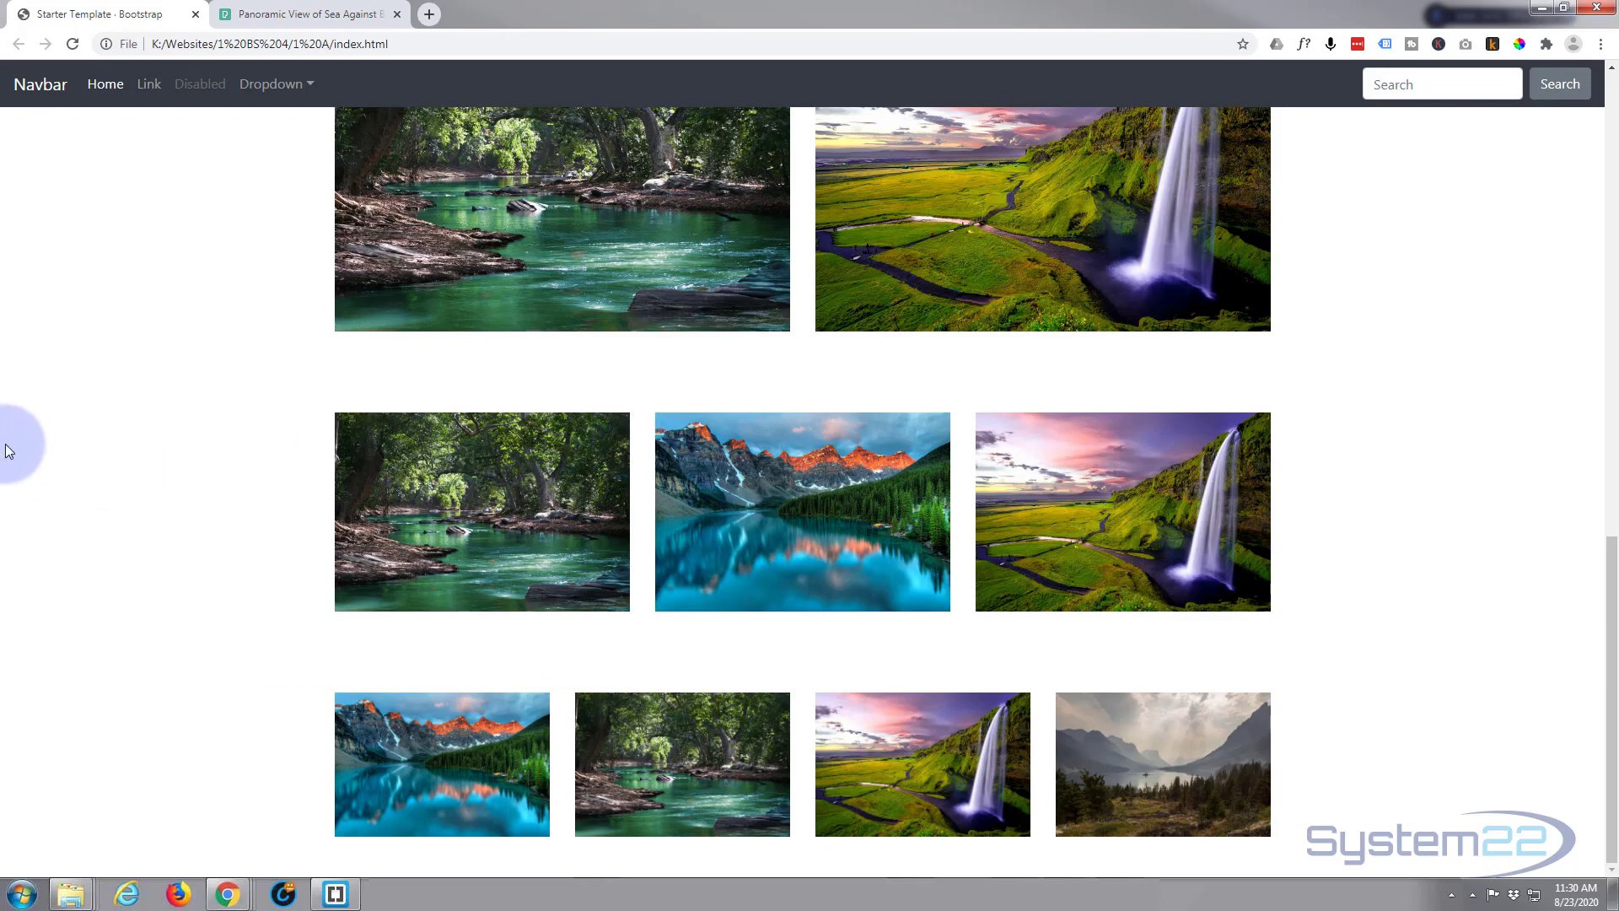
{"action": "mouse_move", "coordinate": [6, 436]}
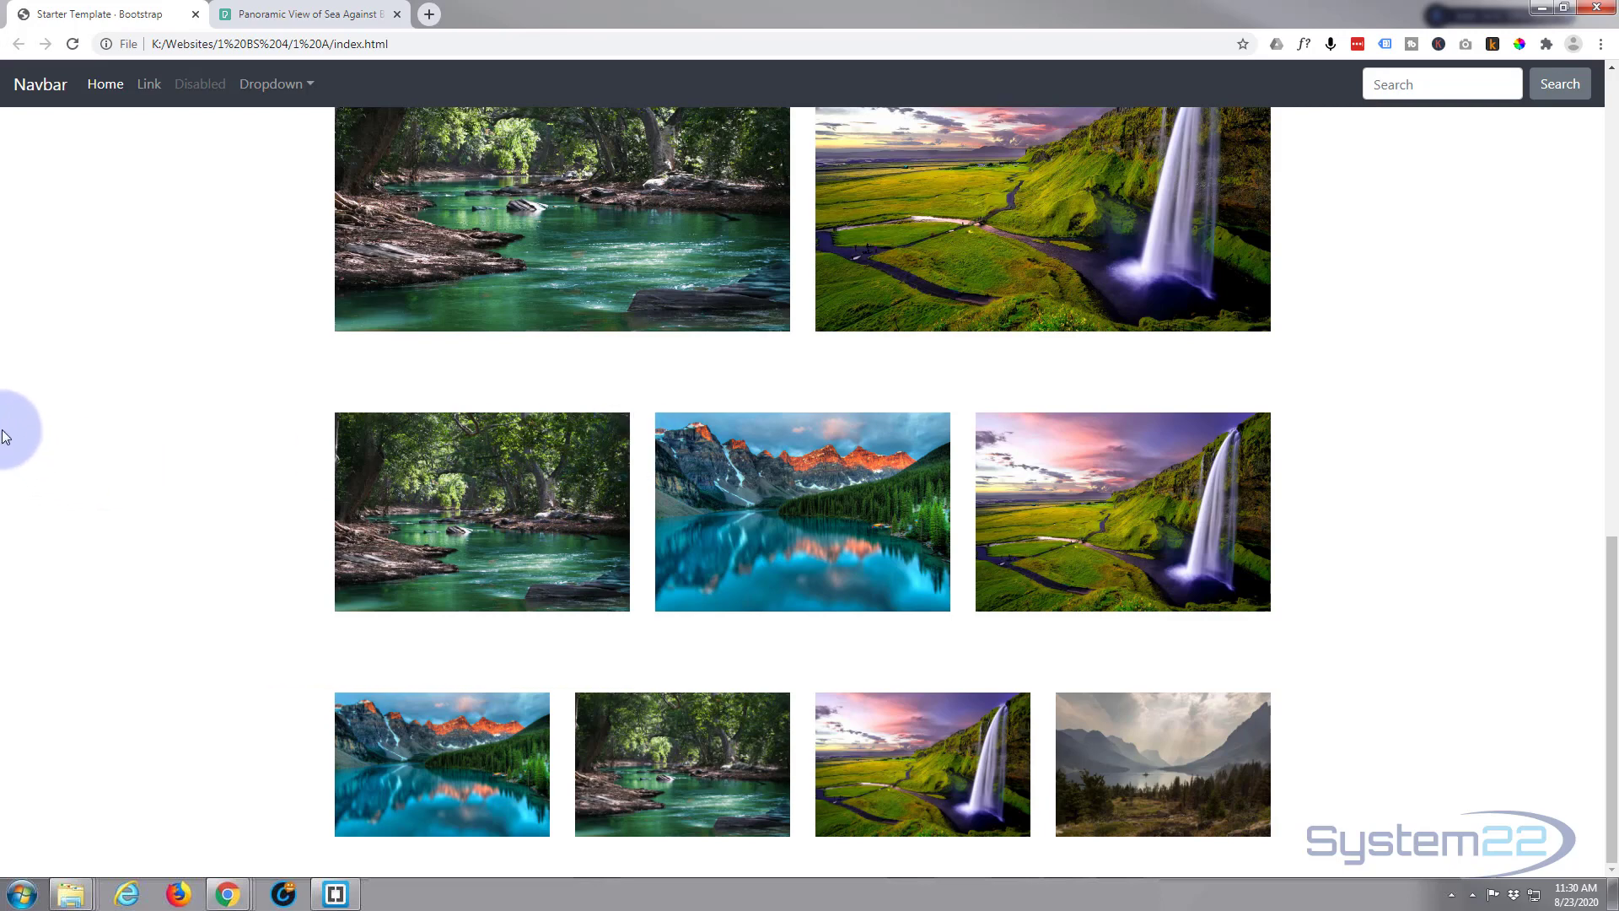
{"action": "mouse_move", "coordinate": [326, 403]}
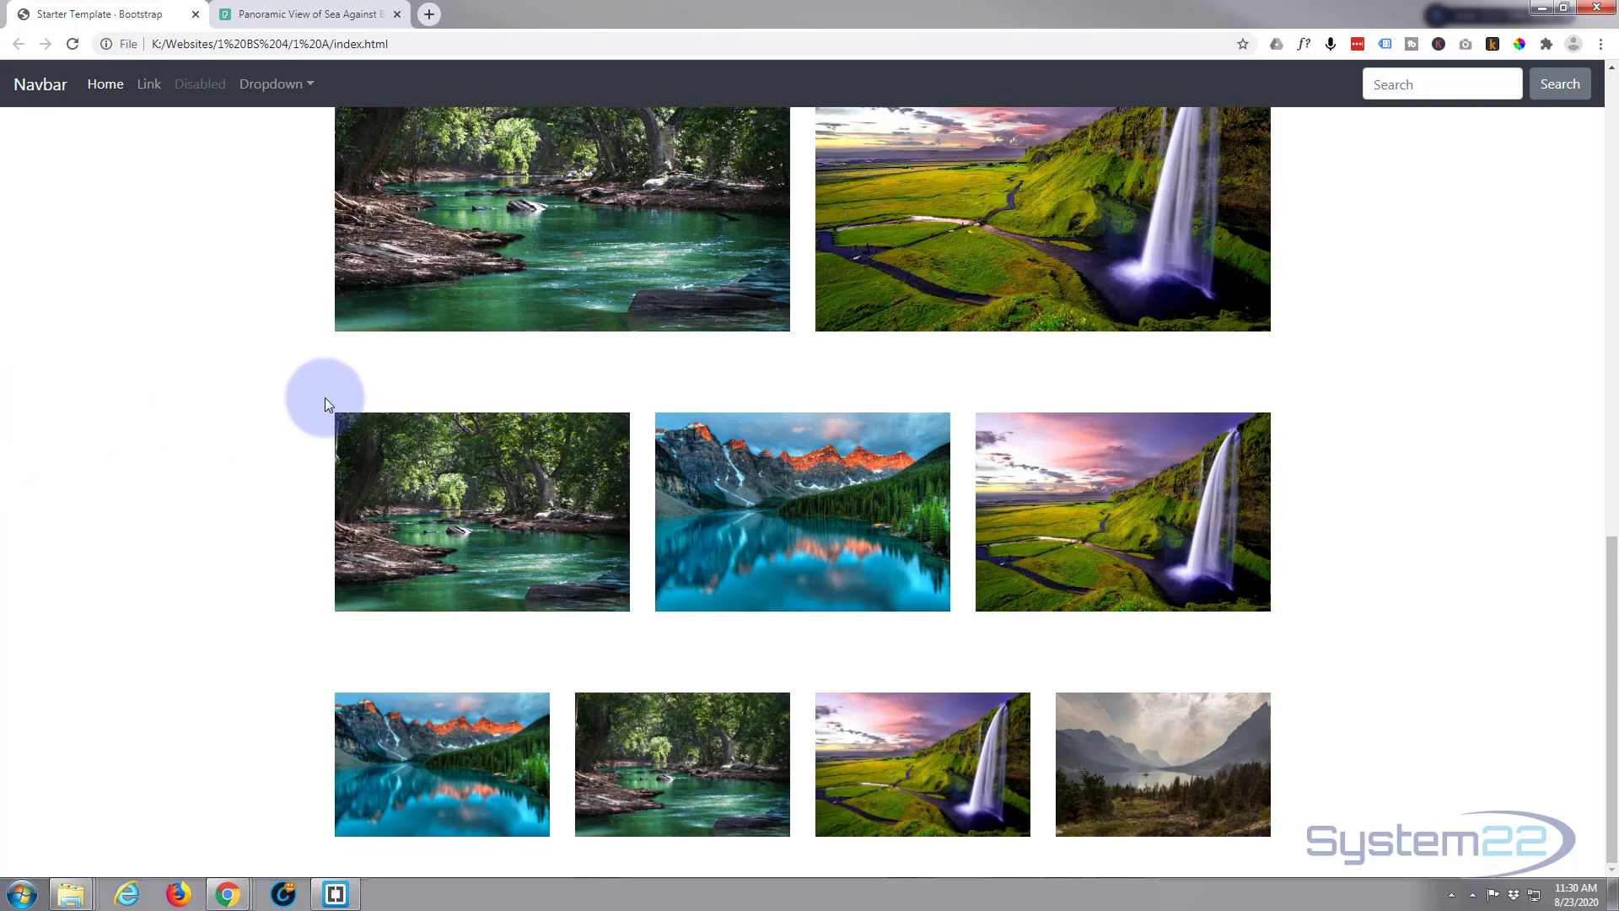
{"action": "mouse_move", "coordinate": [1391, 457]}
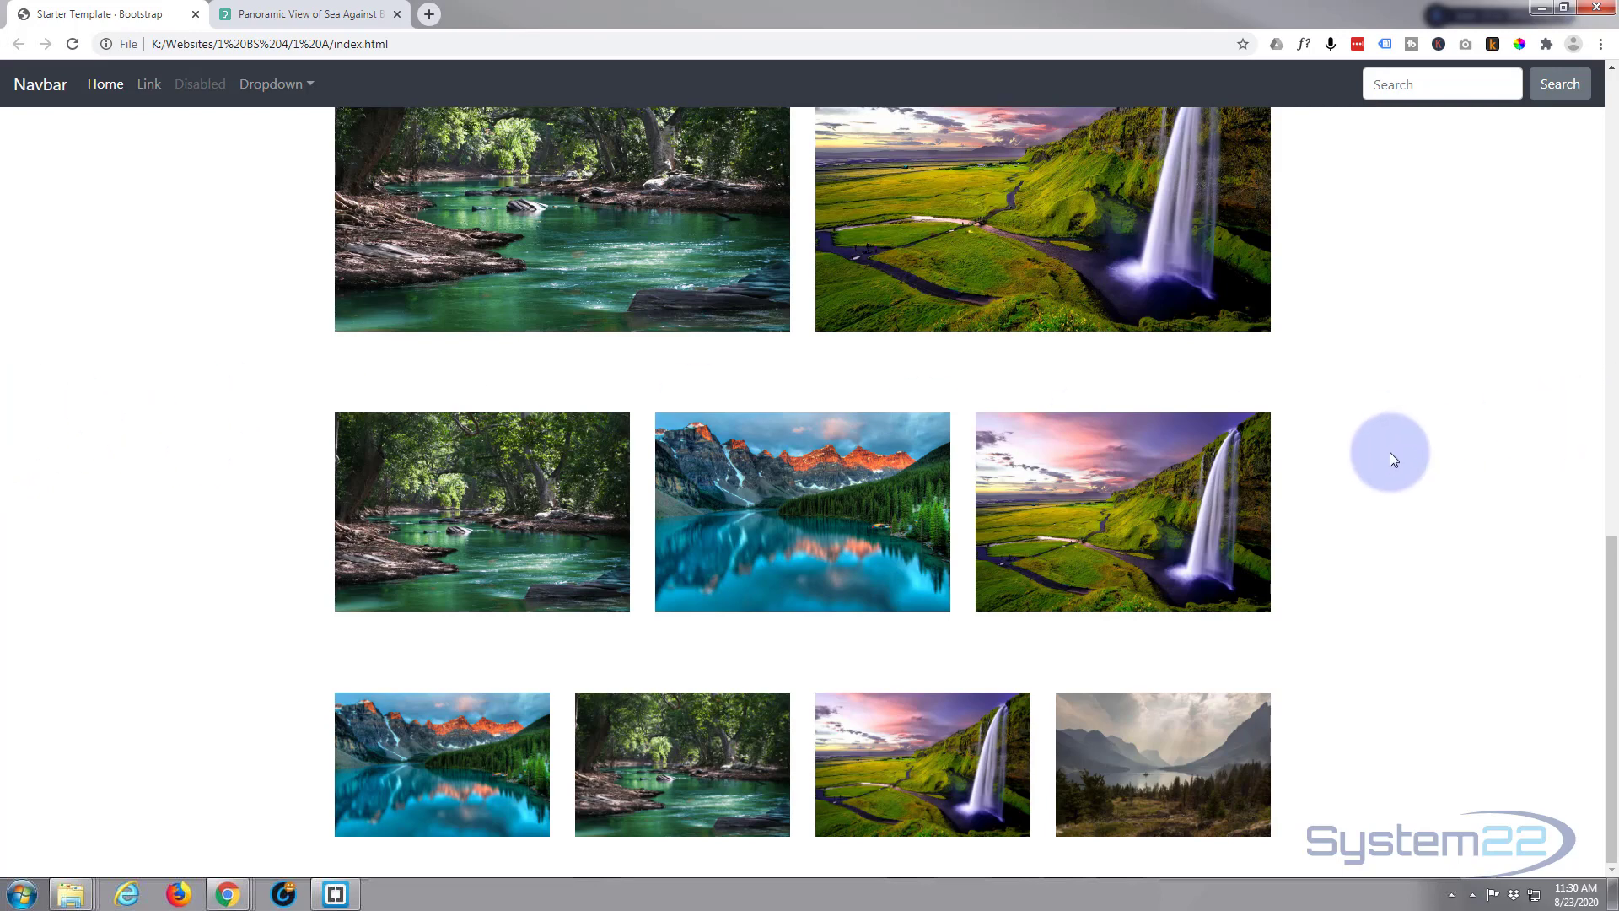
{"action": "scroll", "scroll_direction": "down", "scroll_amount": 3}
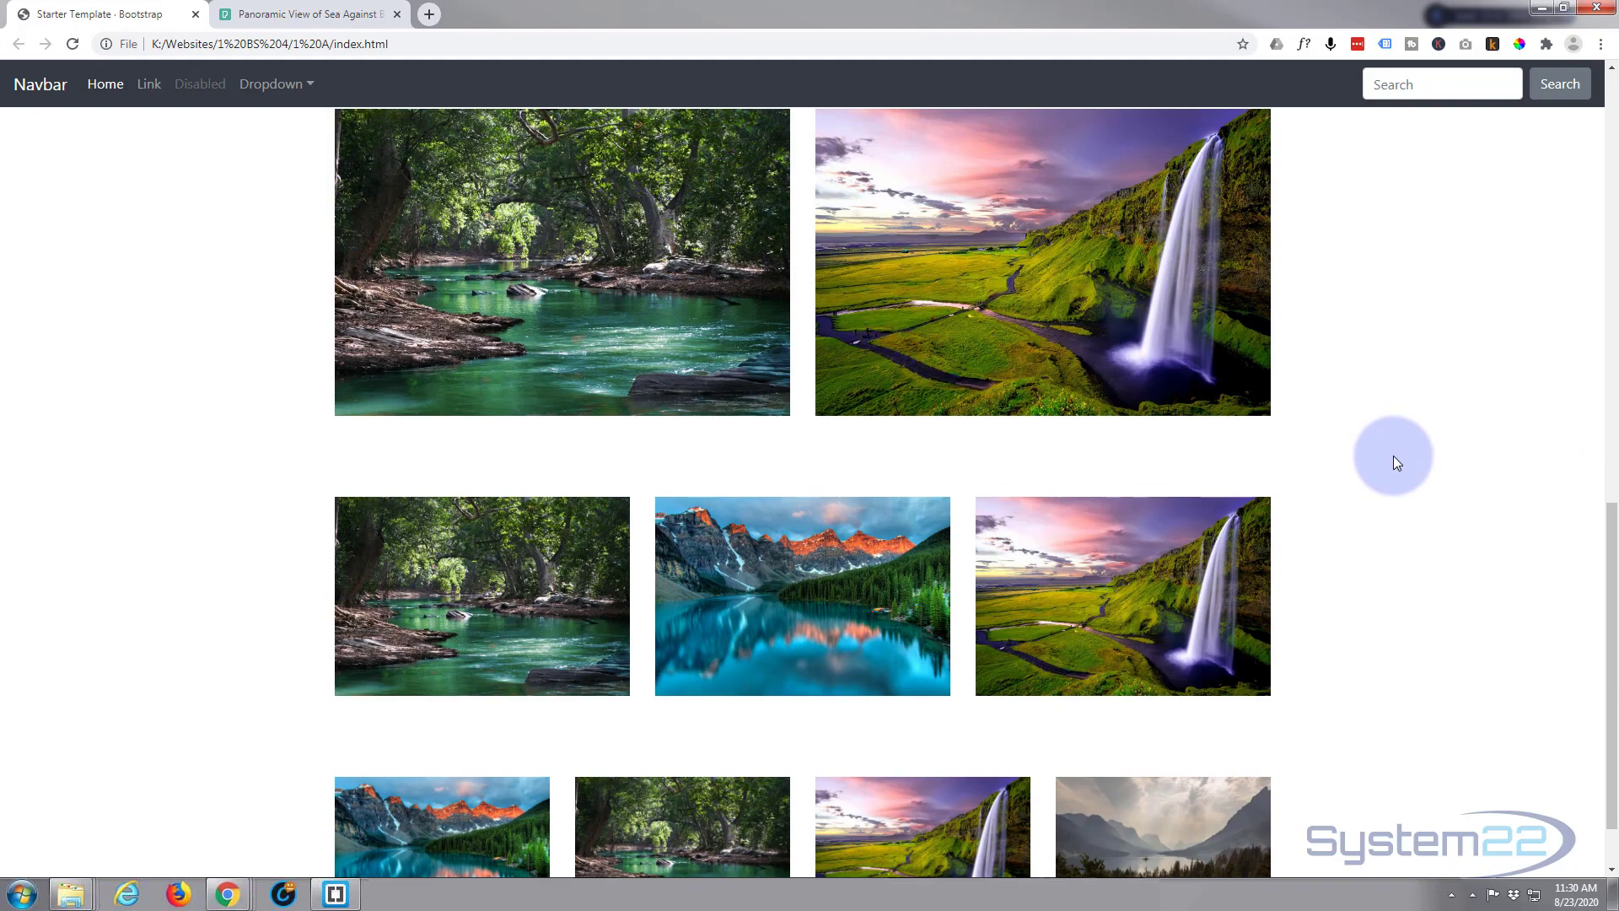
{"action": "scroll", "scroll_direction": "down", "scroll_amount": 3}
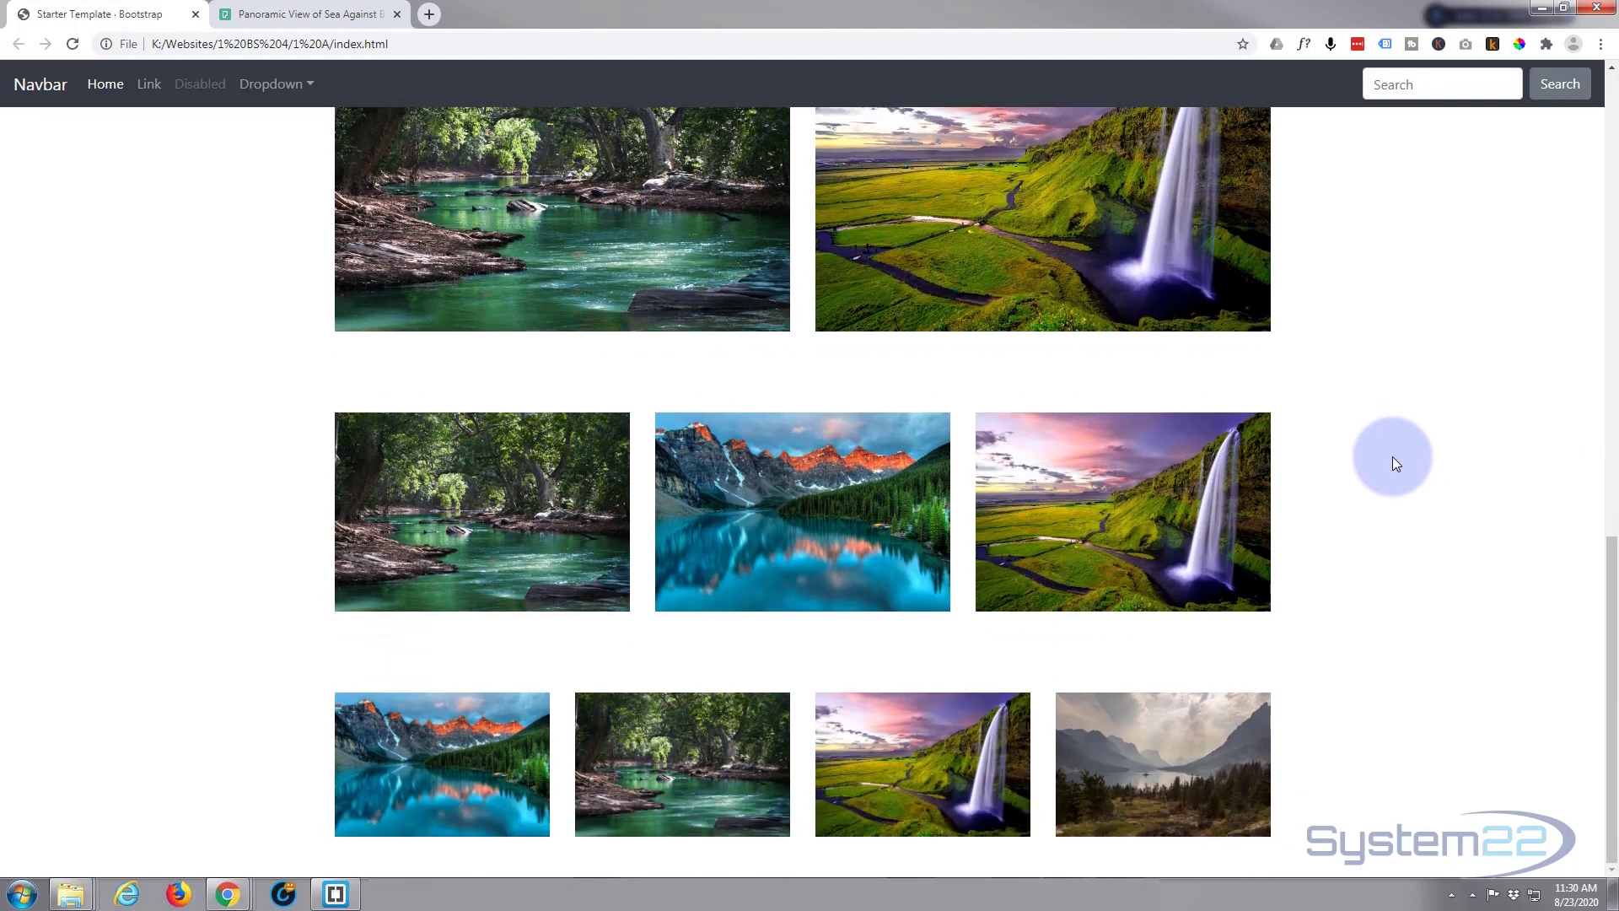
{"action": "mouse_move", "coordinate": [782, 406]}
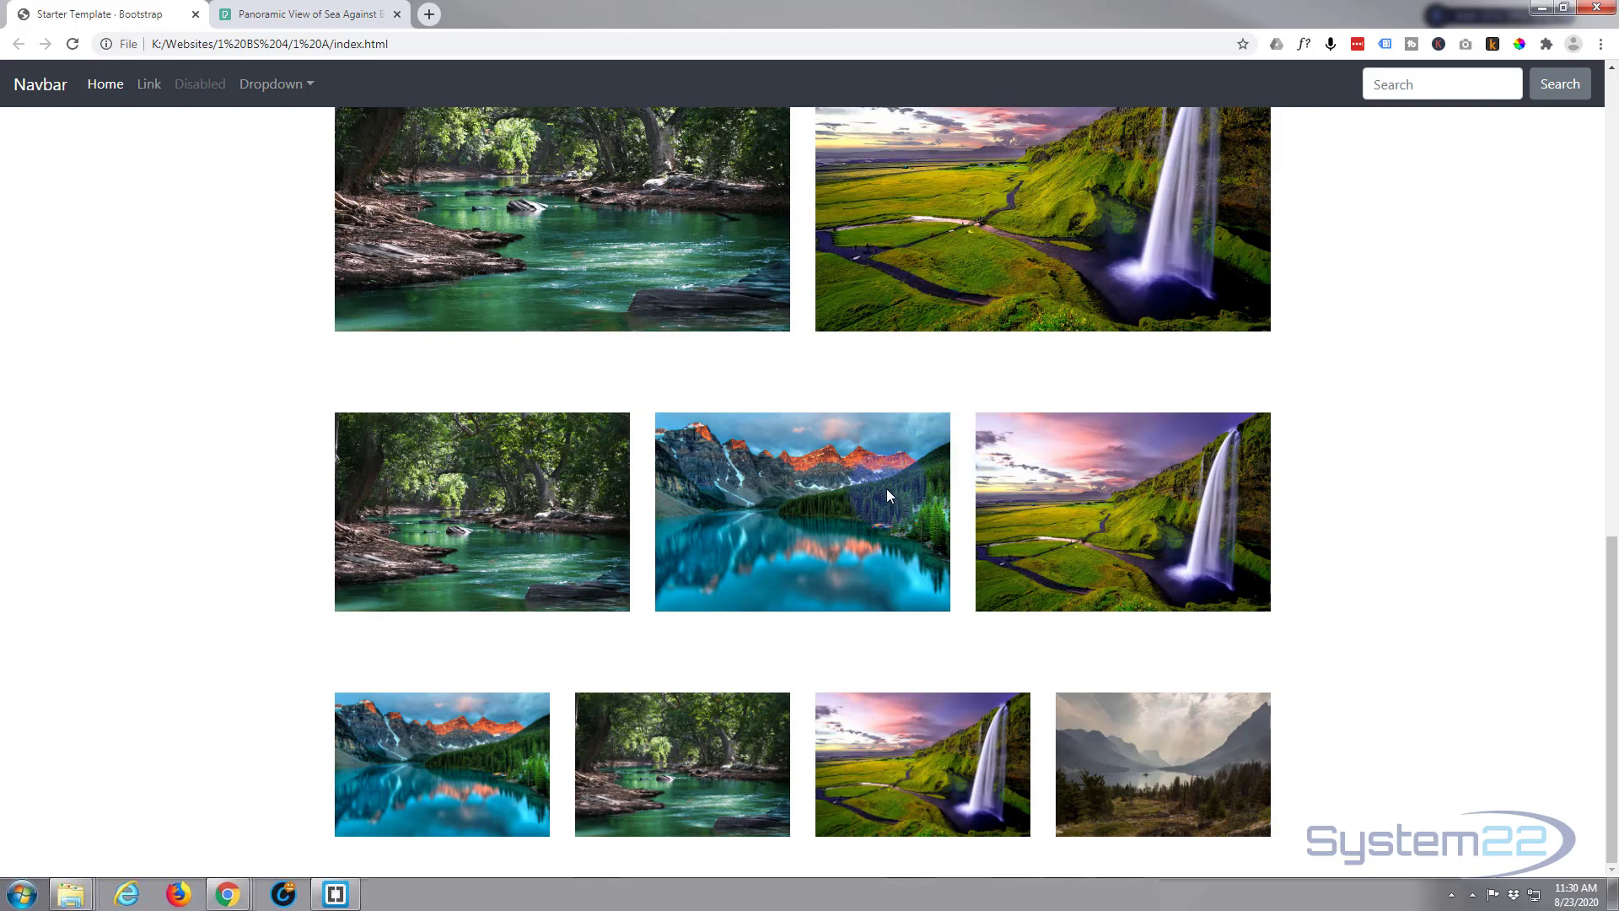
{"action": "mouse_move", "coordinate": [444, 557]}
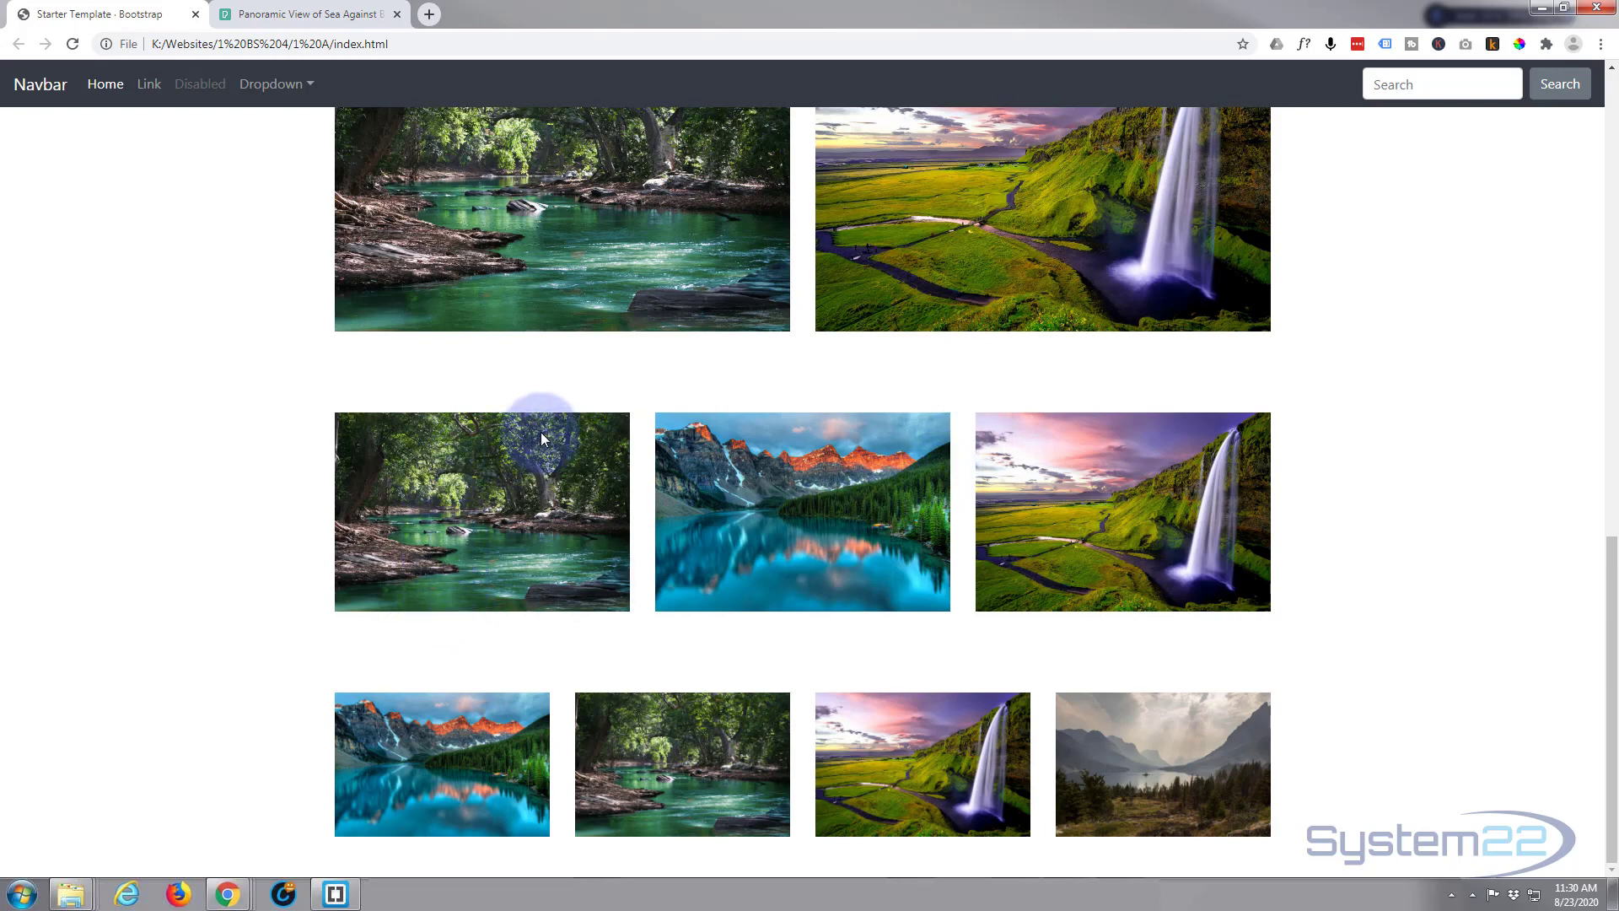
{"action": "mouse_move", "coordinate": [397, 459]}
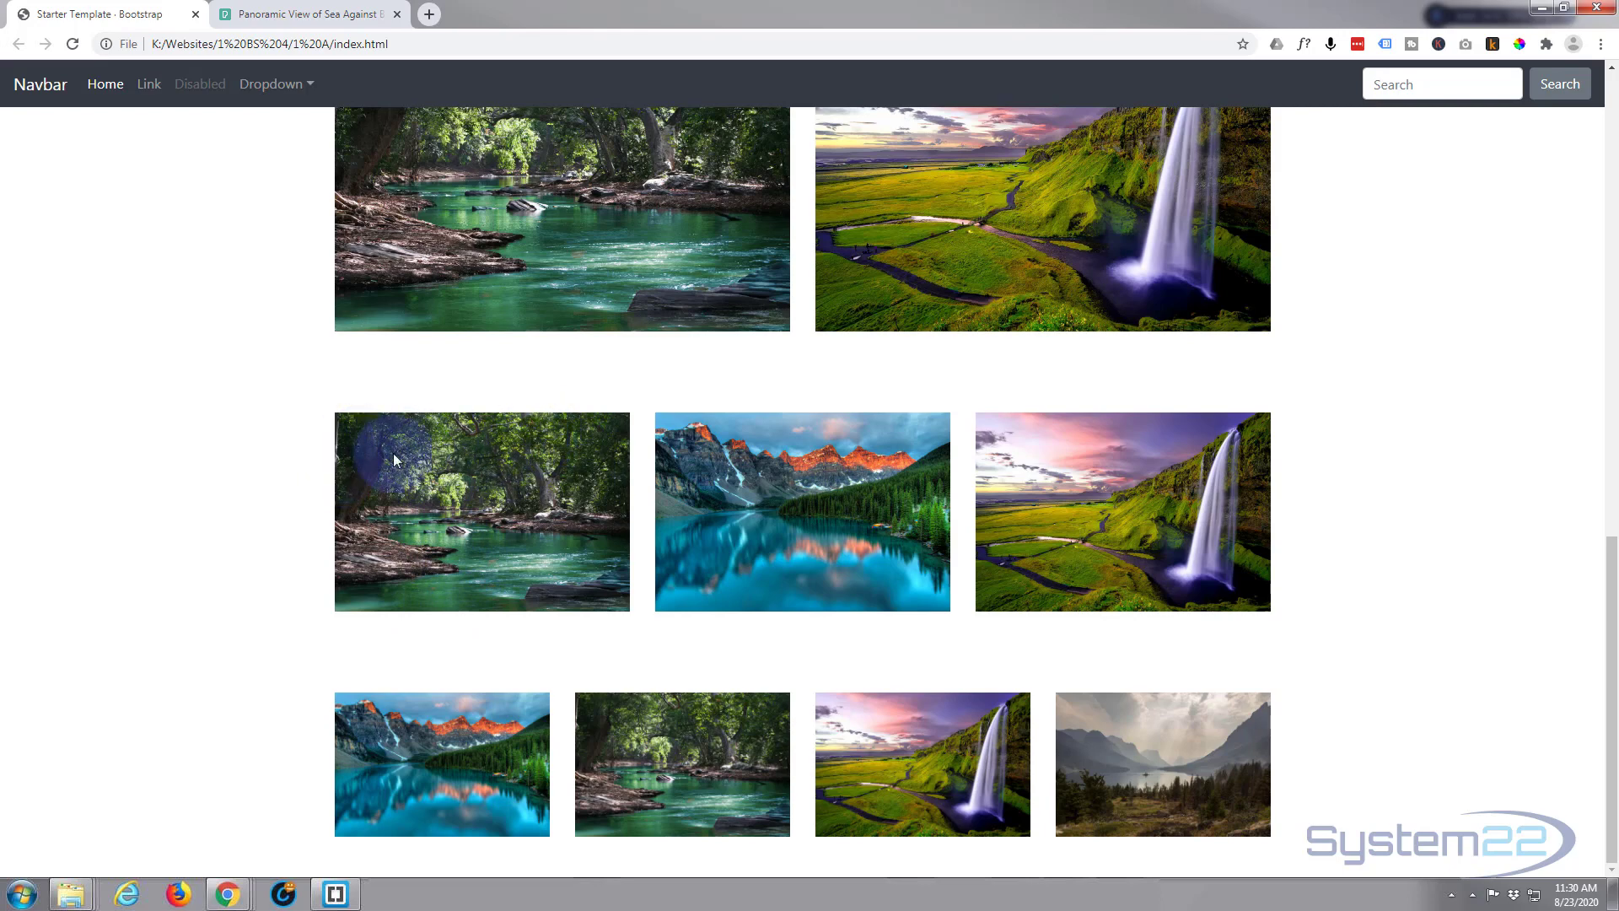
{"action": "mouse_move", "coordinate": [632, 519]}
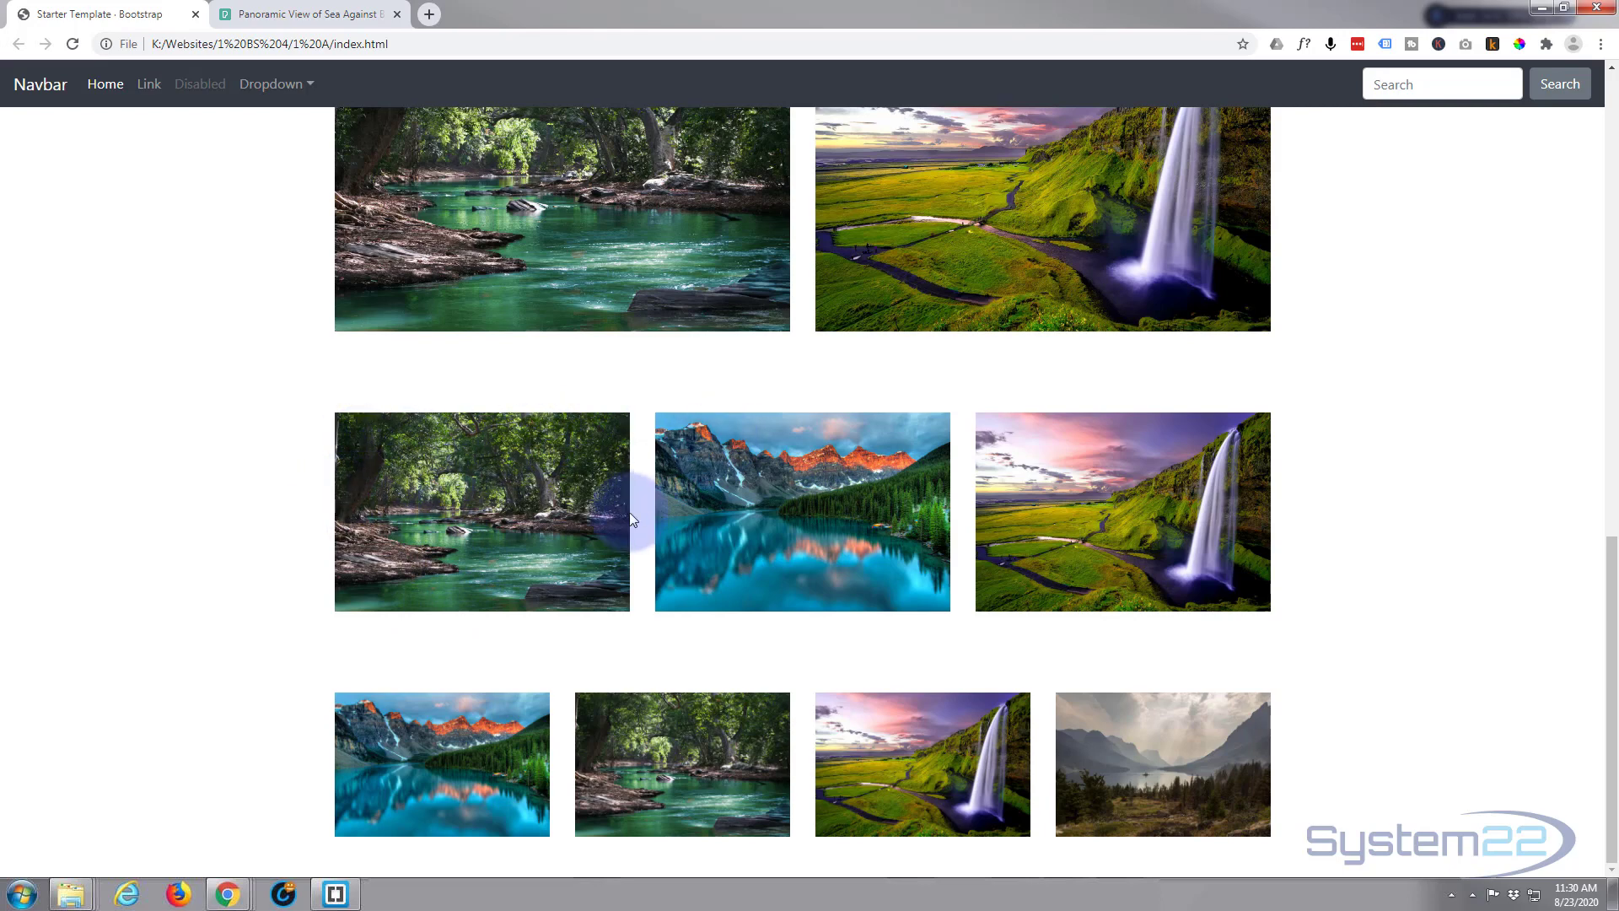
{"action": "mouse_move", "coordinate": [1291, 528]}
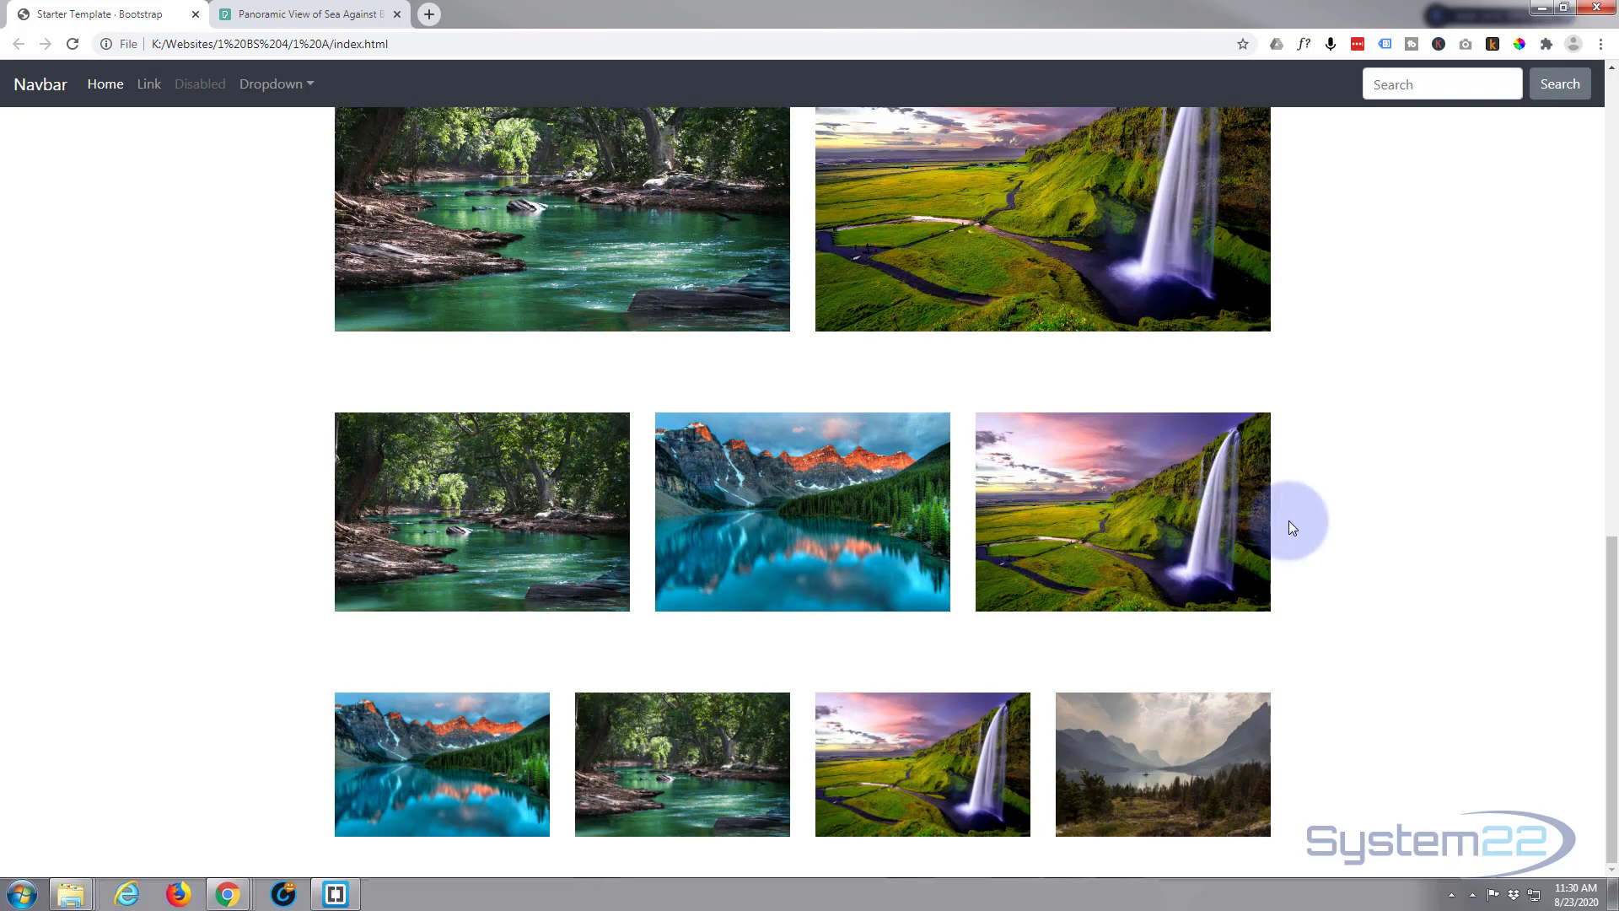
{"action": "mouse_move", "coordinate": [370, 874]}
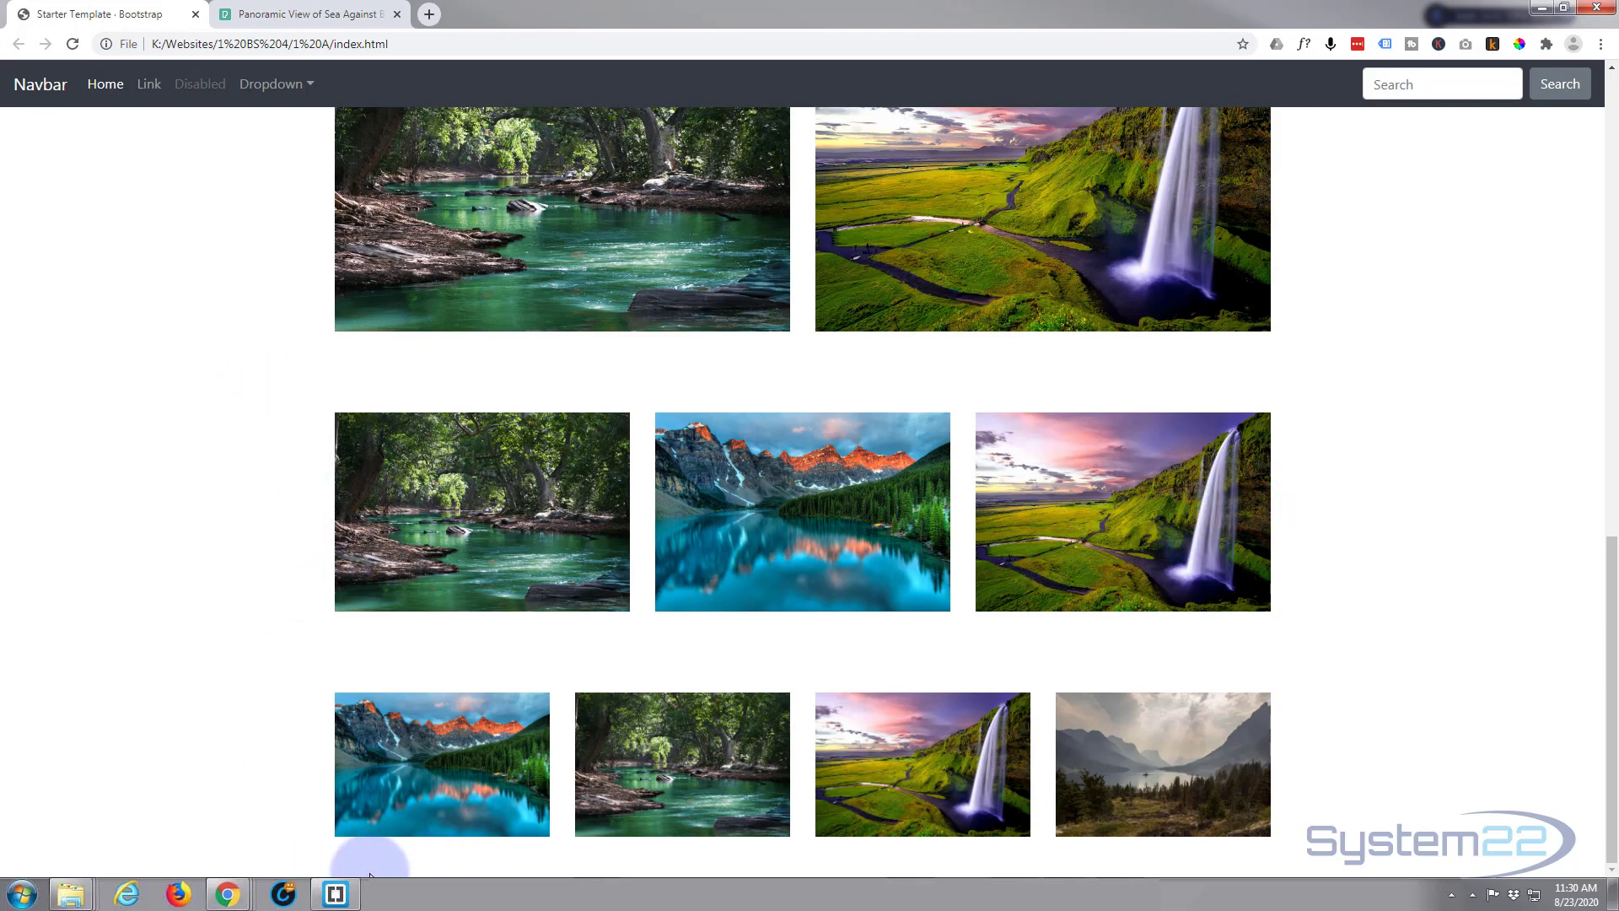
Step: Maximize Brackets and select the img-fluid class on the 1.jpg image tag
{"action": "left_click", "coordinate": [335, 892]}
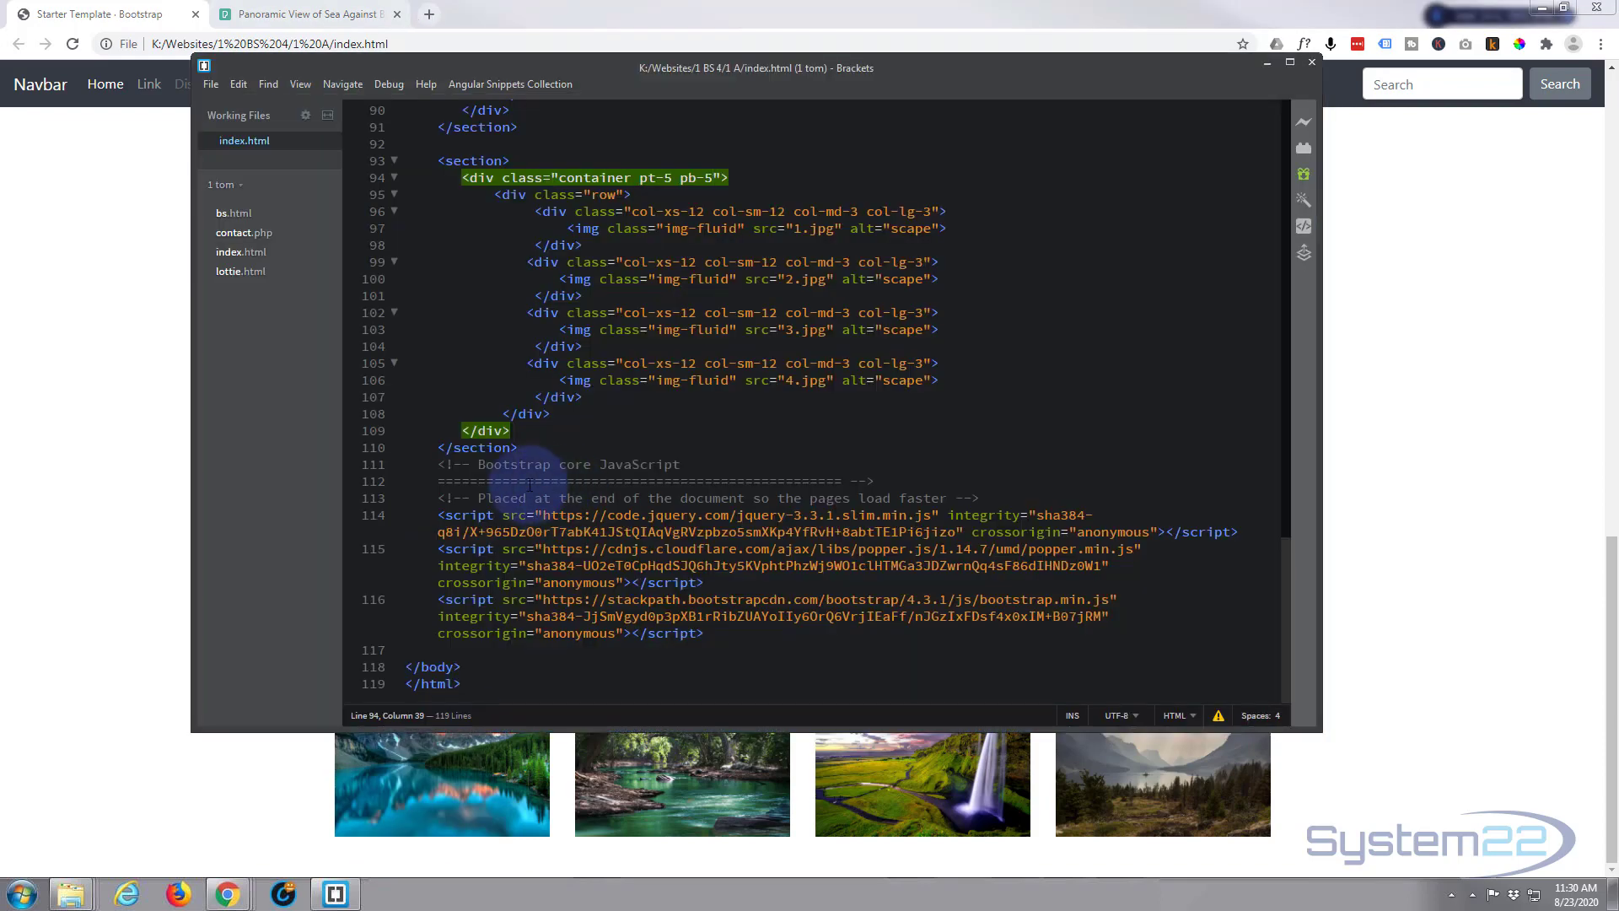
{"action": "left_click", "coordinate": [1288, 62]}
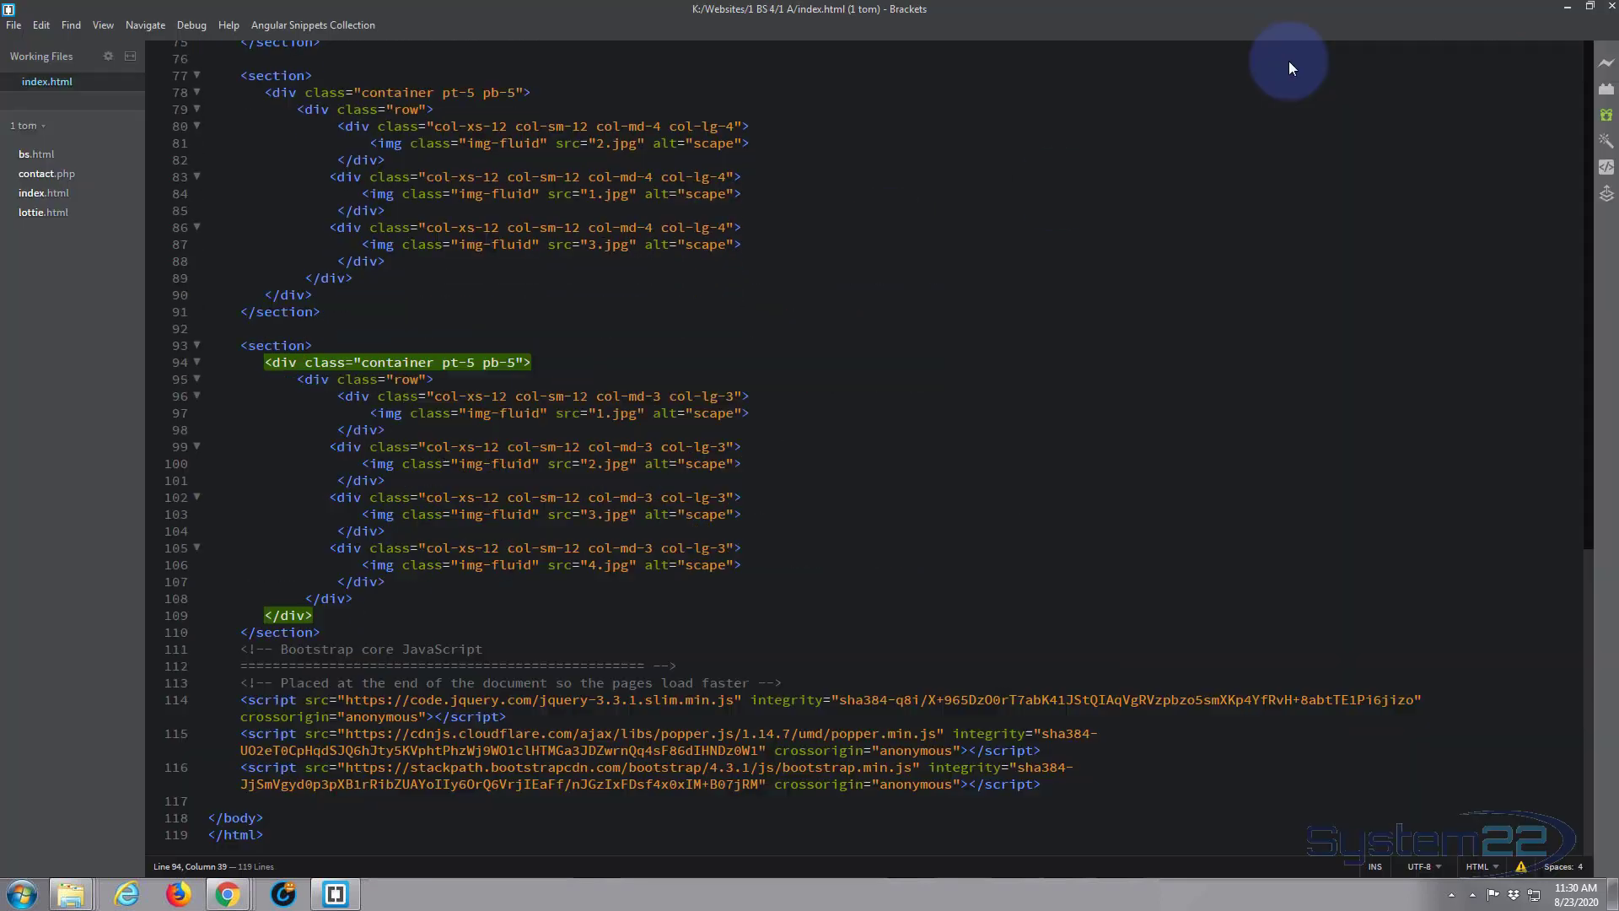
{"action": "scroll", "scroll_direction": "up", "scroll_amount": 3}
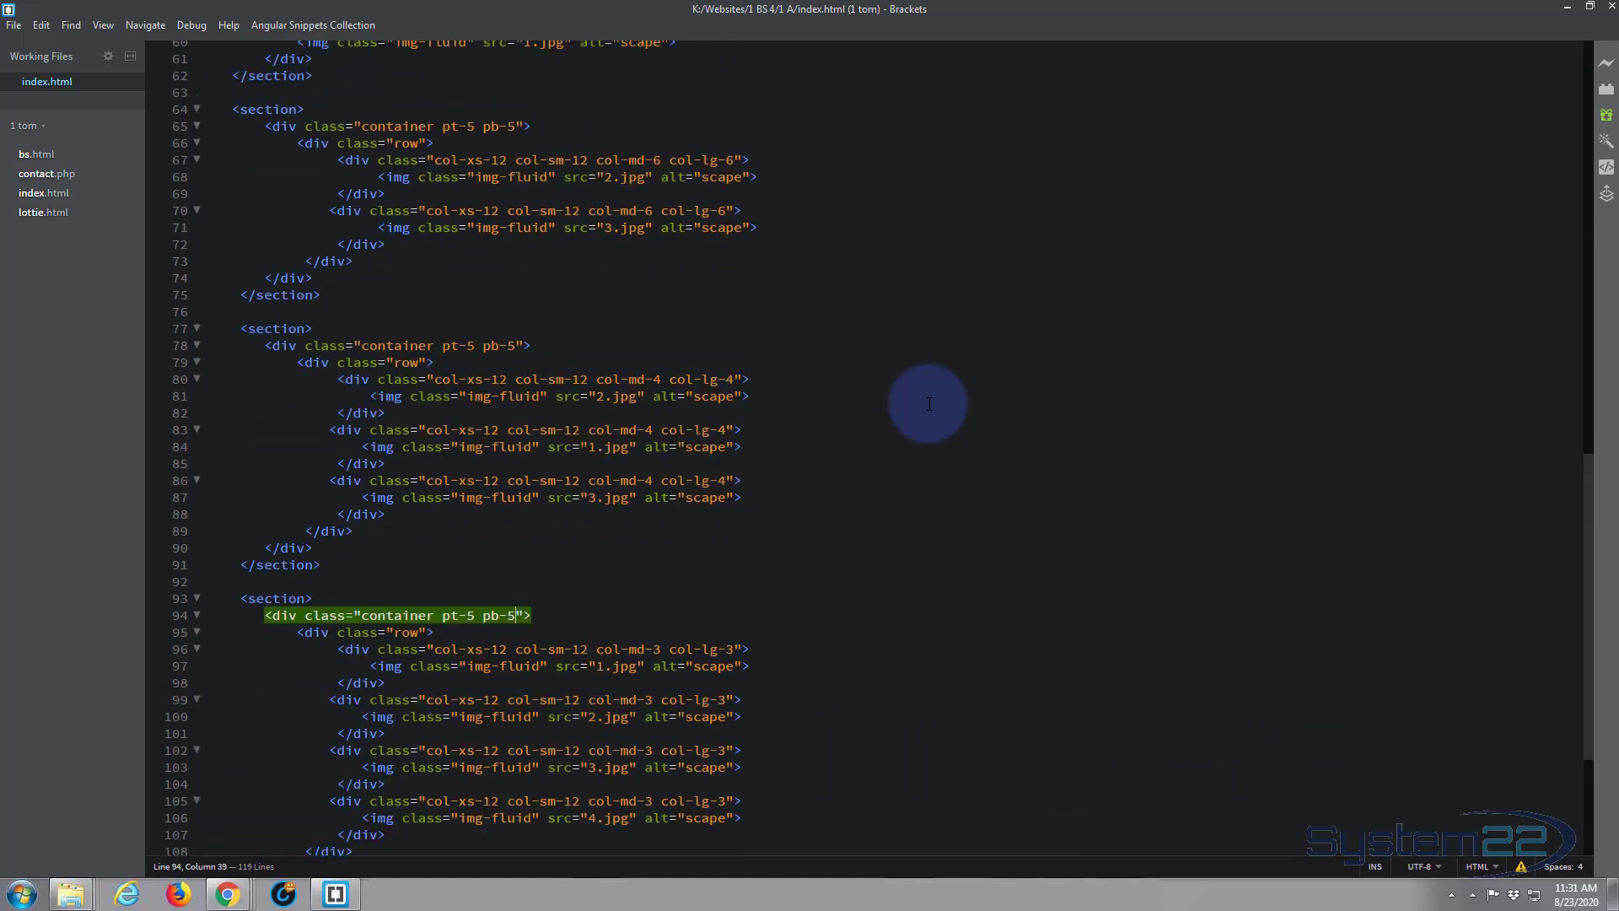
{"action": "scroll", "scroll_direction": "up", "scroll_amount": 3}
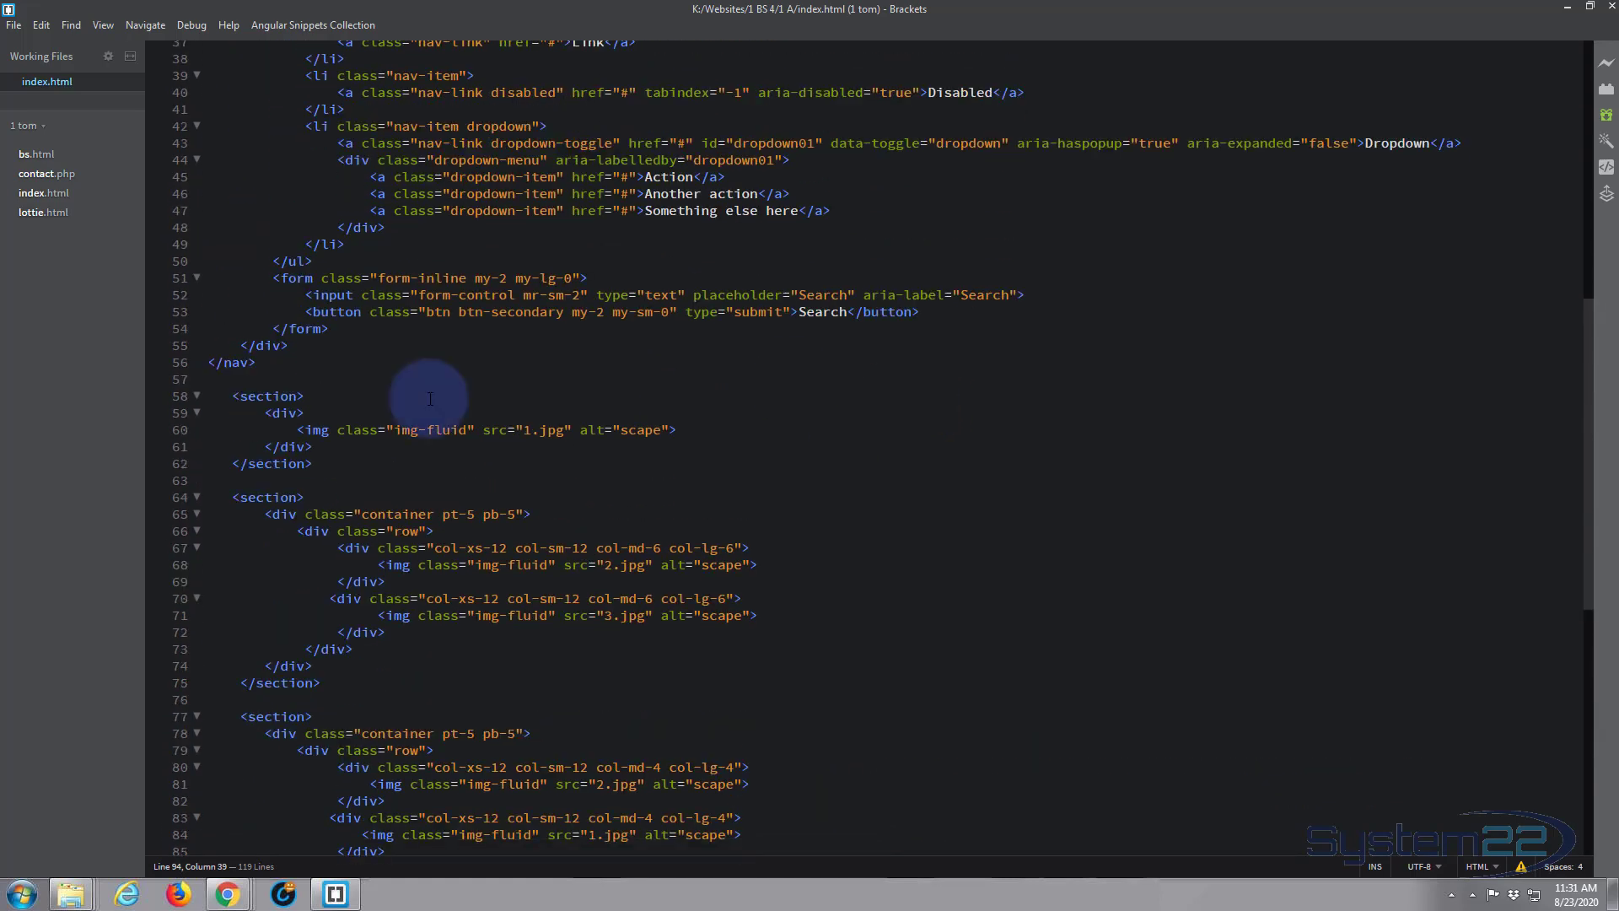
{"action": "mouse_move", "coordinate": [446, 466]}
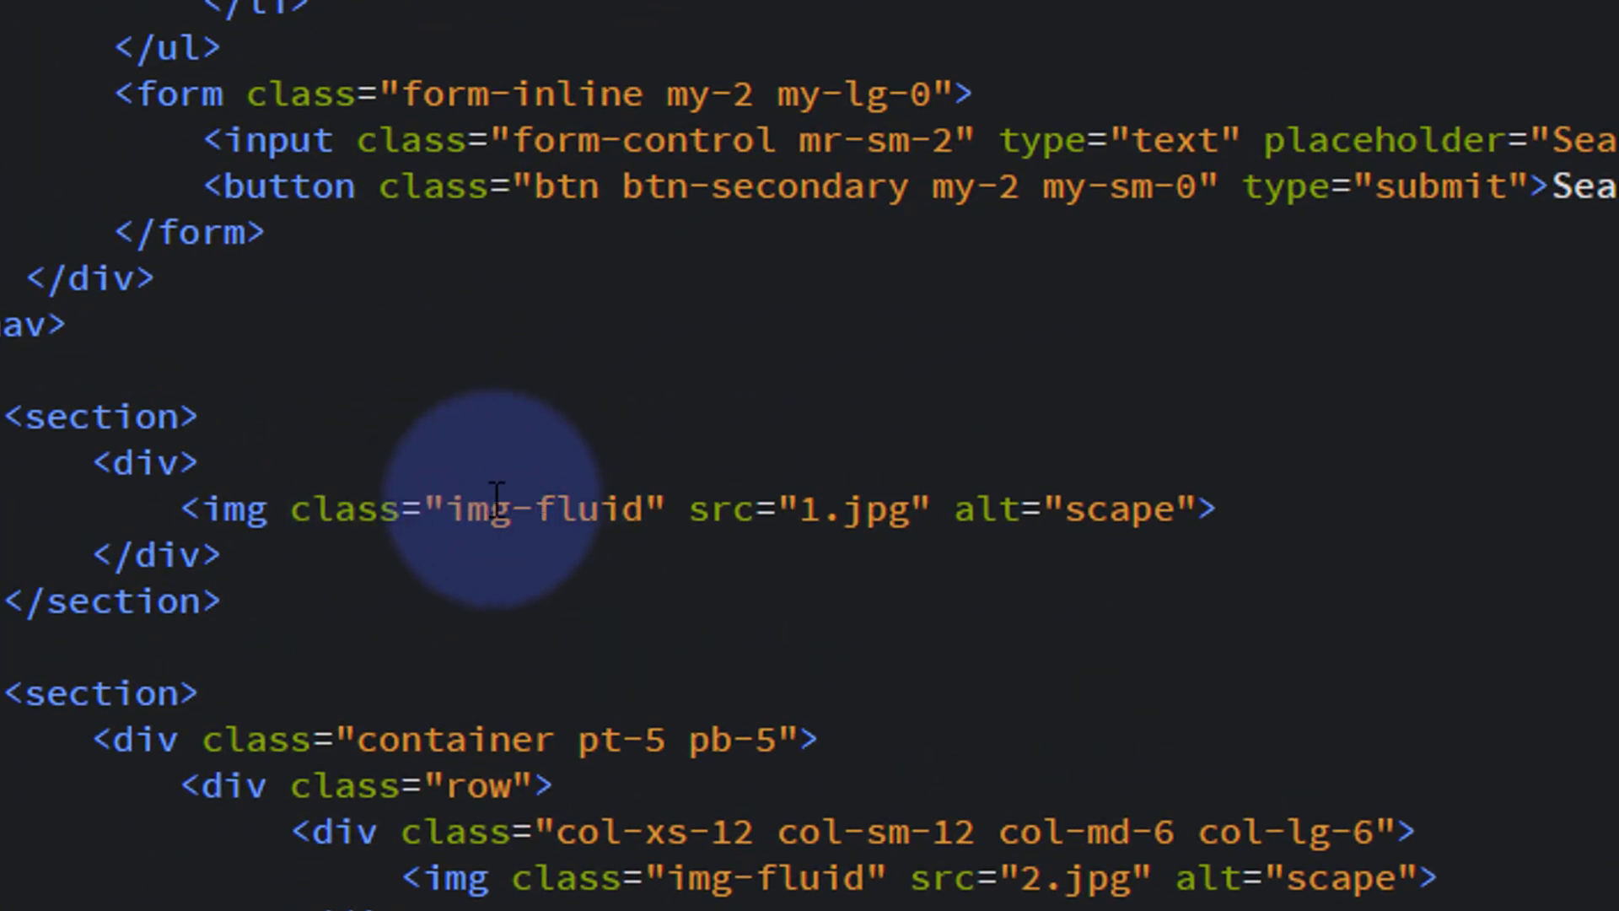
{"action": "double_click", "coordinate": [552, 507]}
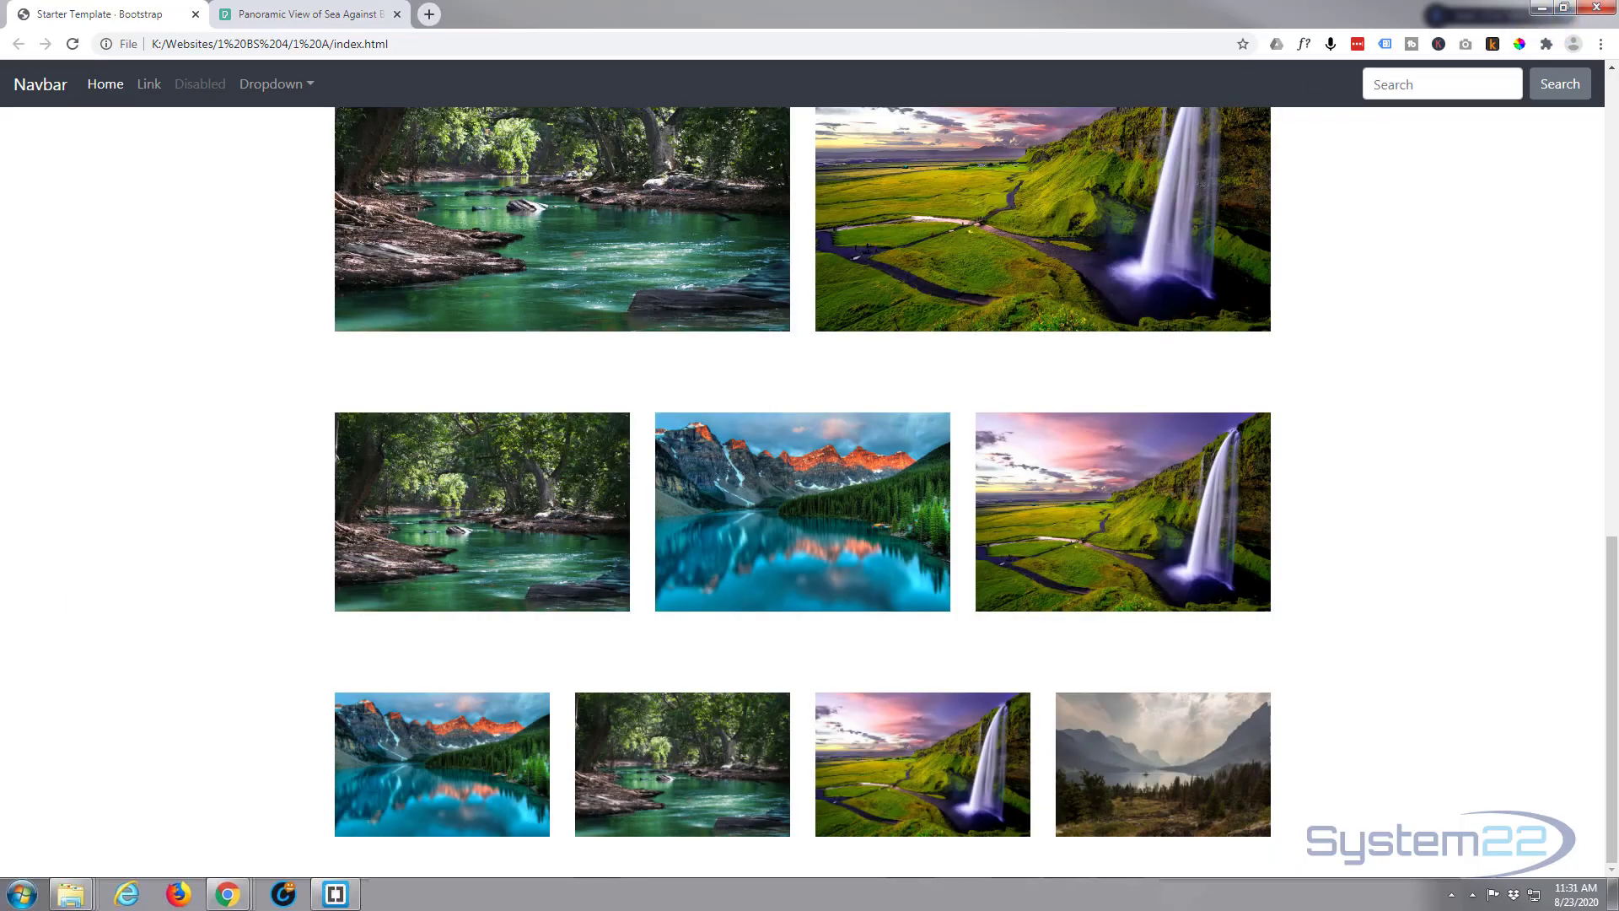
Step: Scroll the page to view the oversized banner image overflowing the window, then return to Brackets
{"action": "scroll", "scroll_direction": "up", "scroll_amount": 3}
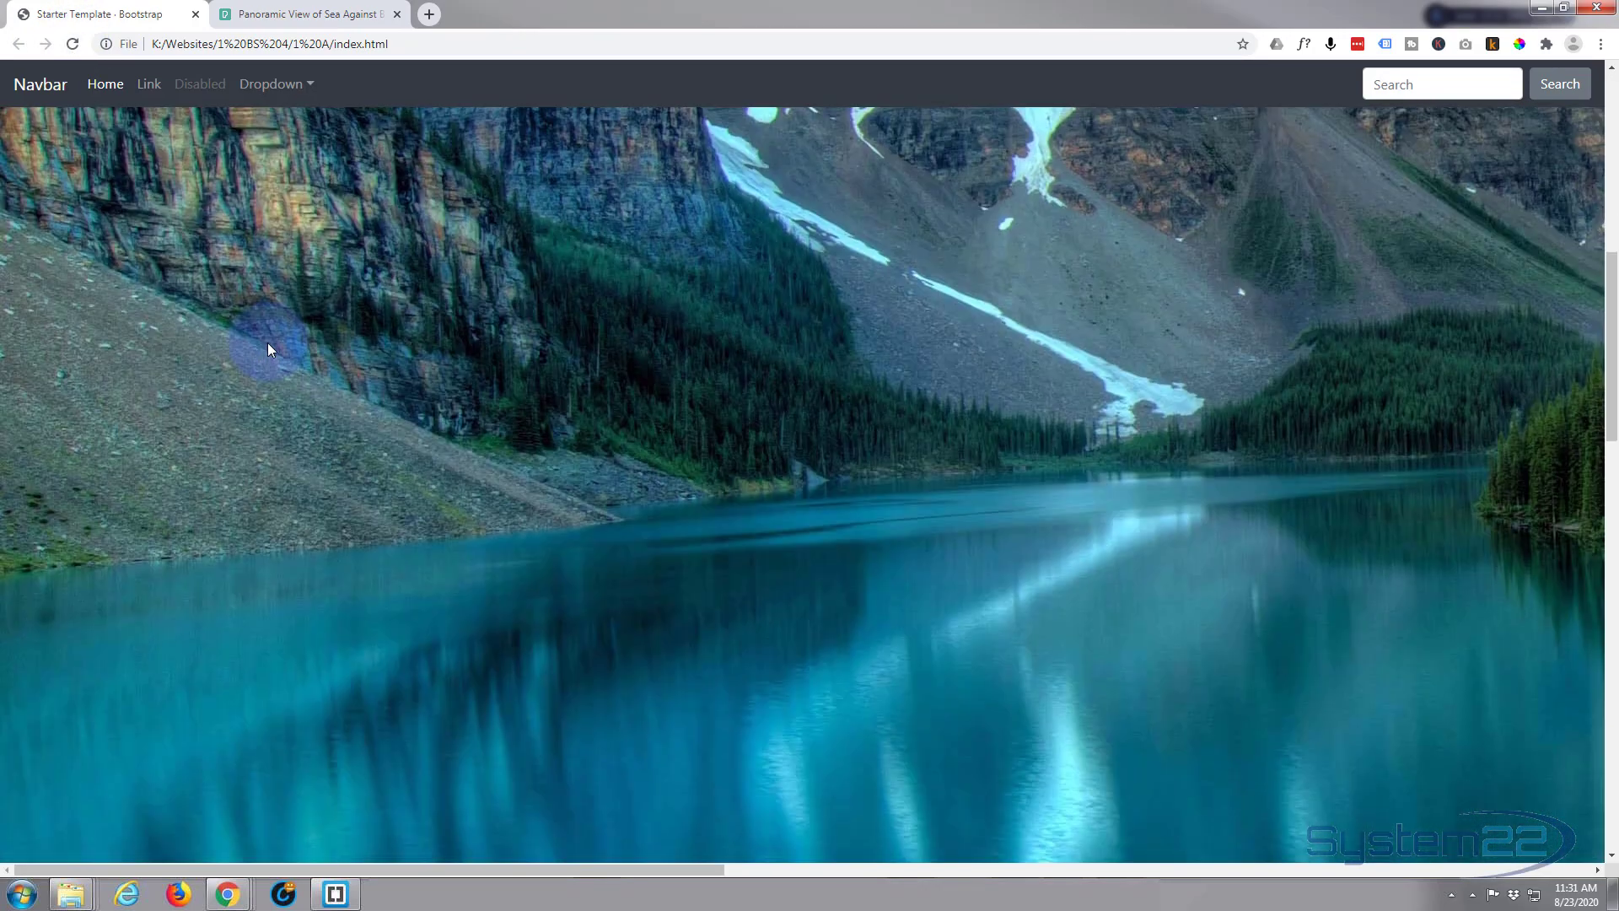
{"action": "scroll", "scroll_direction": "down", "scroll_amount": 3}
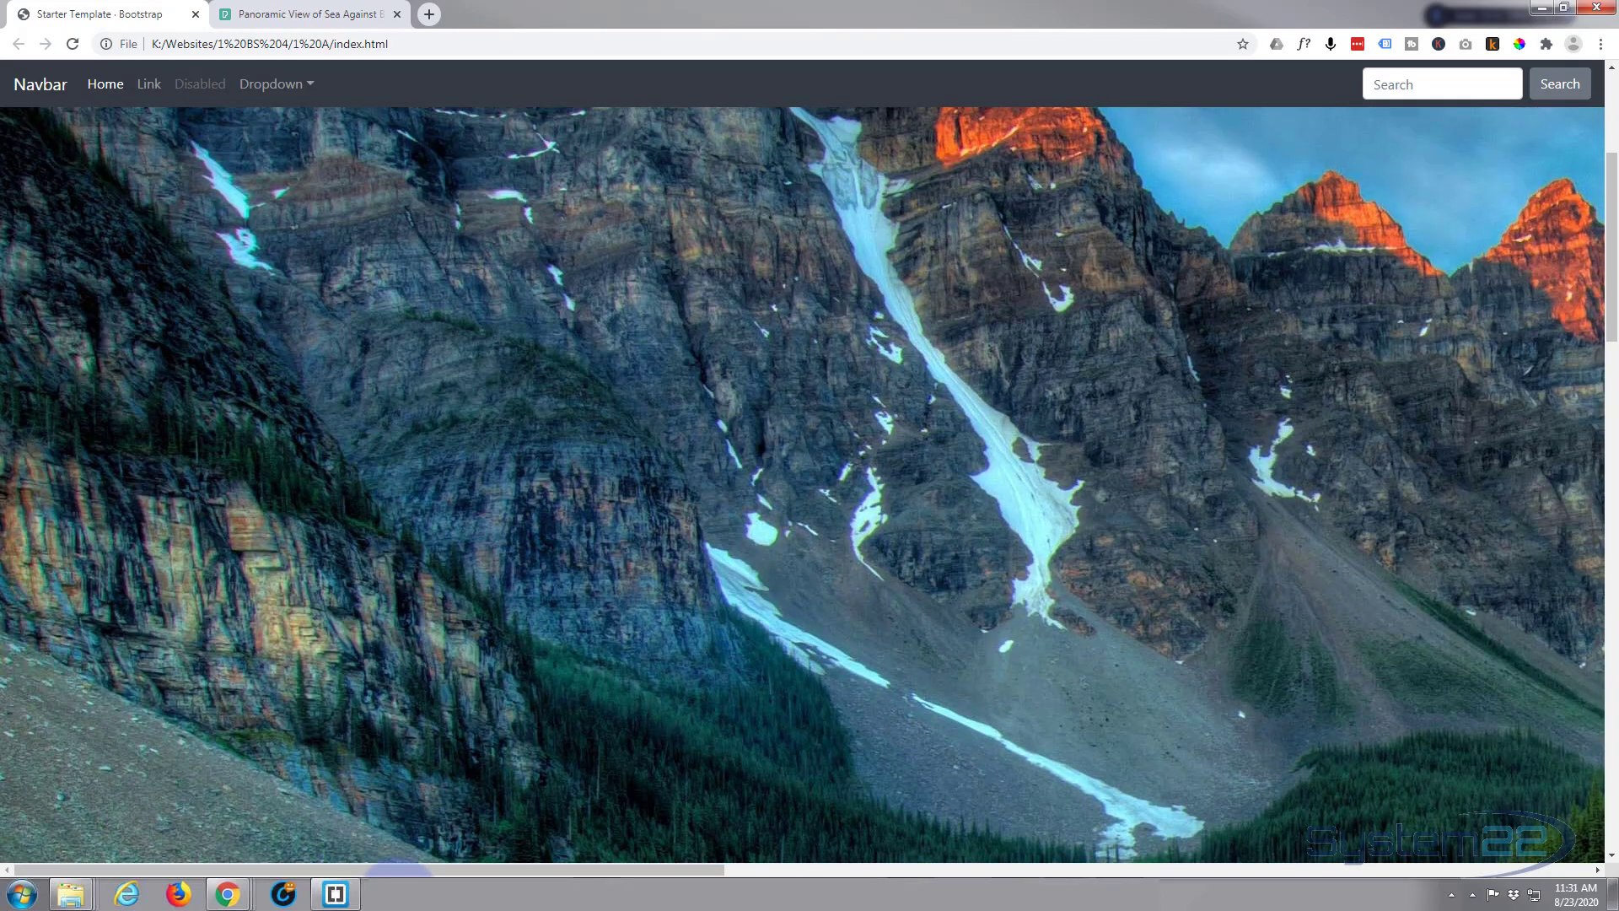
{"action": "left_click", "coordinate": [334, 893]}
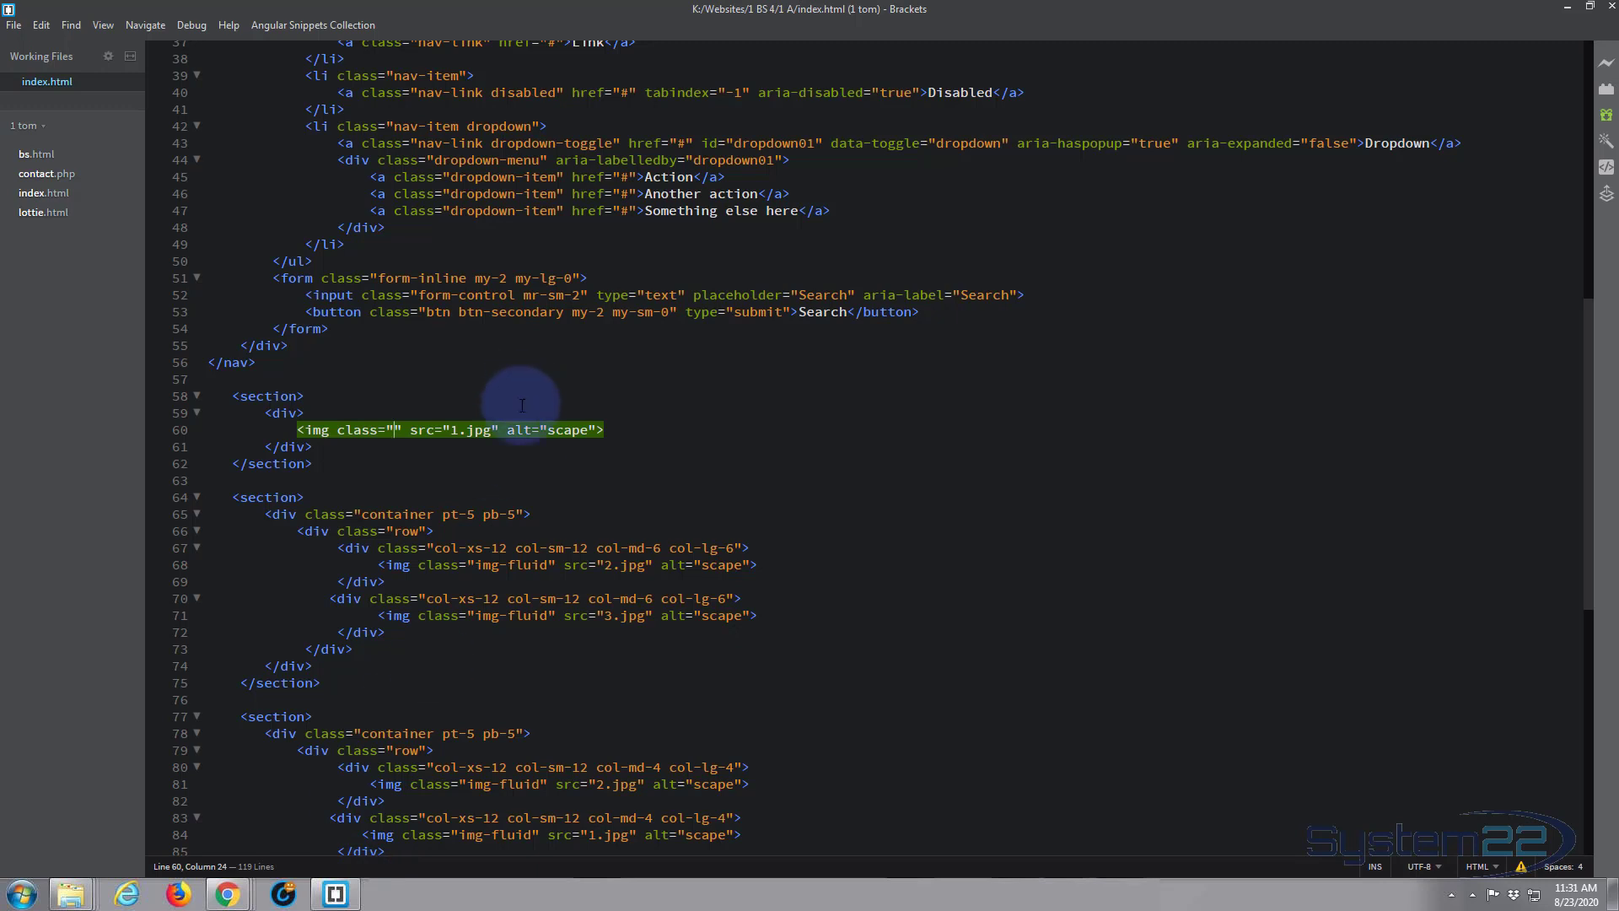
{"action": "mouse_move", "coordinate": [478, 392]}
{"action": "type", "text": "img-fluid"}
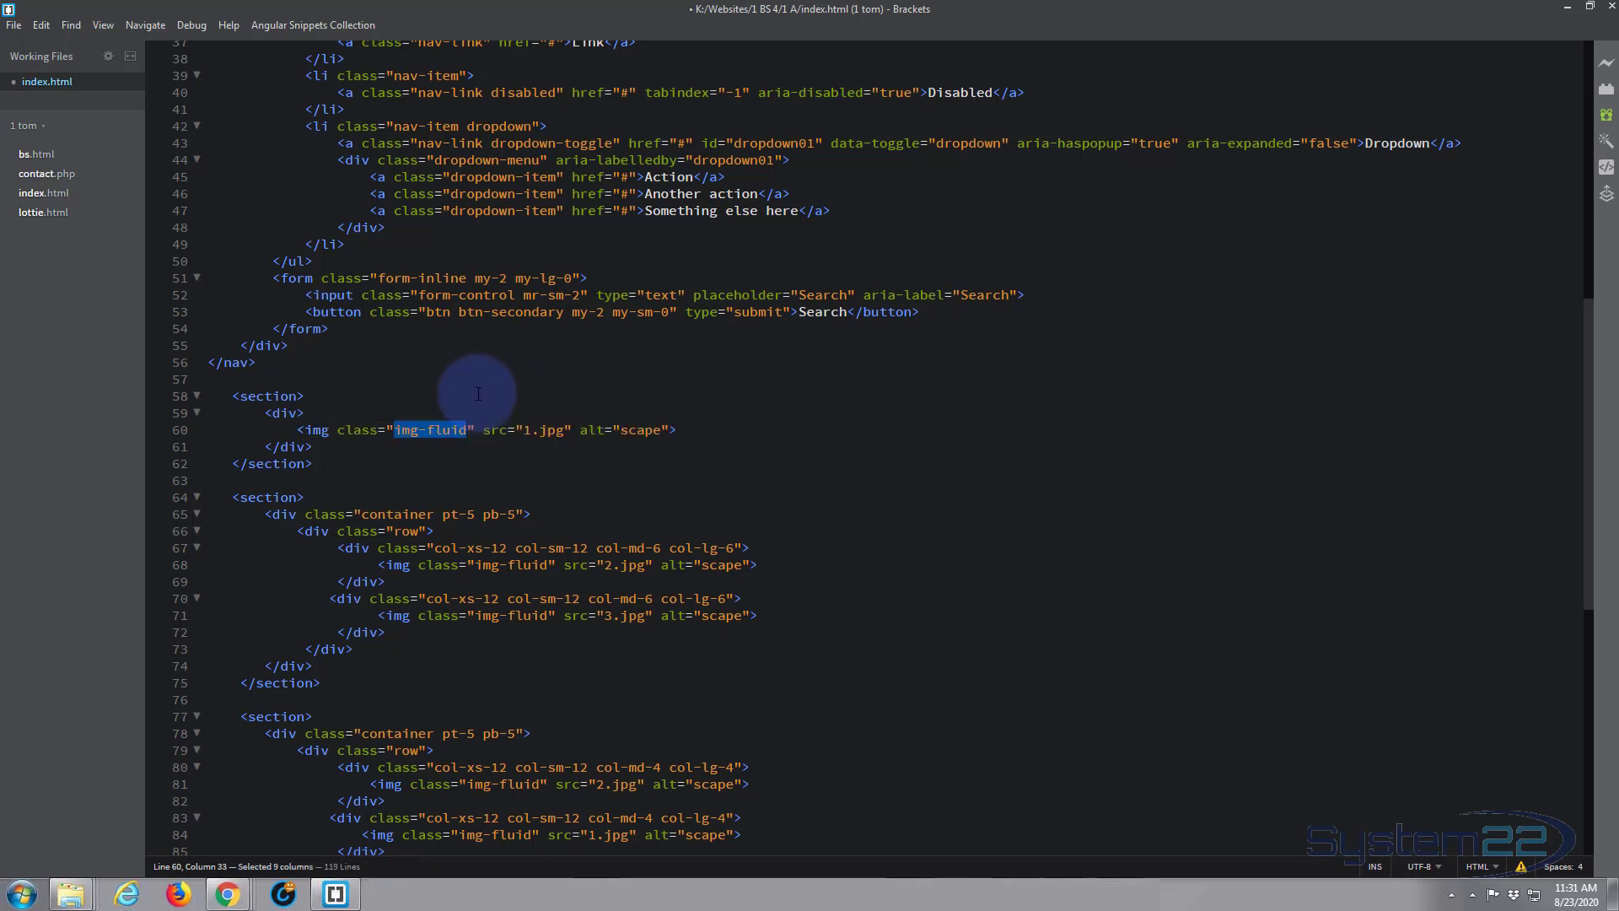
{"action": "mouse_move", "coordinate": [1569, 11]}
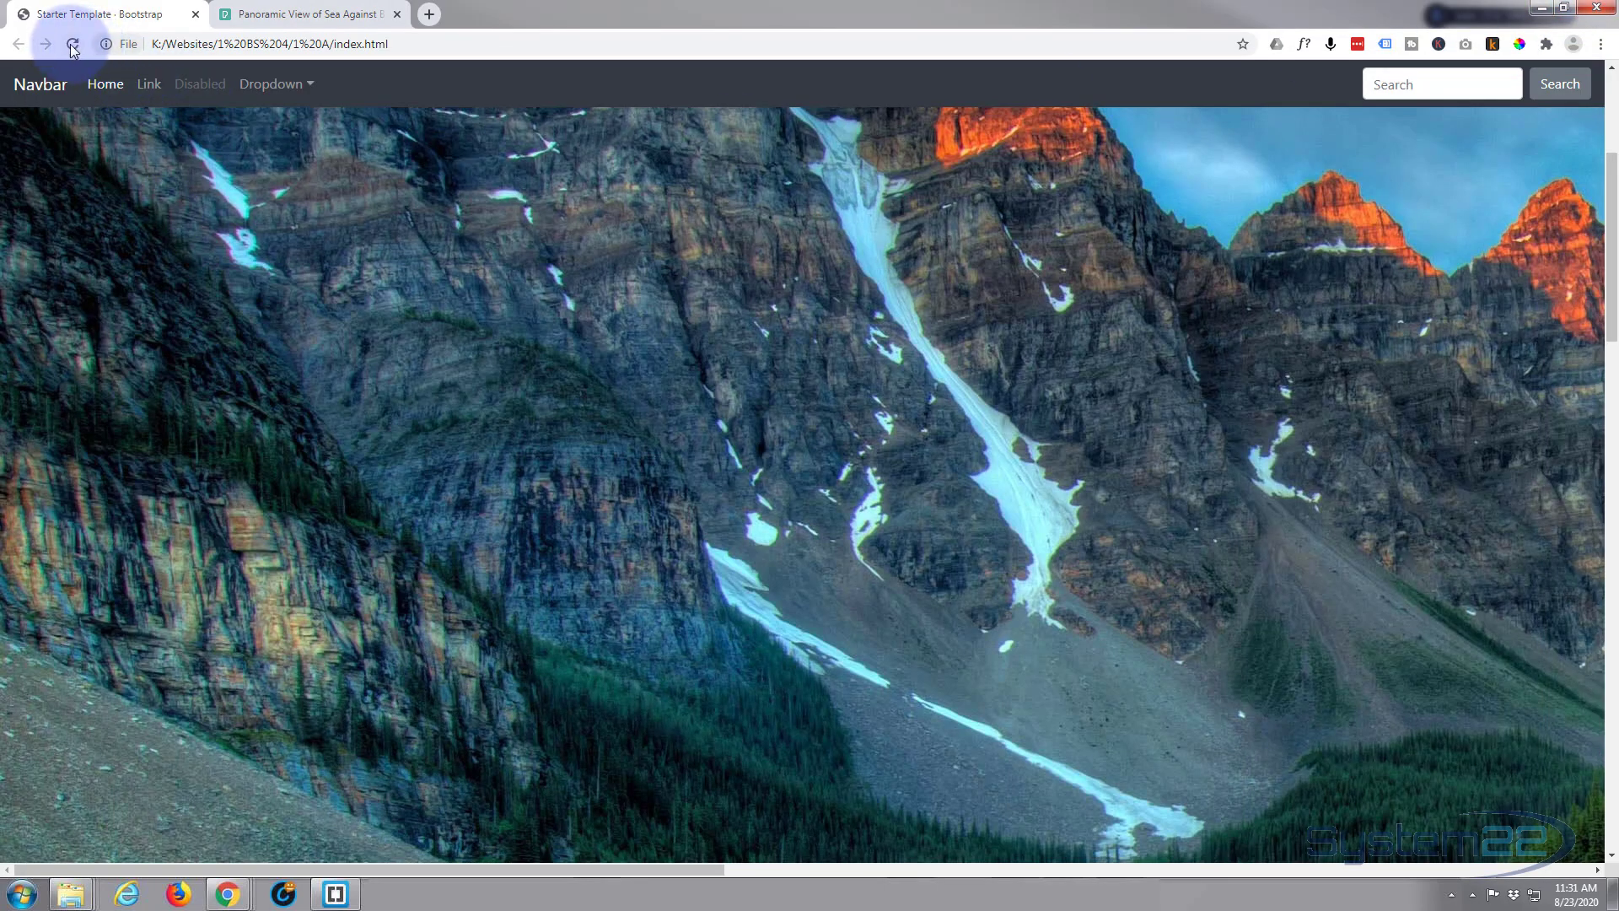
Step: Reload and scroll to the forest river and waterfall row above the three-photo row
{"action": "left_click", "coordinate": [71, 43]}
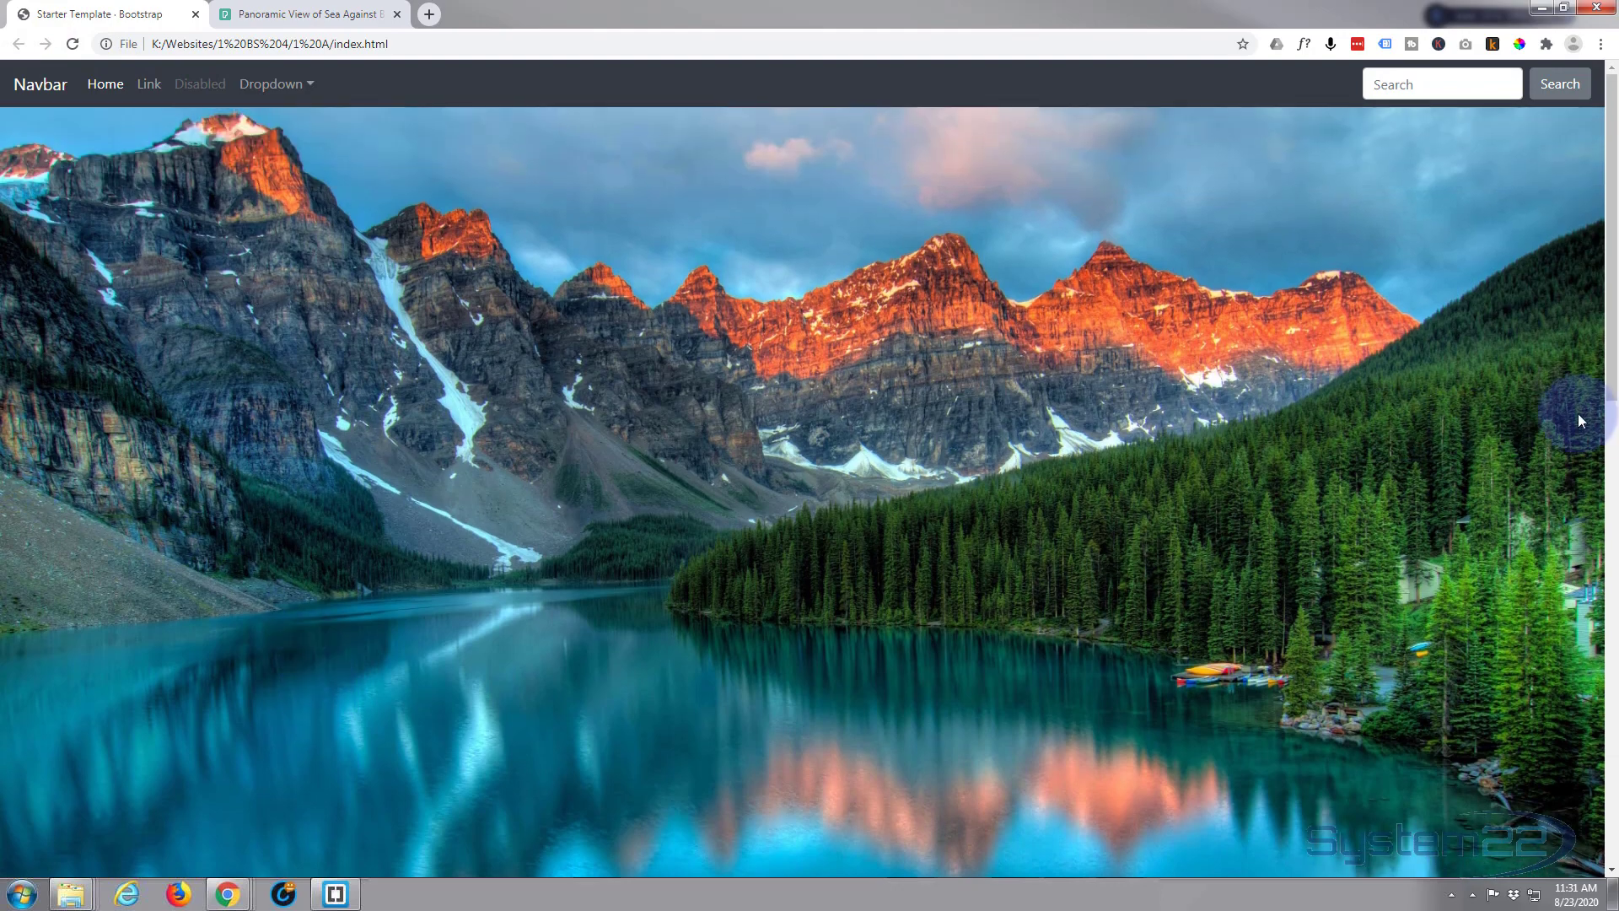
{"action": "scroll", "scroll_direction": "down", "scroll_amount": 3}
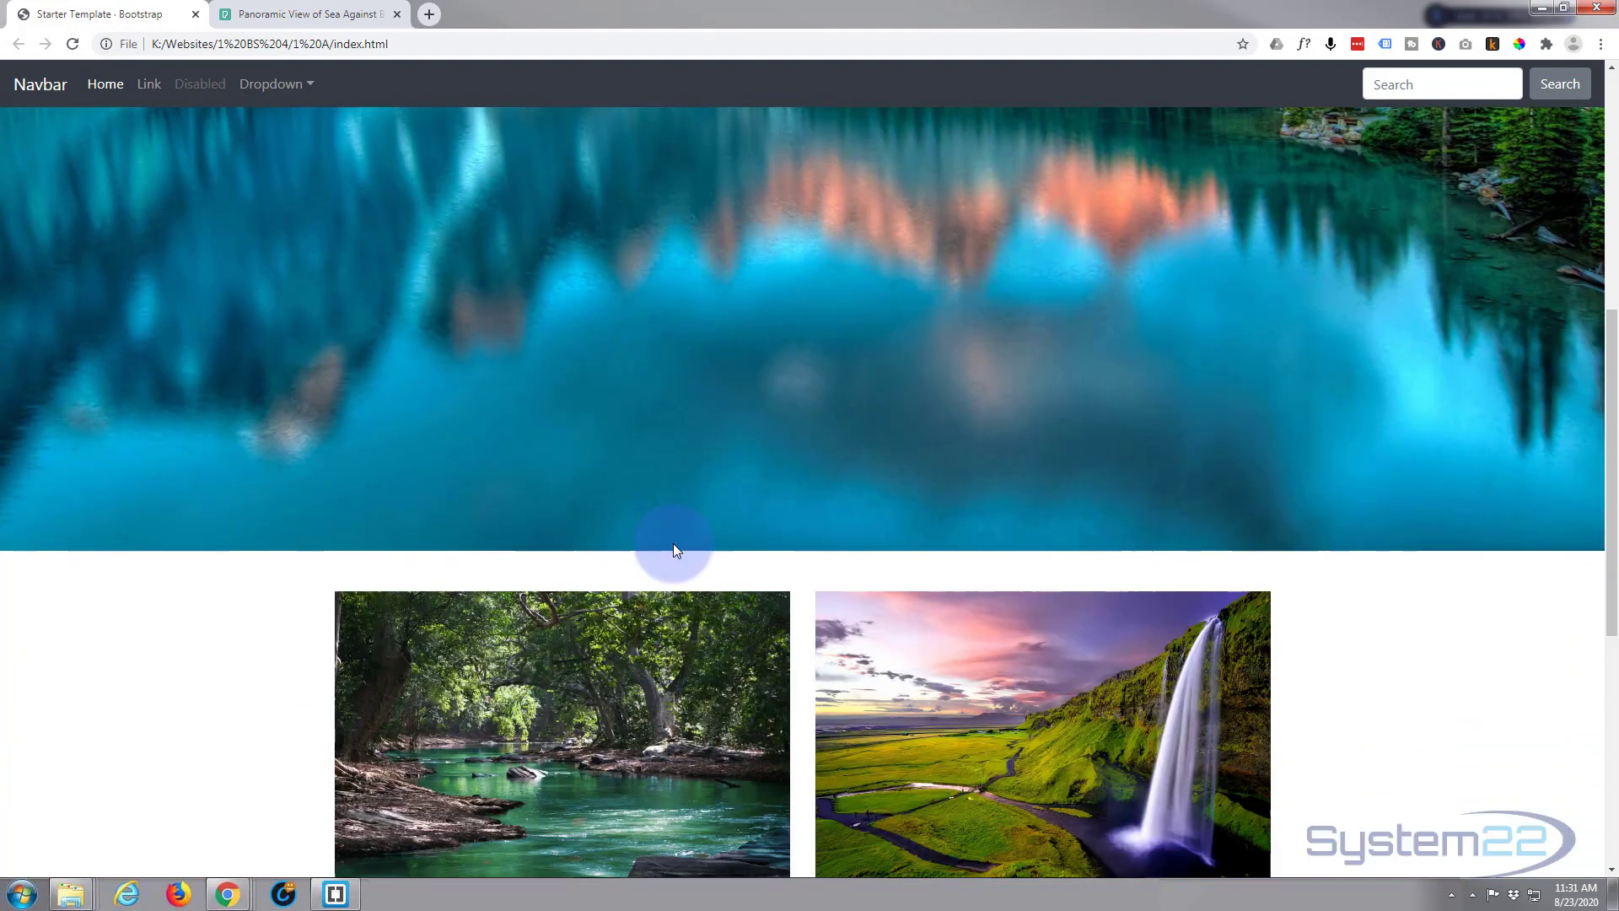
{"action": "scroll", "scroll_direction": "down", "scroll_amount": 3}
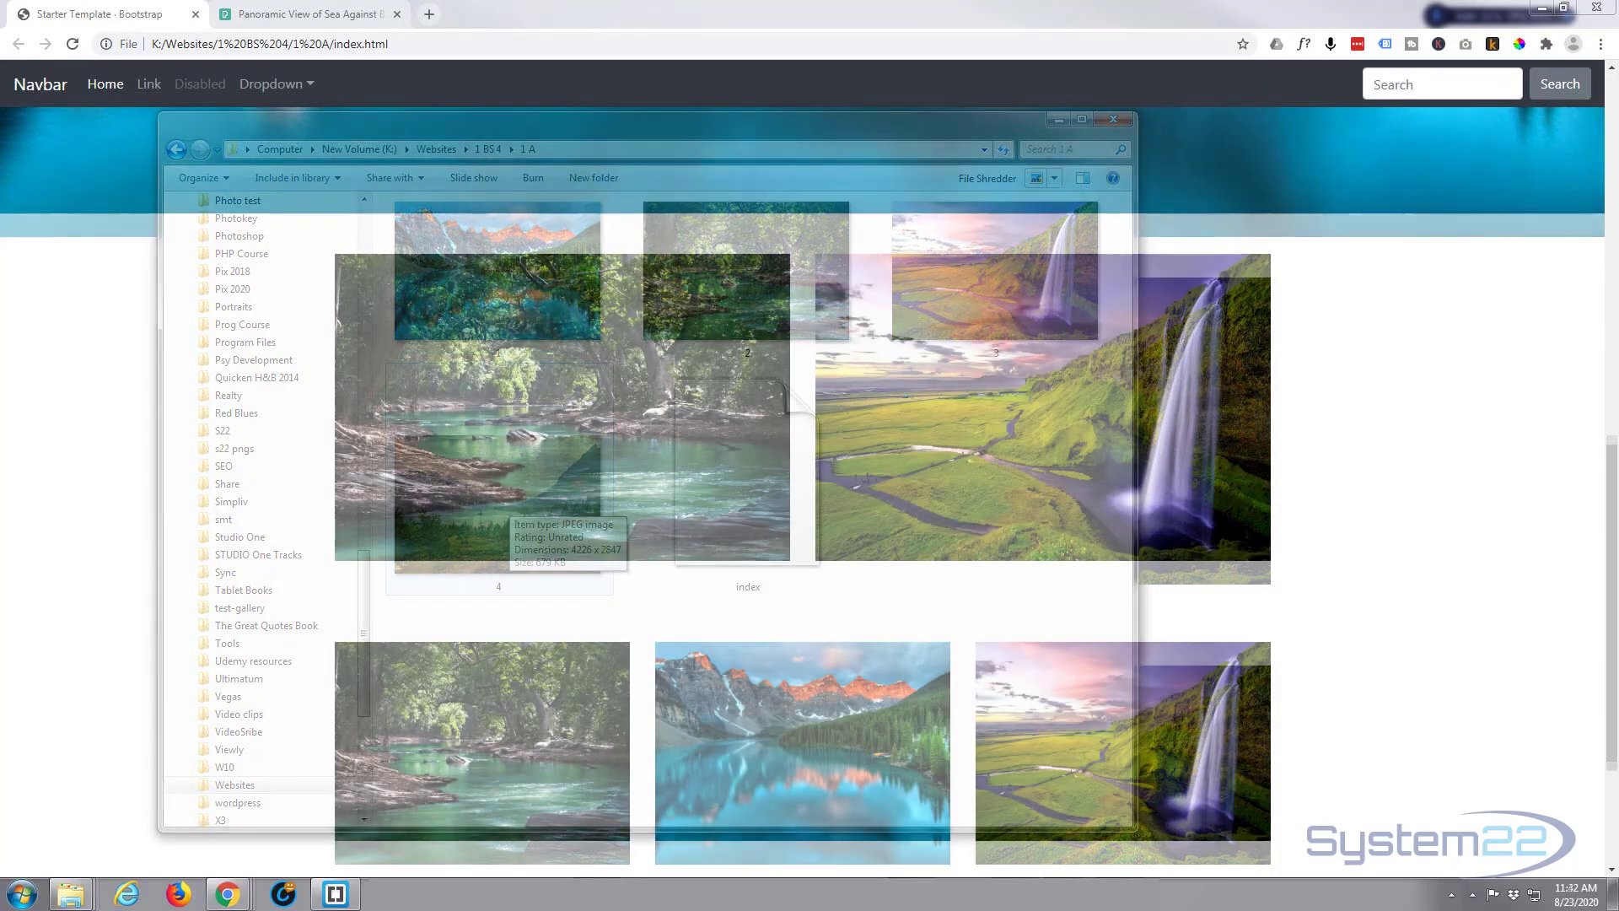
{"action": "left_click", "coordinate": [1114, 118]}
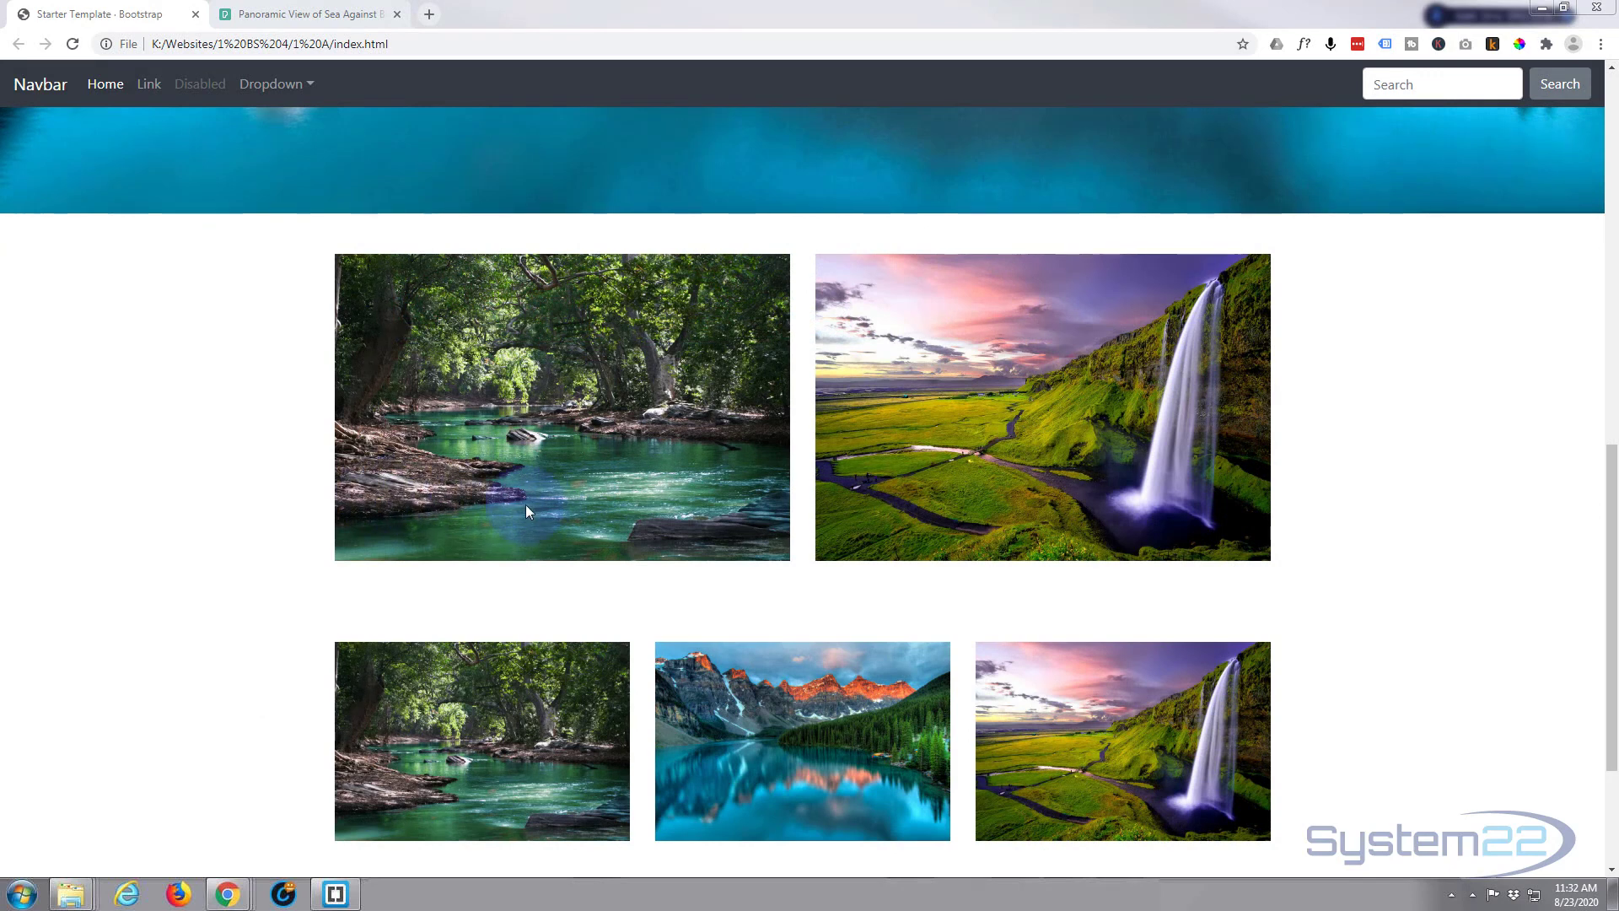
{"action": "mouse_move", "coordinate": [535, 422]}
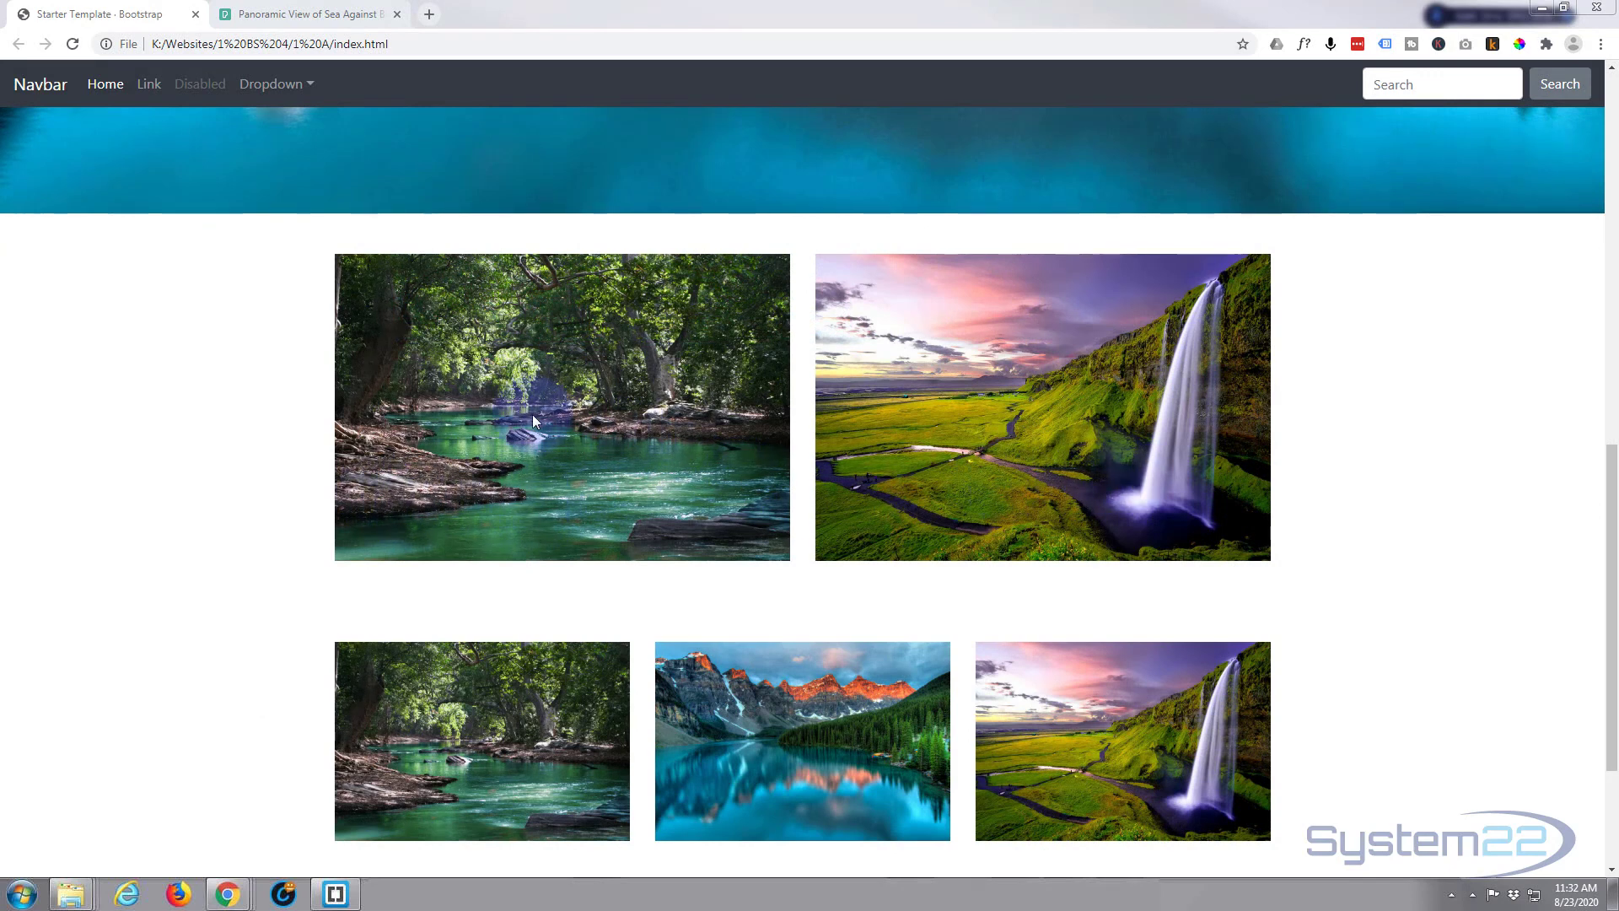
{"action": "mouse_move", "coordinate": [334, 892]}
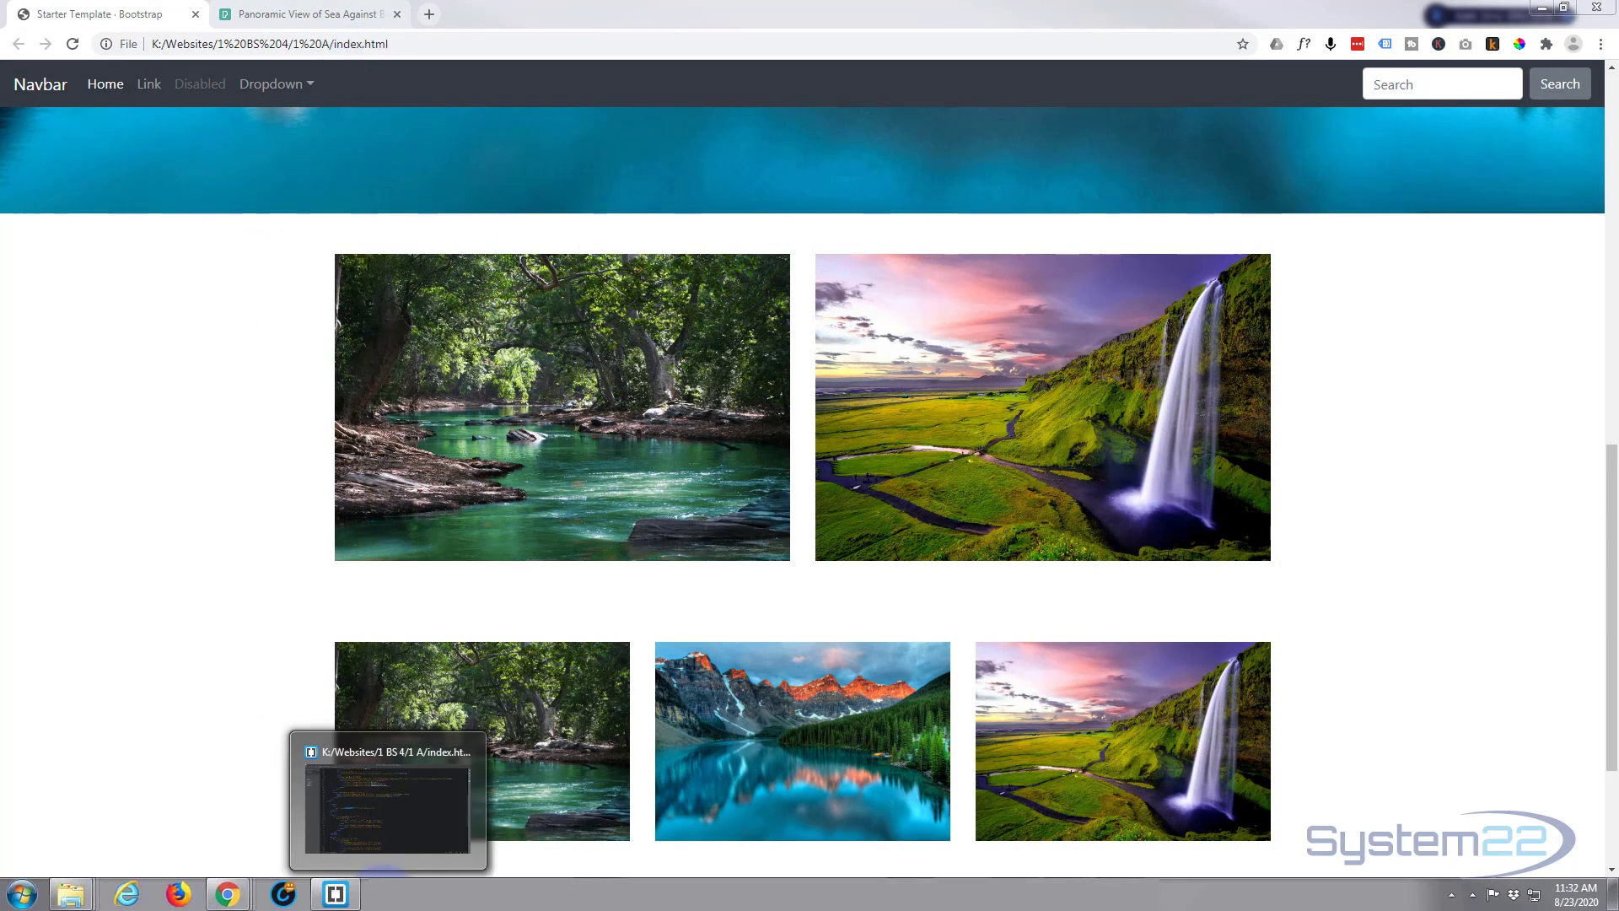
Step: Delete img-fluid from the 2.jpg image in the three-column row, leaving class=""
{"action": "left_click", "coordinate": [387, 800]}
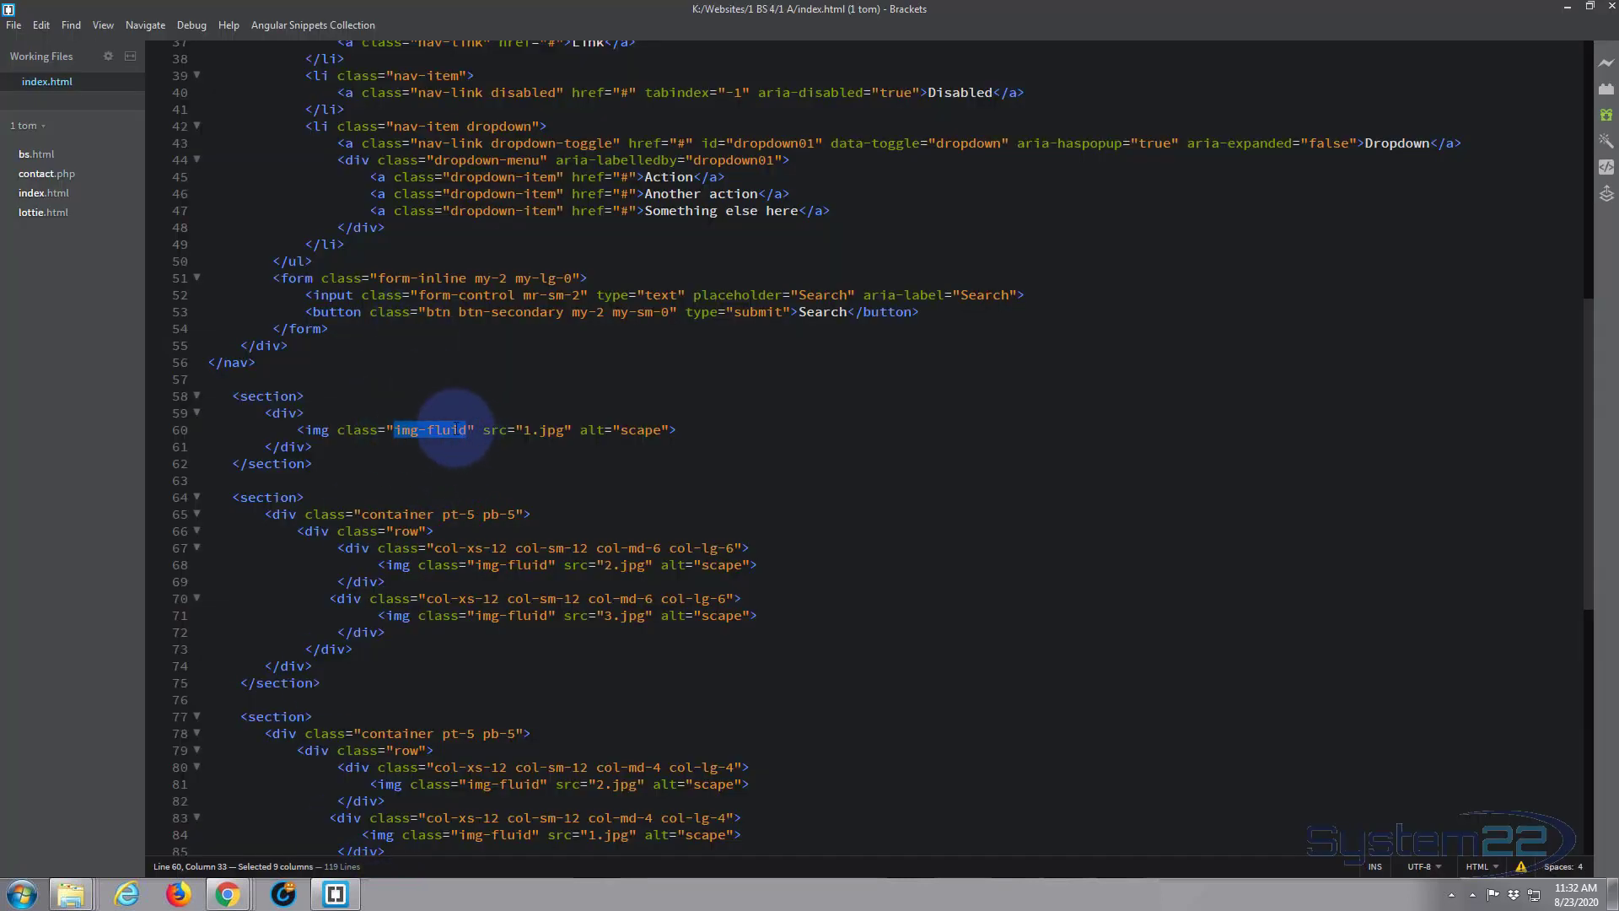
{"action": "scroll", "scroll_direction": "down", "scroll_amount": 3}
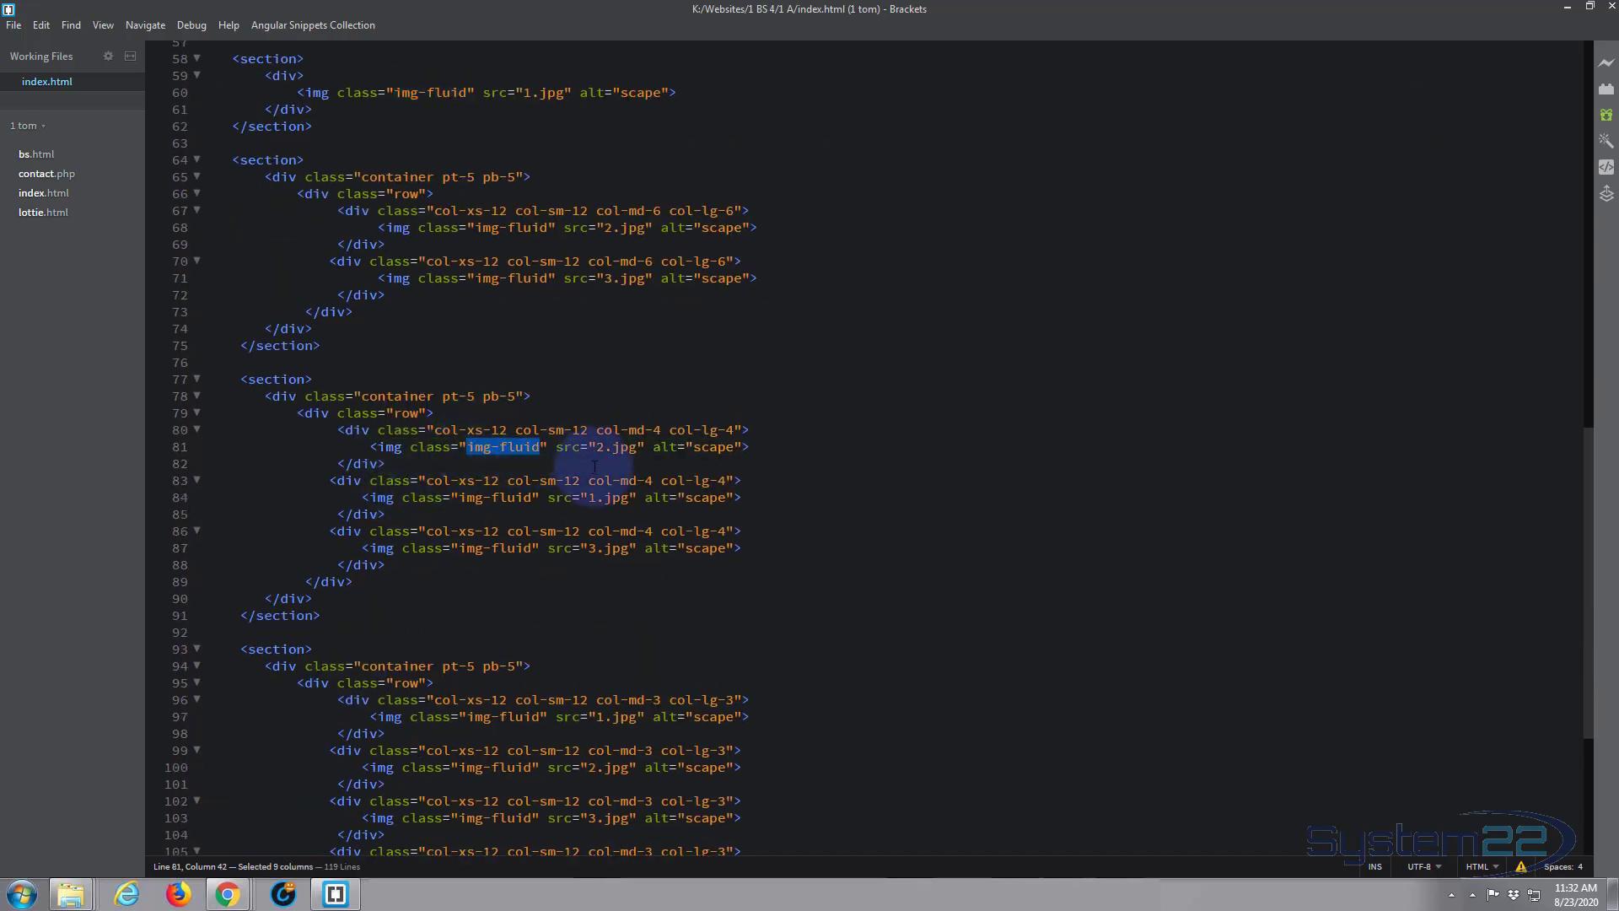
{"action": "key", "text": "Delete"}
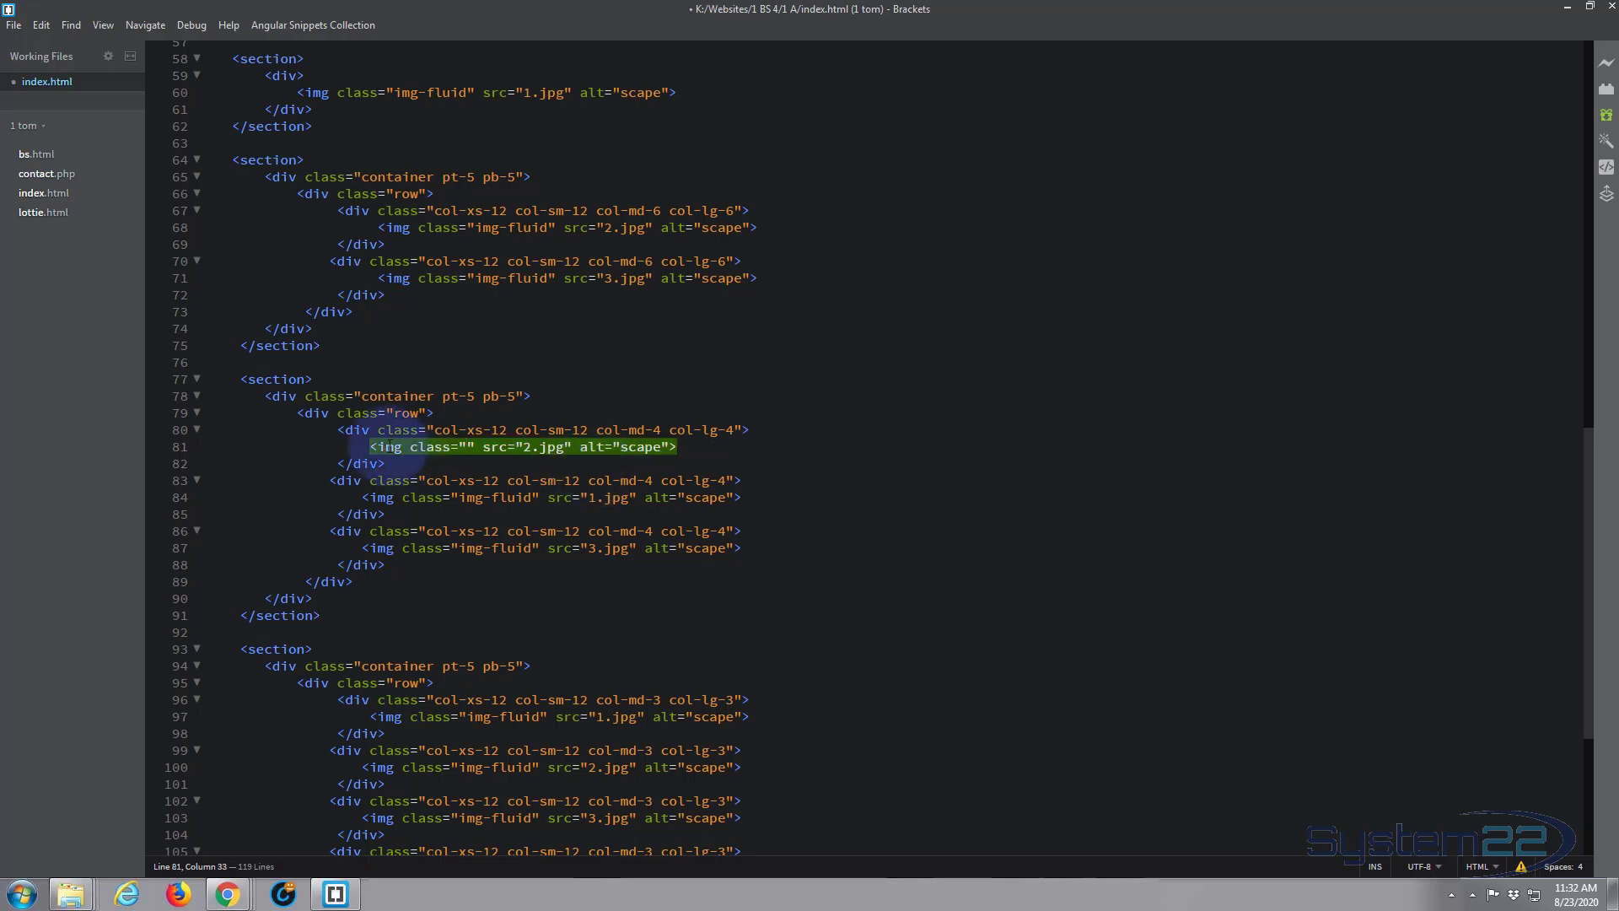
{"action": "mouse_move", "coordinate": [1568, 8]}
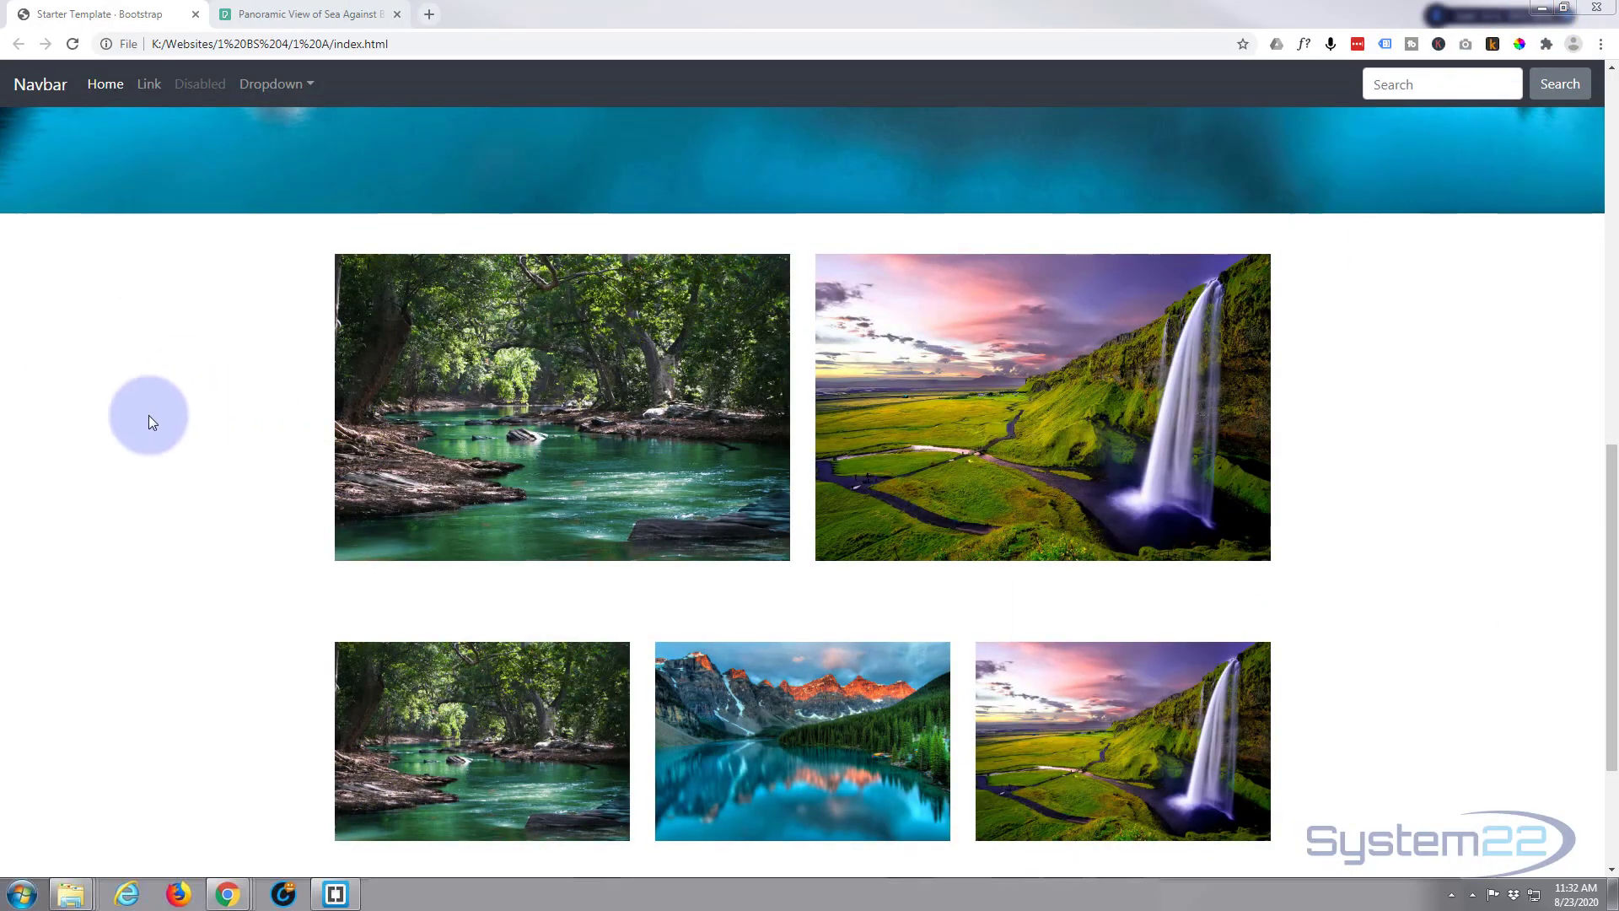
Step: Reload and scroll to the three-column row where the forest photo overflows its column
{"action": "scroll", "scroll_direction": "down", "scroll_amount": 3}
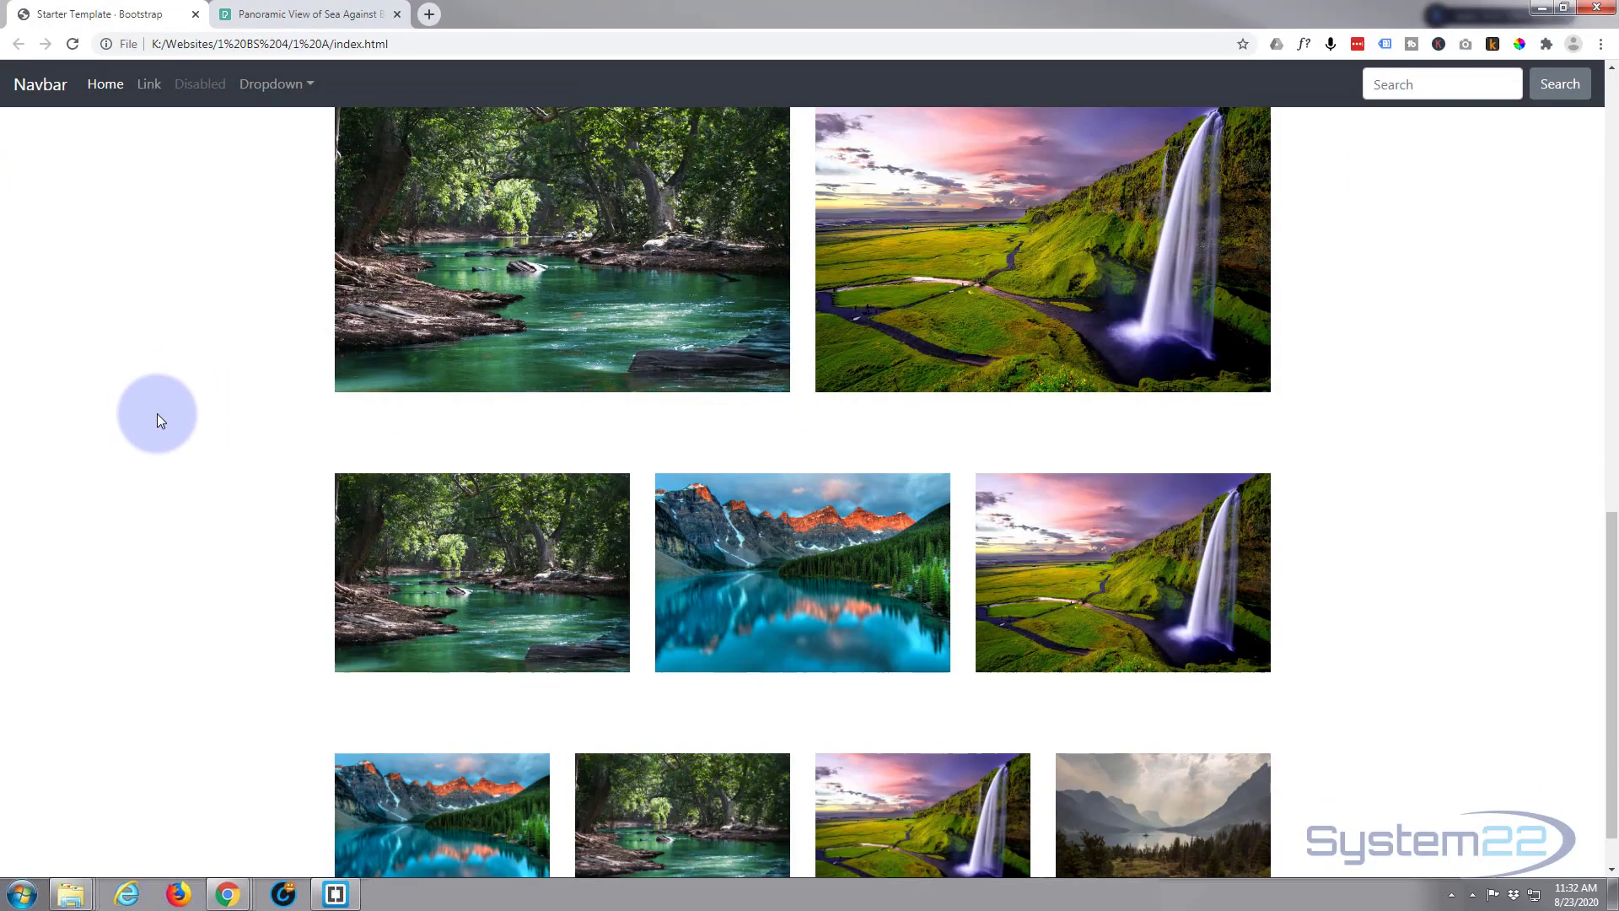
{"action": "scroll", "scroll_direction": "down", "scroll_amount": 3}
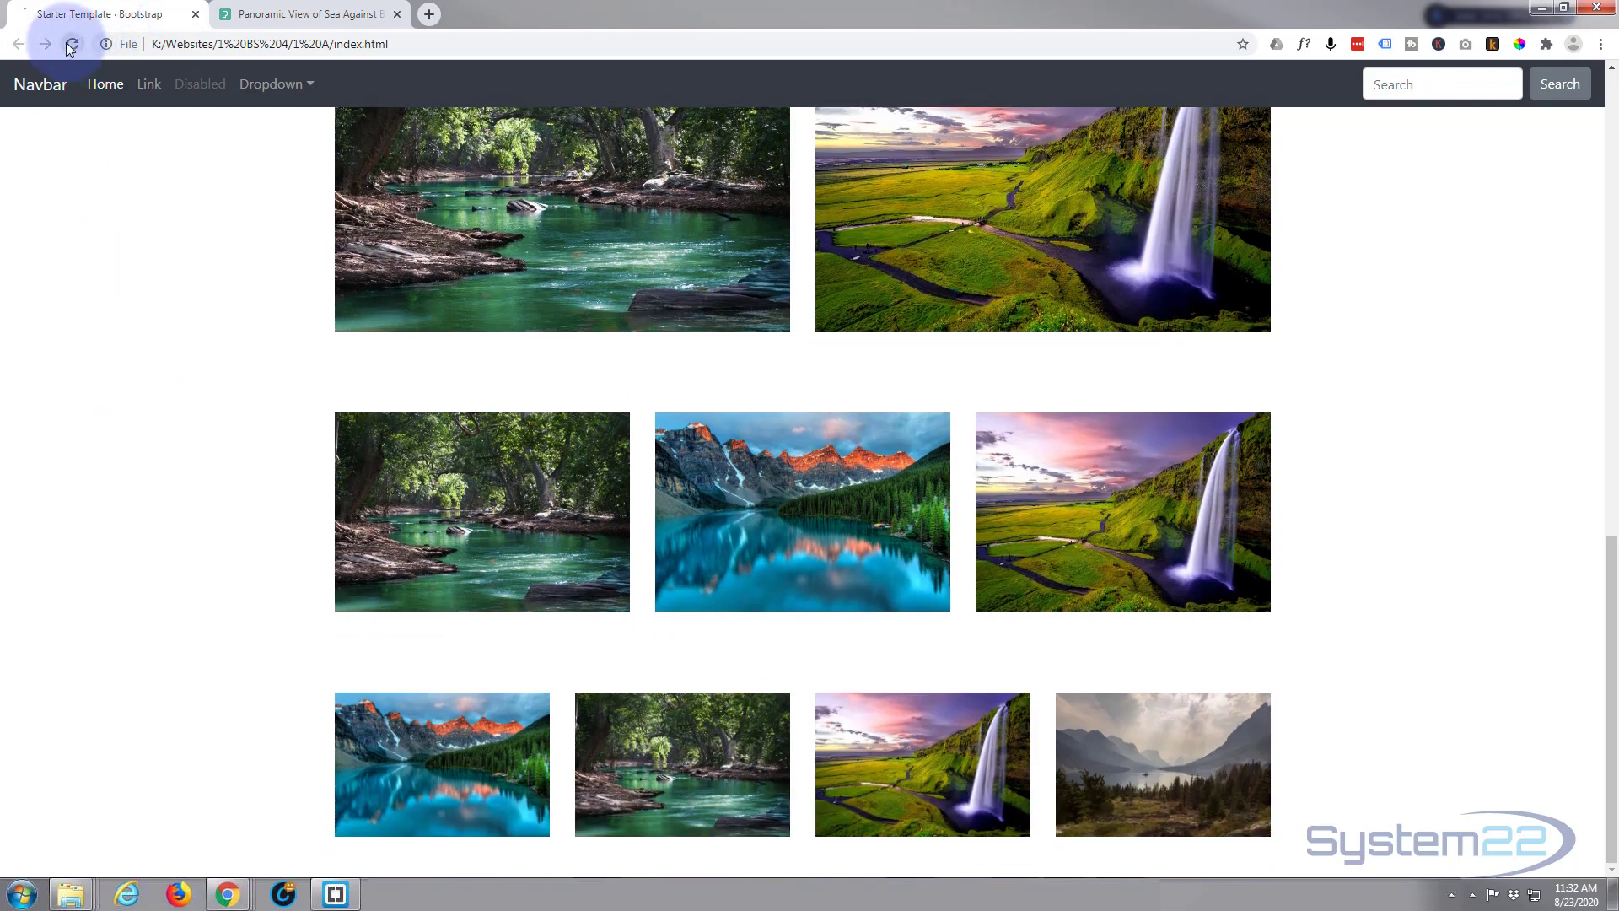
{"action": "left_click", "coordinate": [71, 43]}
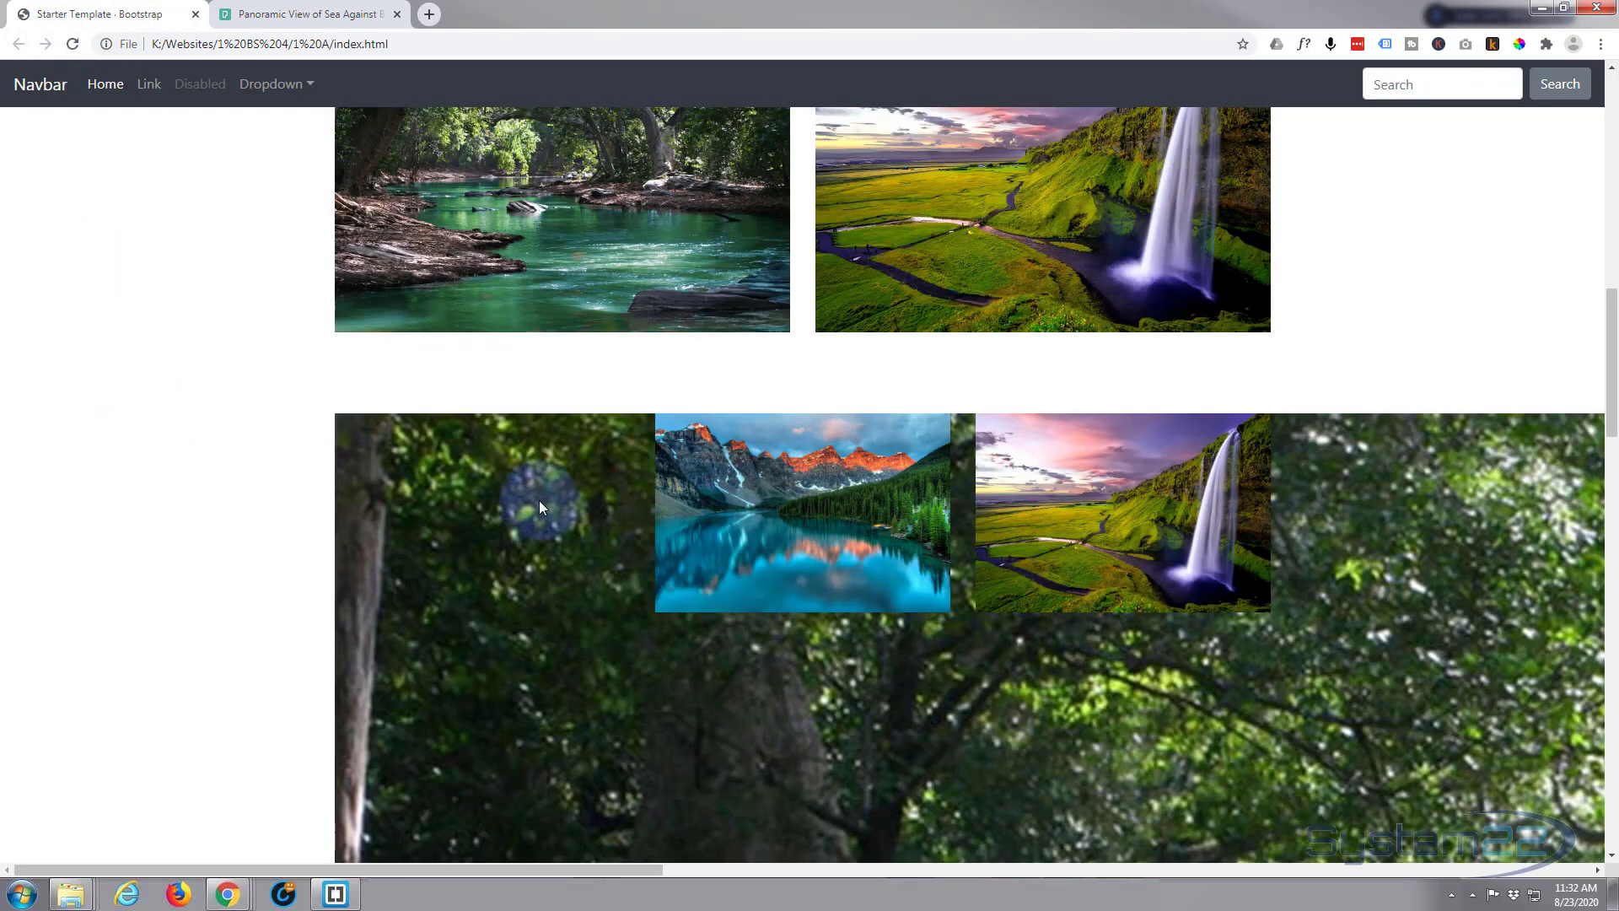
{"action": "scroll", "scroll_direction": "down", "scroll_amount": 3}
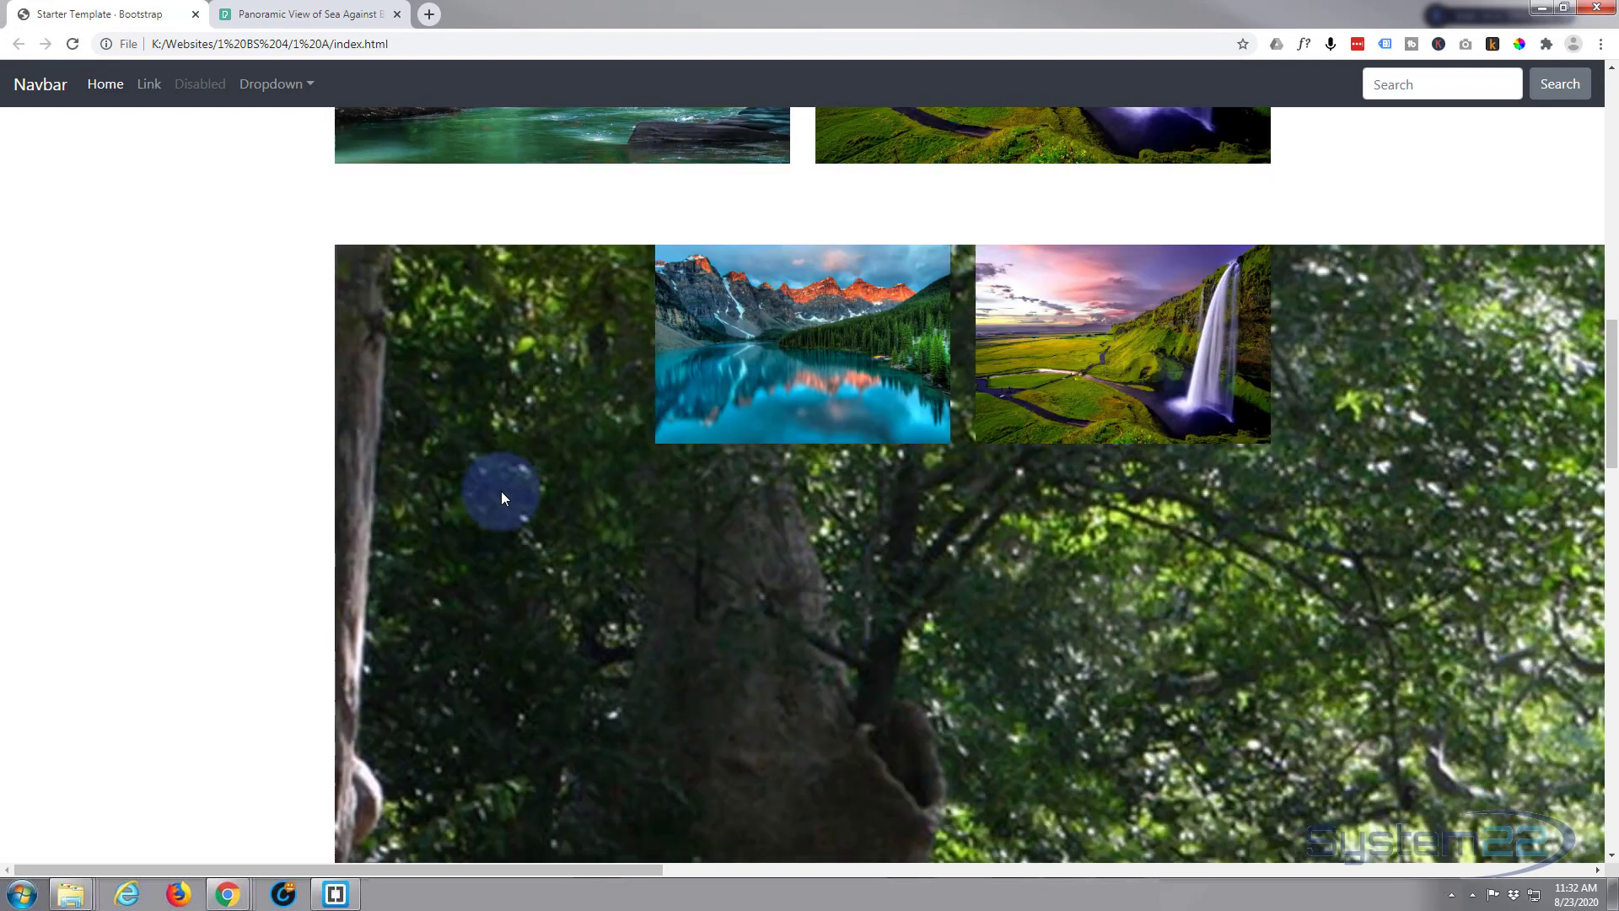
{"action": "scroll", "scroll_direction": "down", "scroll_amount": 3}
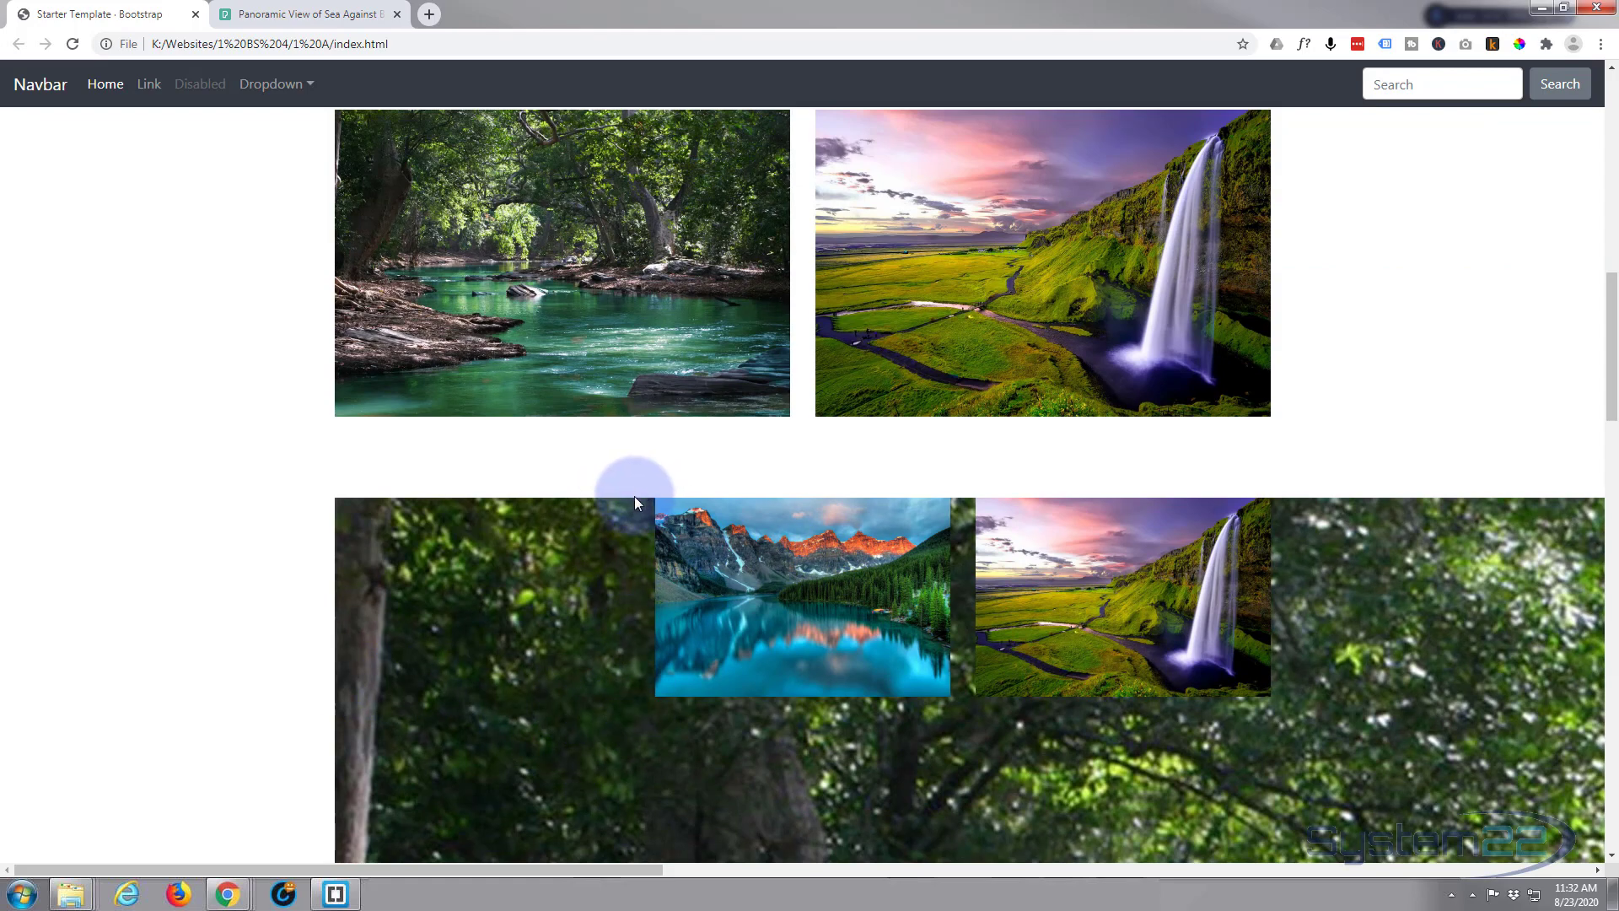
{"action": "mouse_move", "coordinate": [589, 726]}
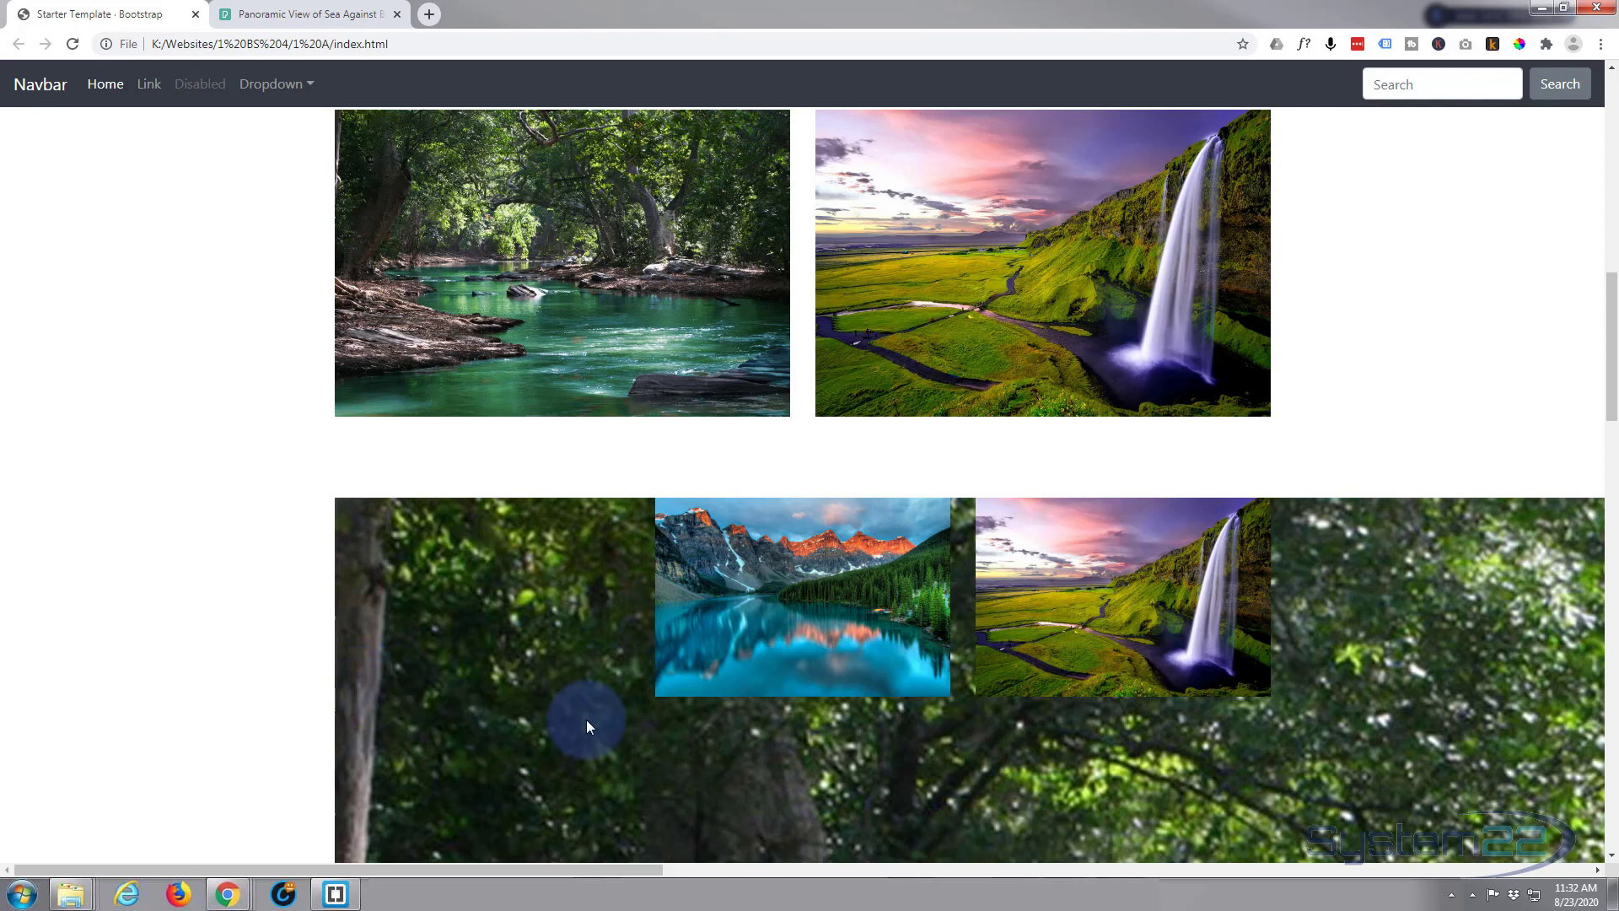
{"action": "mouse_move", "coordinate": [624, 519]}
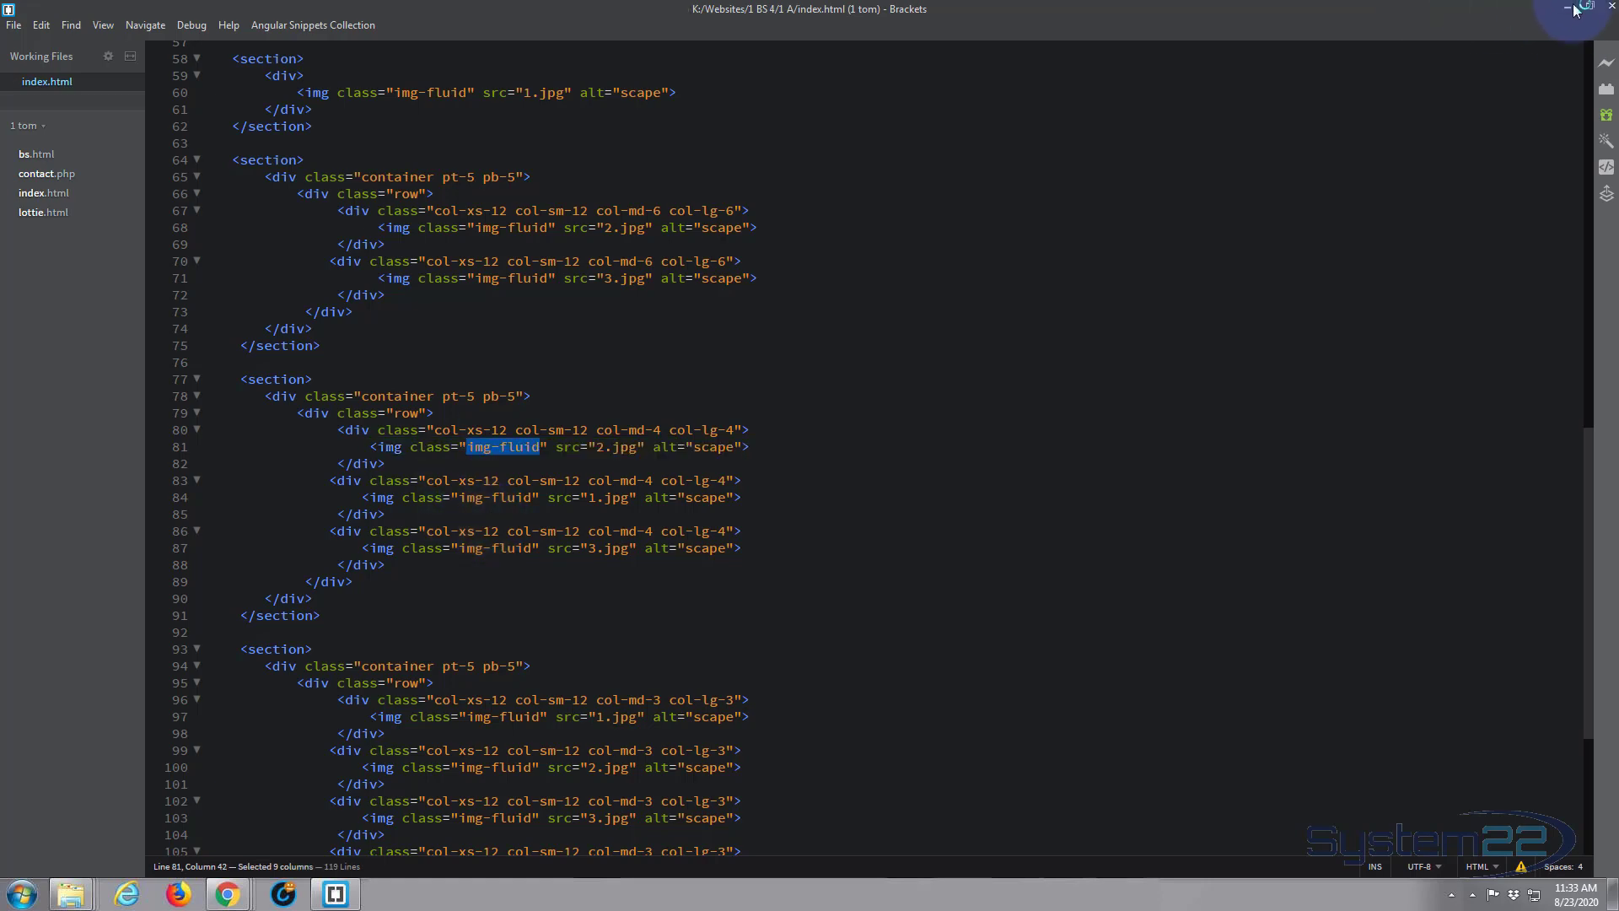
Step: Reload the page in Chrome and scroll the grid to confirm the forest image fits its column
{"action": "left_click", "coordinate": [226, 893]}
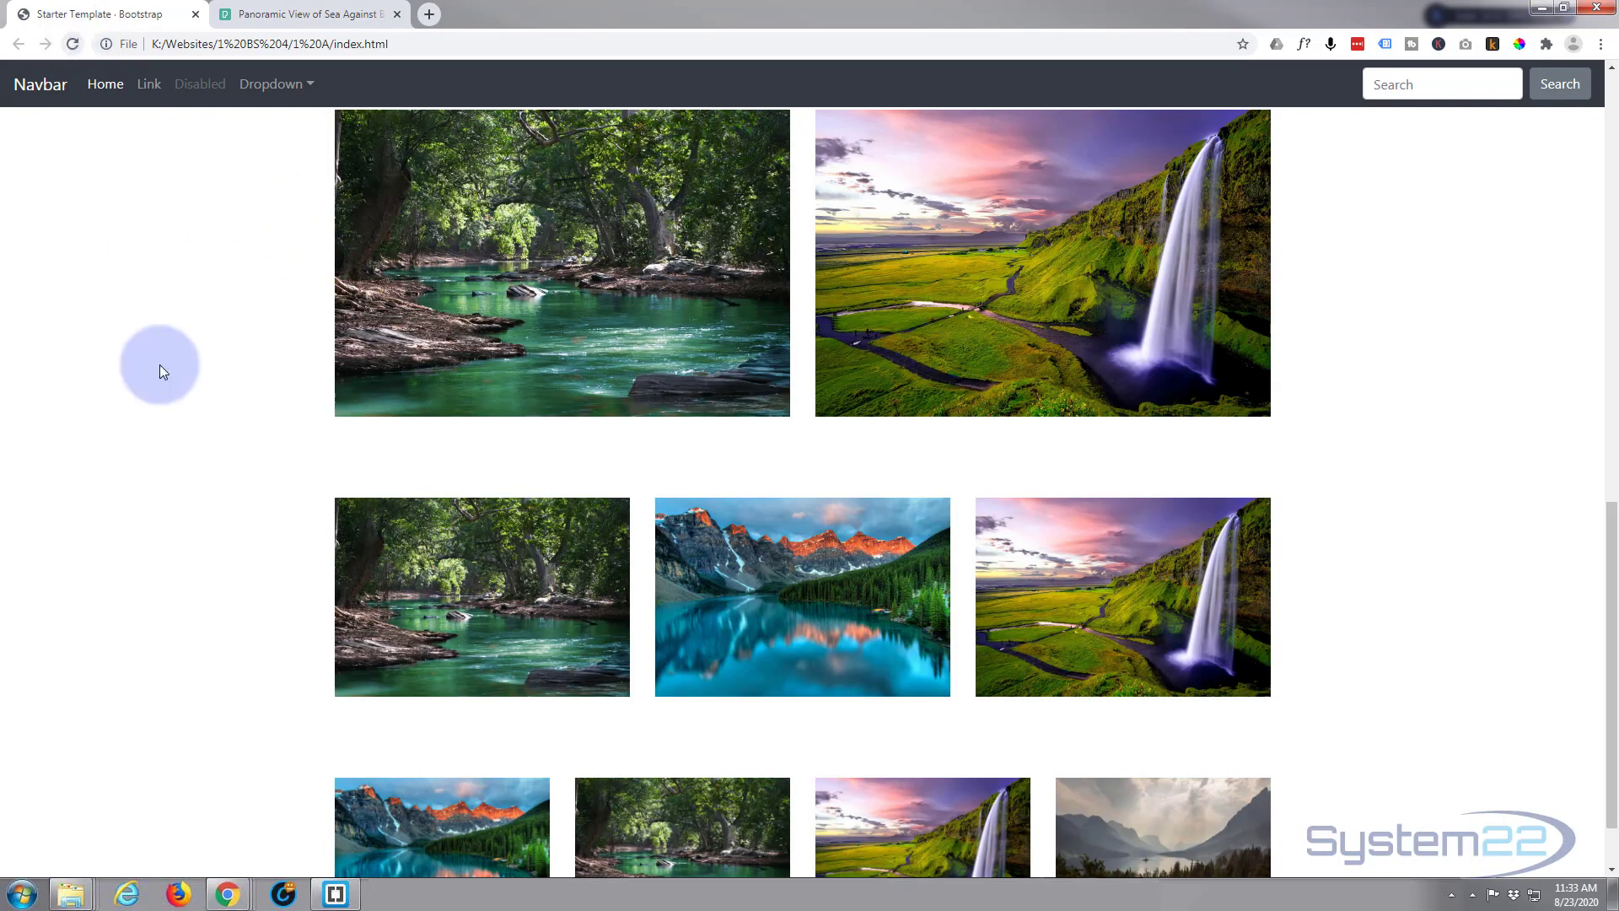
{"action": "mouse_move", "coordinate": [716, 627]}
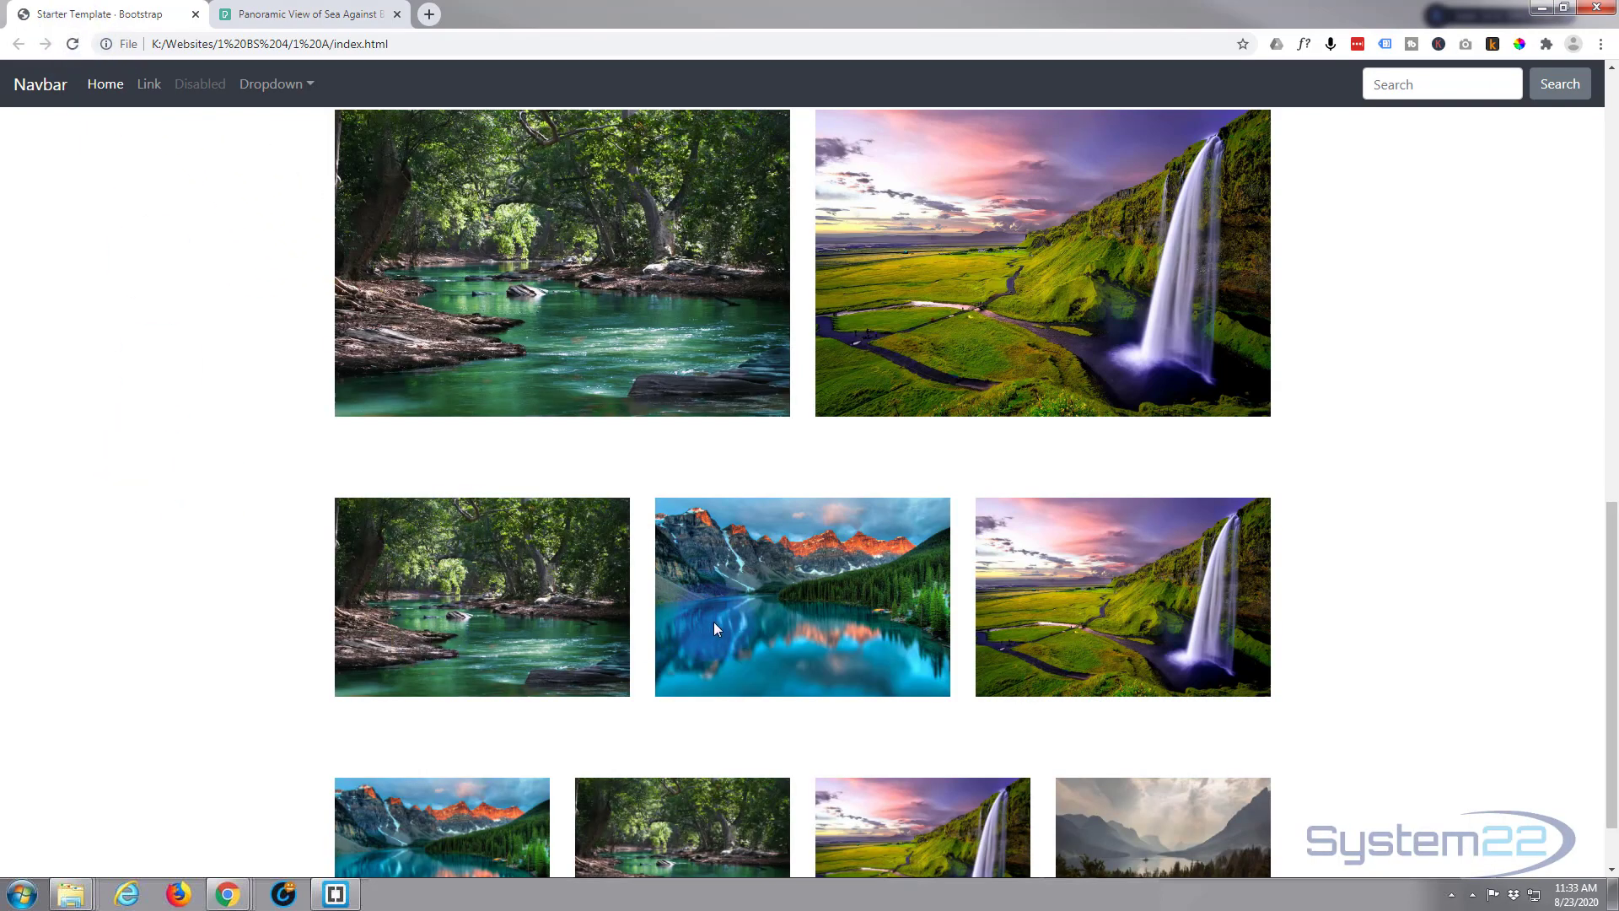
{"action": "scroll", "scroll_direction": "down", "scroll_amount": 3}
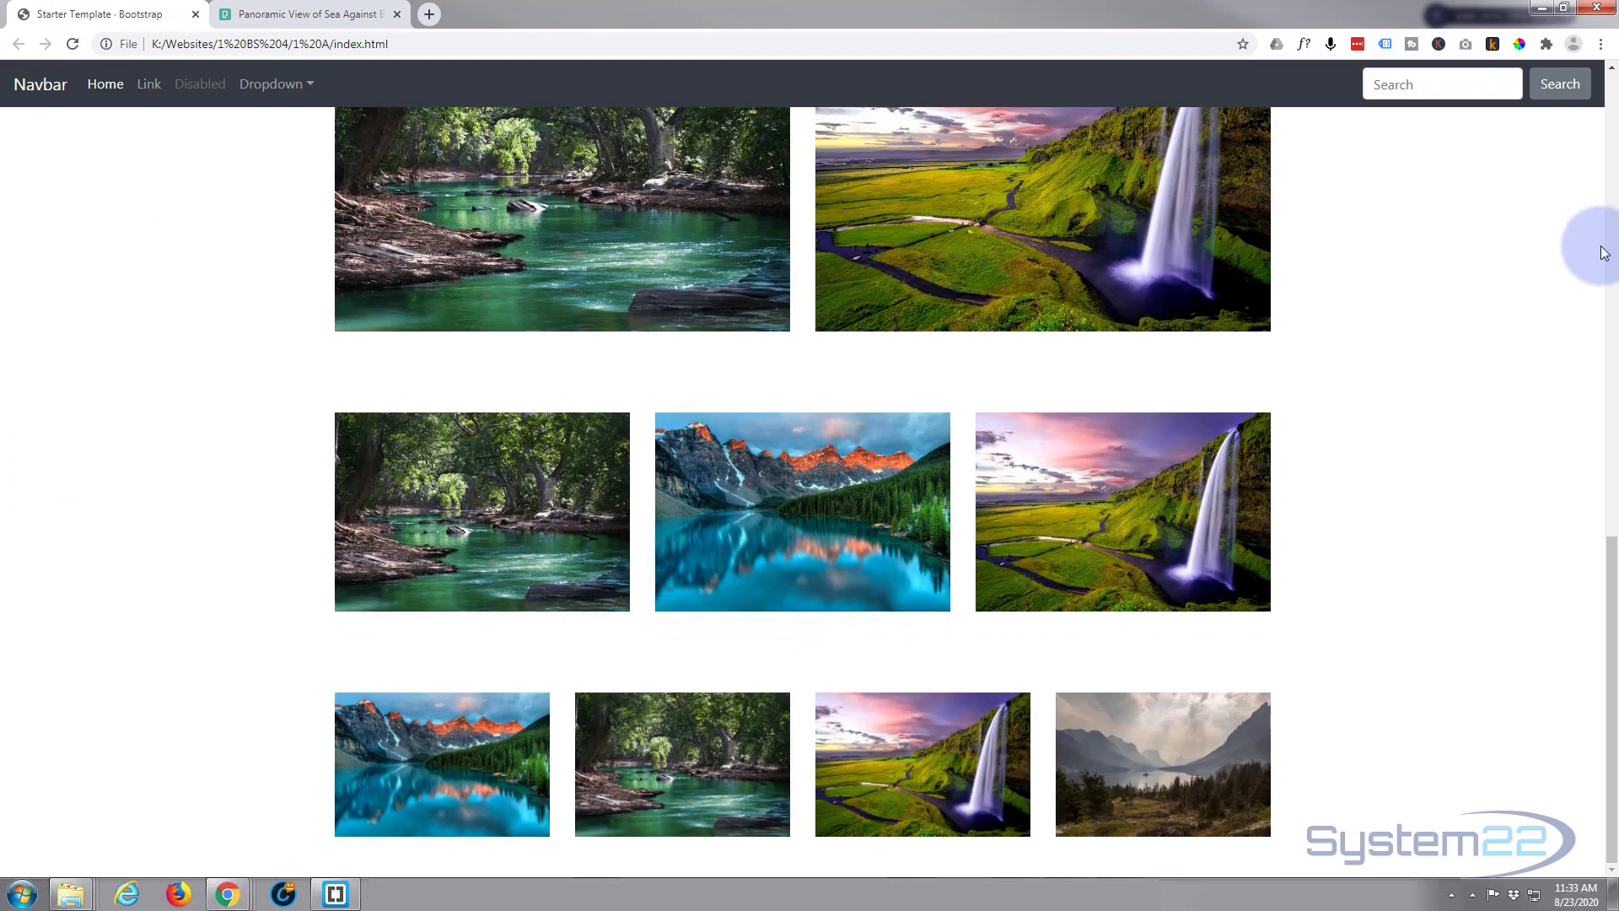
{"action": "mouse_move", "coordinate": [380, 514]}
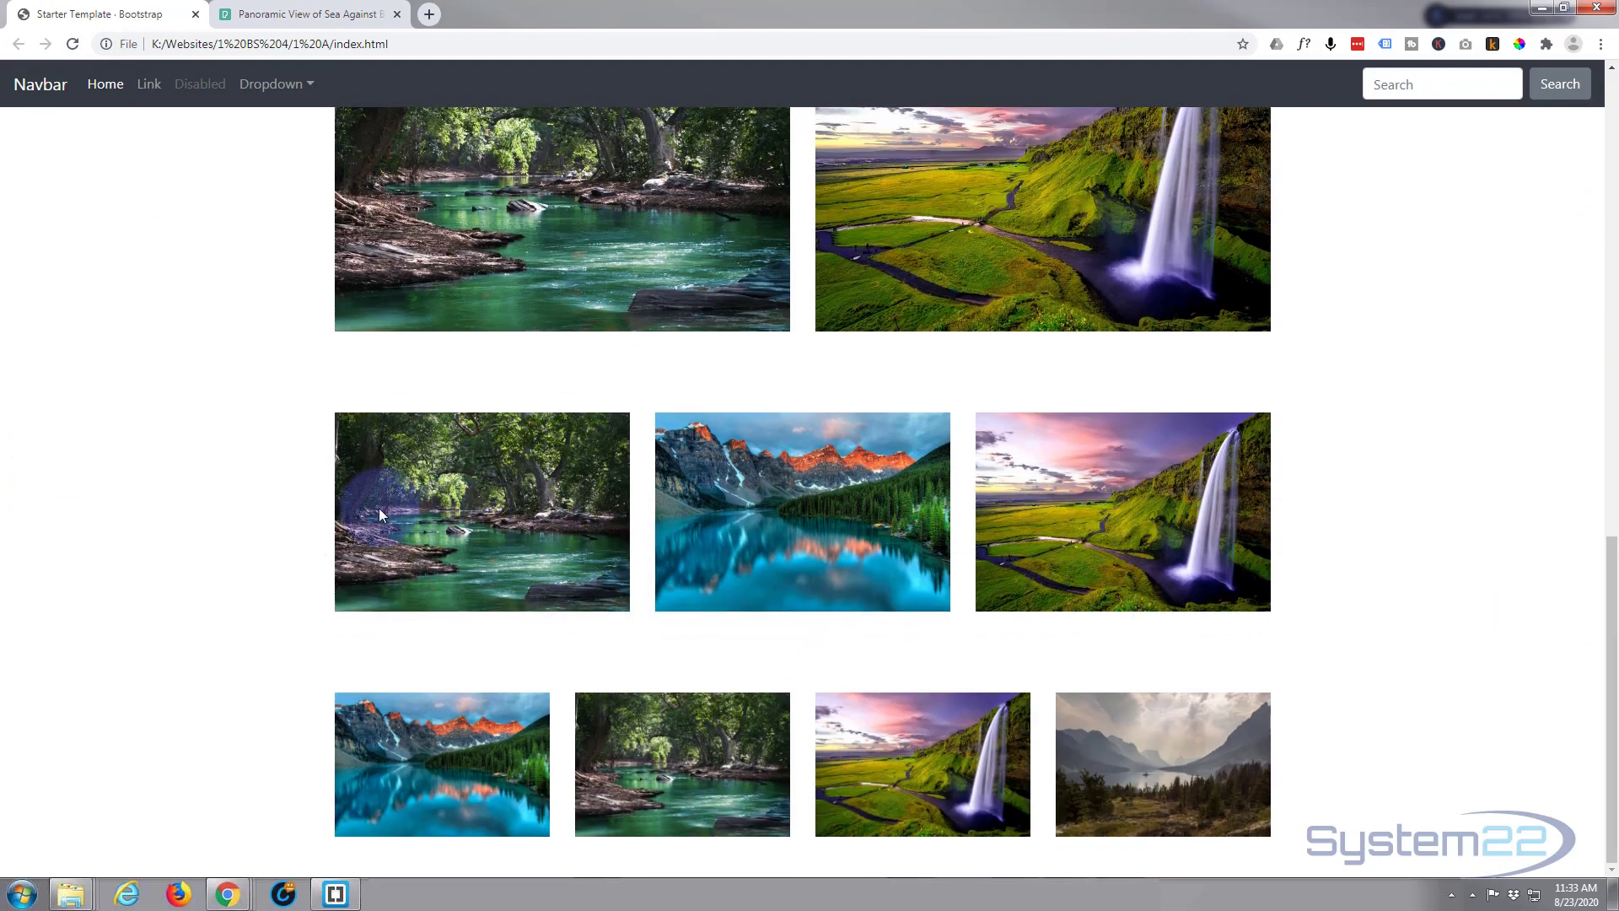
{"action": "left_click", "coordinate": [240, 487]}
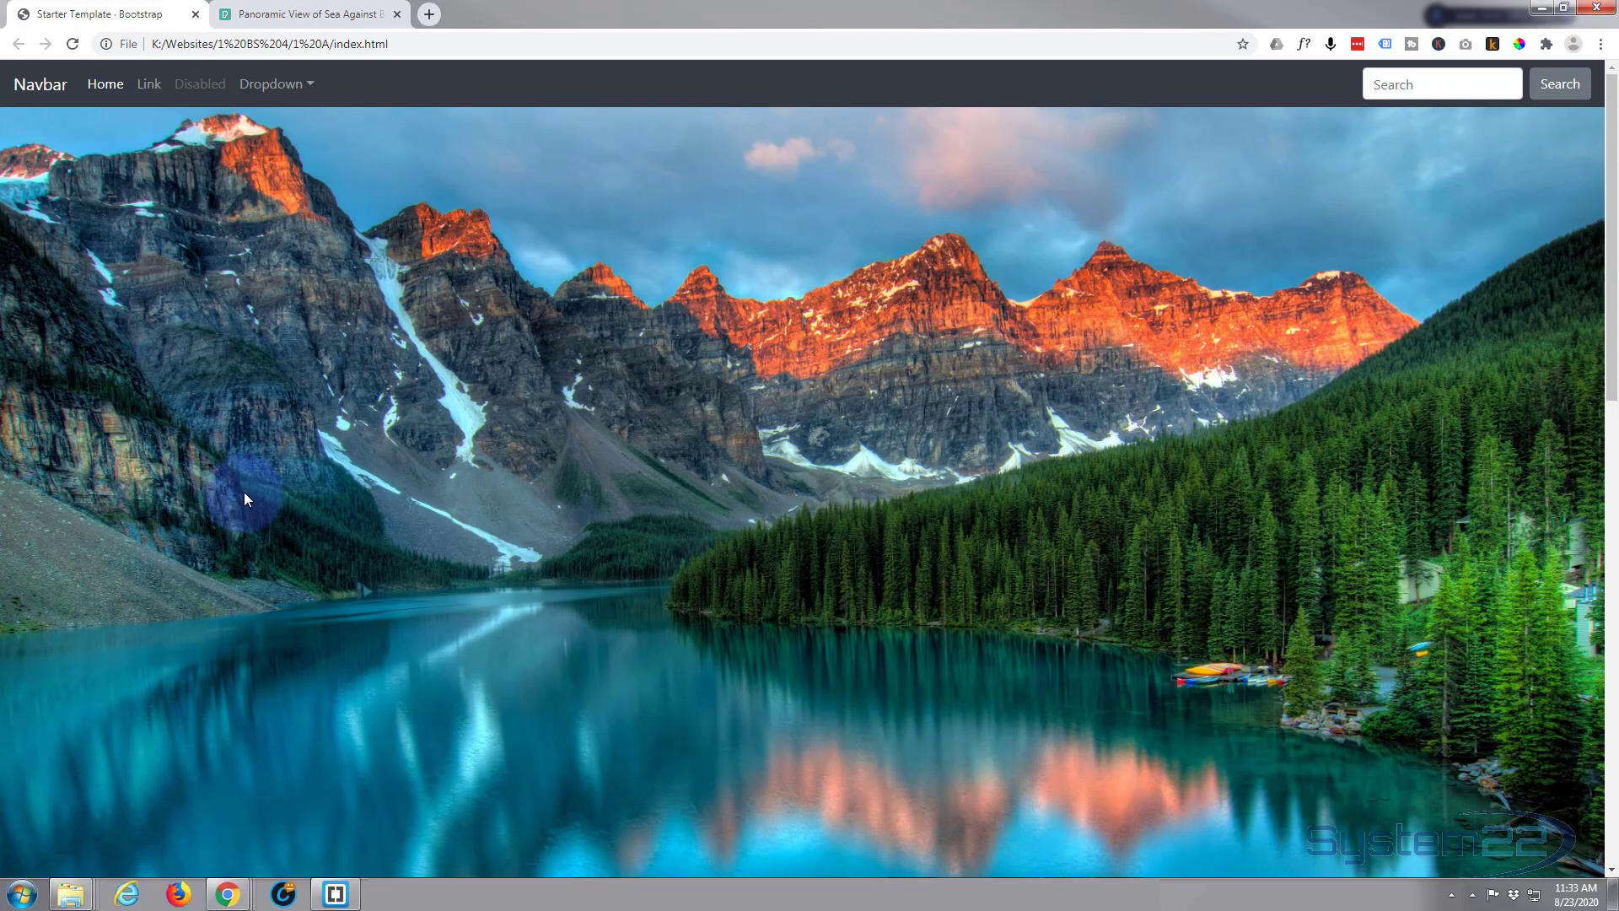
{"action": "scroll", "scroll_direction": "down", "scroll_amount": 3}
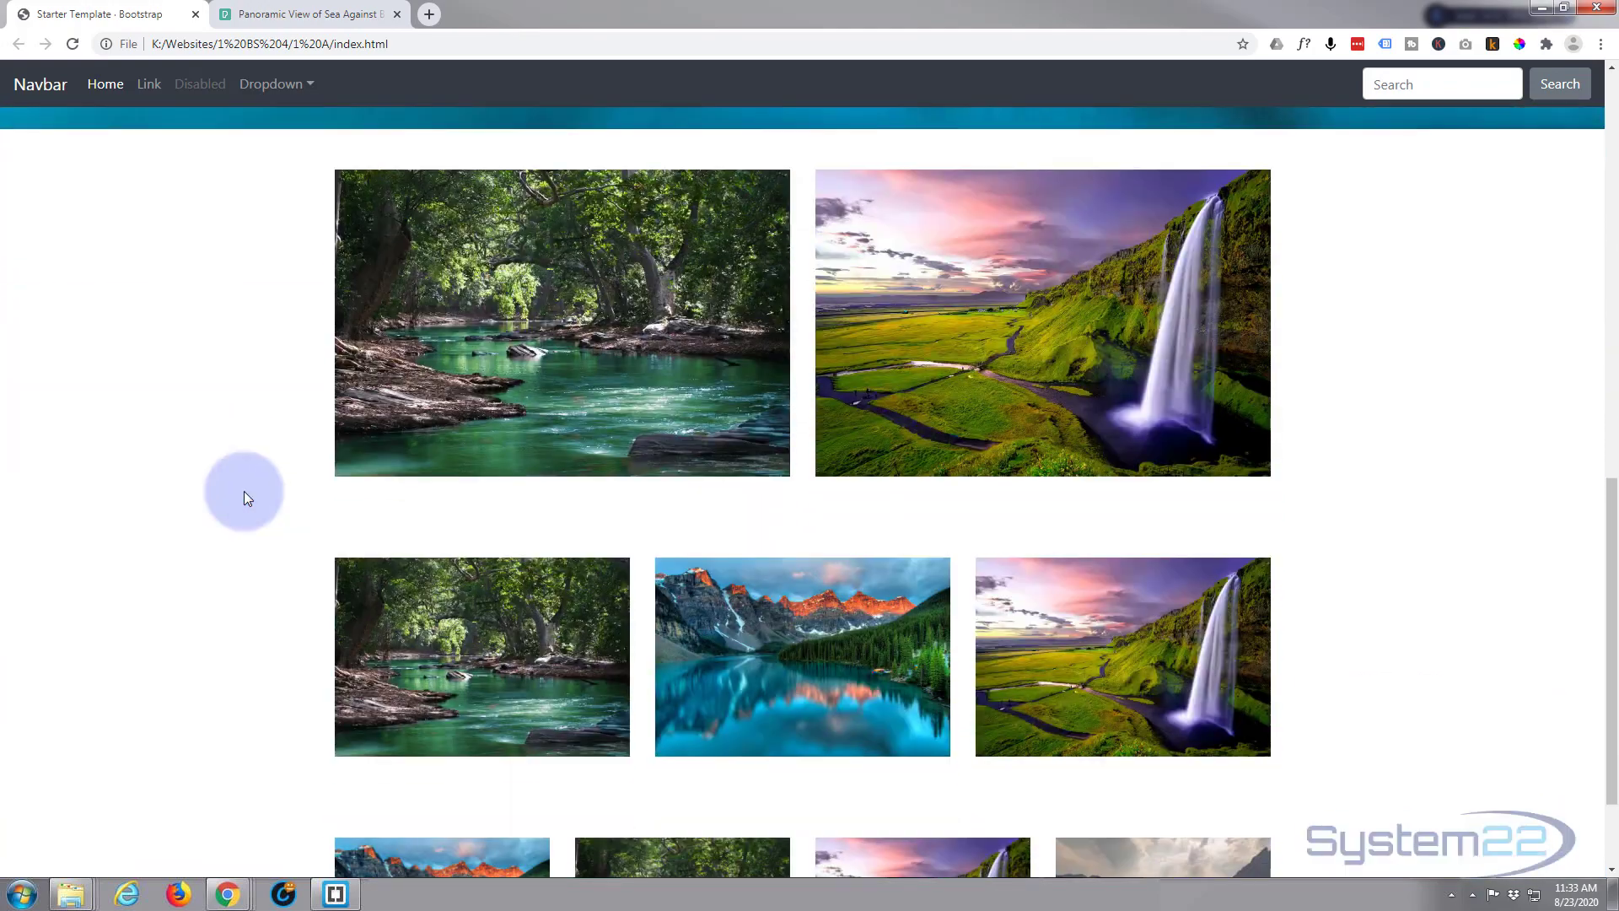
{"action": "scroll", "scroll_direction": "down", "scroll_amount": 3}
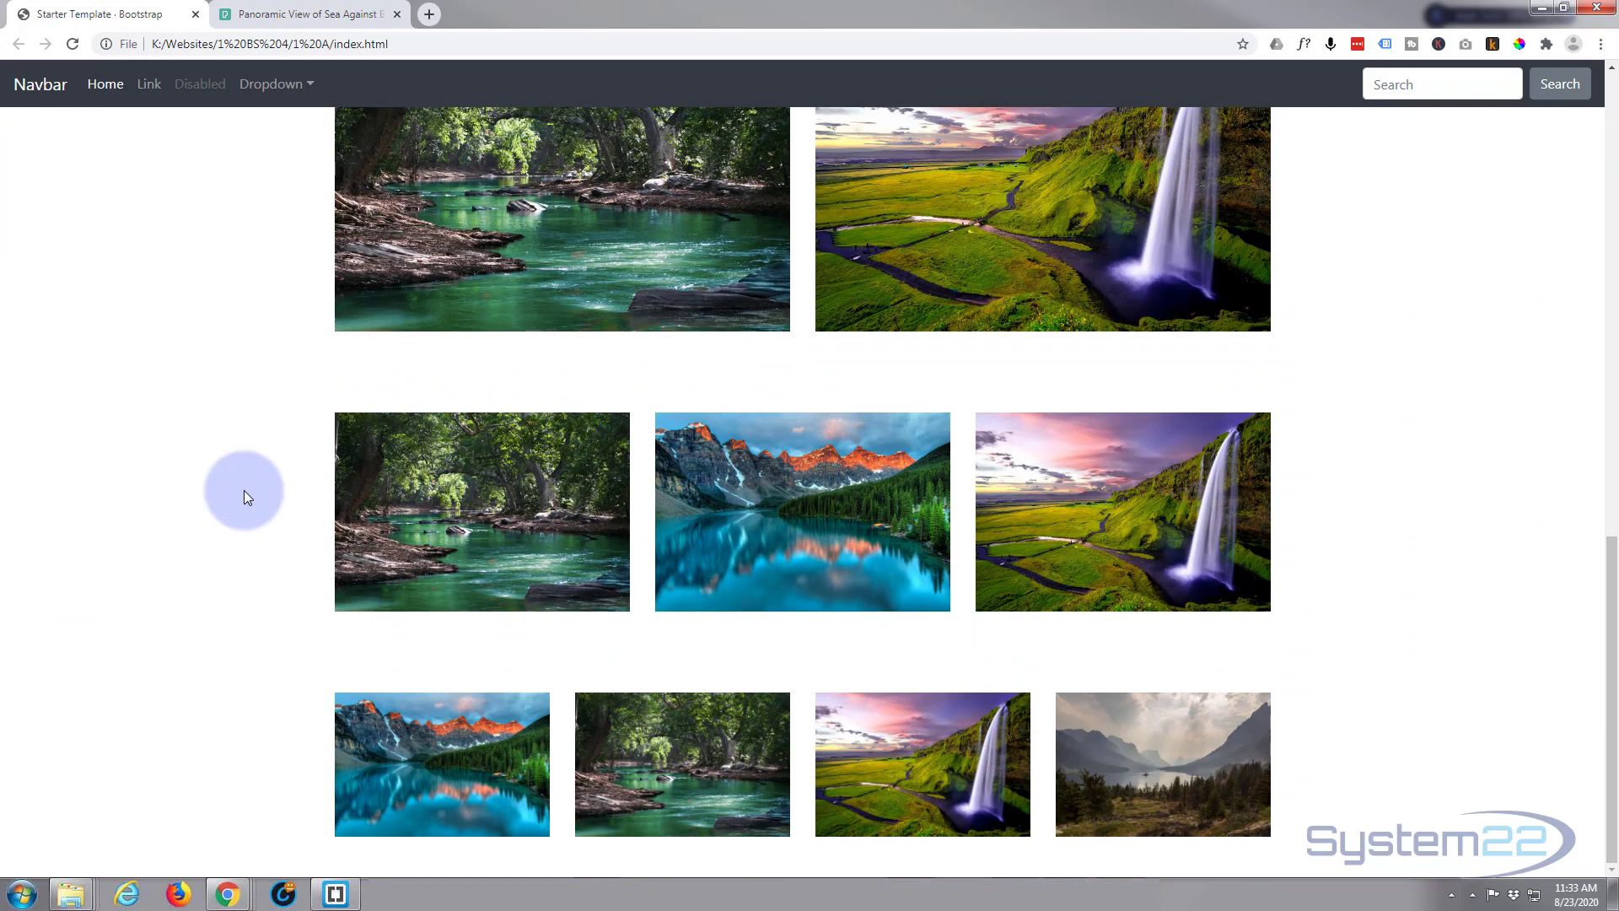